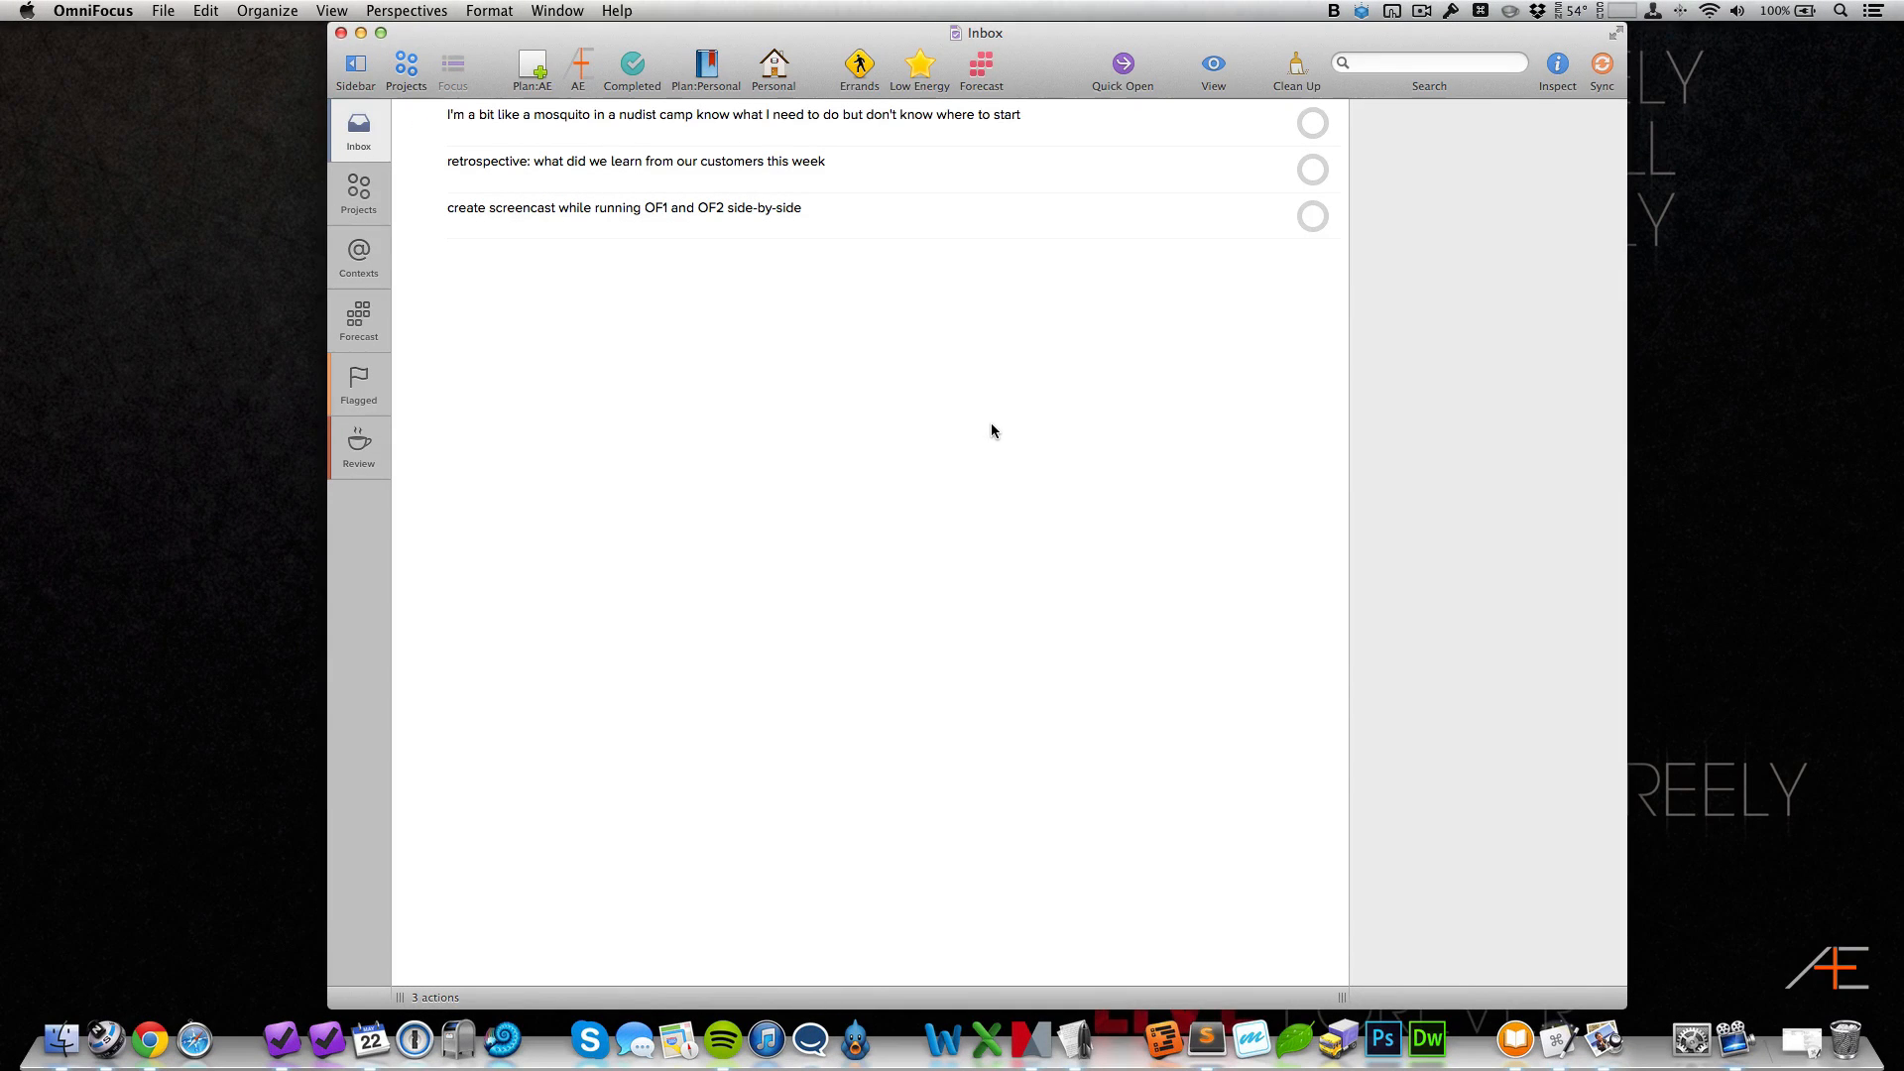
Step: Show the inspector for the first Inbox action, toggling it off and back on
{"action": "left_click", "coordinate": [1557, 68]}
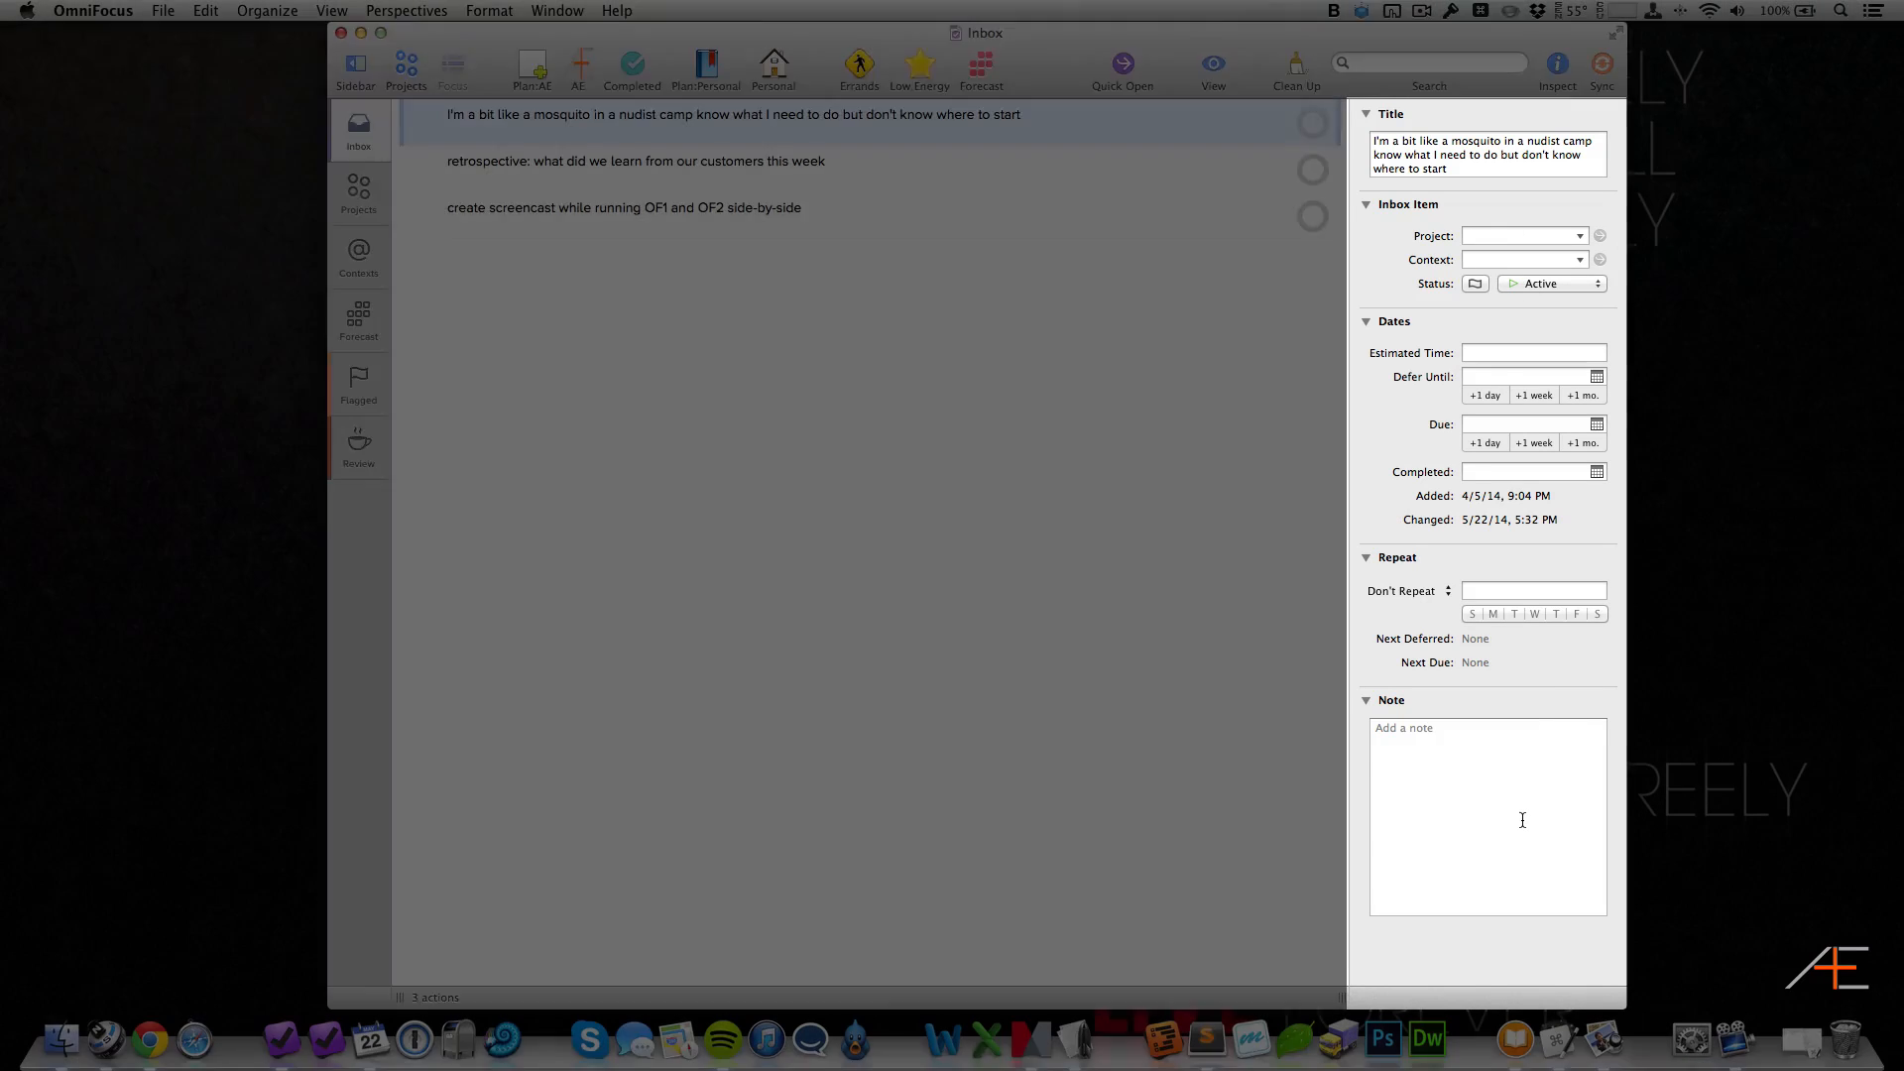
{"action": "left_click", "coordinate": [1559, 70]}
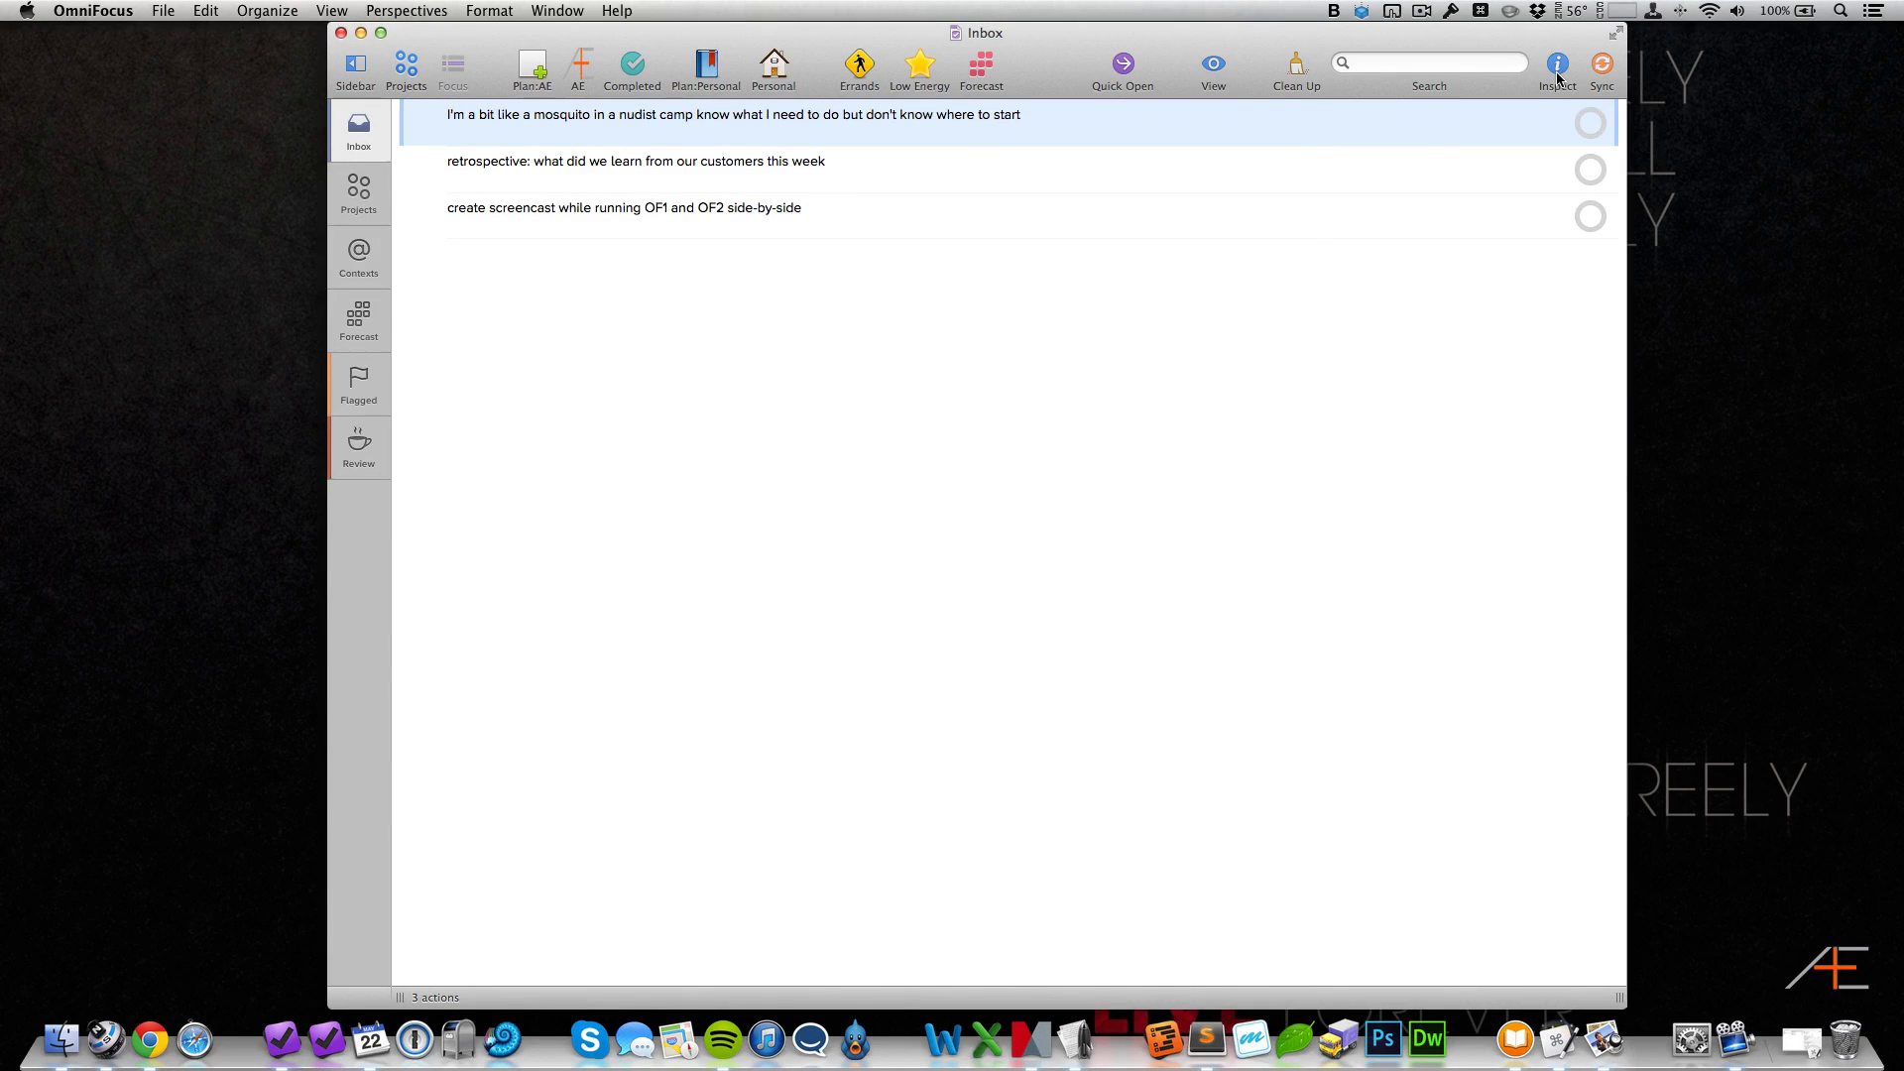
{"action": "left_click", "coordinate": [1557, 66]}
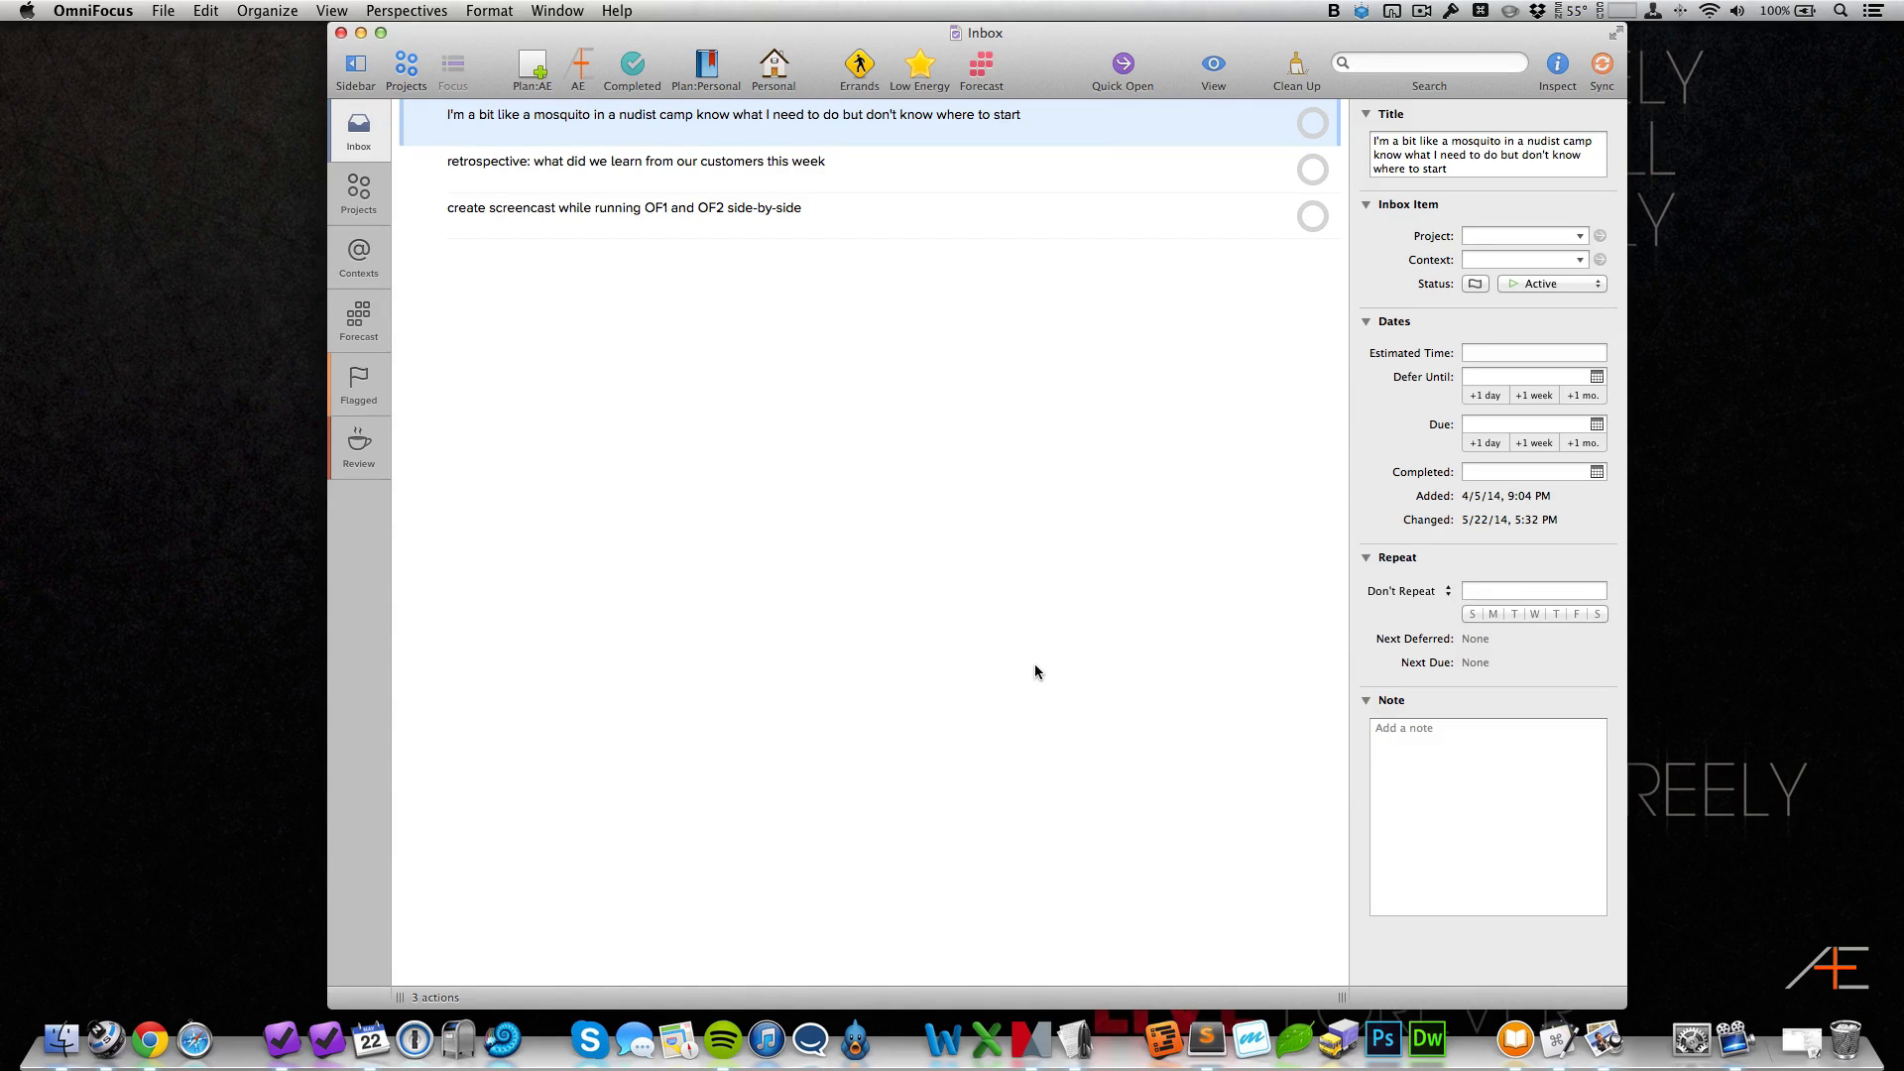
{"action": "mouse_move", "coordinate": [1428, 706]}
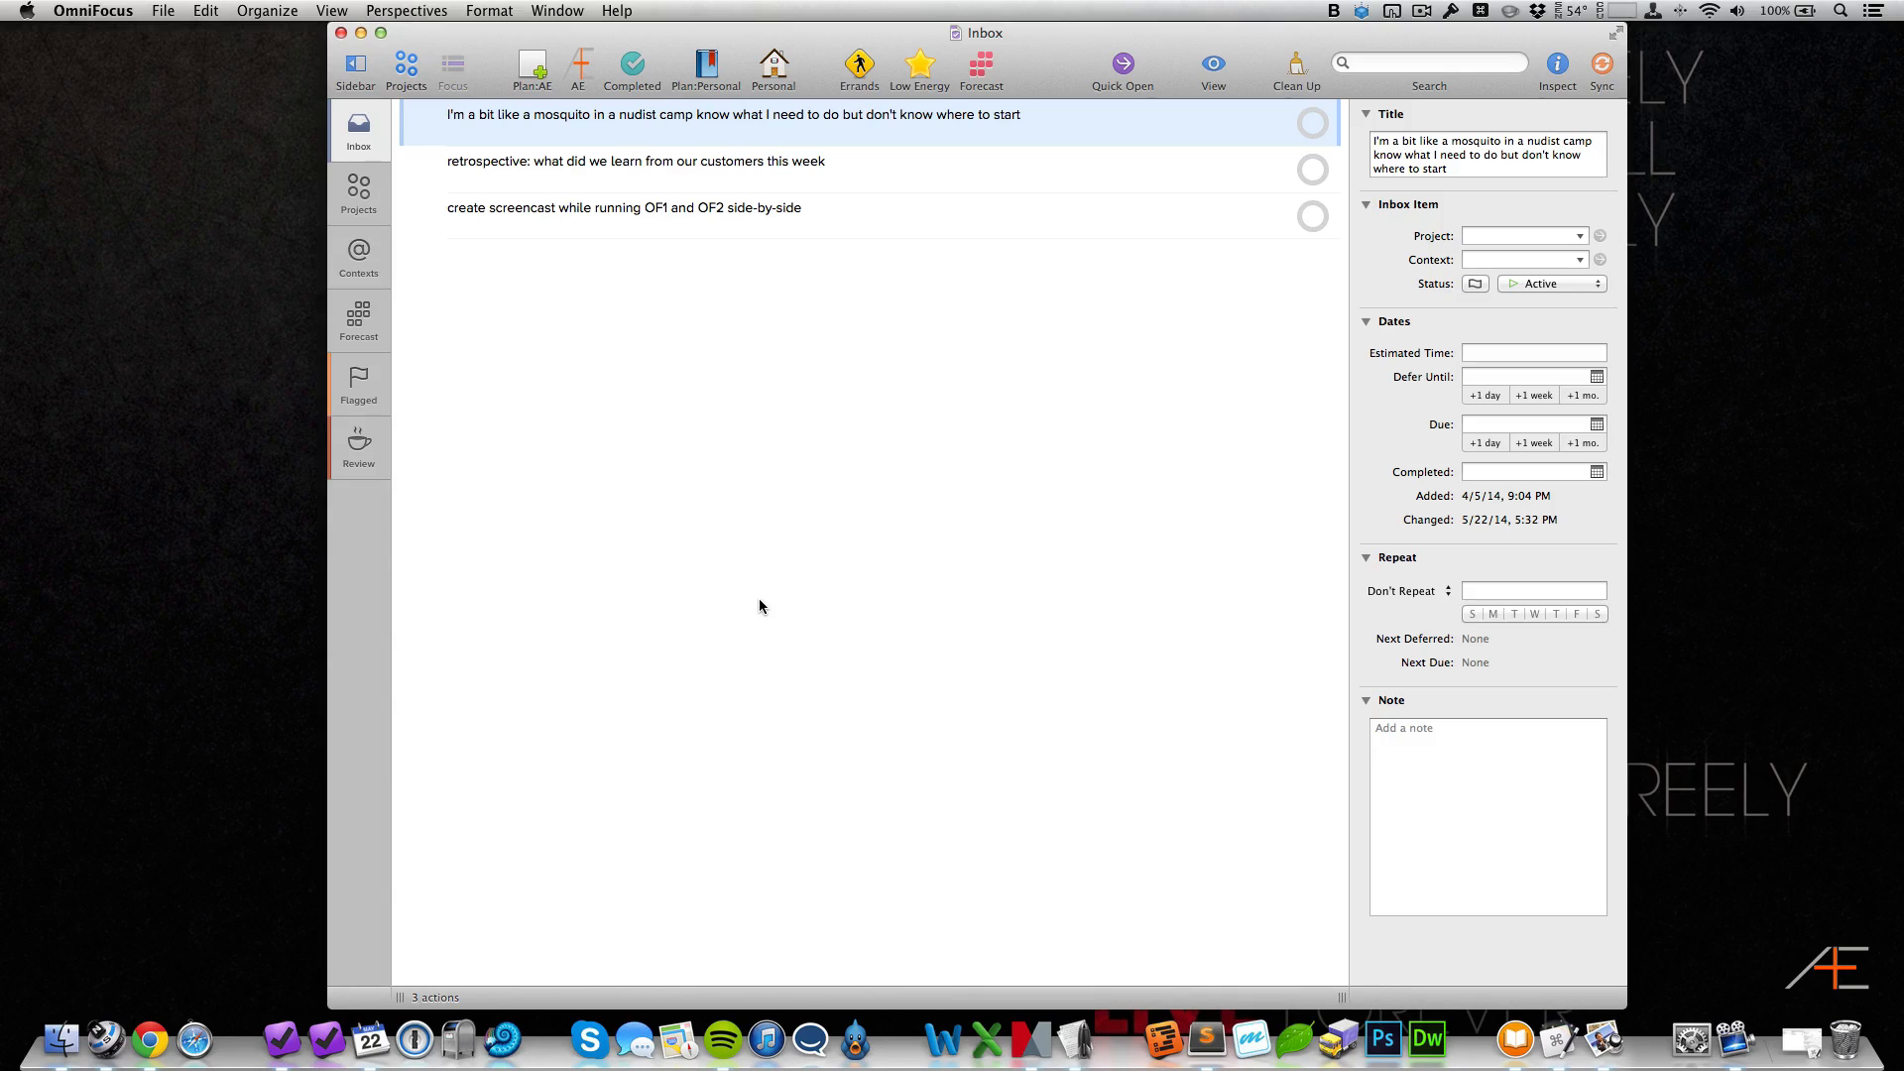
{"action": "mouse_move", "coordinate": [799, 607]}
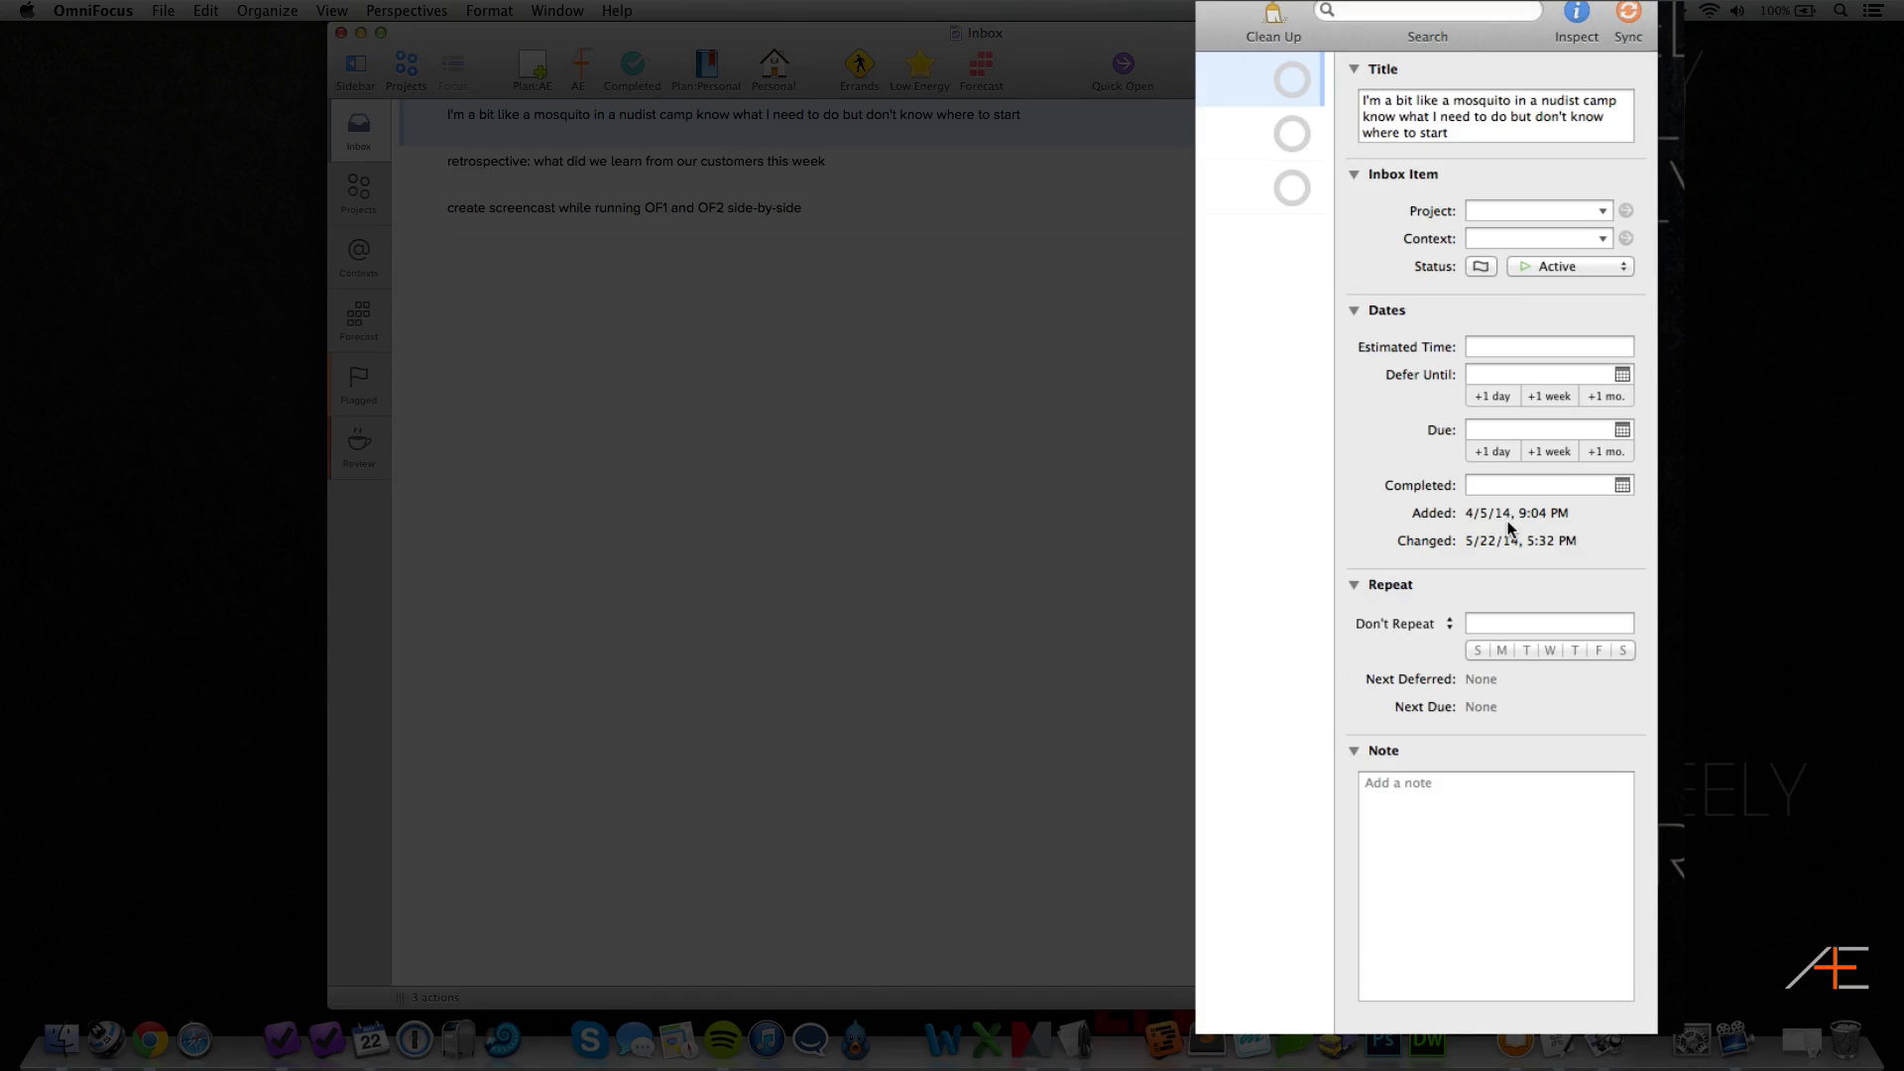
{"action": "mouse_move", "coordinate": [1492, 728]}
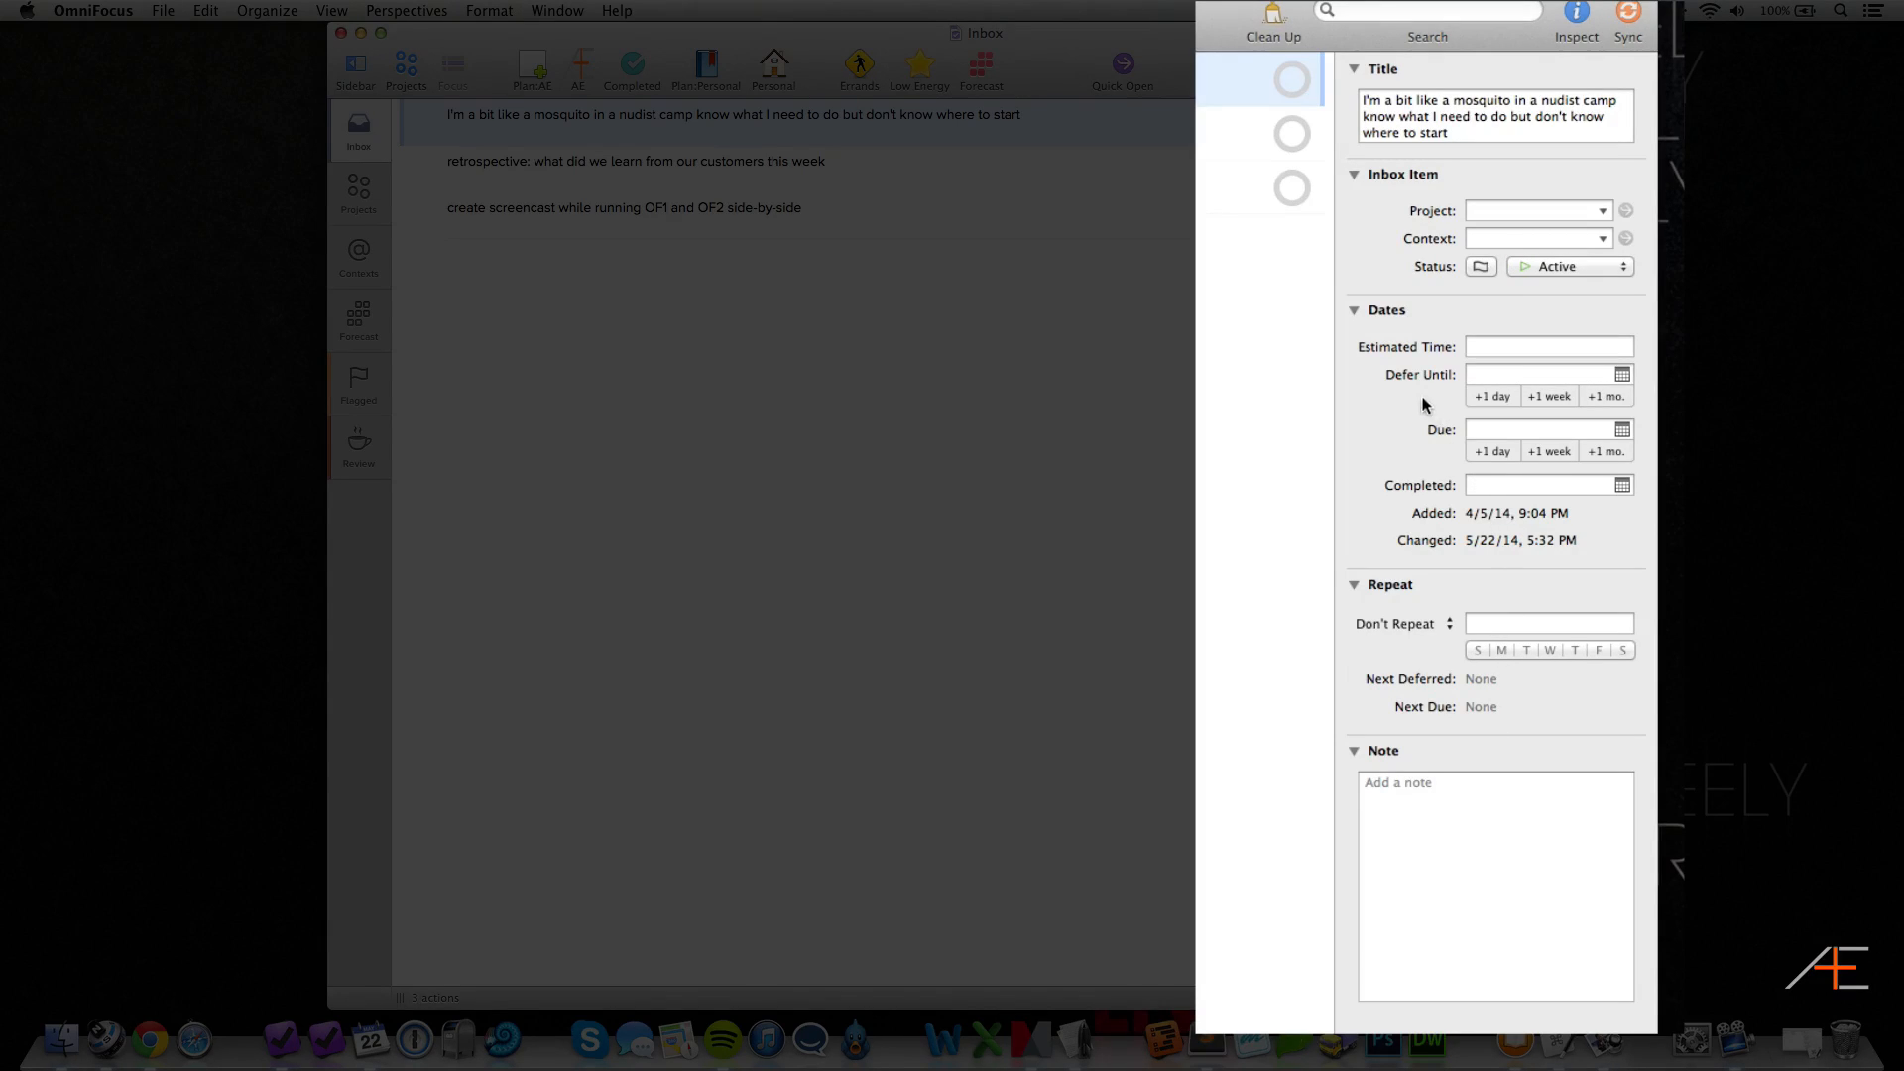
{"action": "mouse_move", "coordinate": [1419, 395]}
{"action": "type", "text": "adasfa"}
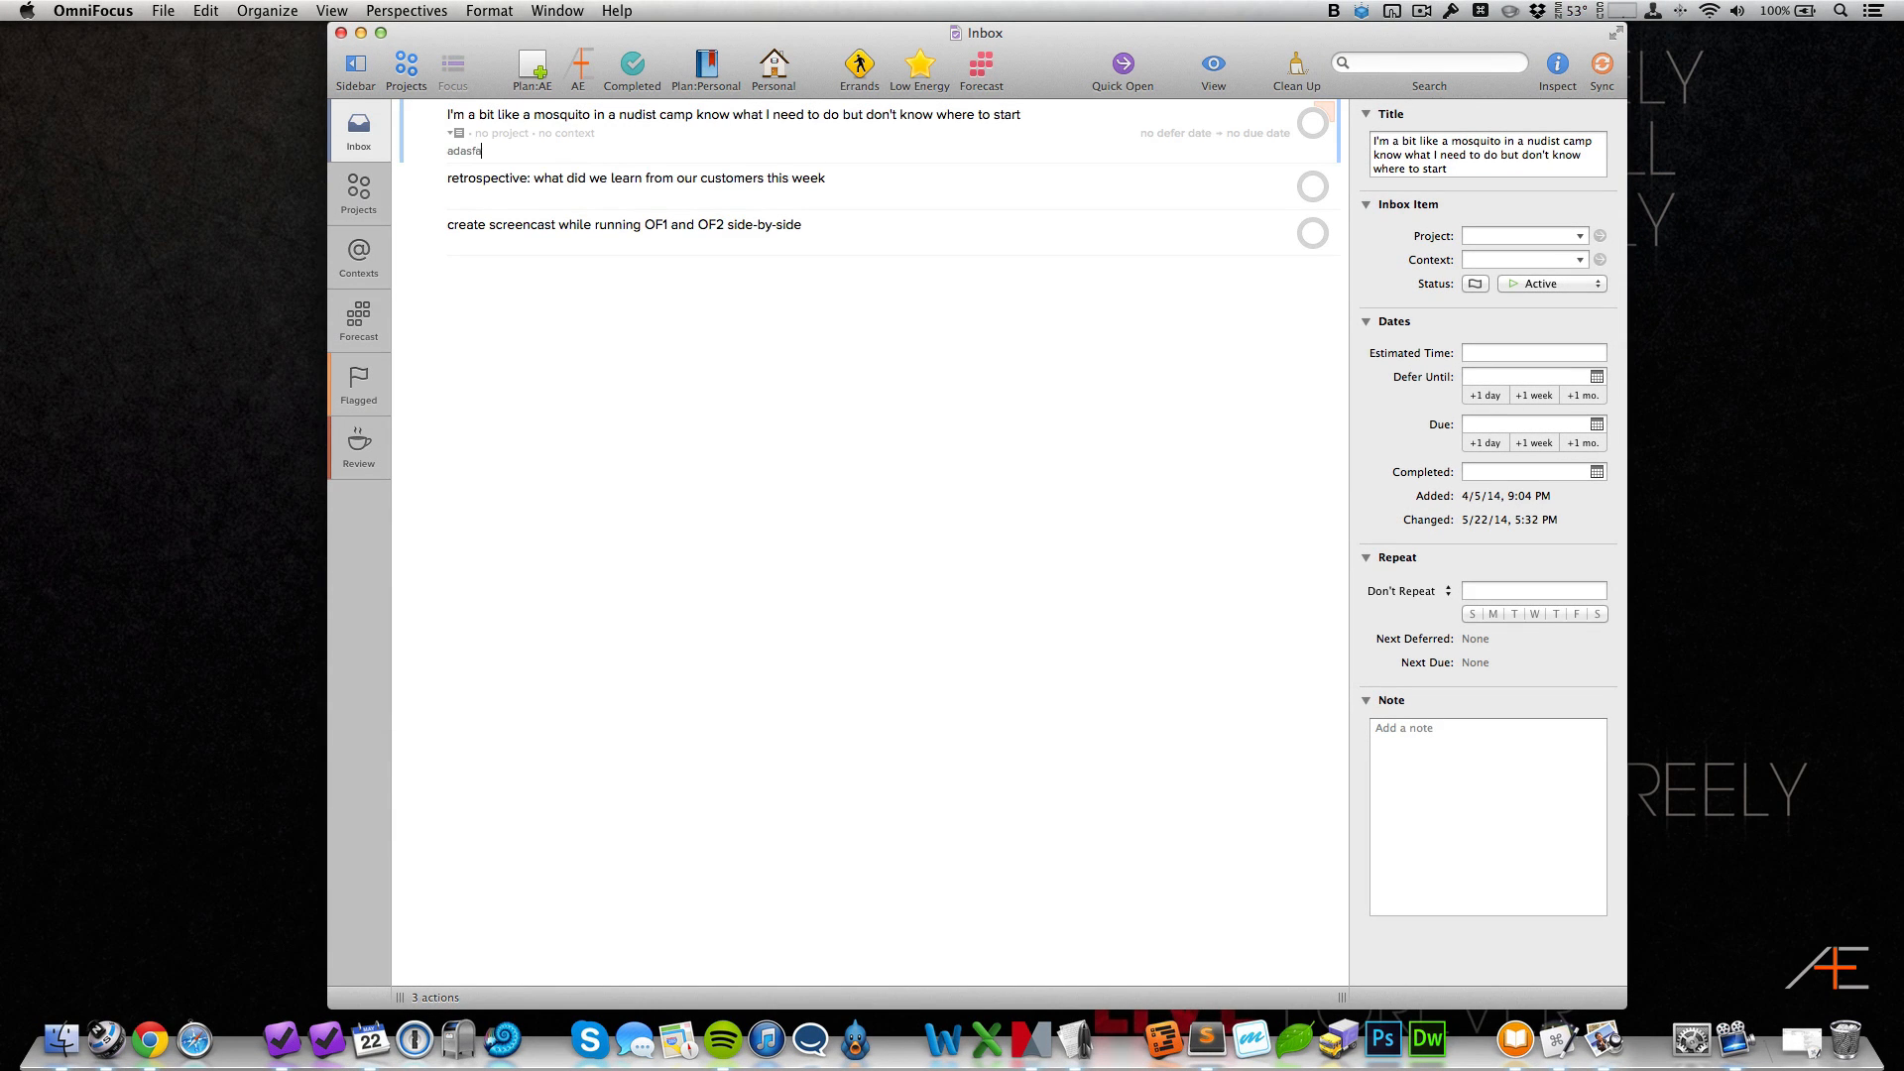
Step: Undo the stray note text and expand the retrospective action for inline editing
{"action": "left_click", "coordinate": [204, 10]}
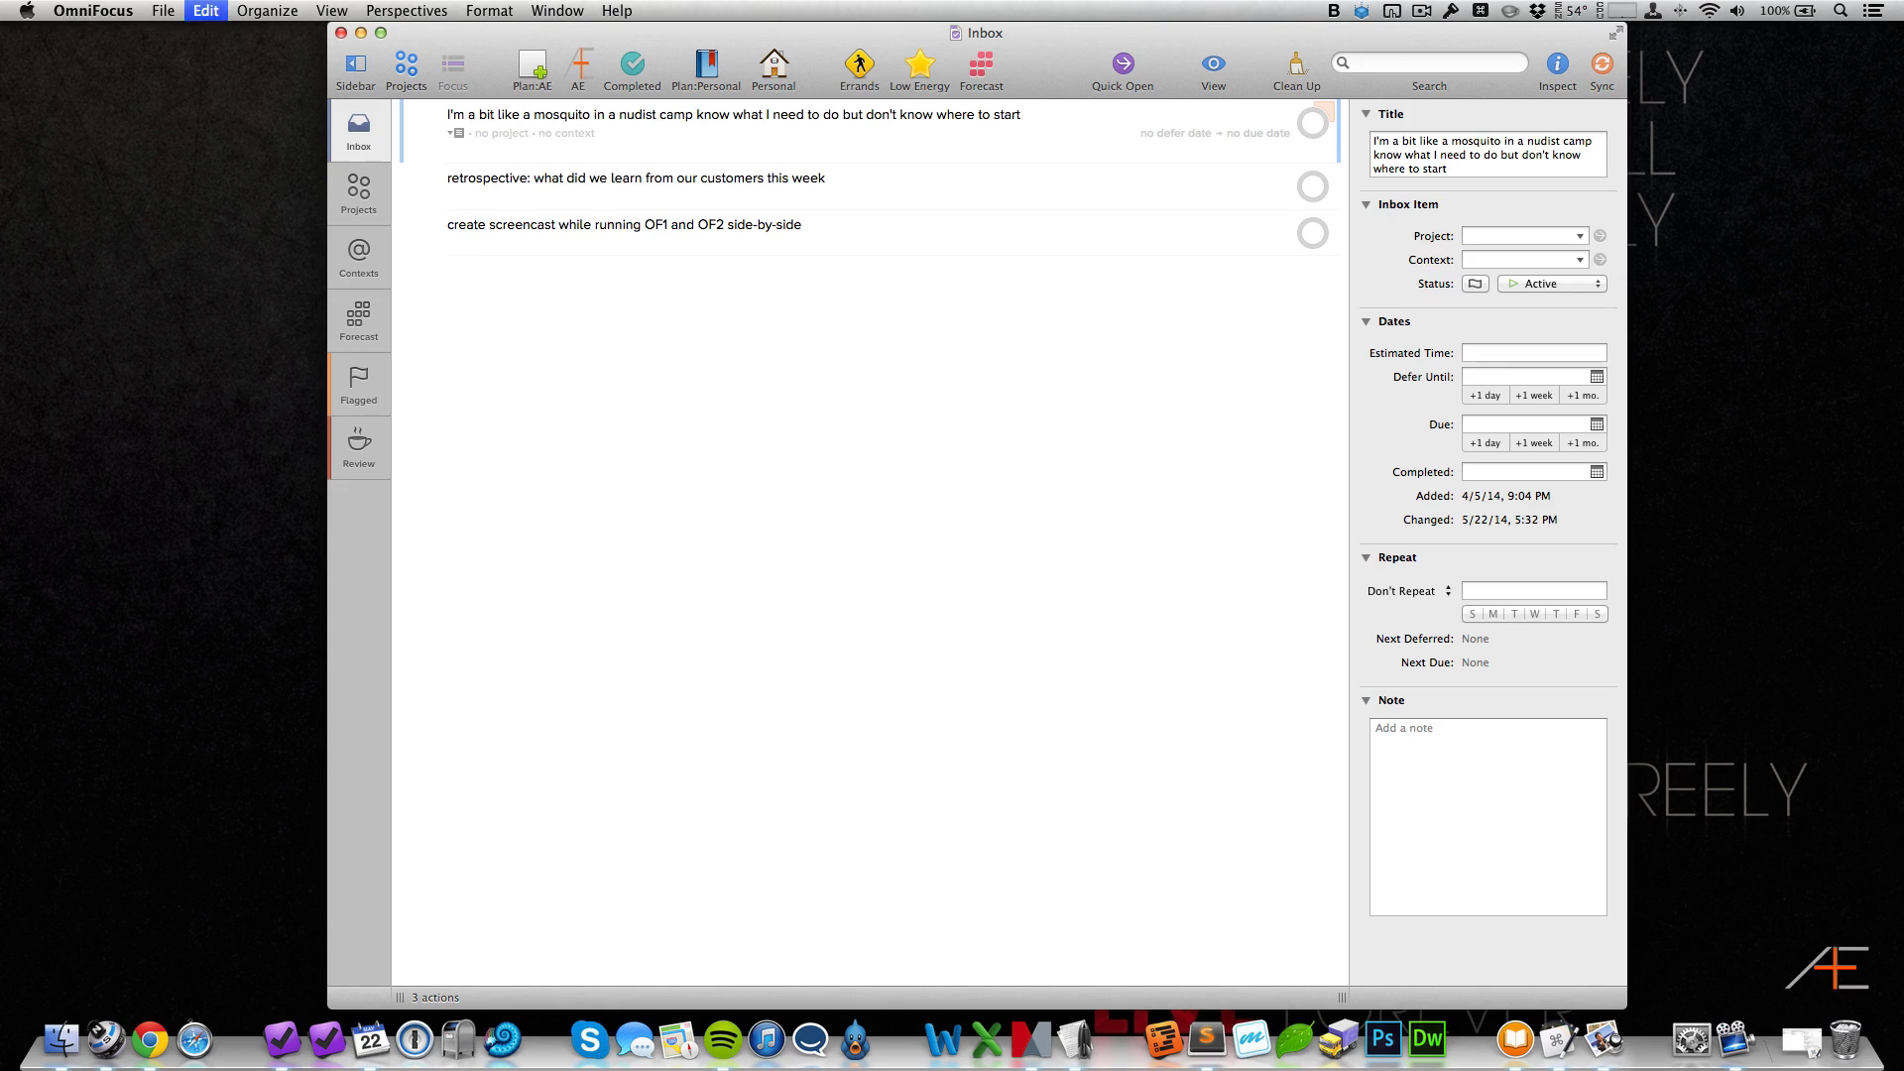
{"action": "left_click", "coordinate": [728, 115]}
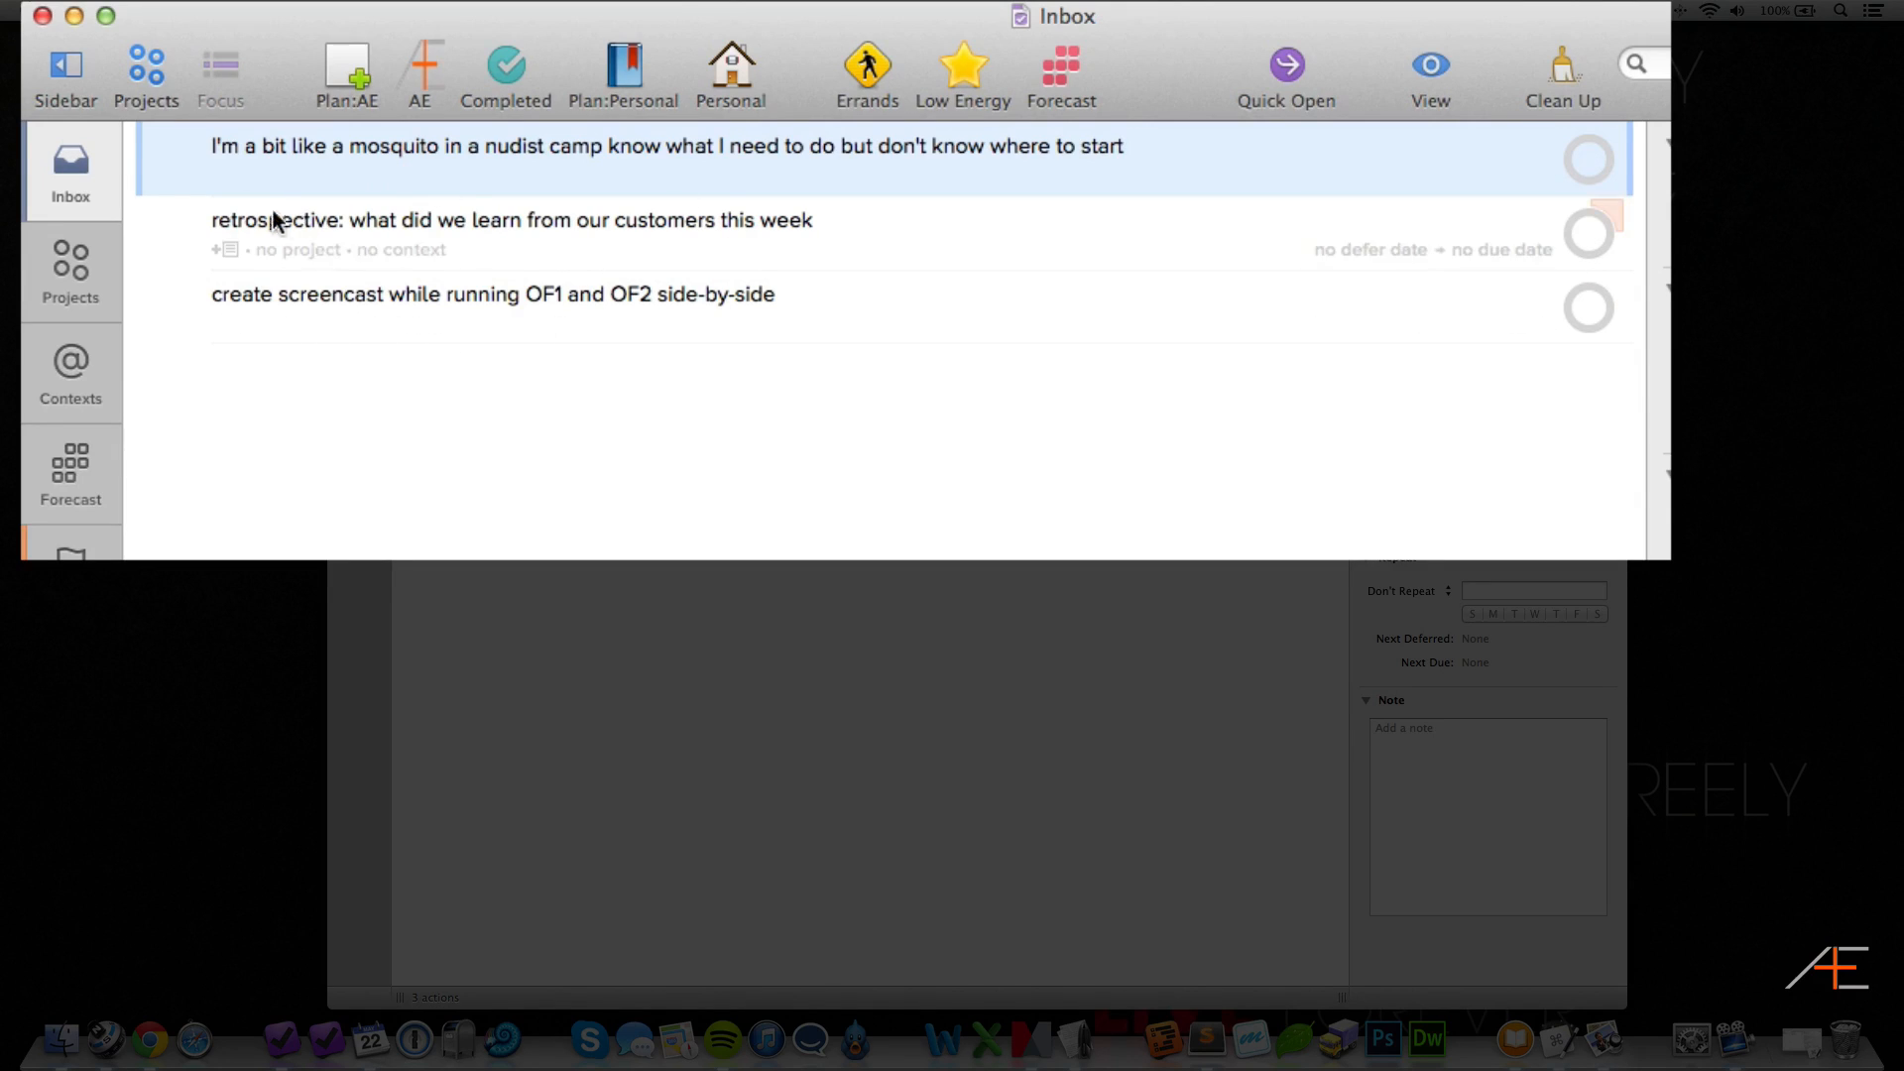
{"action": "mouse_move", "coordinate": [675, 249]}
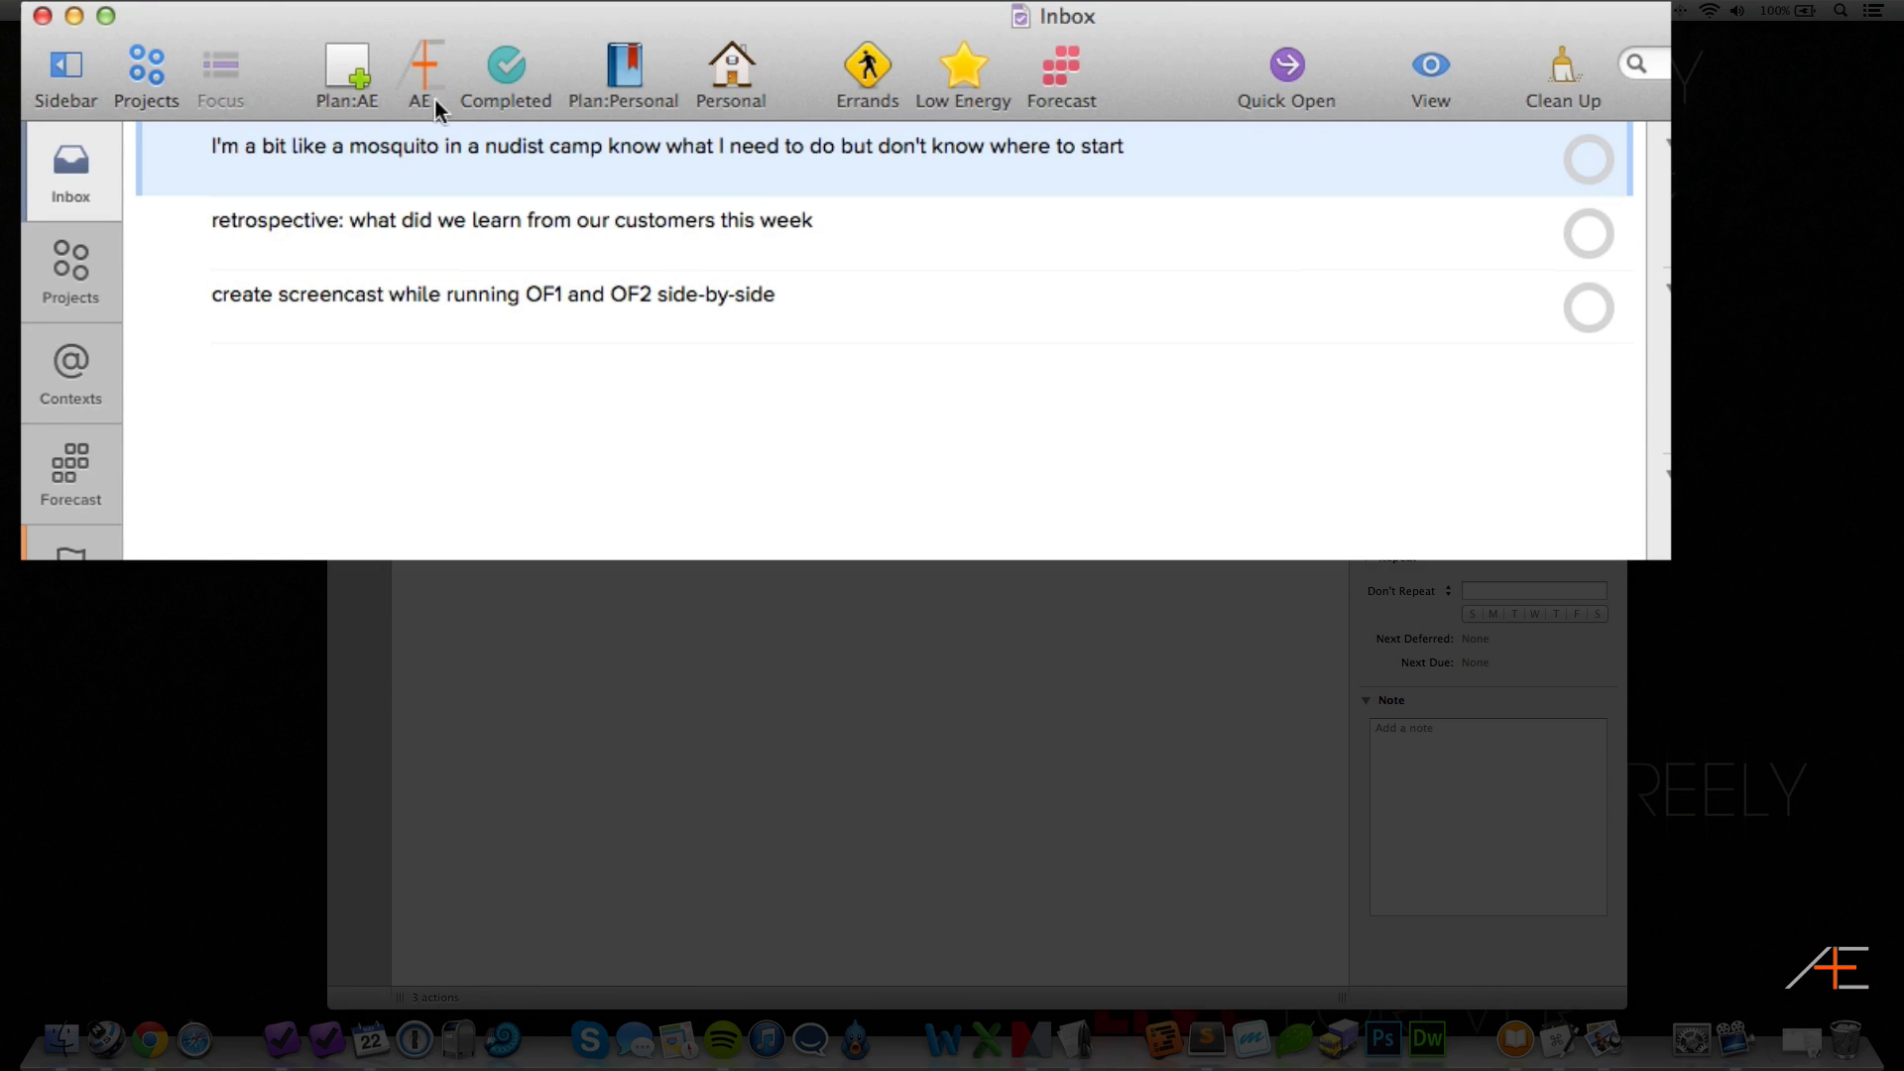
{"action": "mouse_move", "coordinate": [292, 131]}
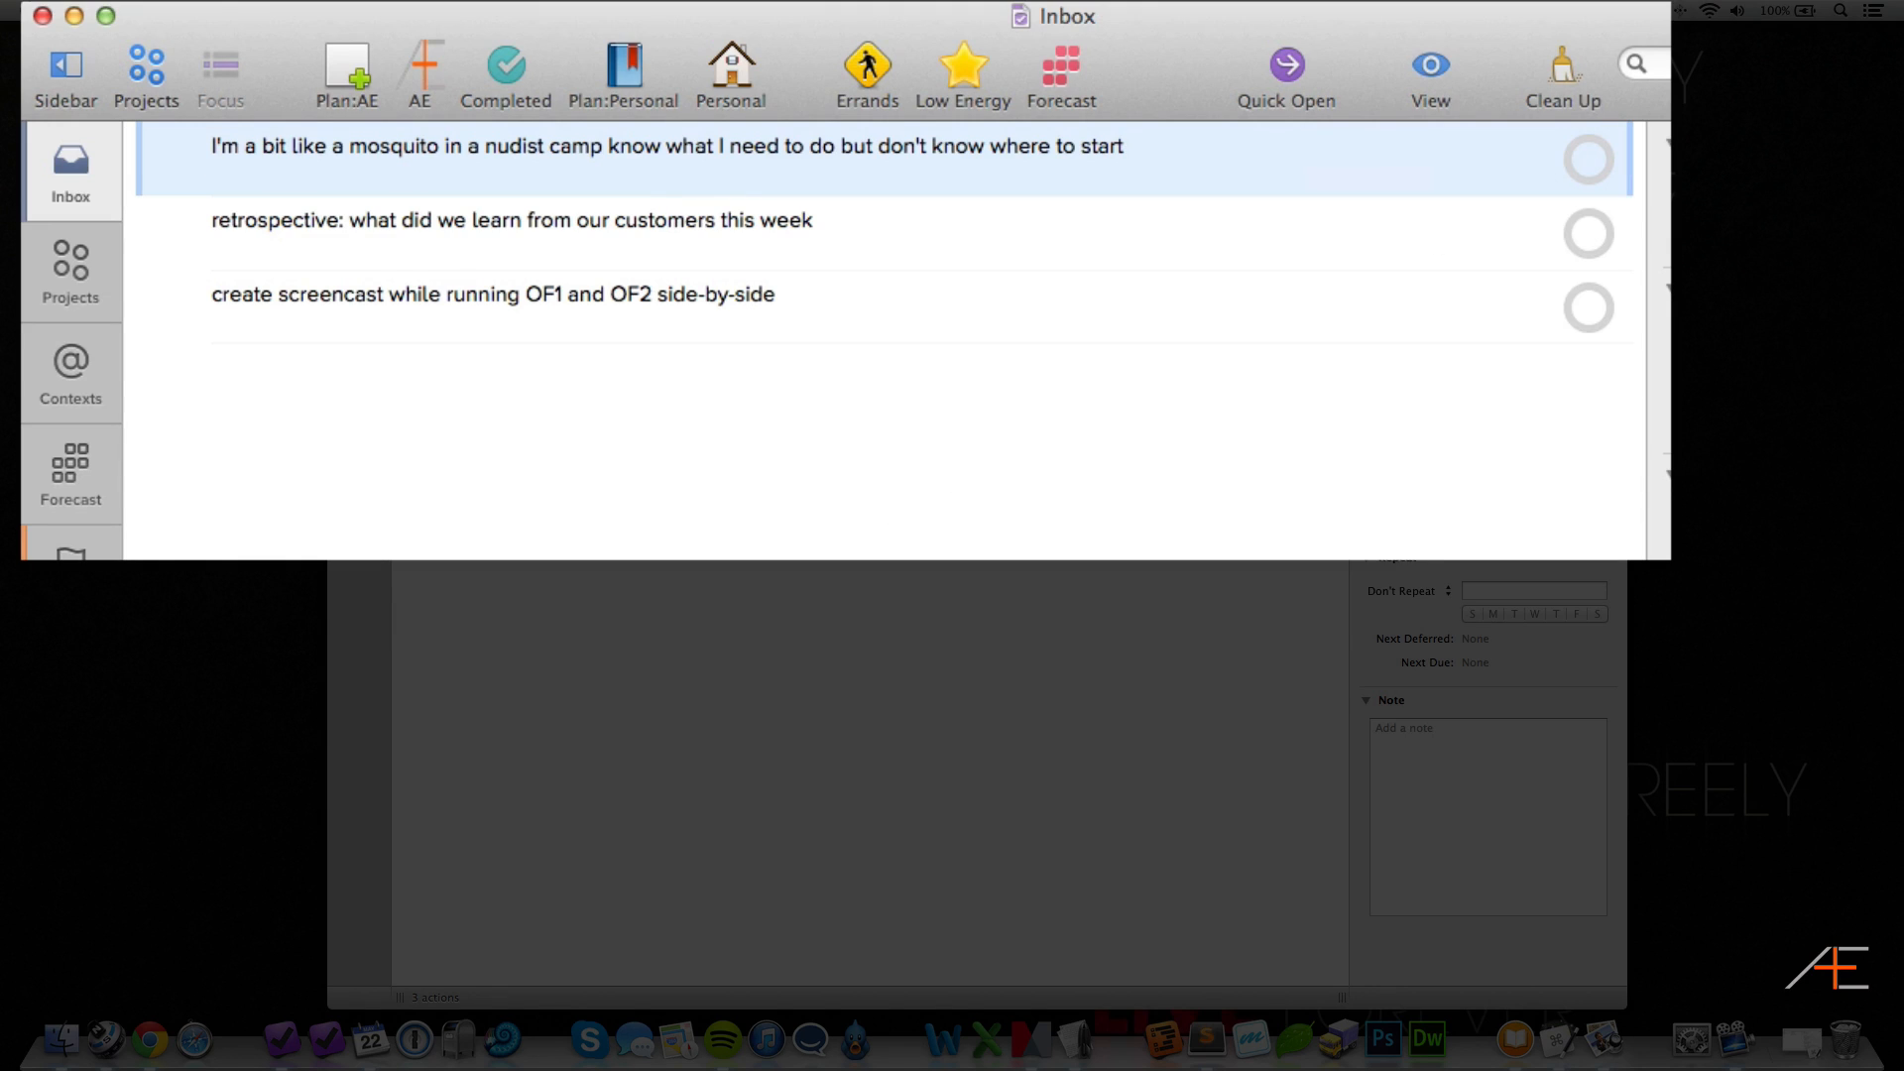
{"action": "mouse_move", "coordinate": [613, 446]}
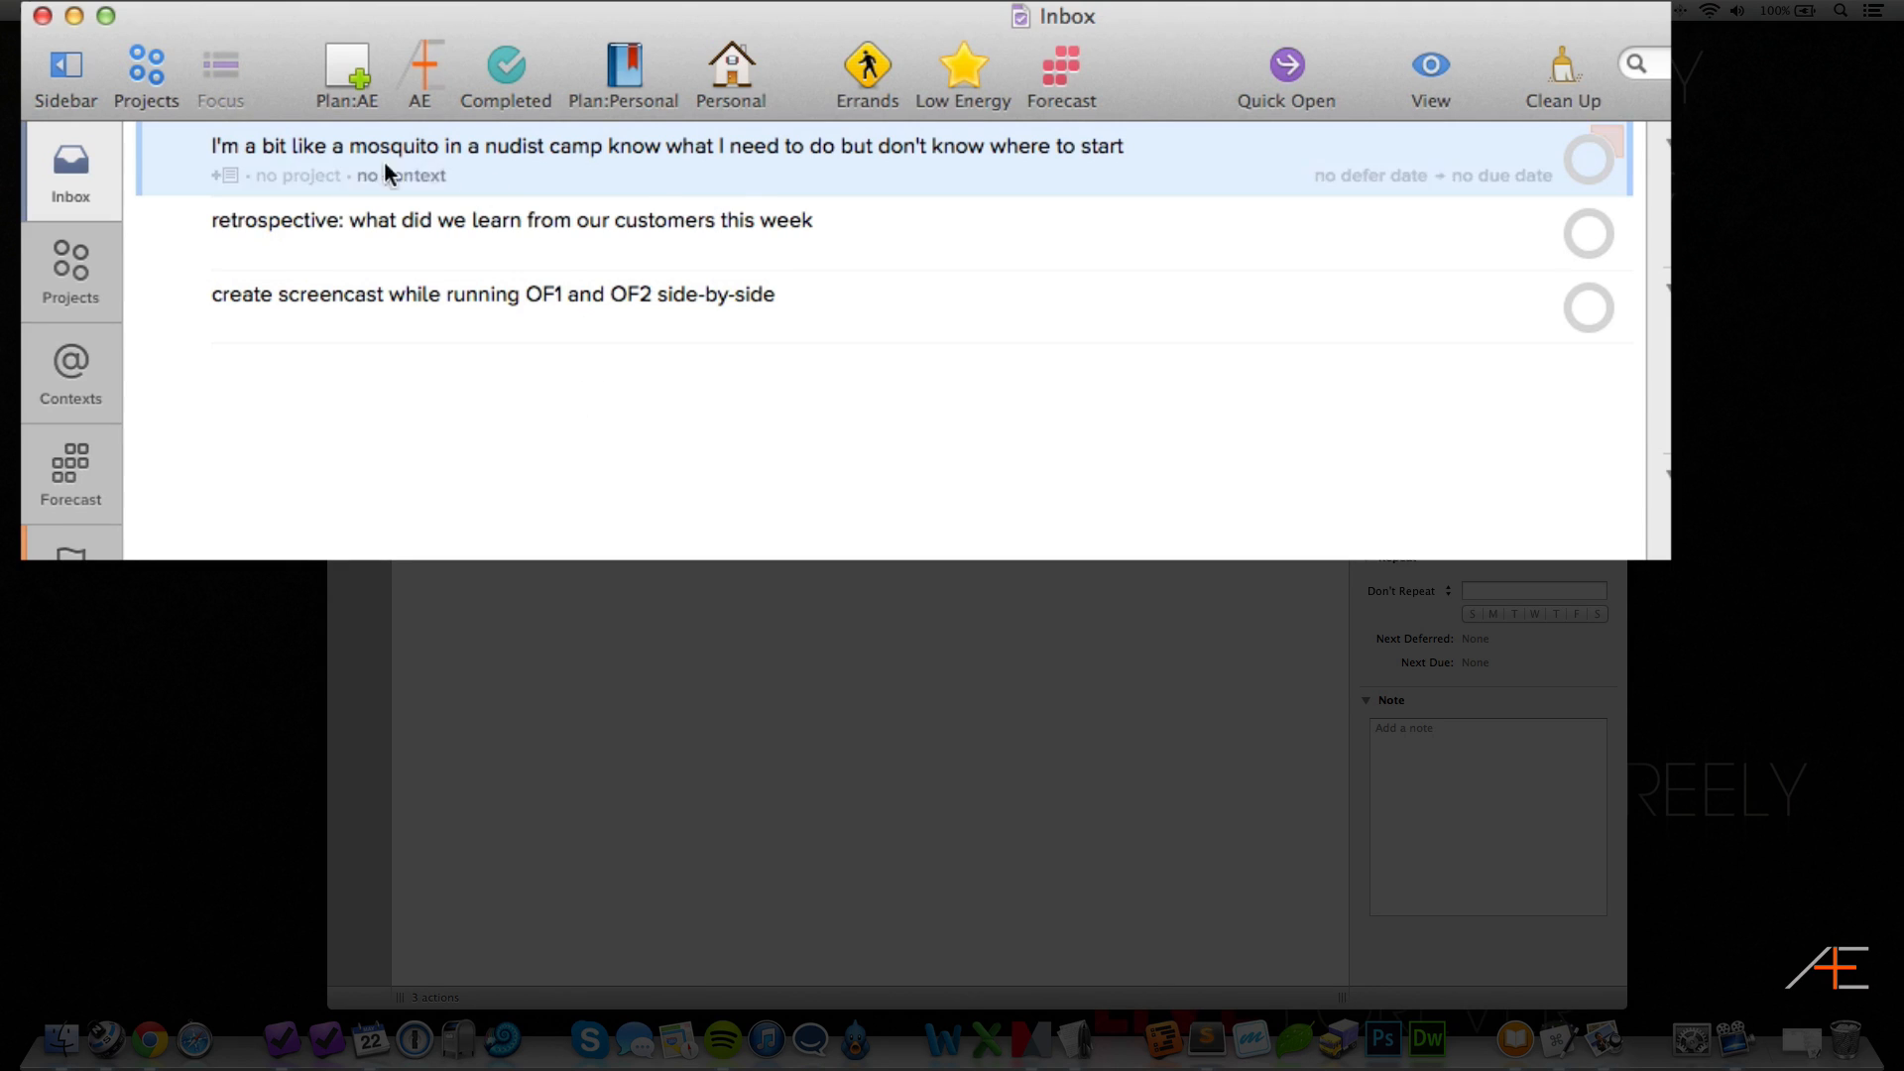
{"action": "mouse_move", "coordinate": [756, 181]}
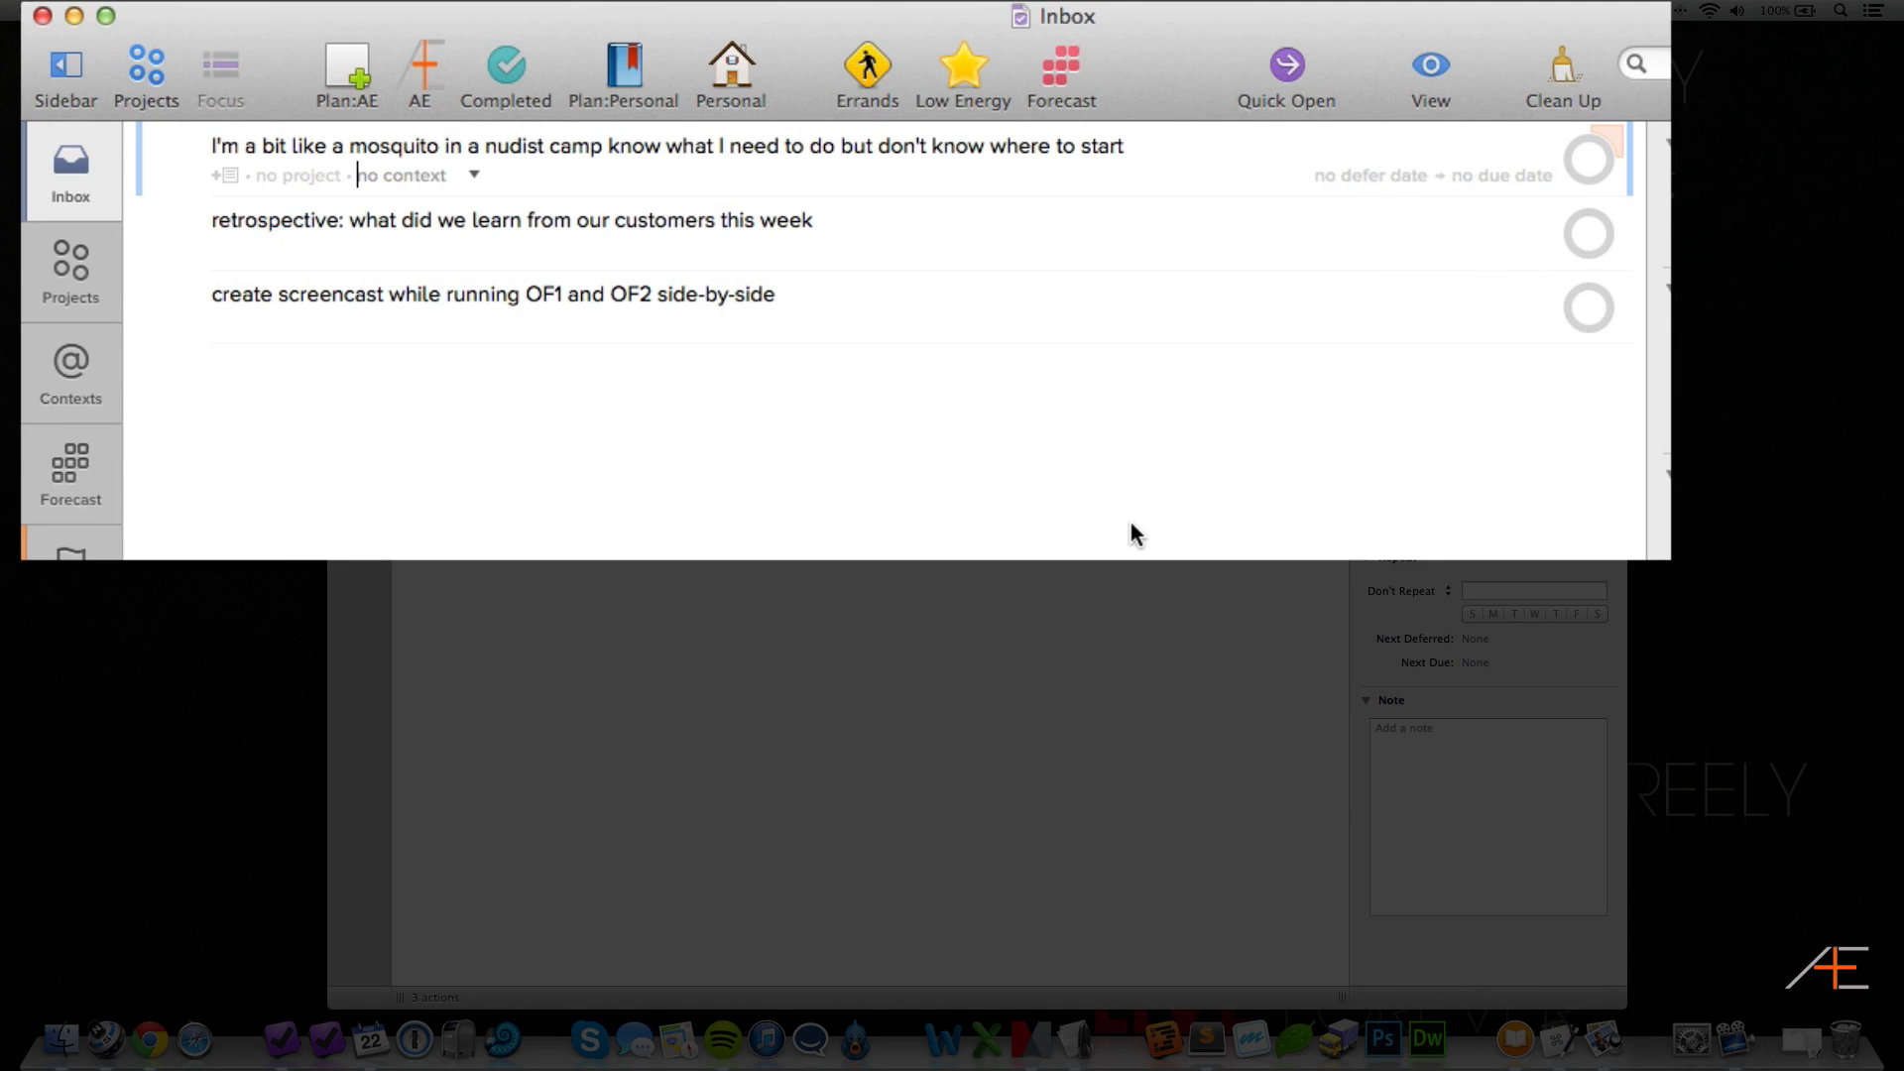
{"action": "mouse_move", "coordinate": [1587, 158]}
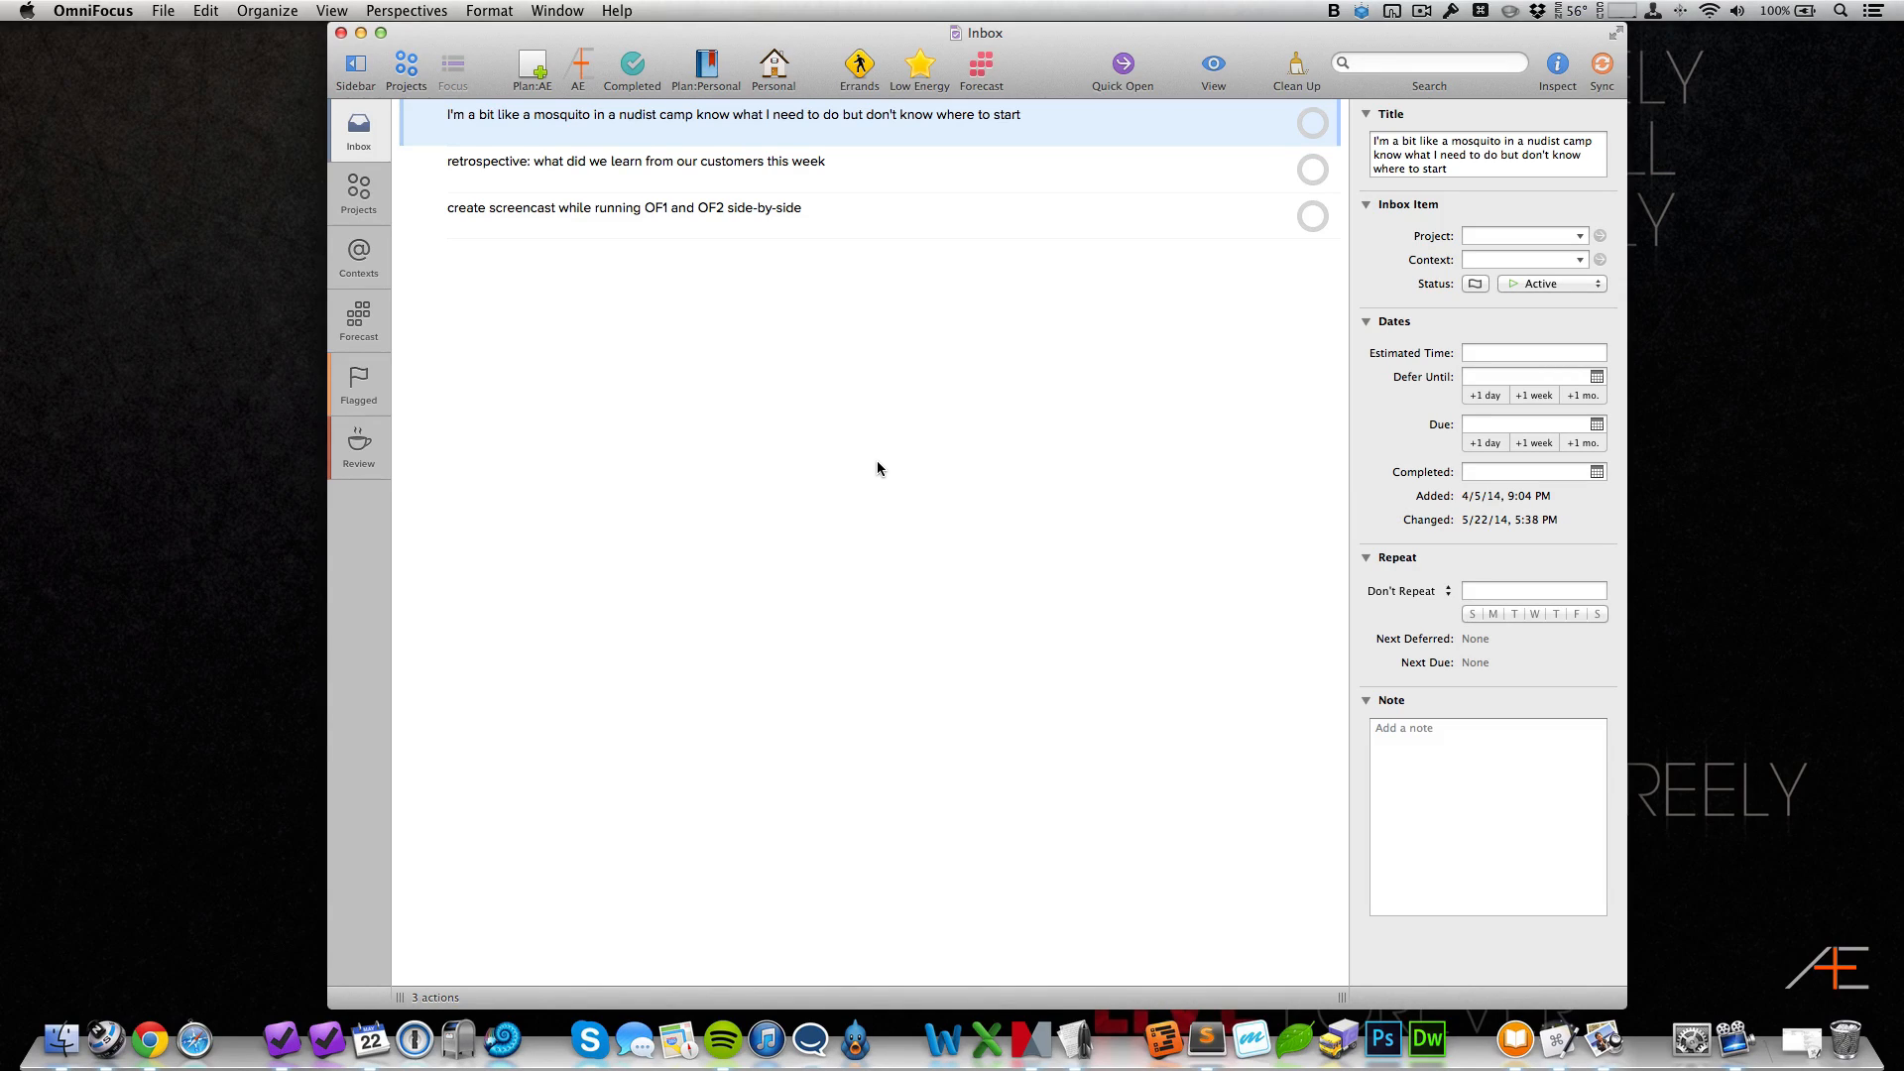
{"action": "mouse_move", "coordinate": [316, 208]}
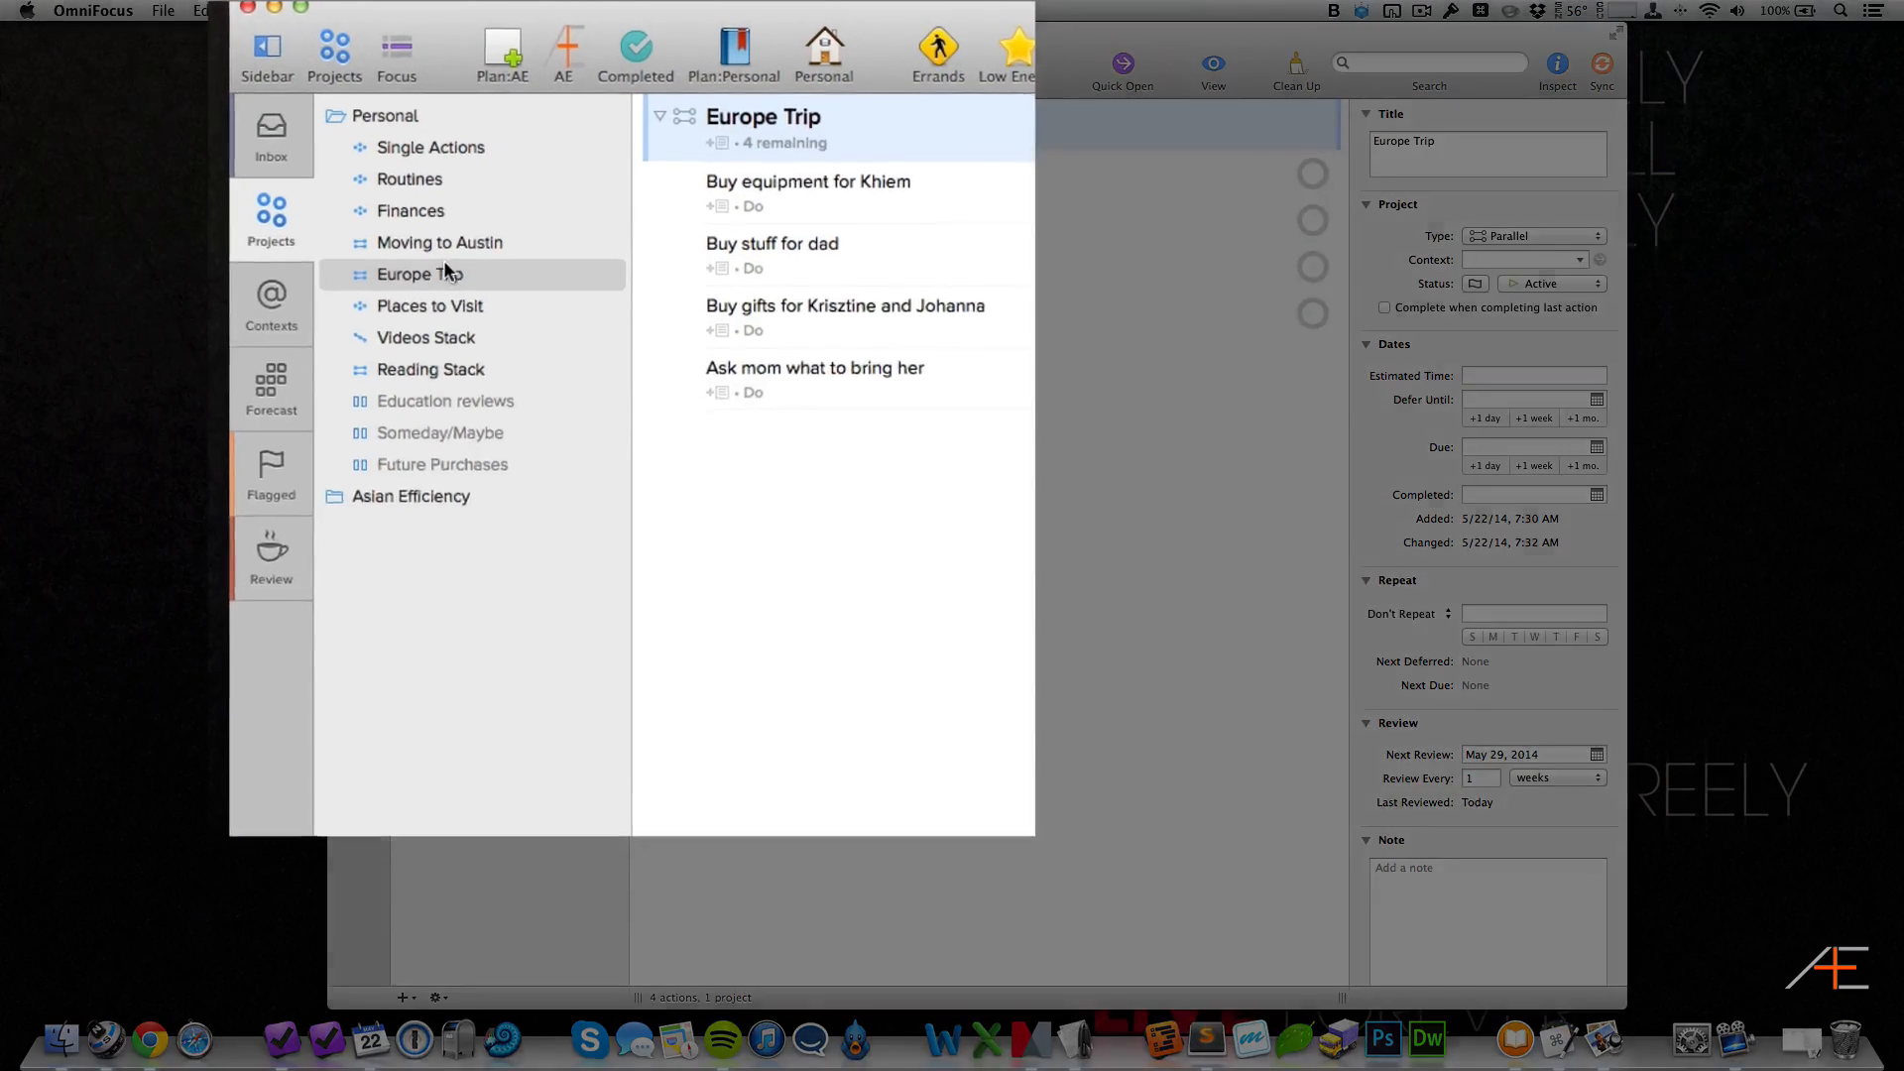
Step: Open the Single Actions project with its 14 remaining actions
{"action": "left_click", "coordinate": [406, 147]}
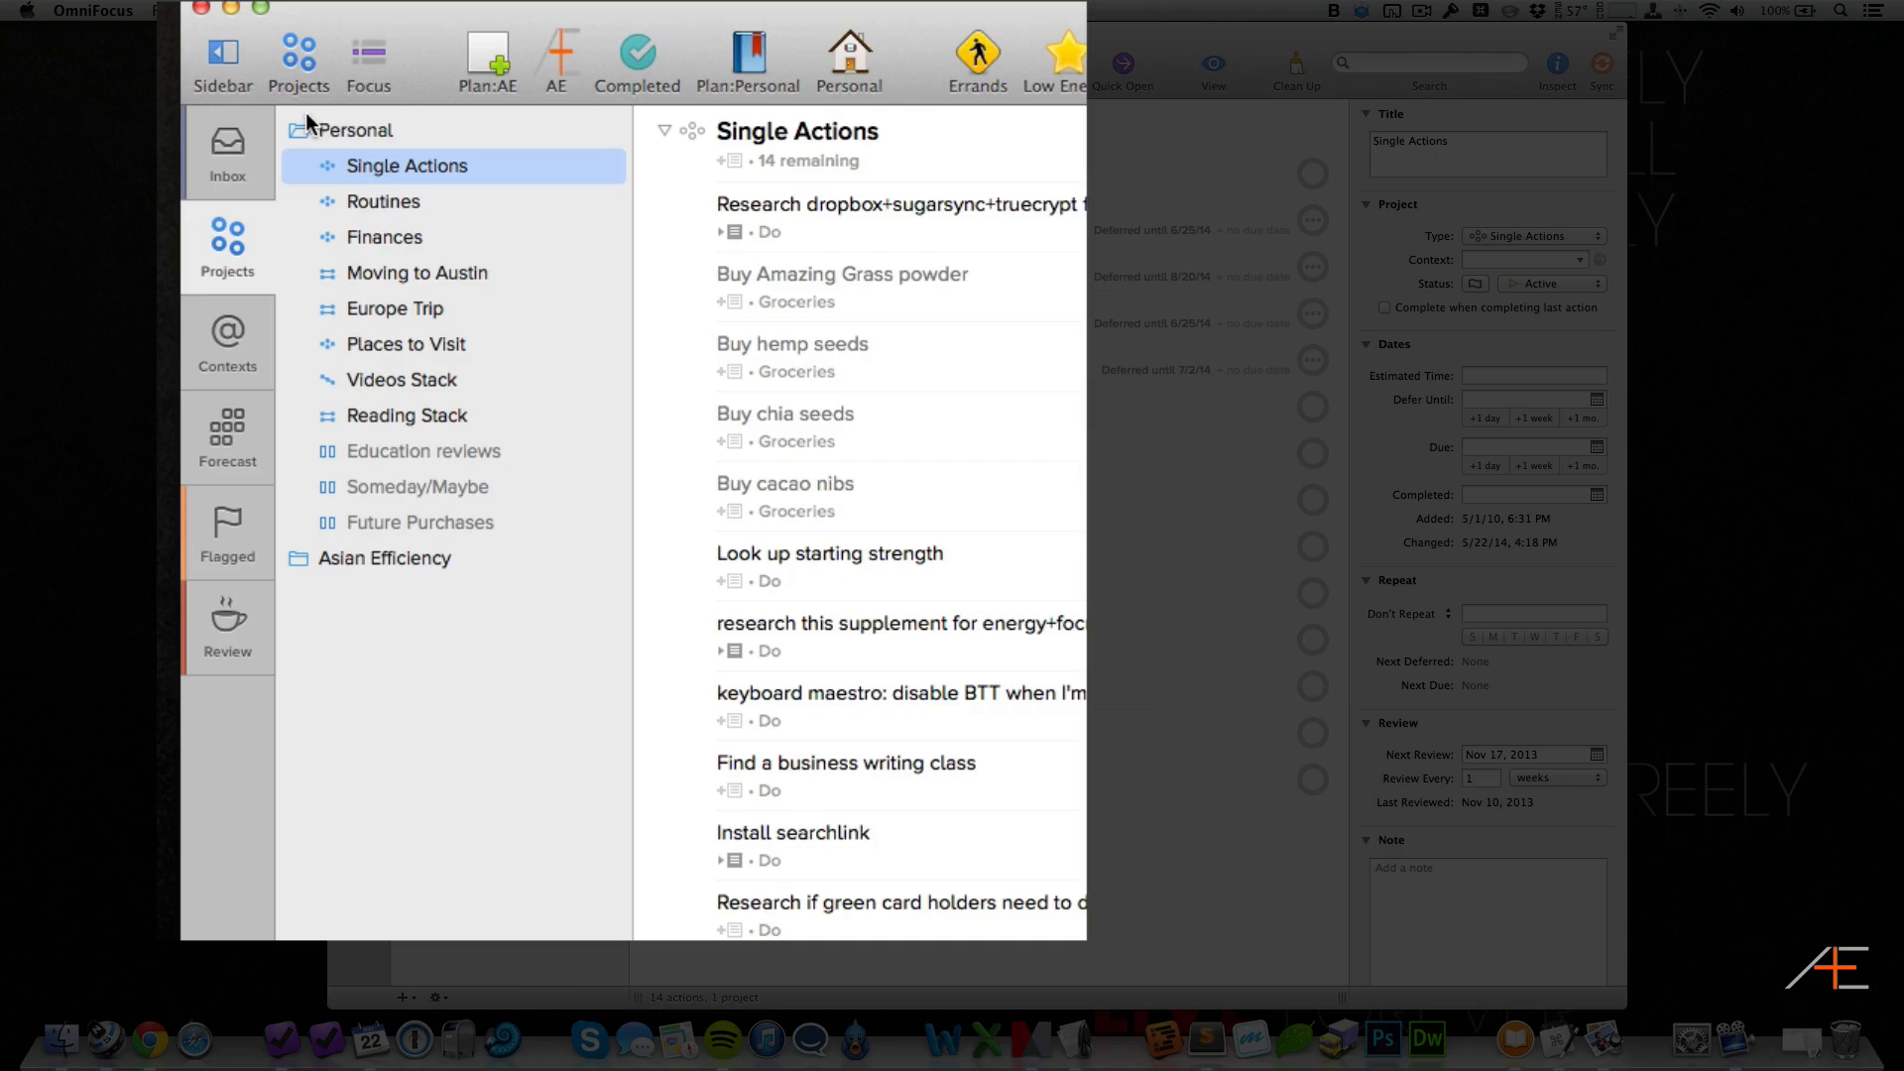
{"action": "mouse_move", "coordinate": [474, 442]}
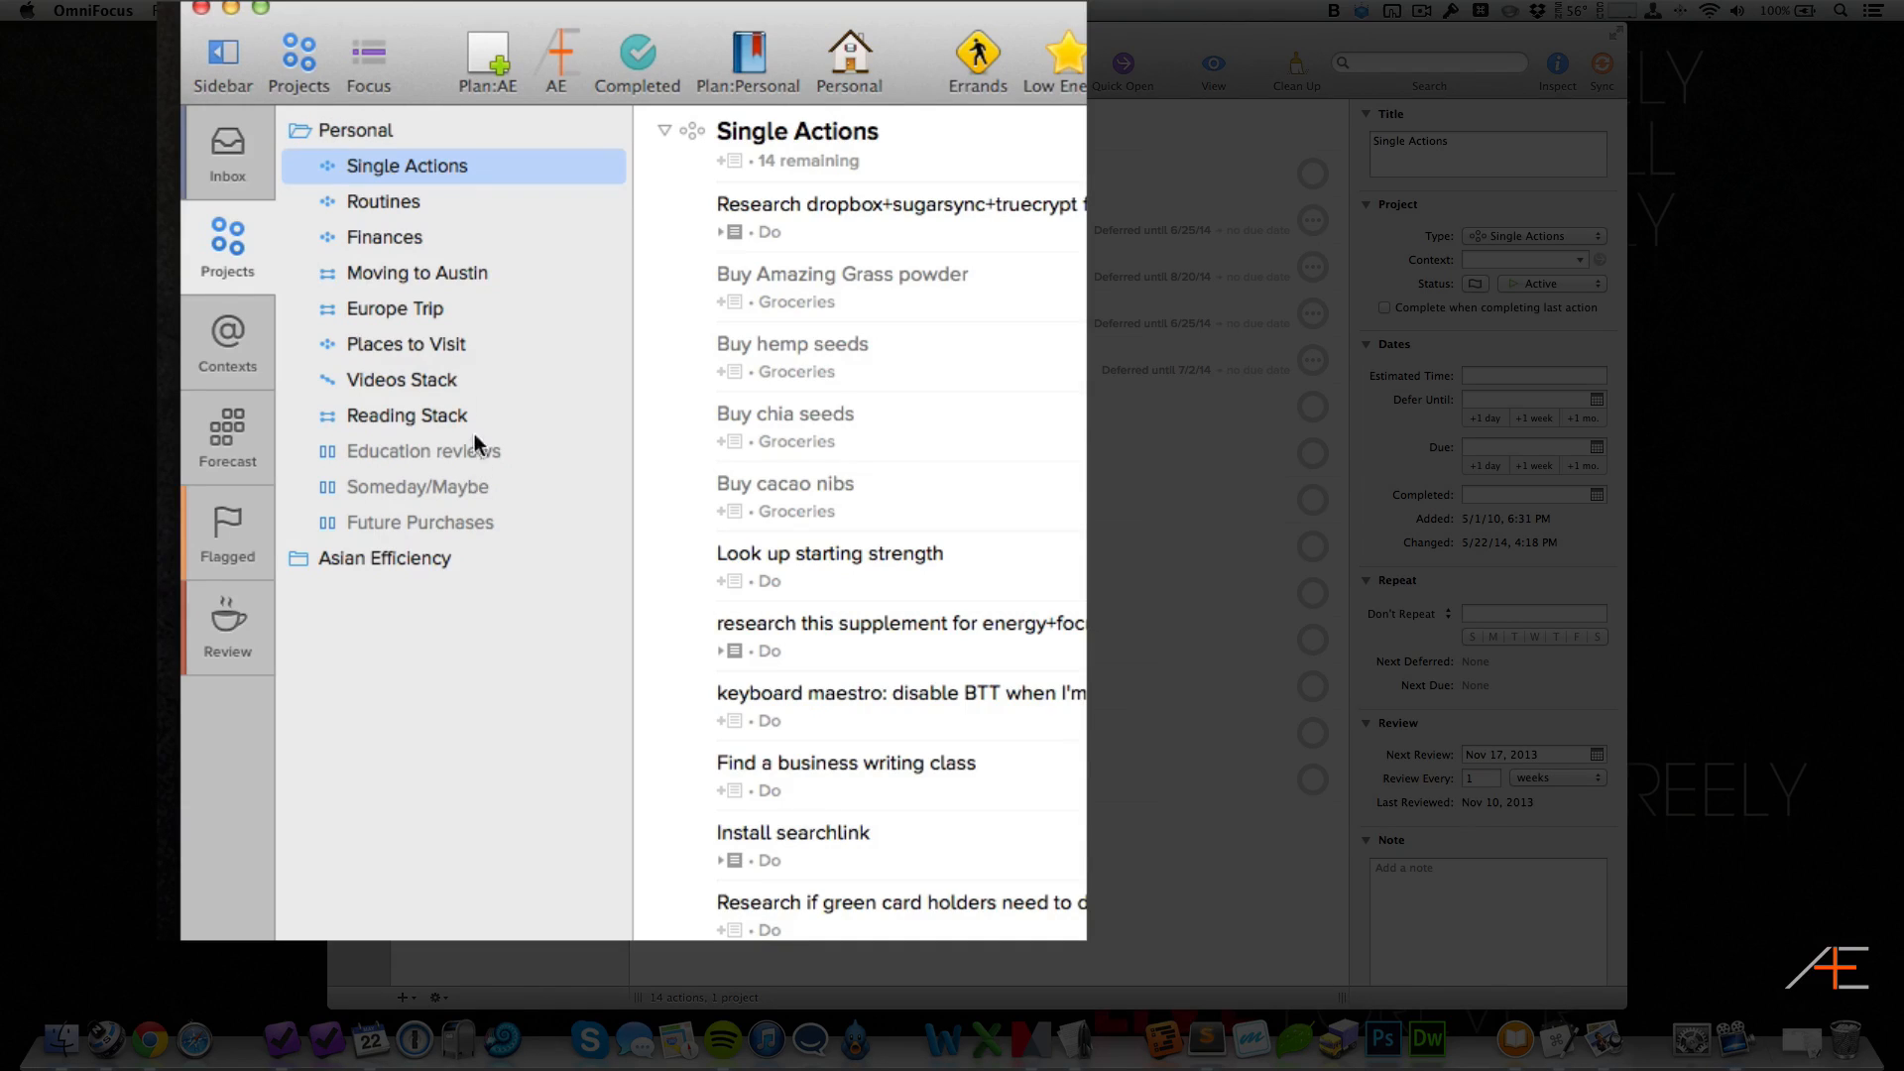
{"action": "mouse_move", "coordinate": [407, 206]}
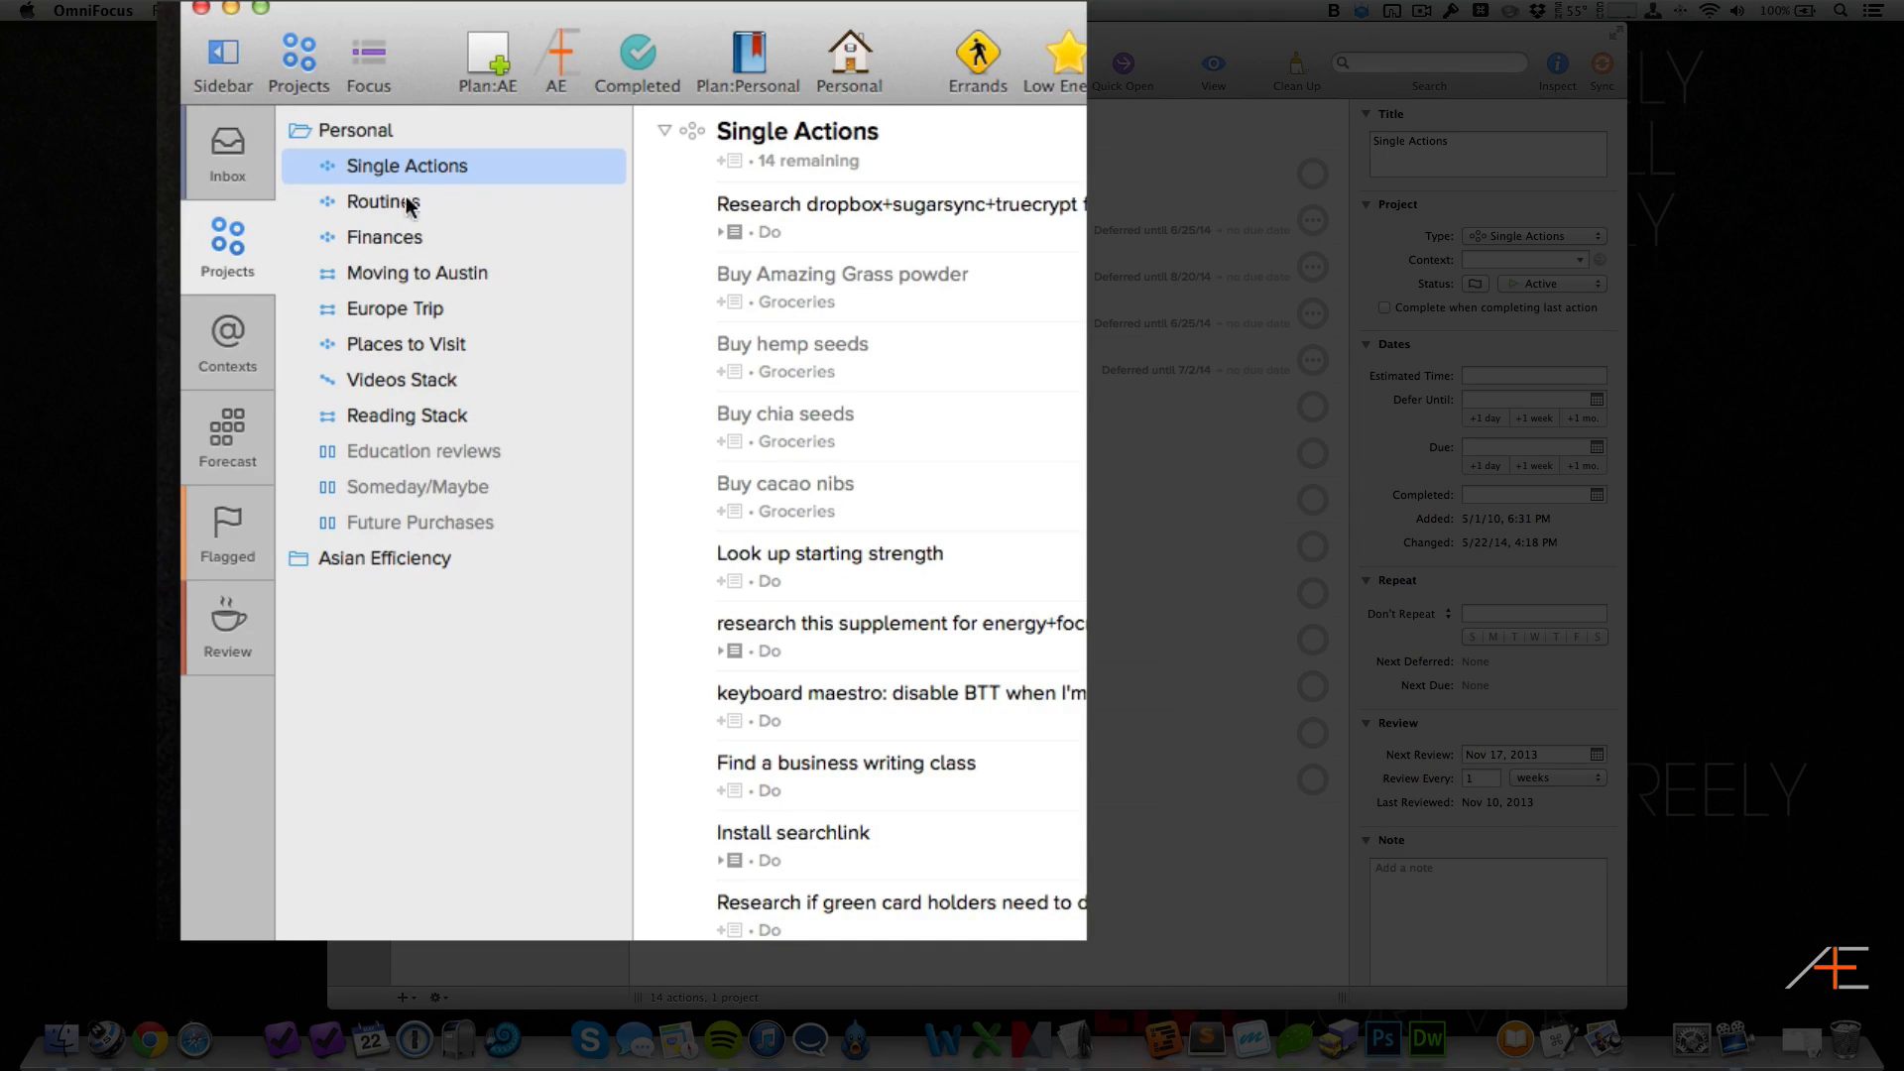
{"action": "mouse_move", "coordinate": [462, 196]}
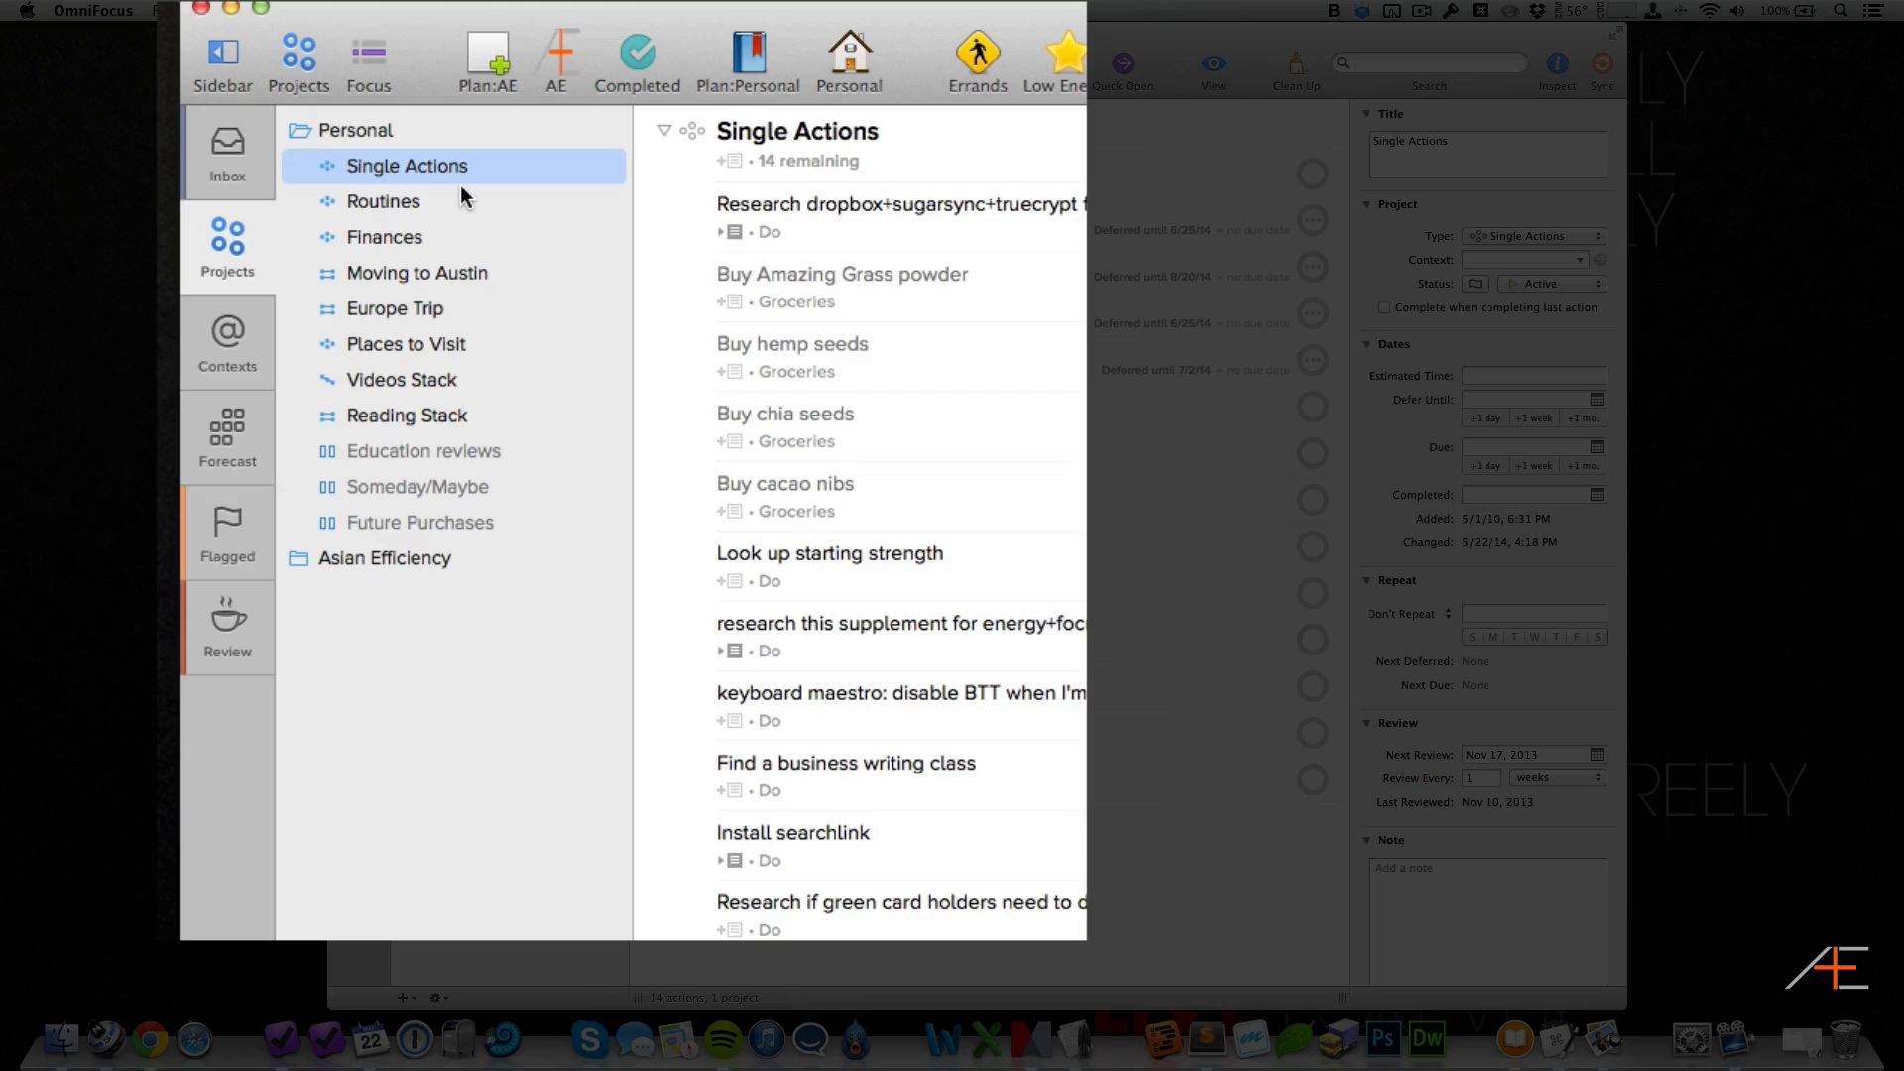
{"action": "mouse_move", "coordinate": [459, 244]}
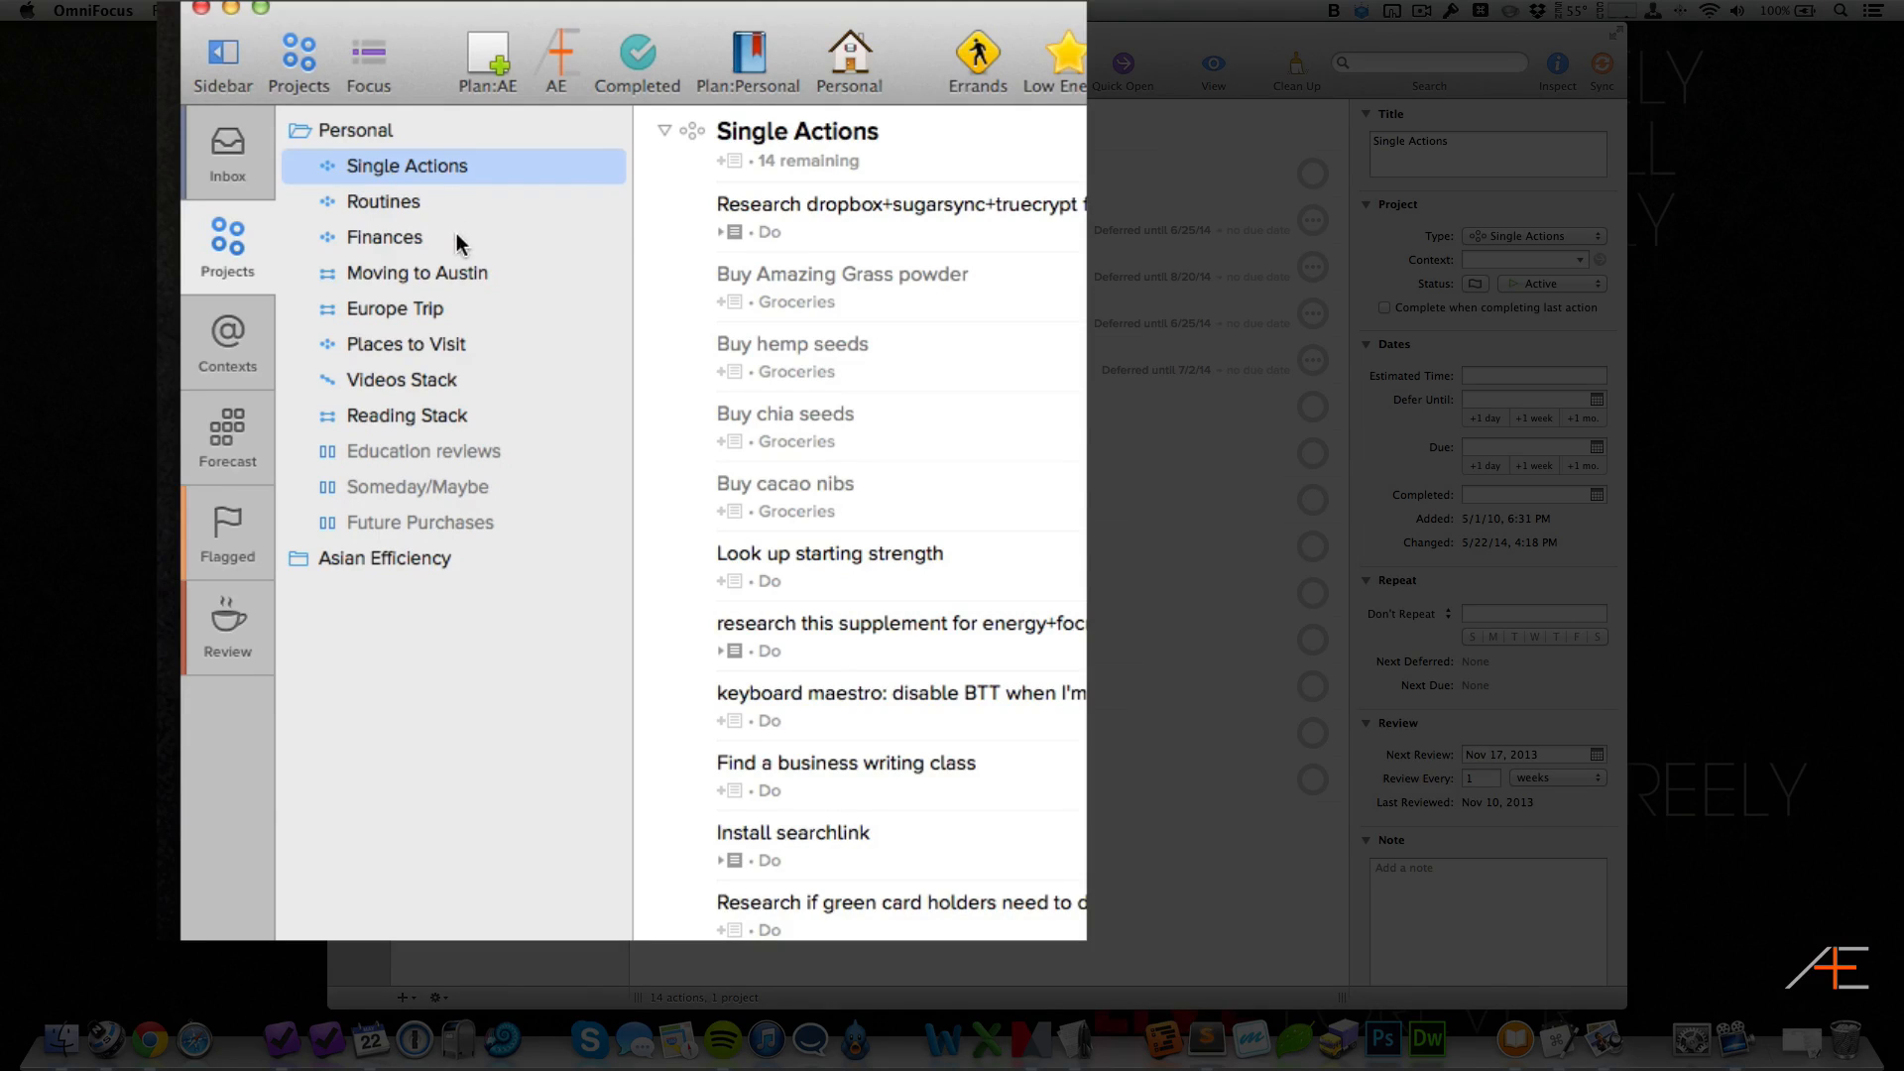
{"action": "mouse_move", "coordinate": [323, 286]}
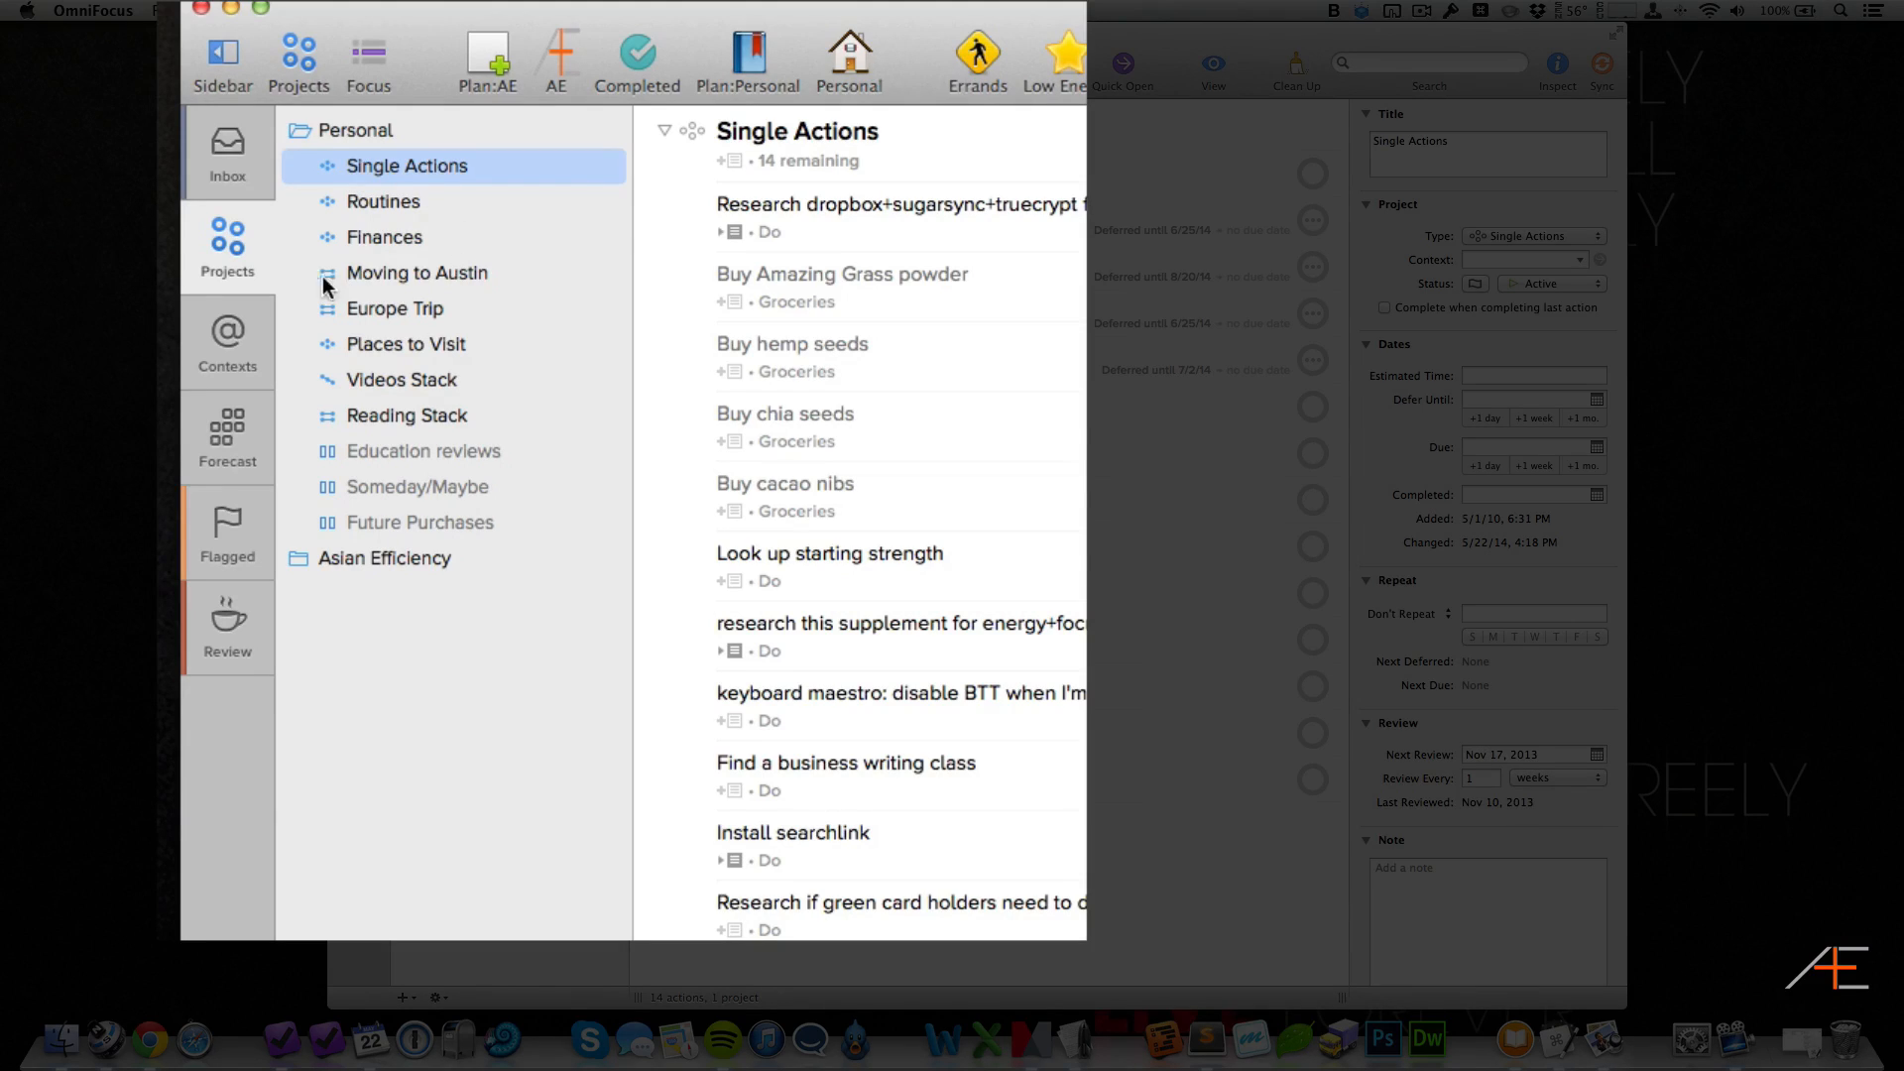
{"action": "mouse_move", "coordinate": [436, 361]}
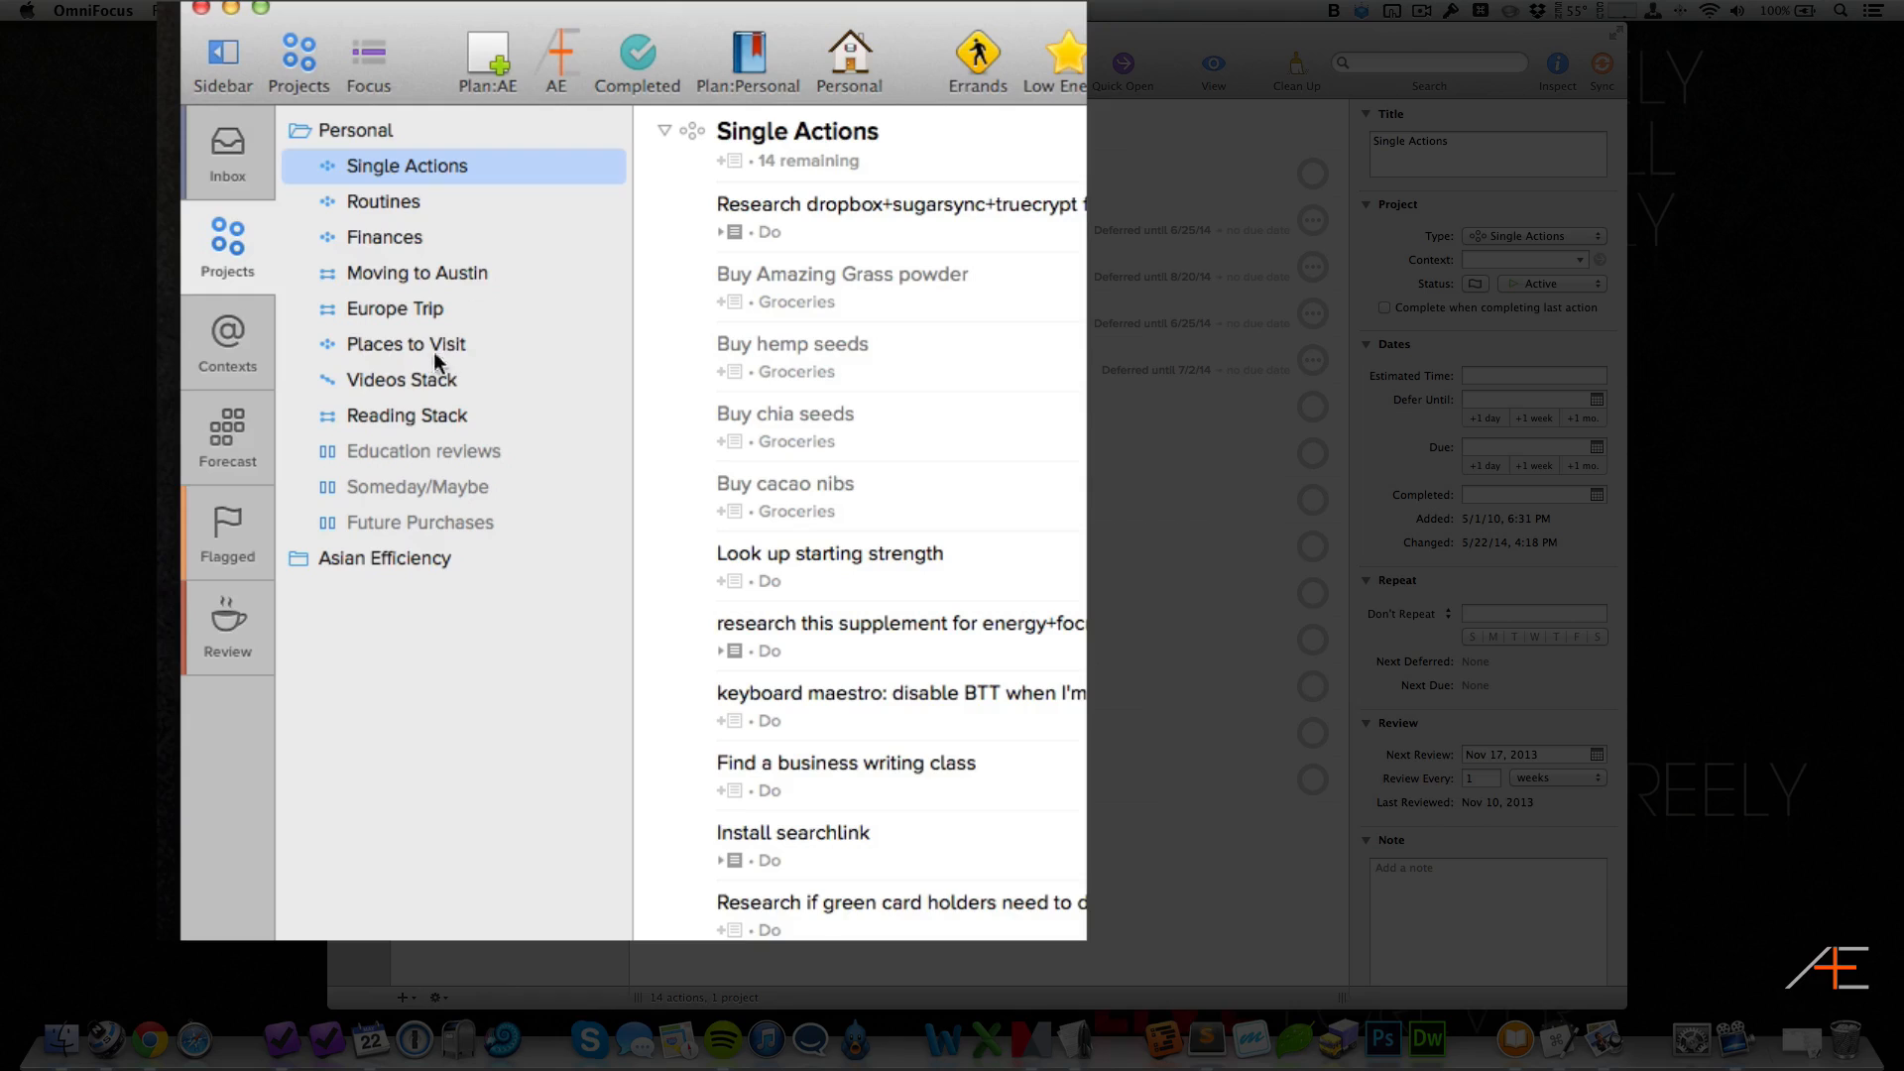
{"action": "mouse_move", "coordinate": [371, 397]}
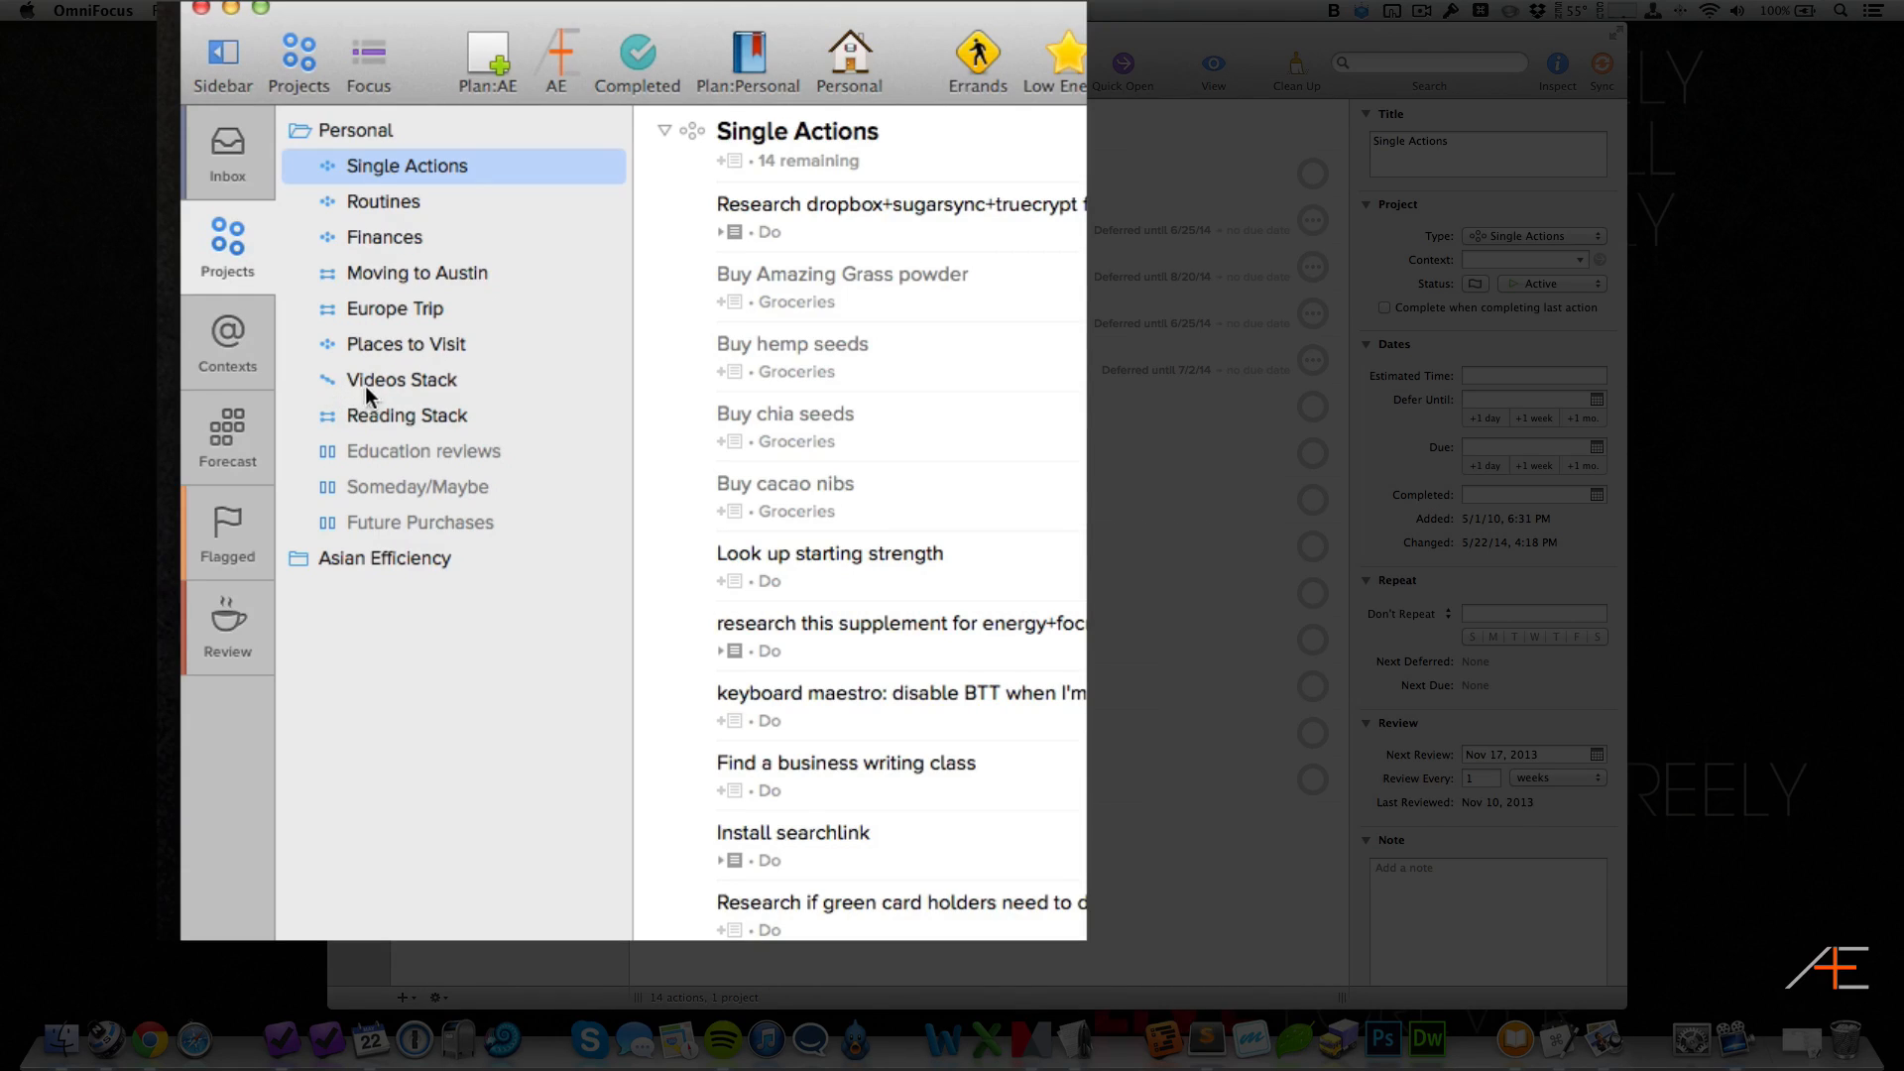
{"action": "mouse_move", "coordinate": [339, 480]}
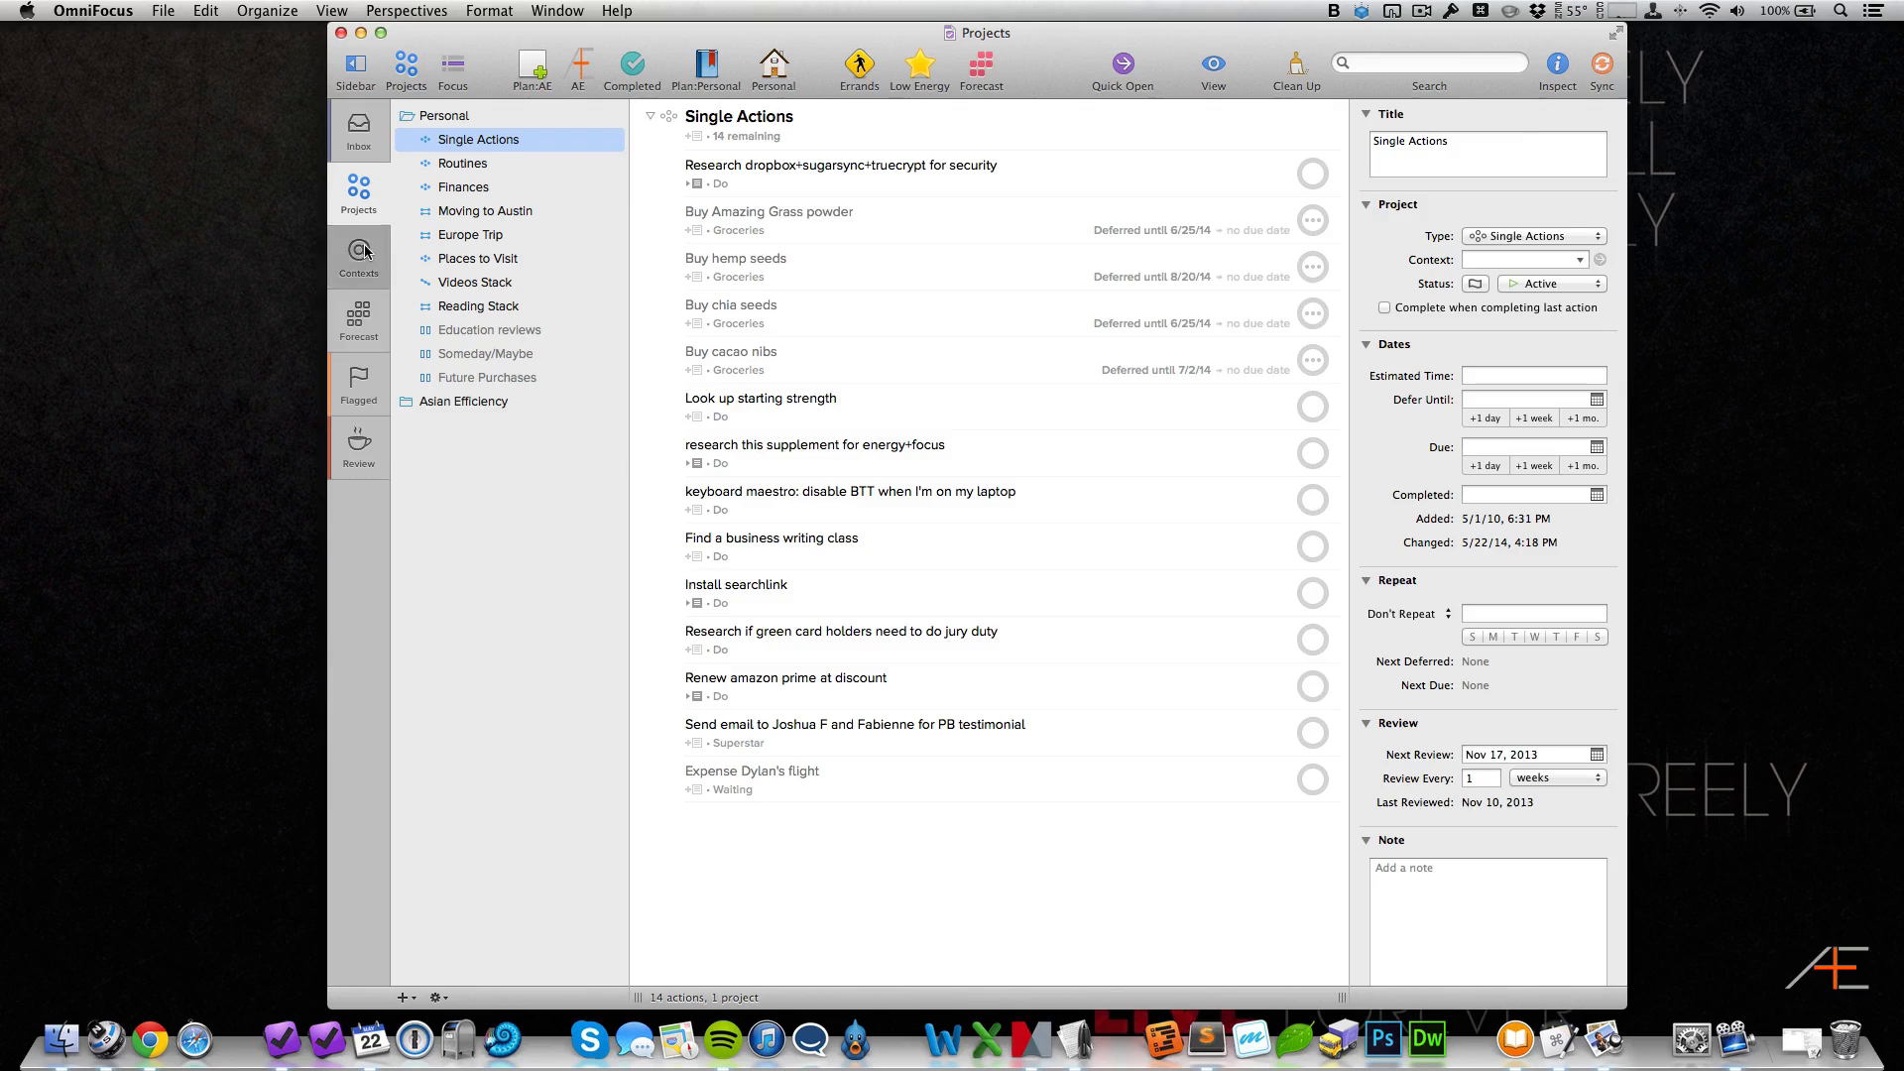
Step: Switch through Contexts to the Forecast of upcoming items
{"action": "left_click", "coordinate": [359, 256]}
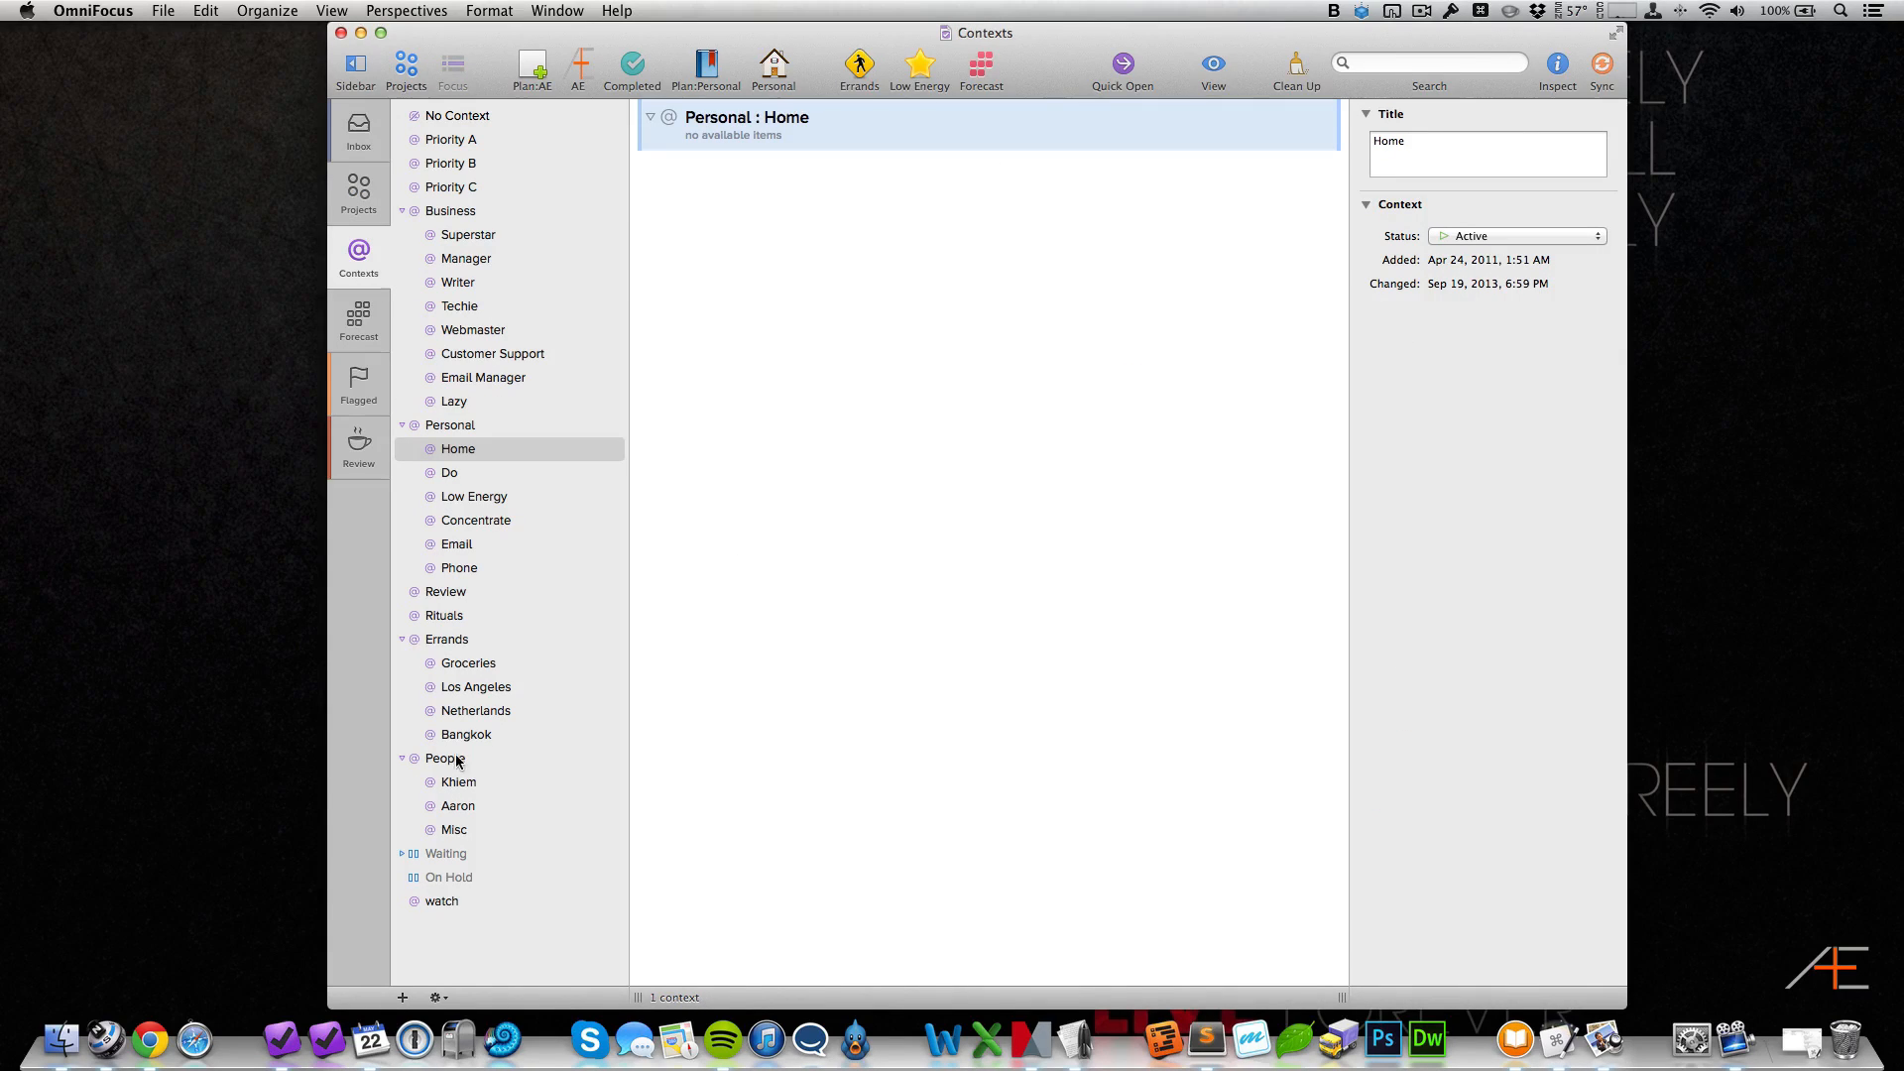
{"action": "mouse_move", "coordinate": [482, 755]}
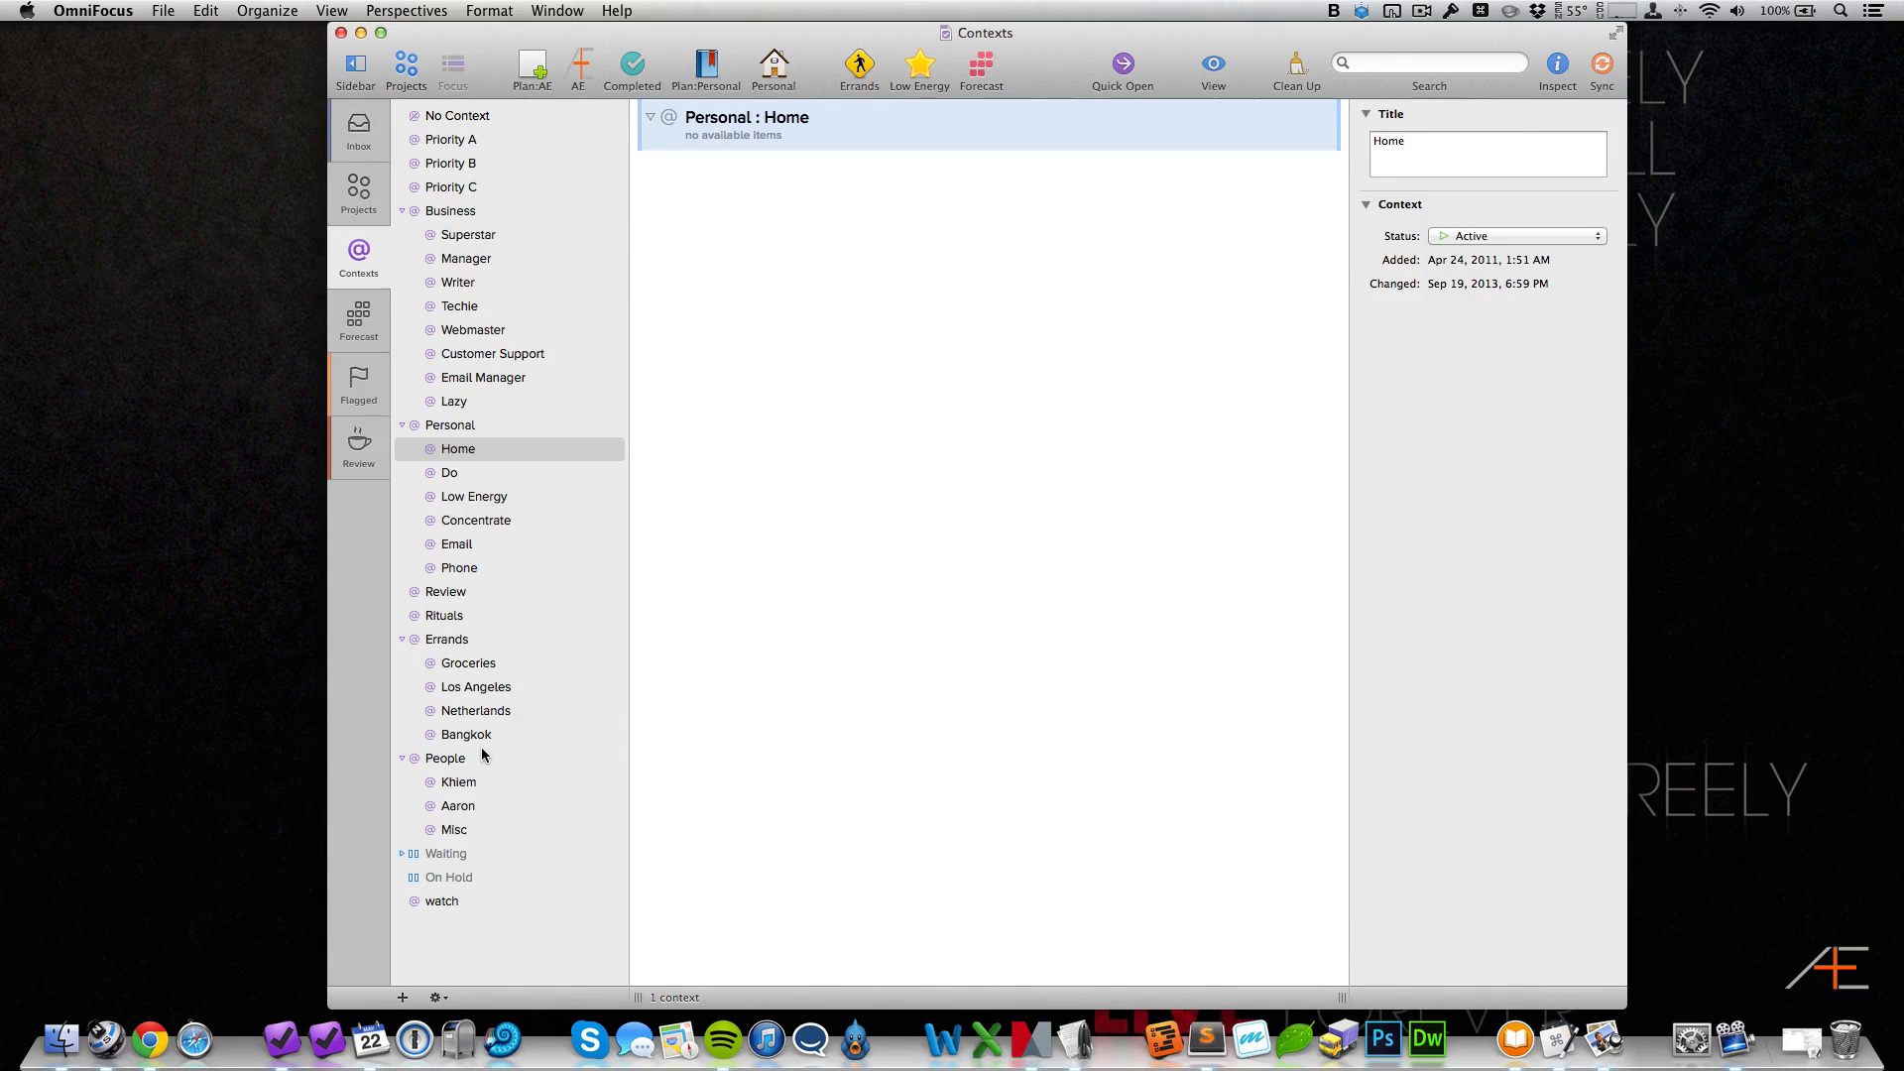
{"action": "mouse_move", "coordinate": [486, 748]}
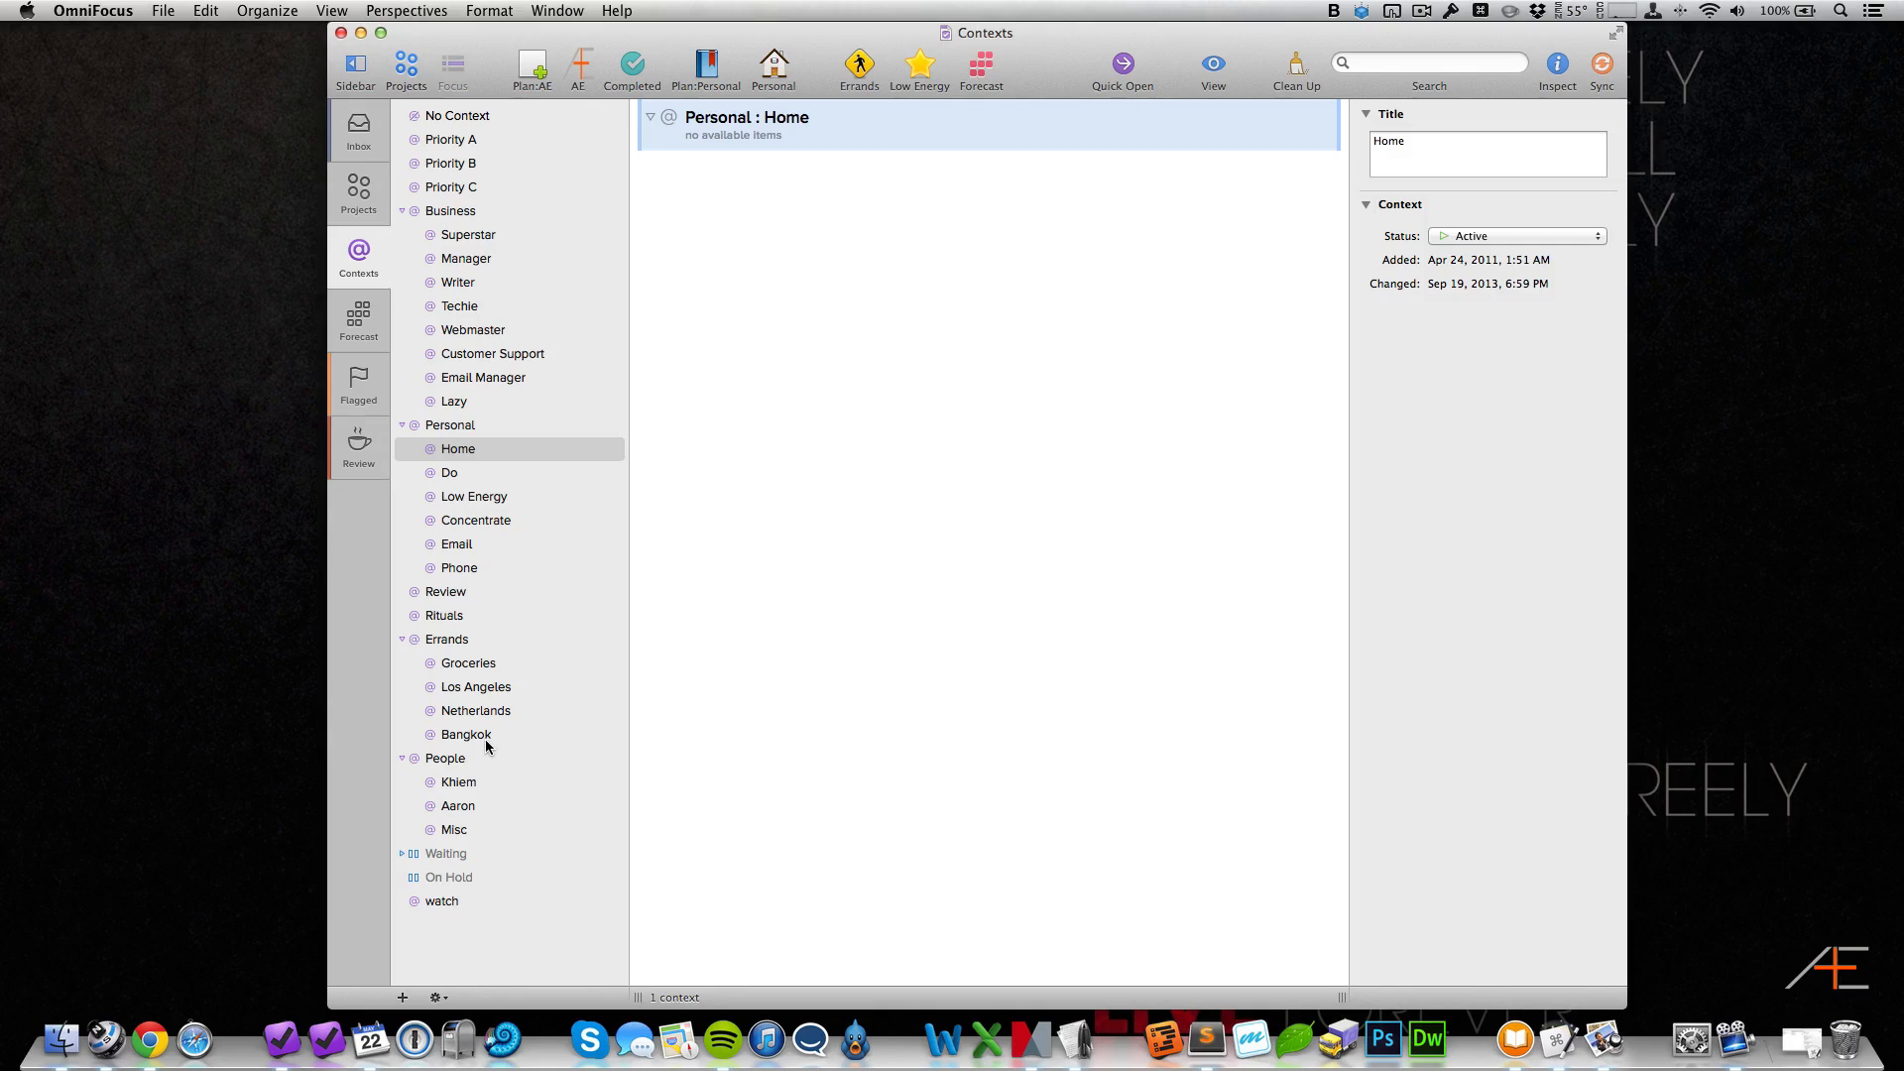
{"action": "left_click", "coordinate": [357, 322]}
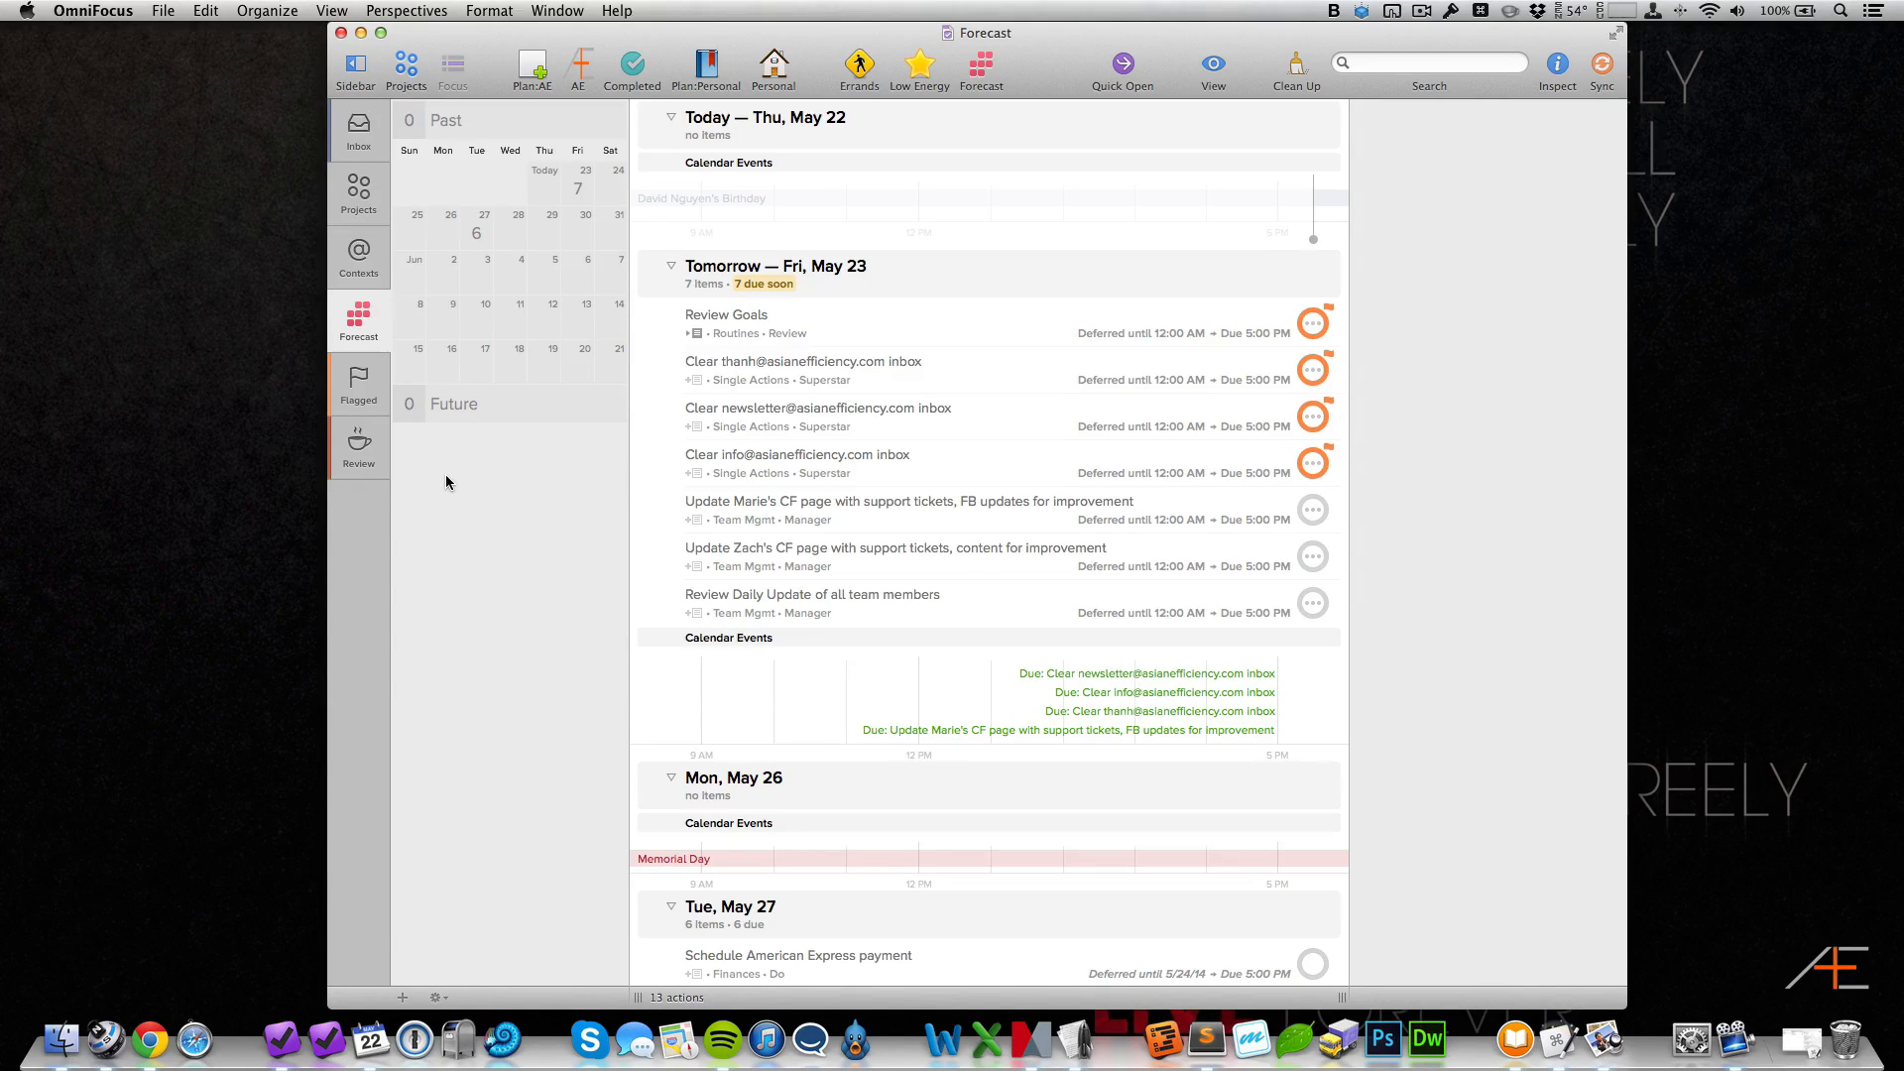
{"action": "mouse_move", "coordinate": [797, 863]}
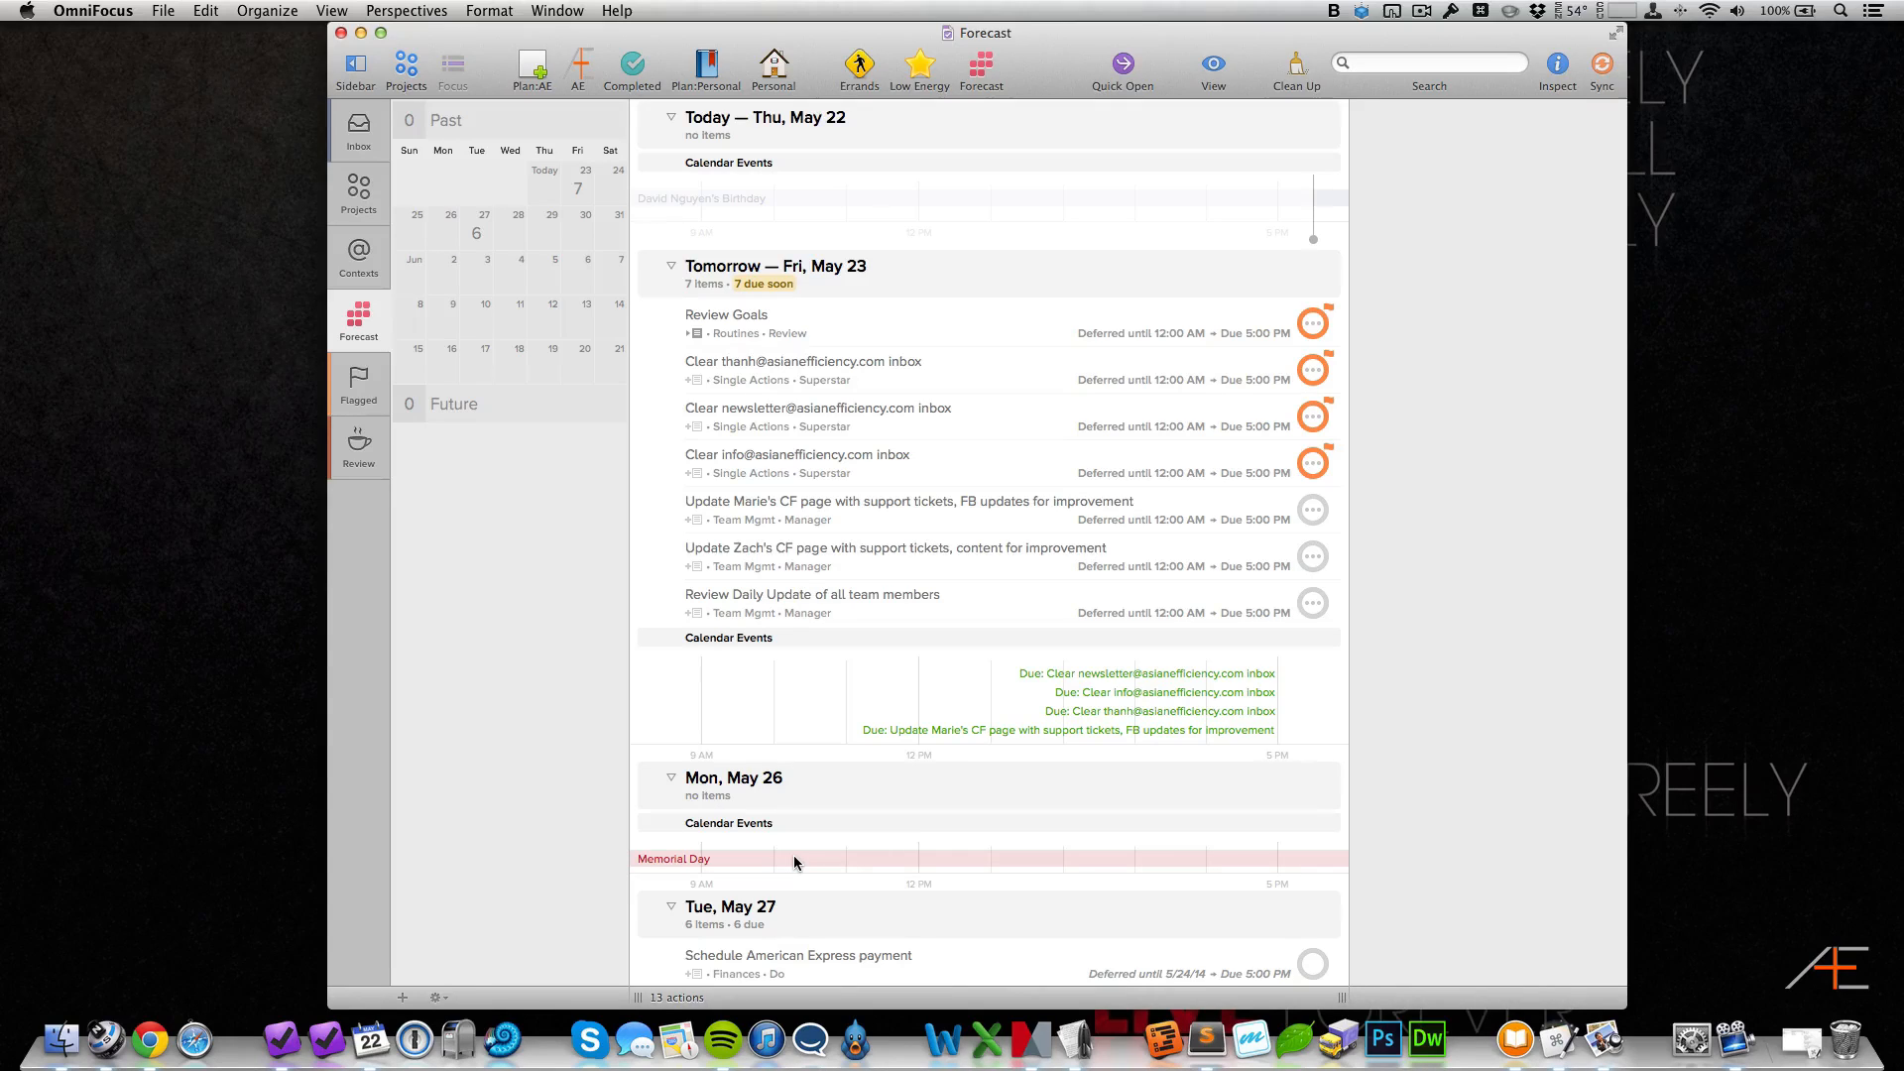
Step: View the flagged items, then the projects awaiting review
{"action": "left_click", "coordinate": [357, 383]}
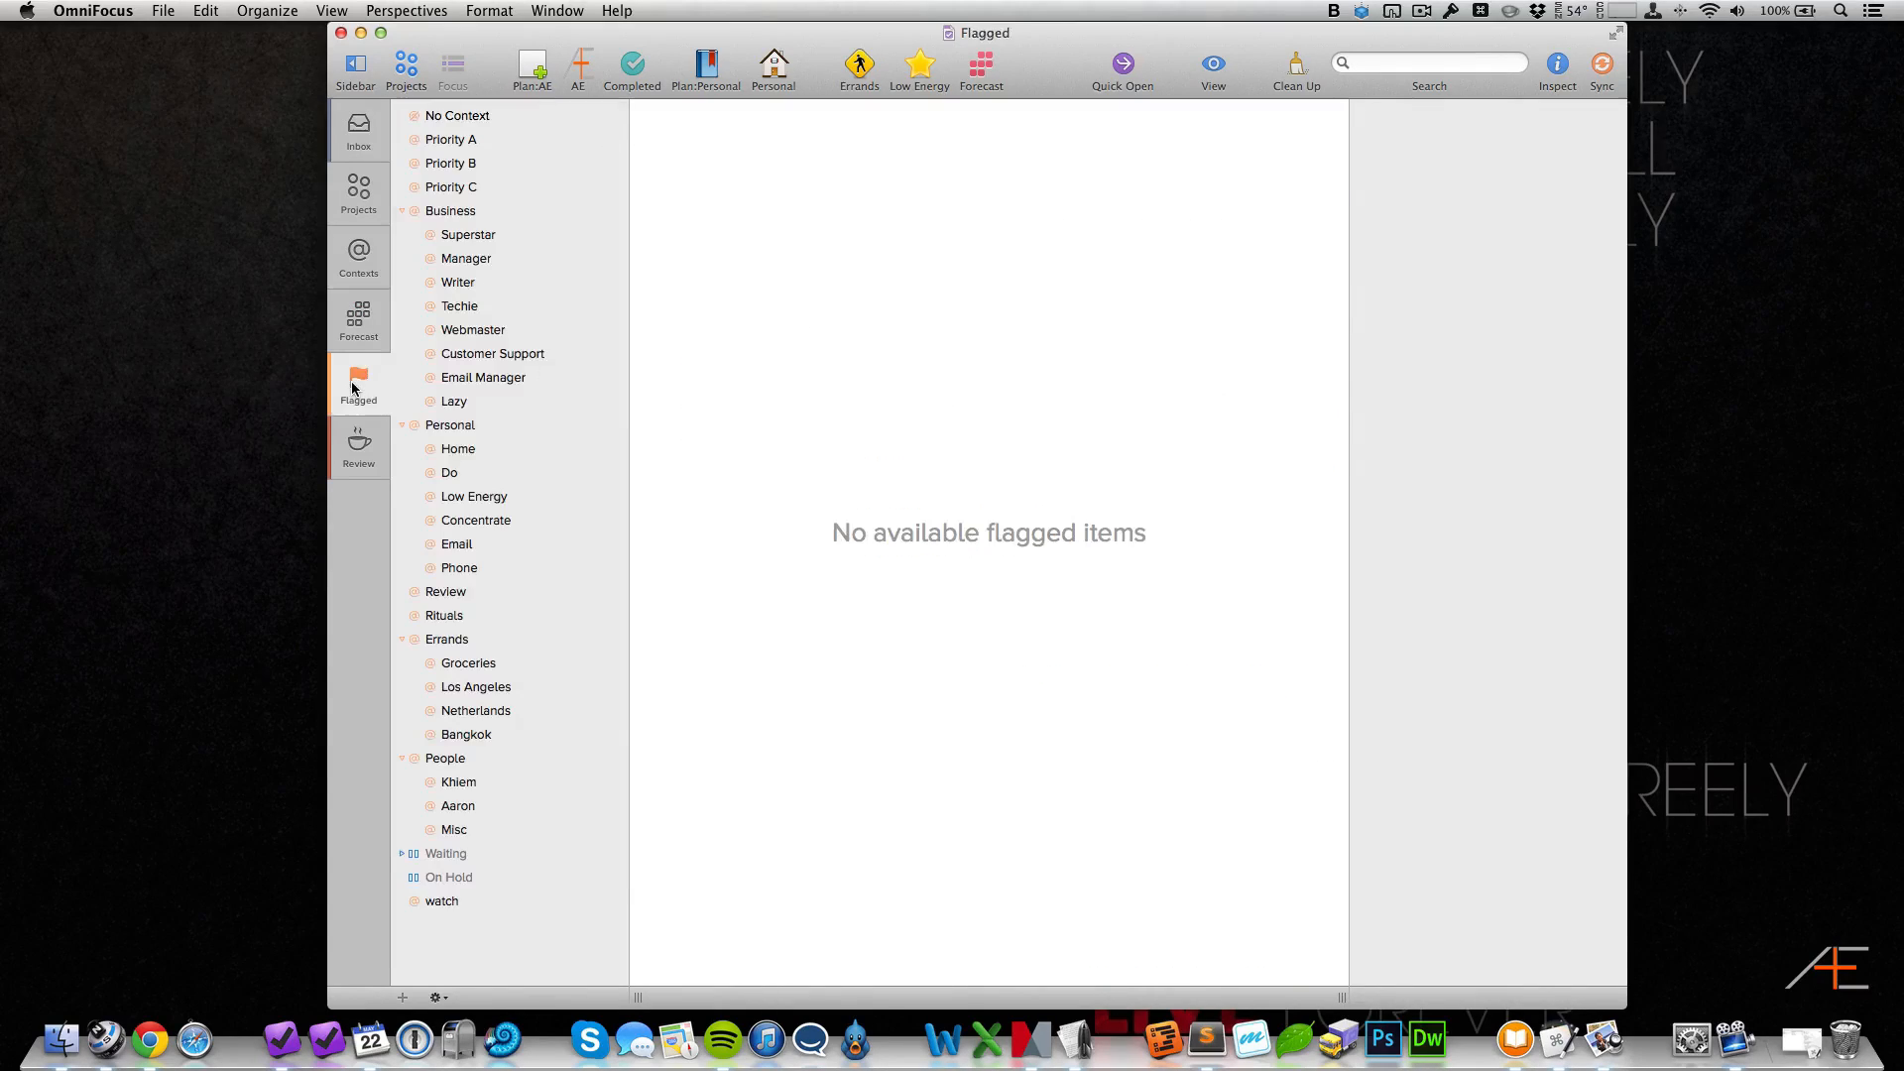
{"action": "mouse_move", "coordinate": [724, 510]}
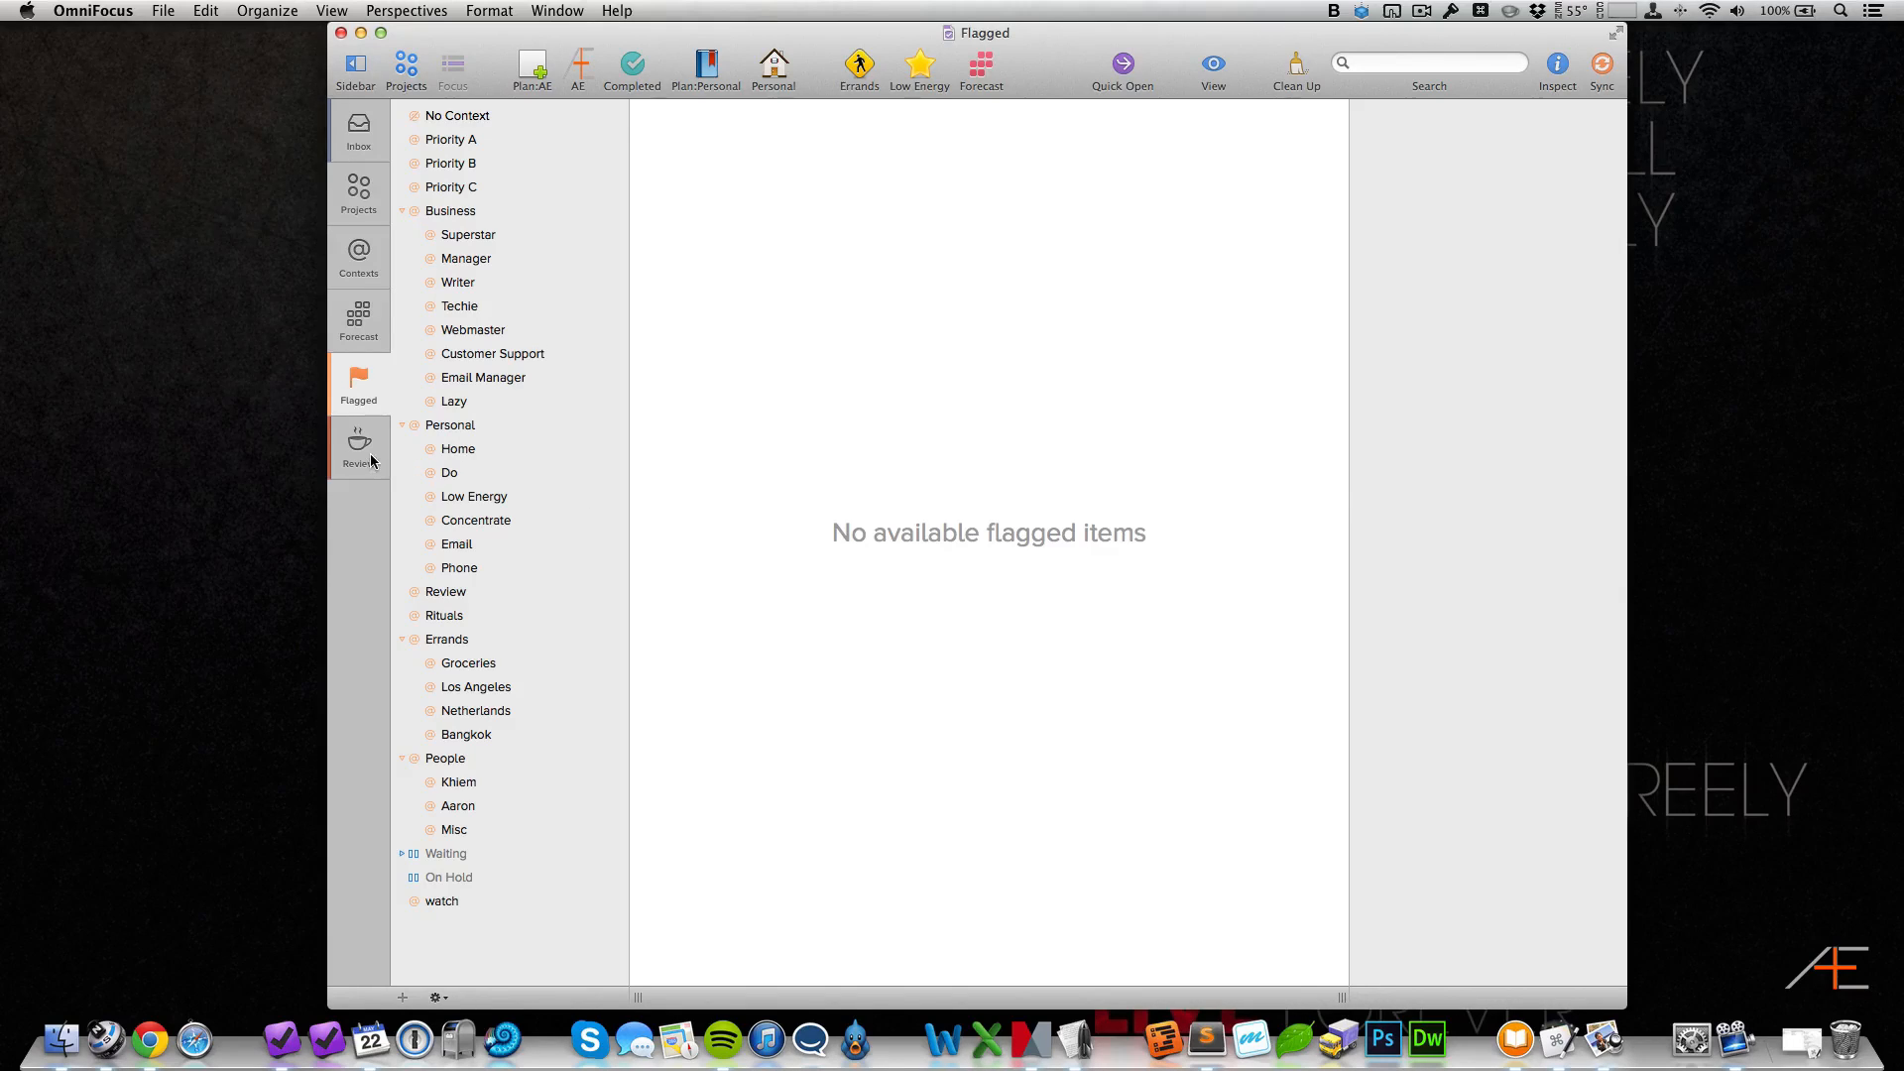
{"action": "left_click", "coordinate": [359, 446]}
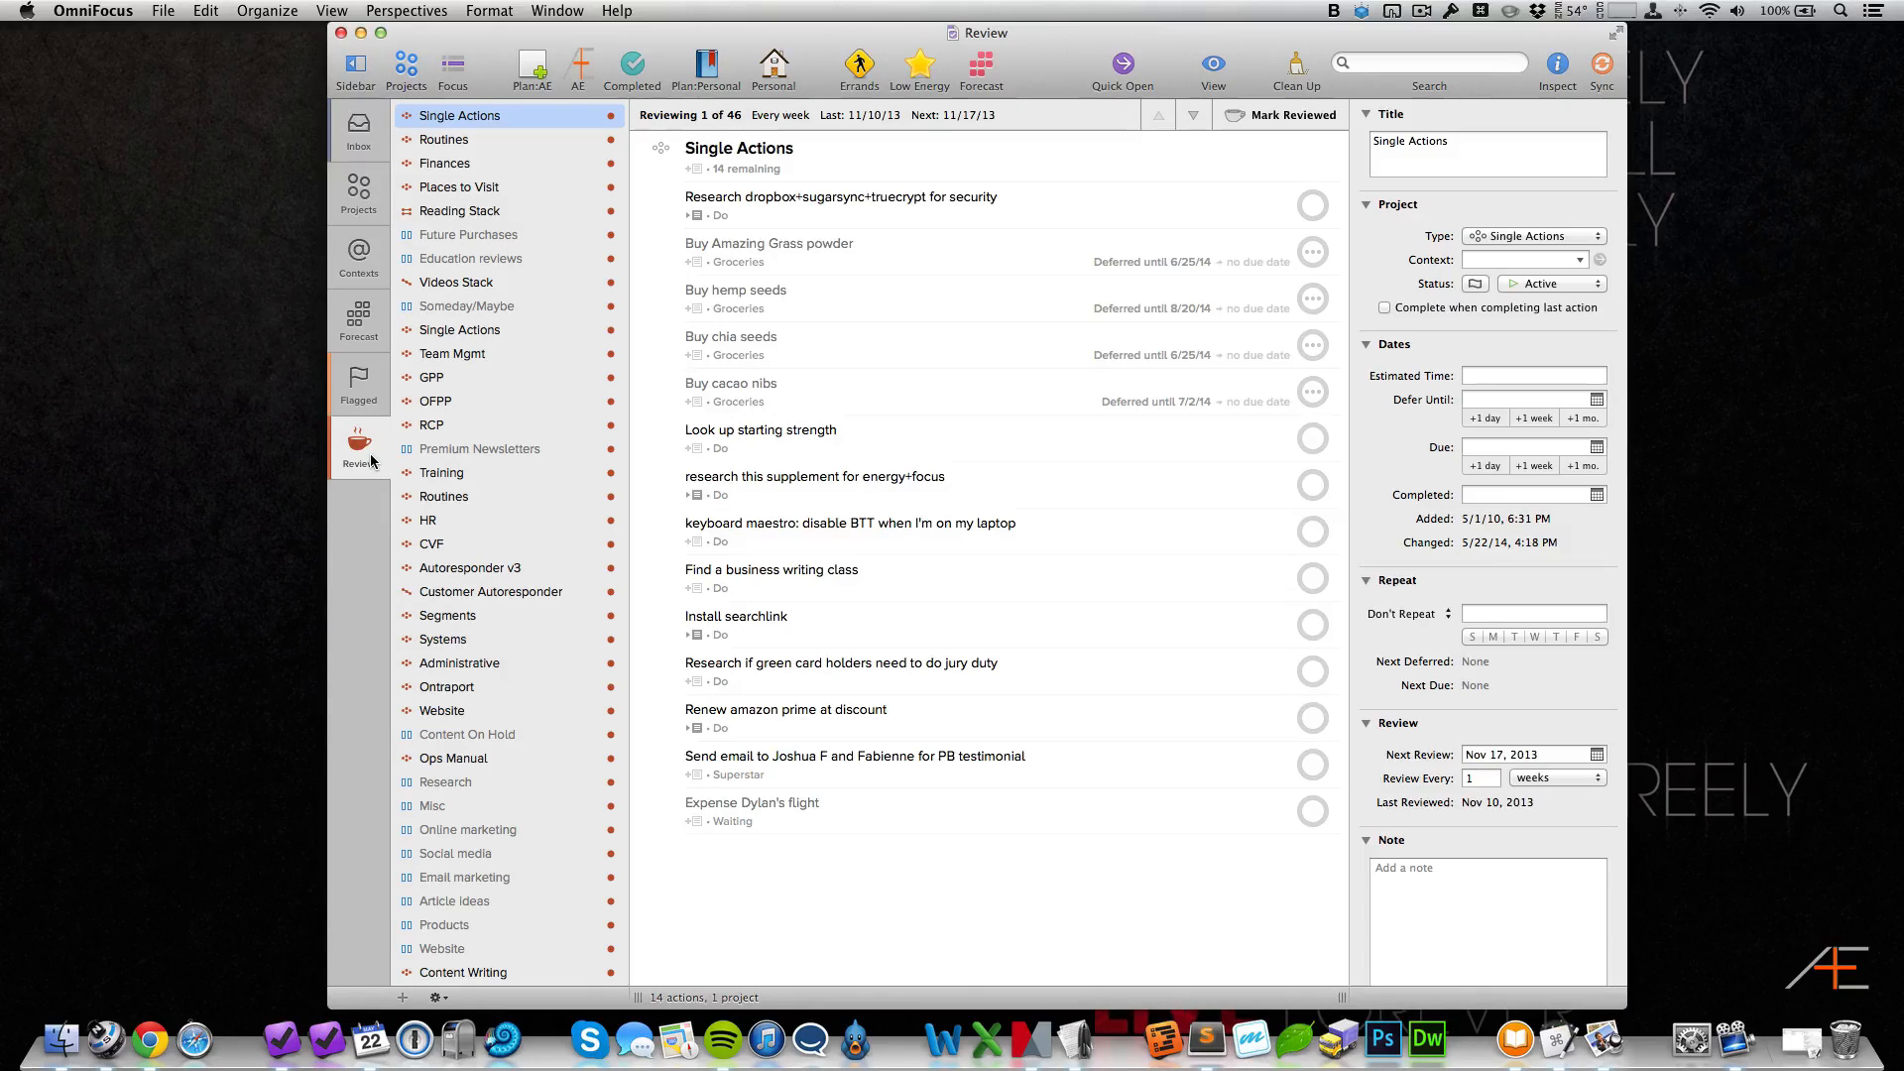
{"action": "mouse_move", "coordinate": [365, 250]}
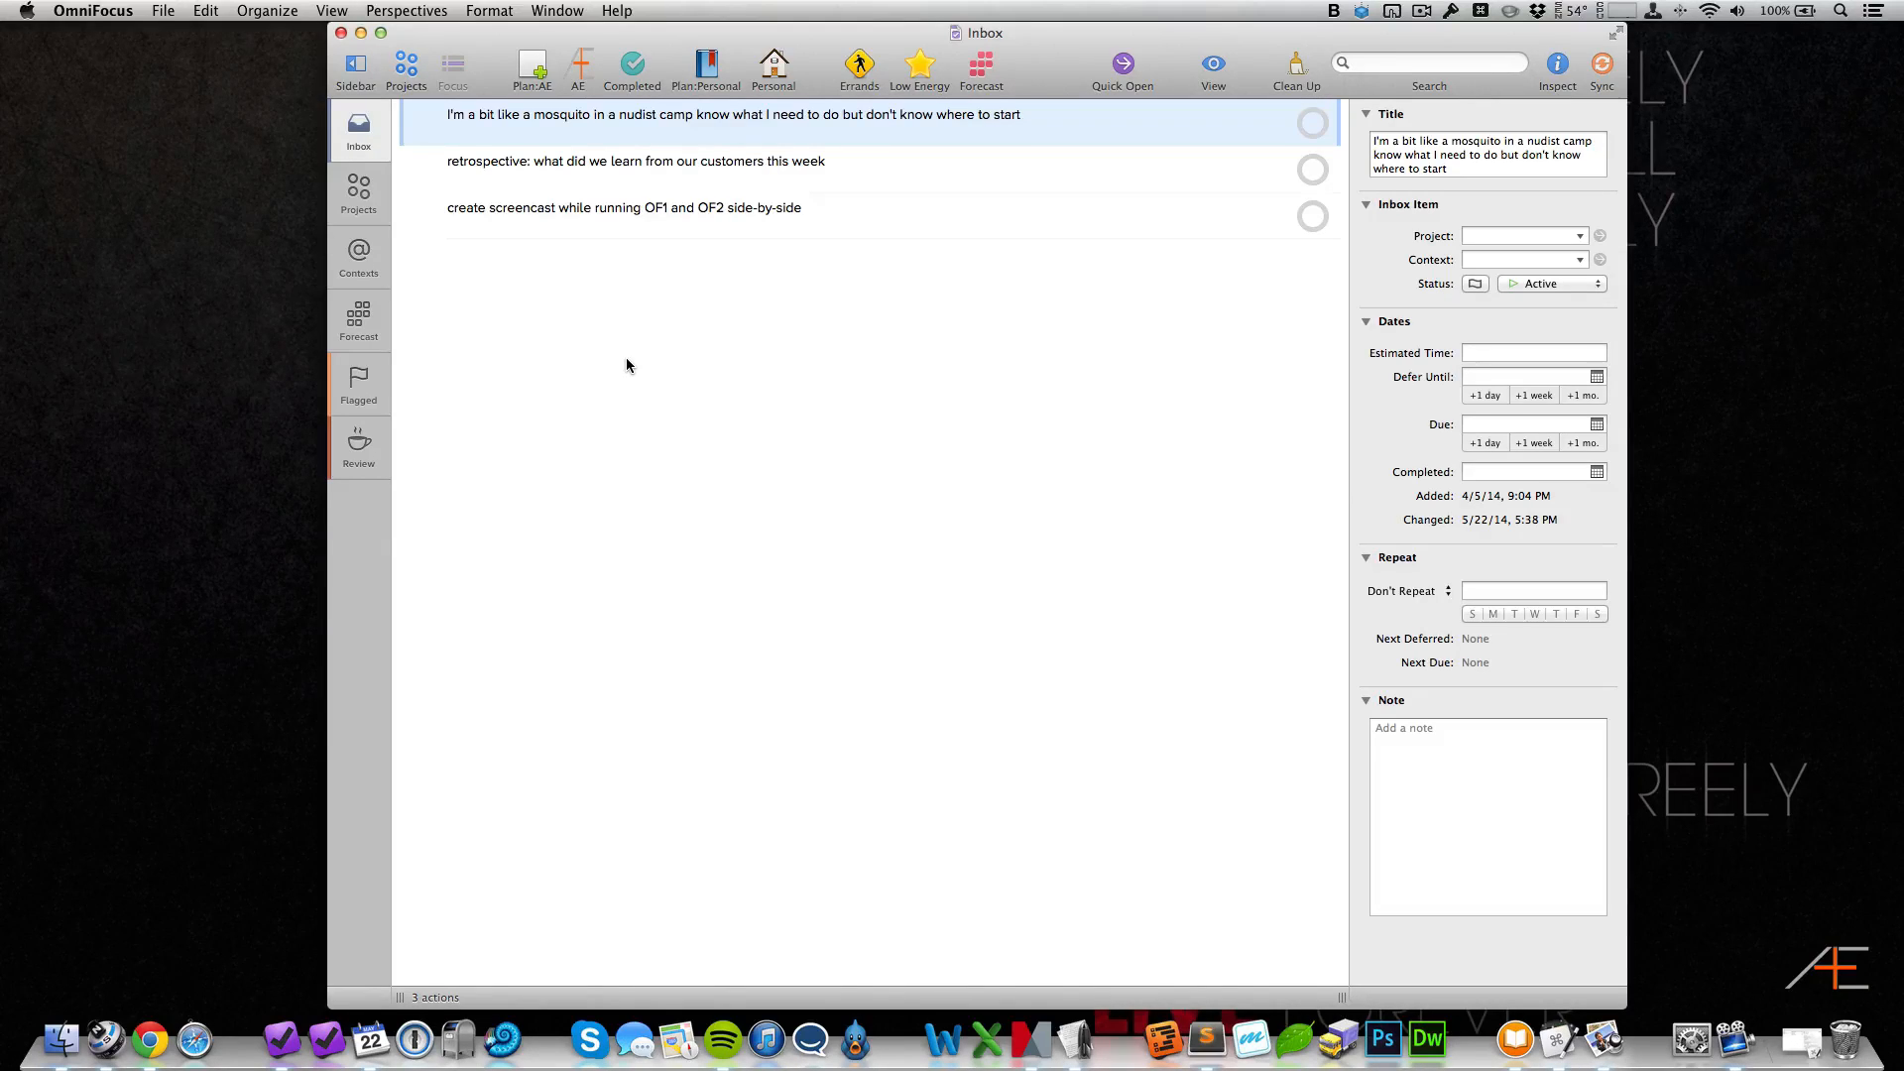
{"action": "mouse_move", "coordinate": [620, 383]}
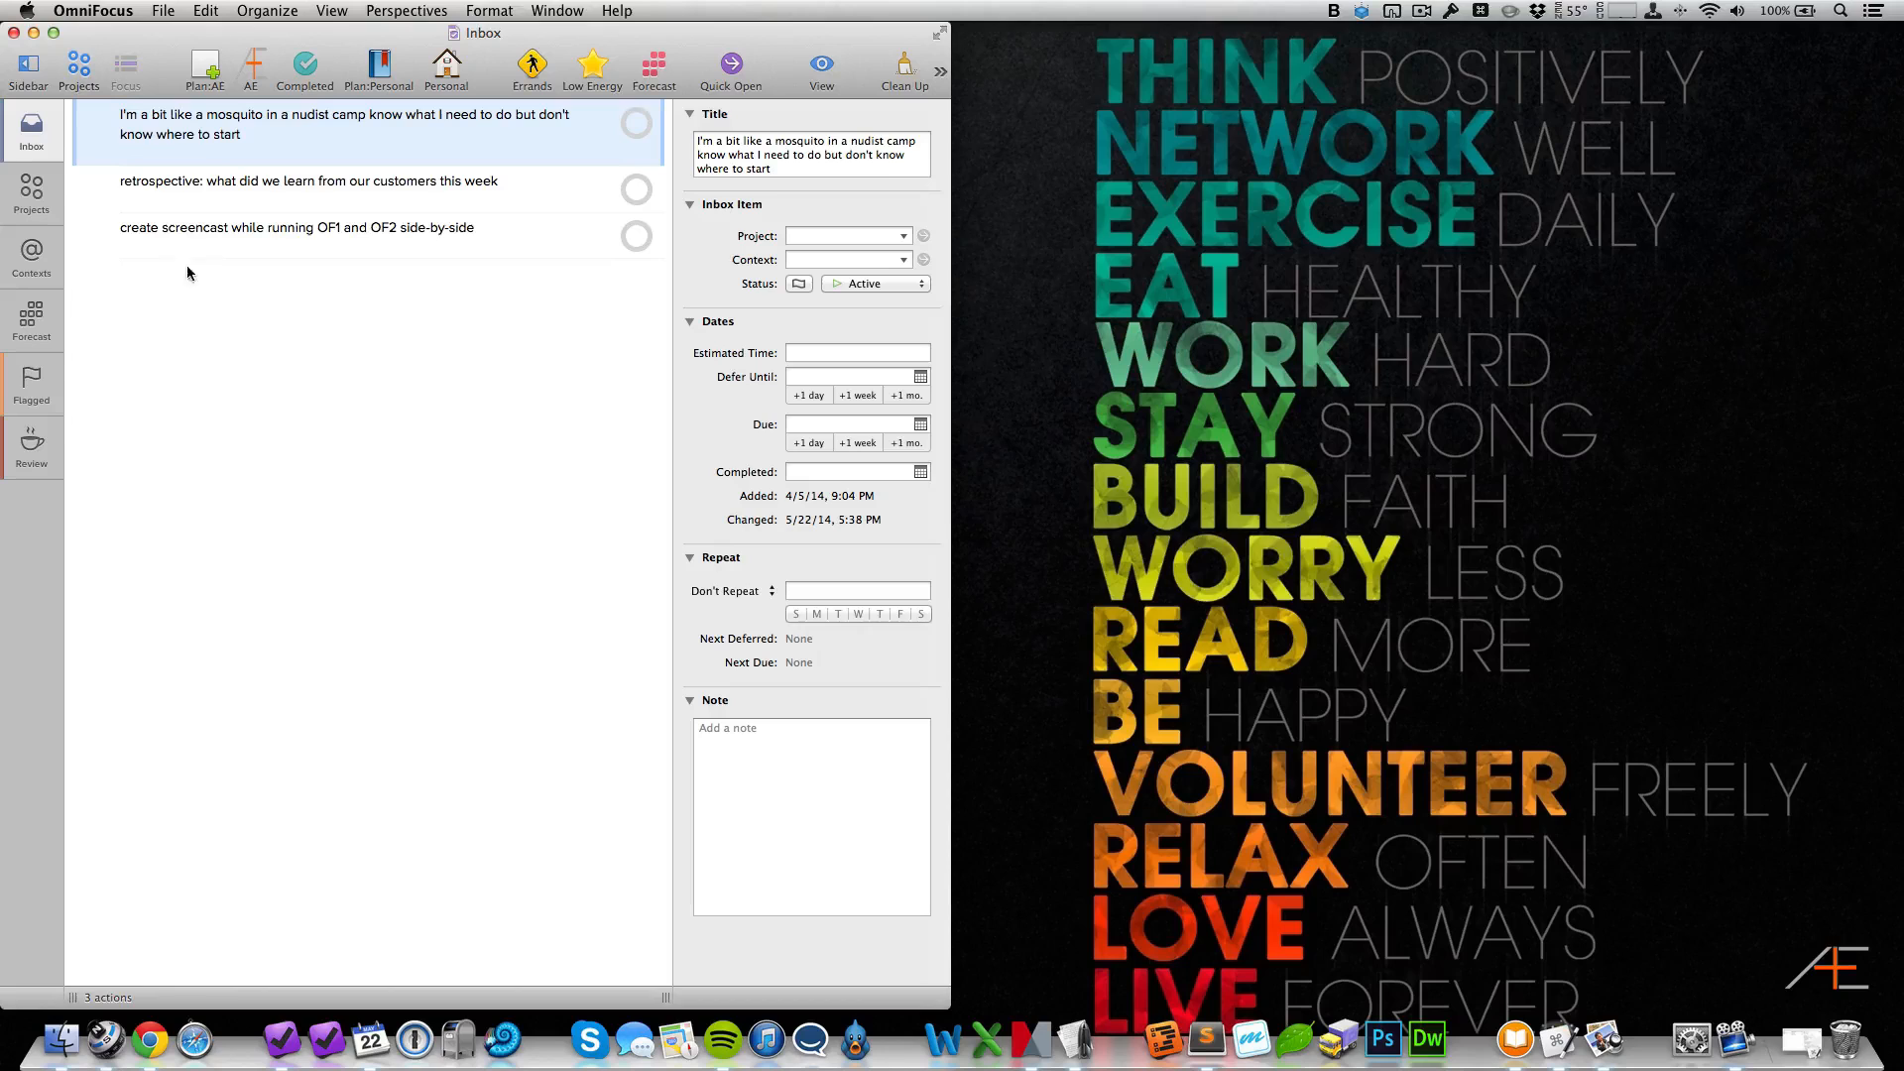
Step: Create a second Inbox window via File > New Window
{"action": "left_click", "coordinate": [161, 10]}
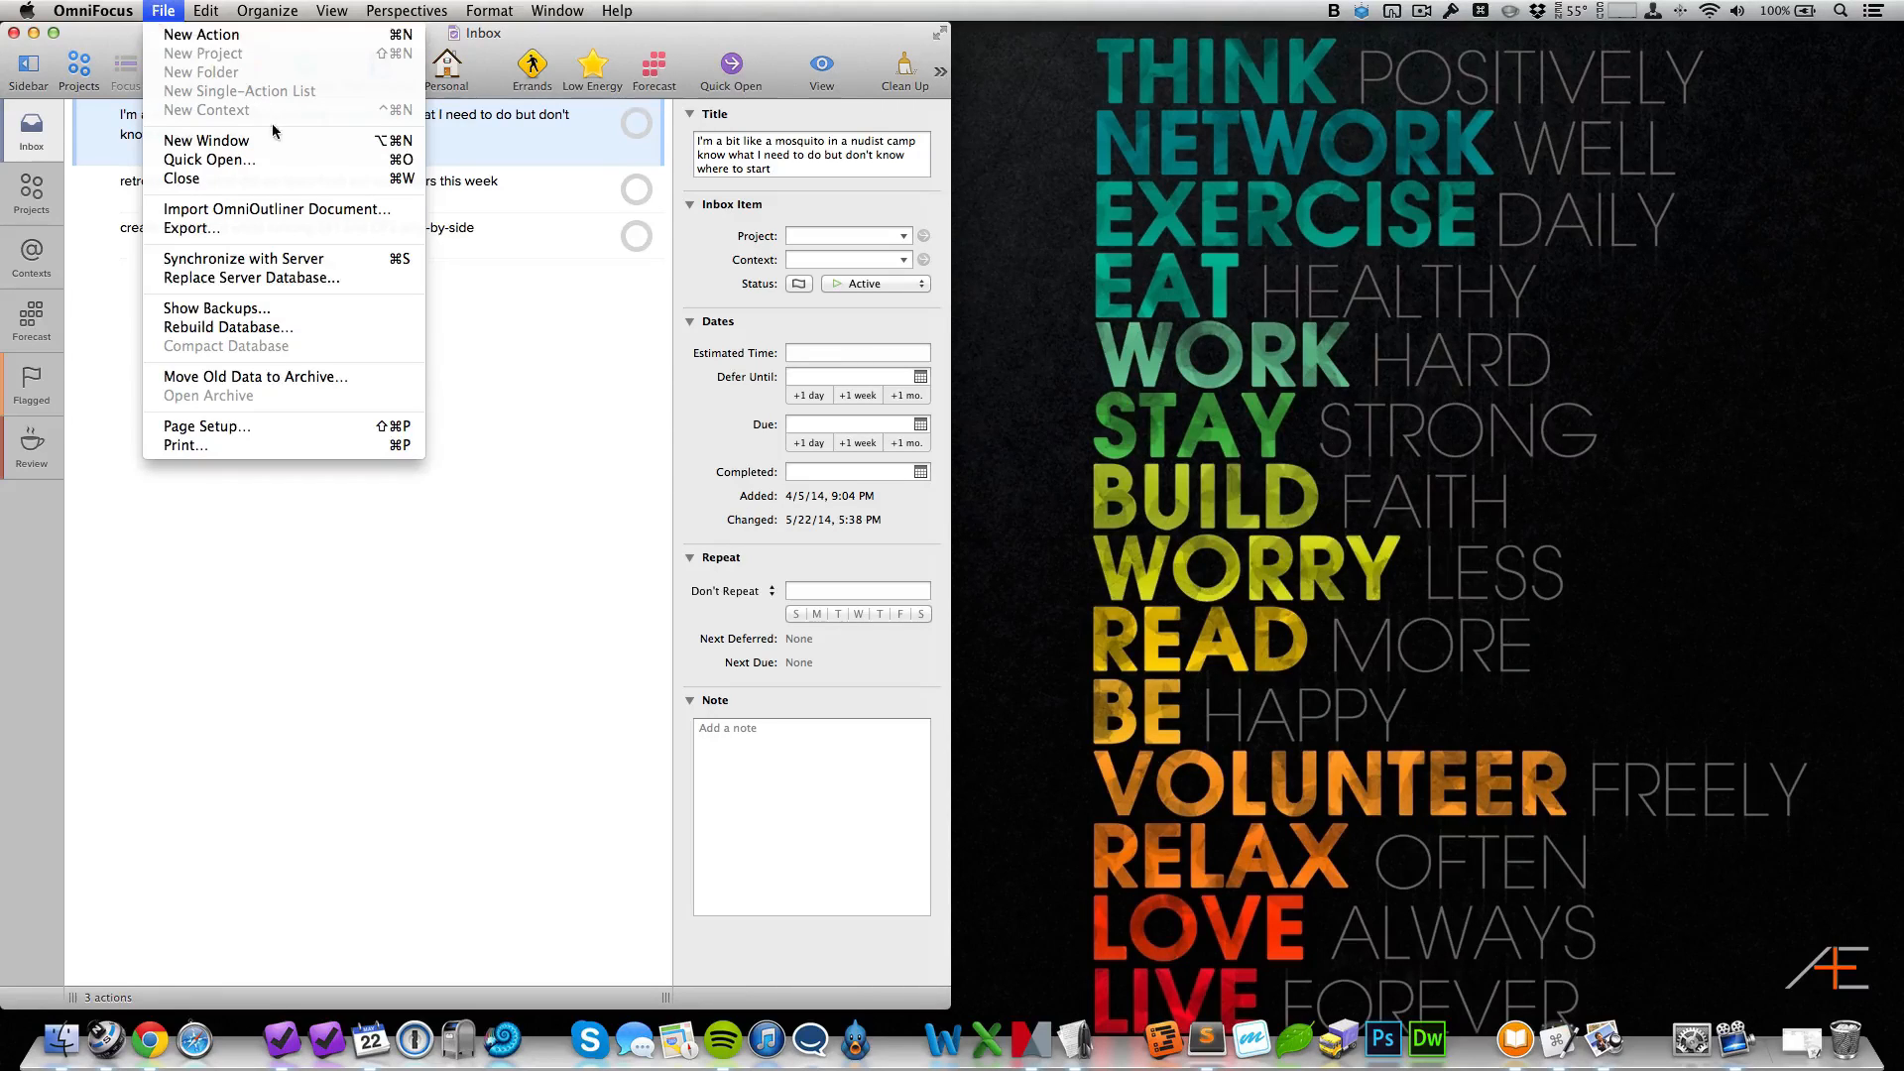
{"action": "left_click", "coordinate": [204, 139]}
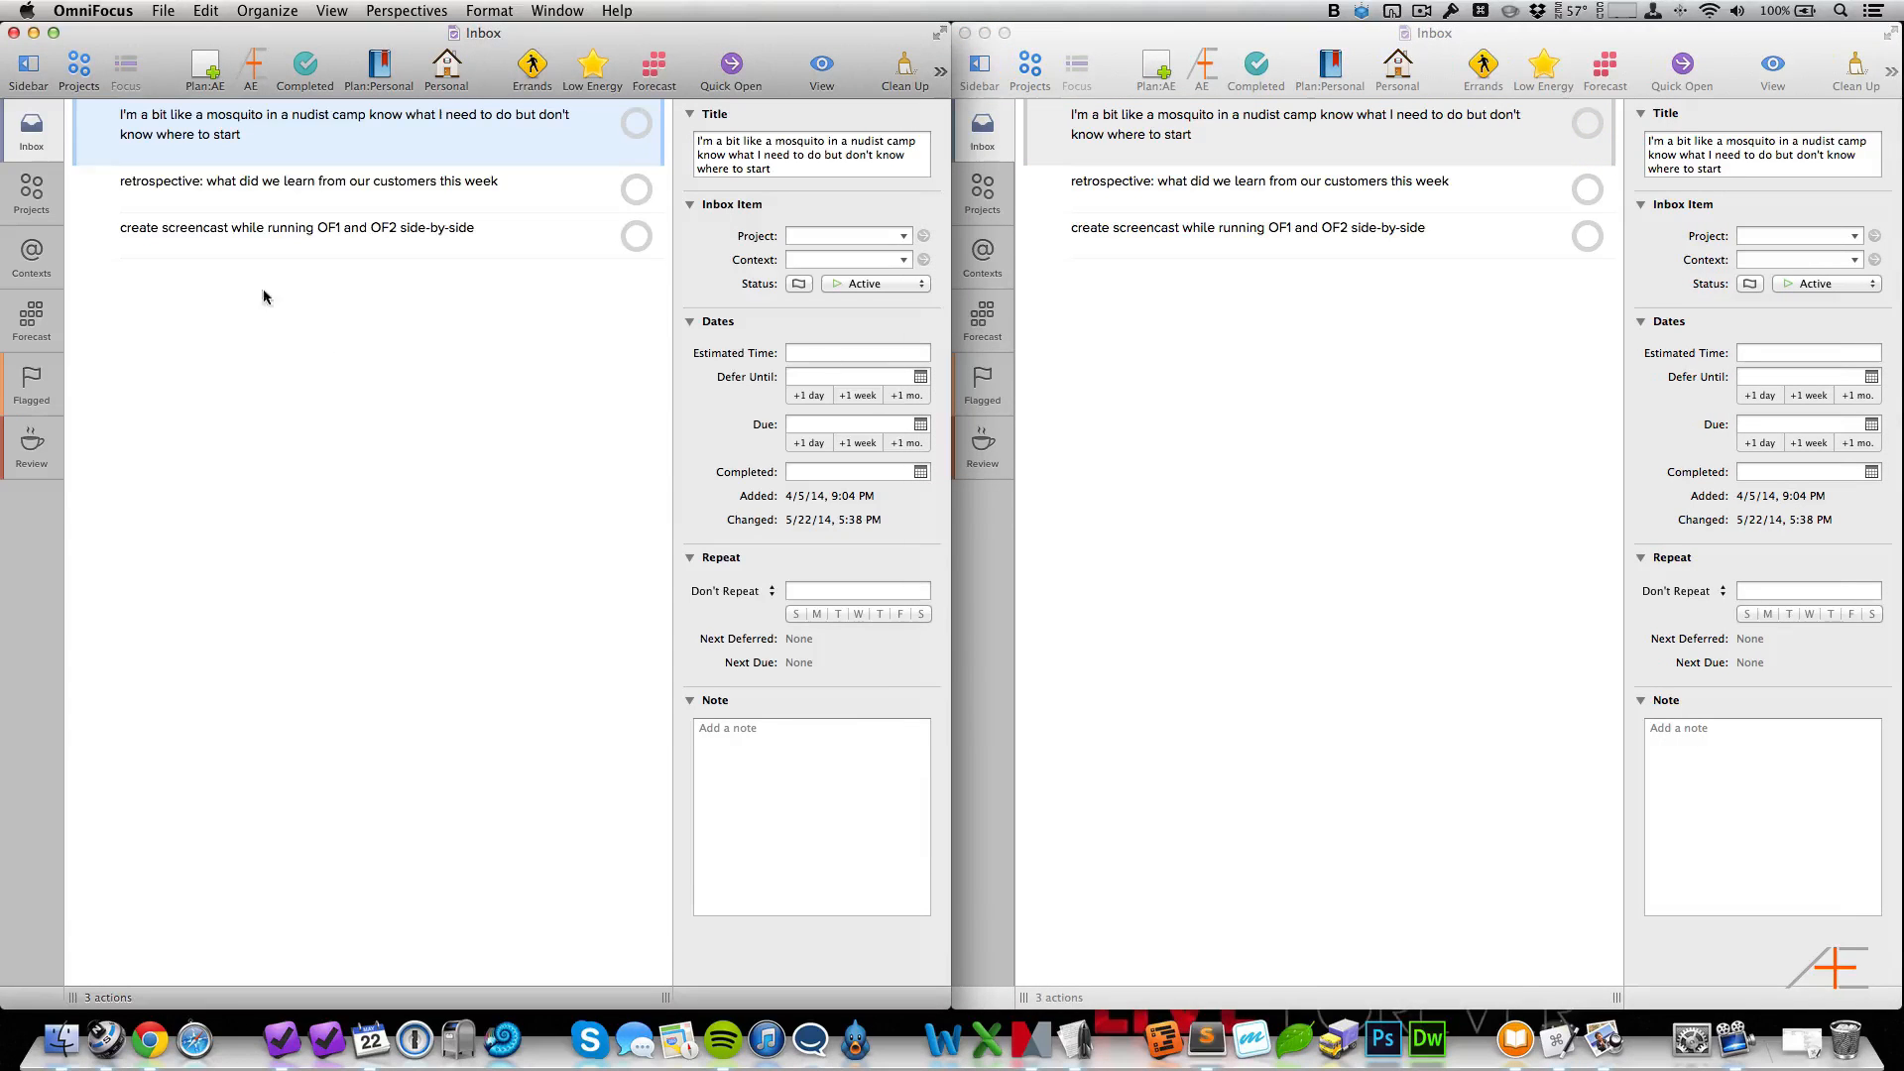
Step: Show the Projects list with Single Actions in the left window
{"action": "left_click", "coordinate": [30, 192]}
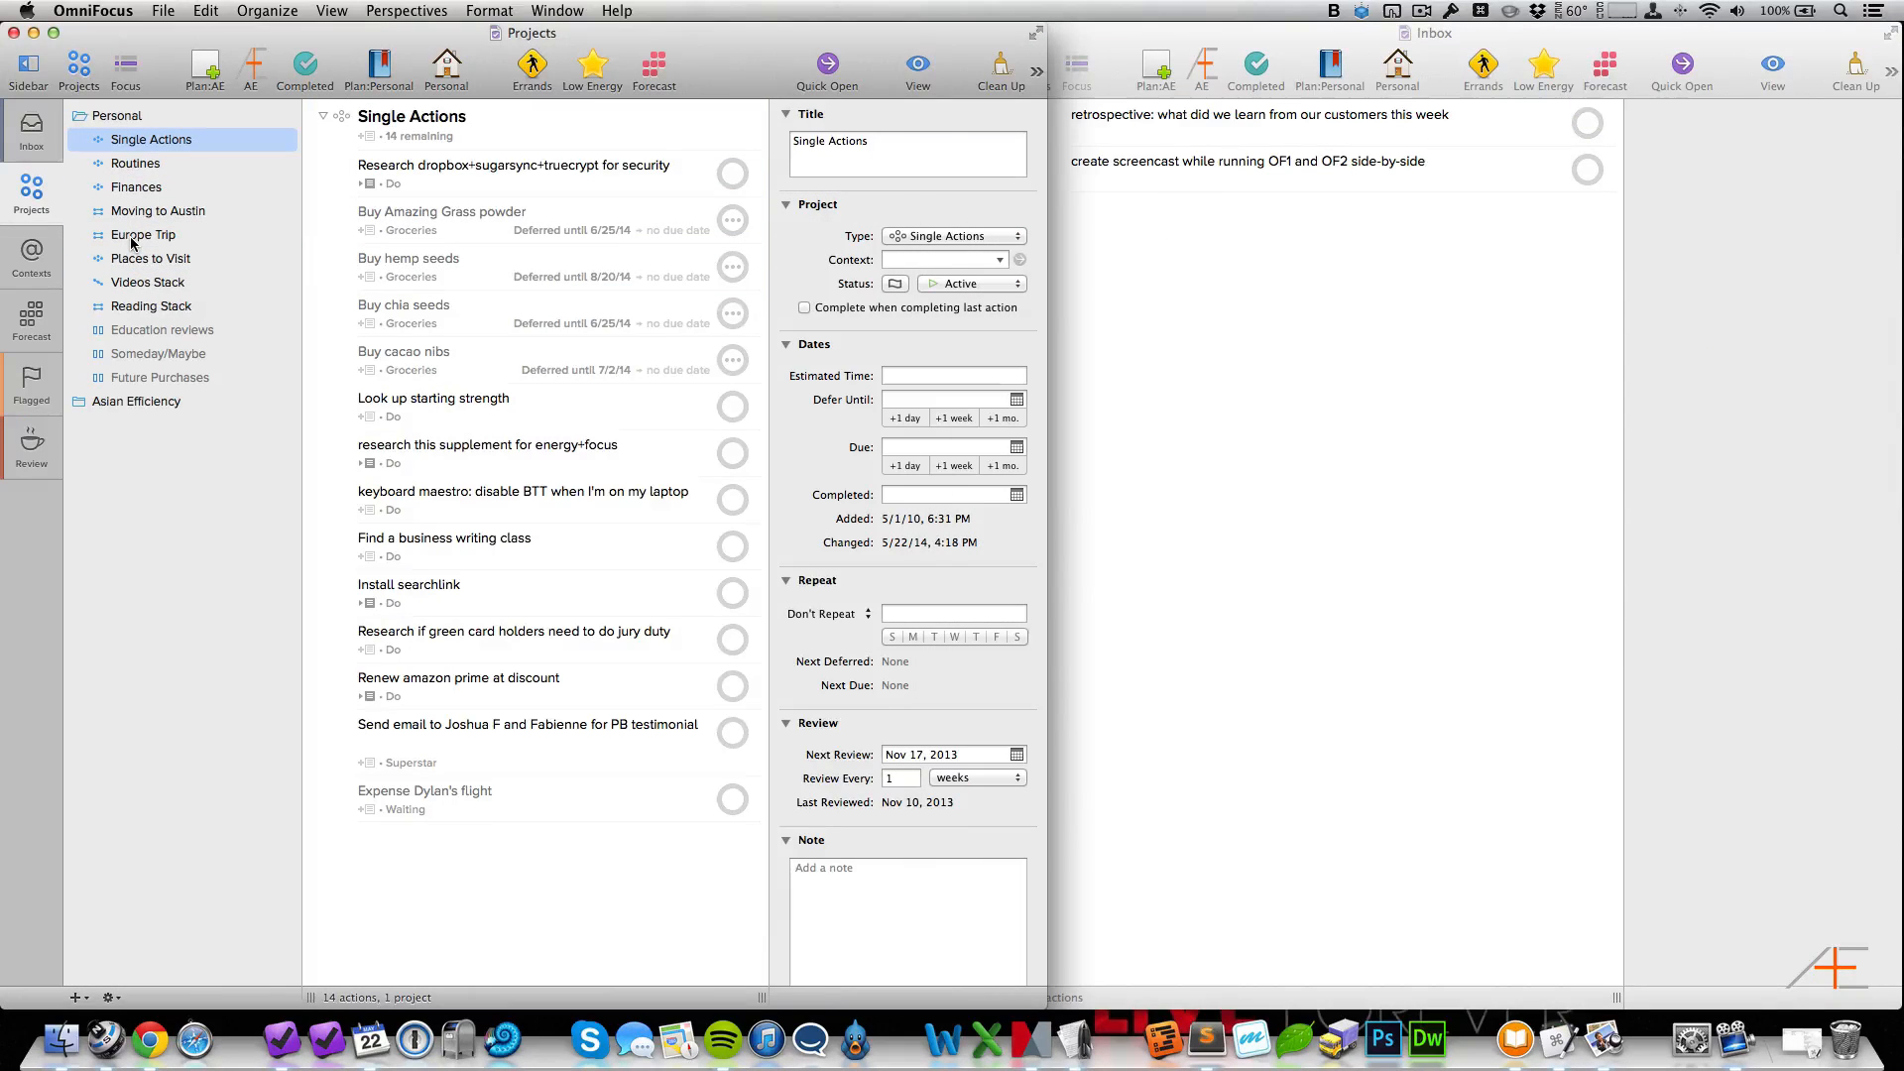
{"action": "left_click", "coordinate": [142, 234]}
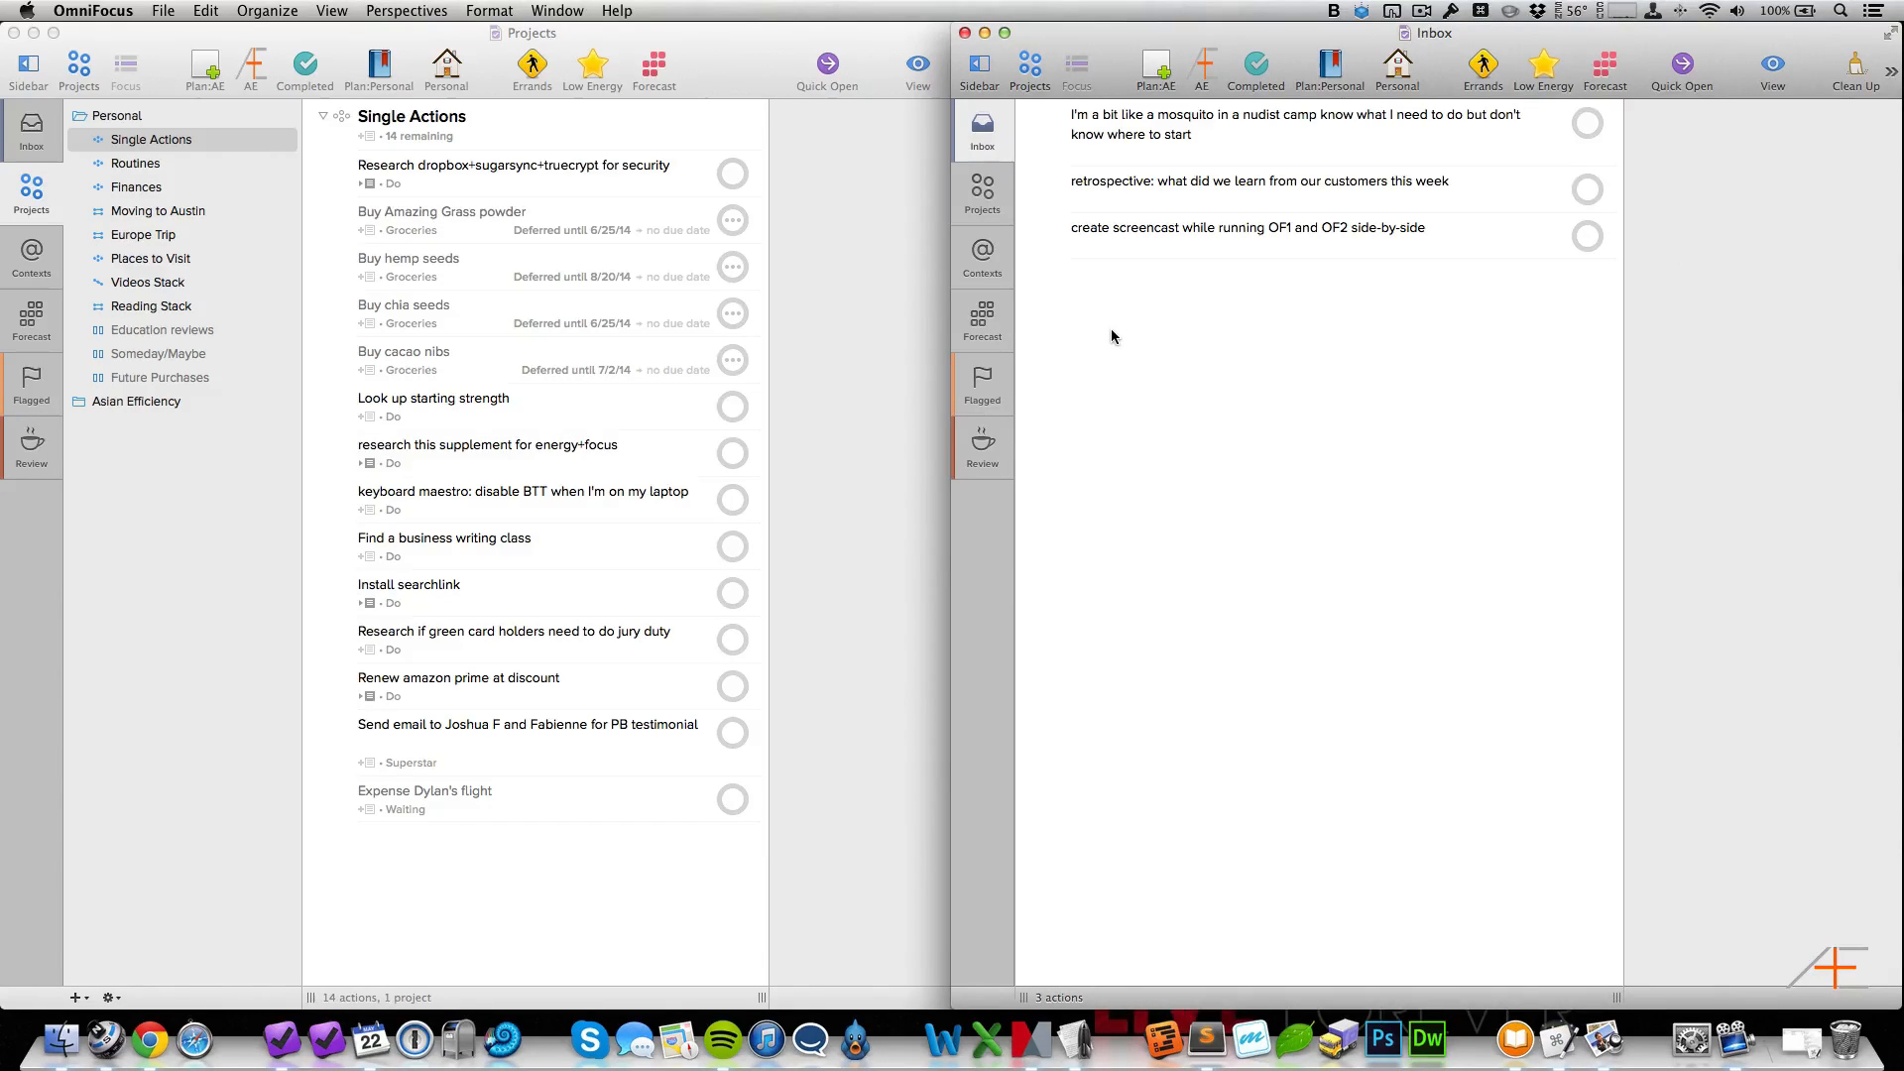
{"action": "mouse_move", "coordinate": [185, 361]}
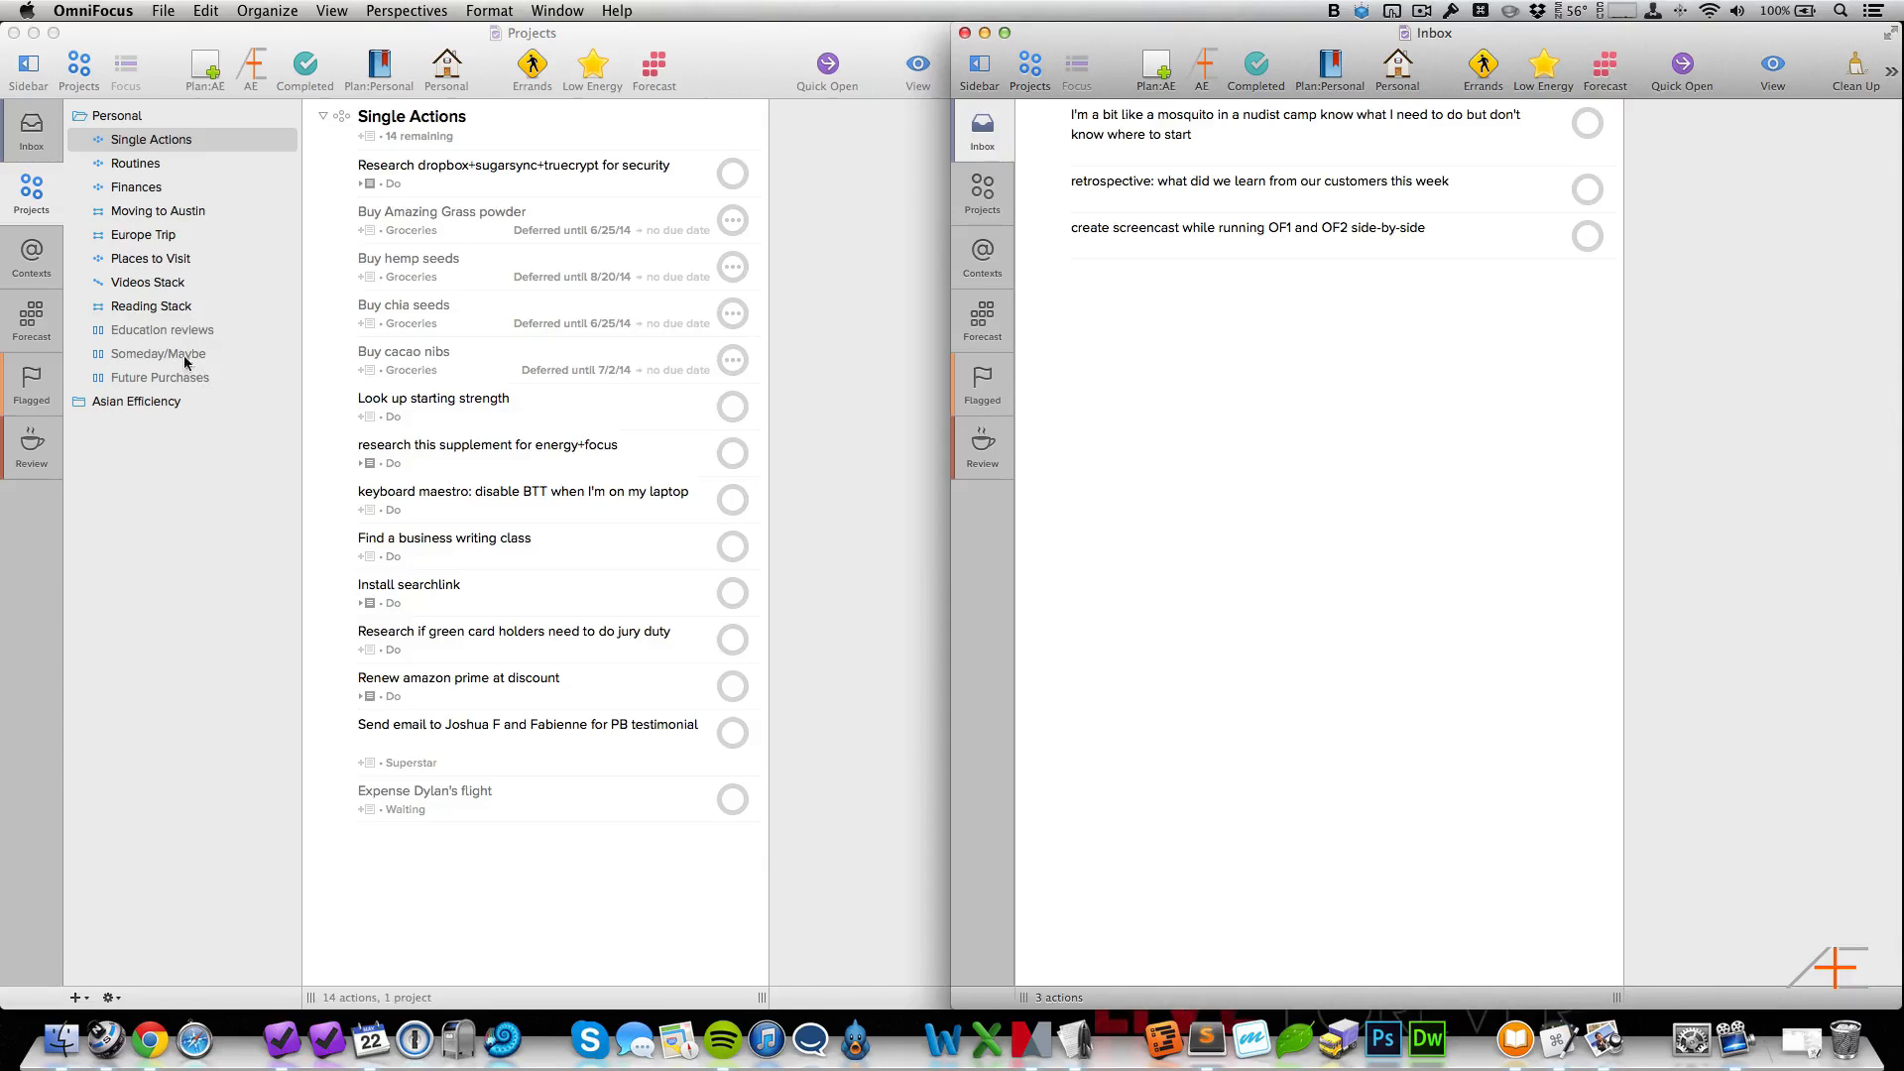
Step: Switch the left window through Contexts to the Forecast
{"action": "left_click", "coordinate": [30, 258]}
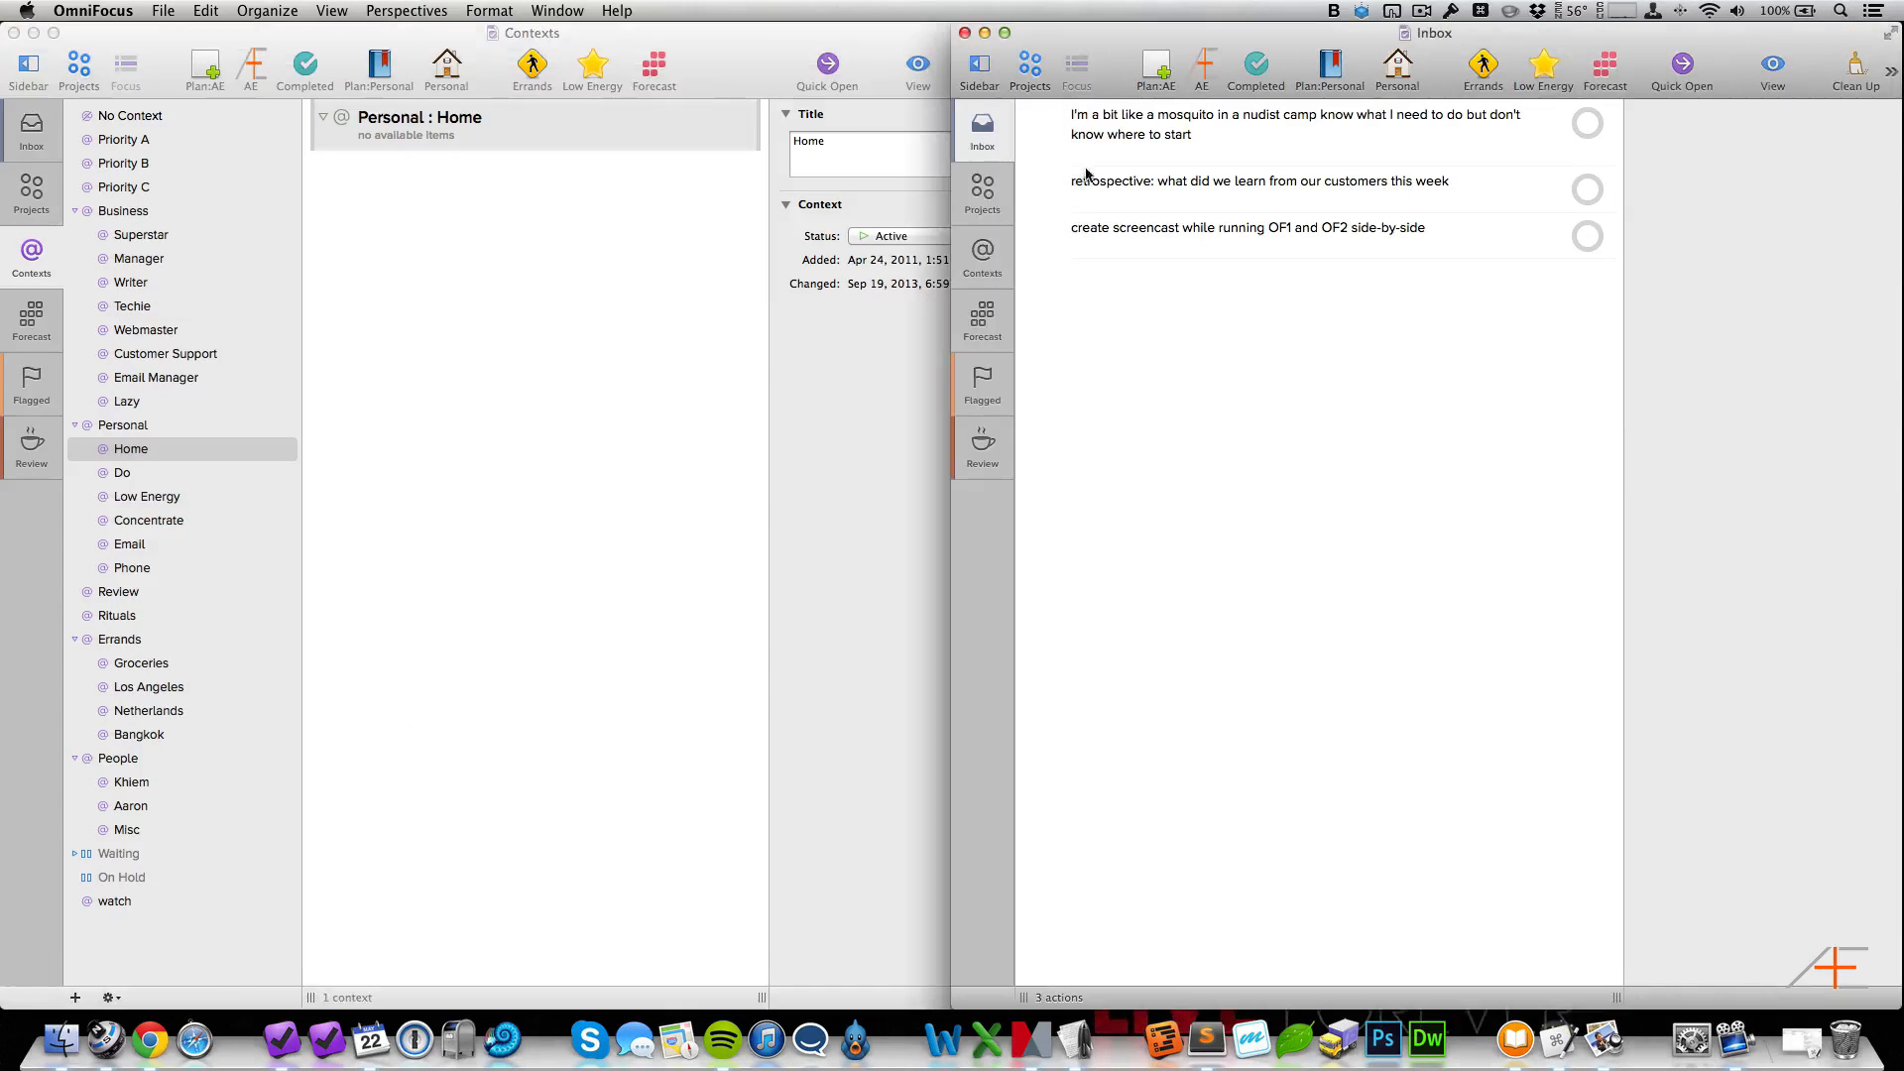
{"action": "left_click", "coordinate": [1267, 123]}
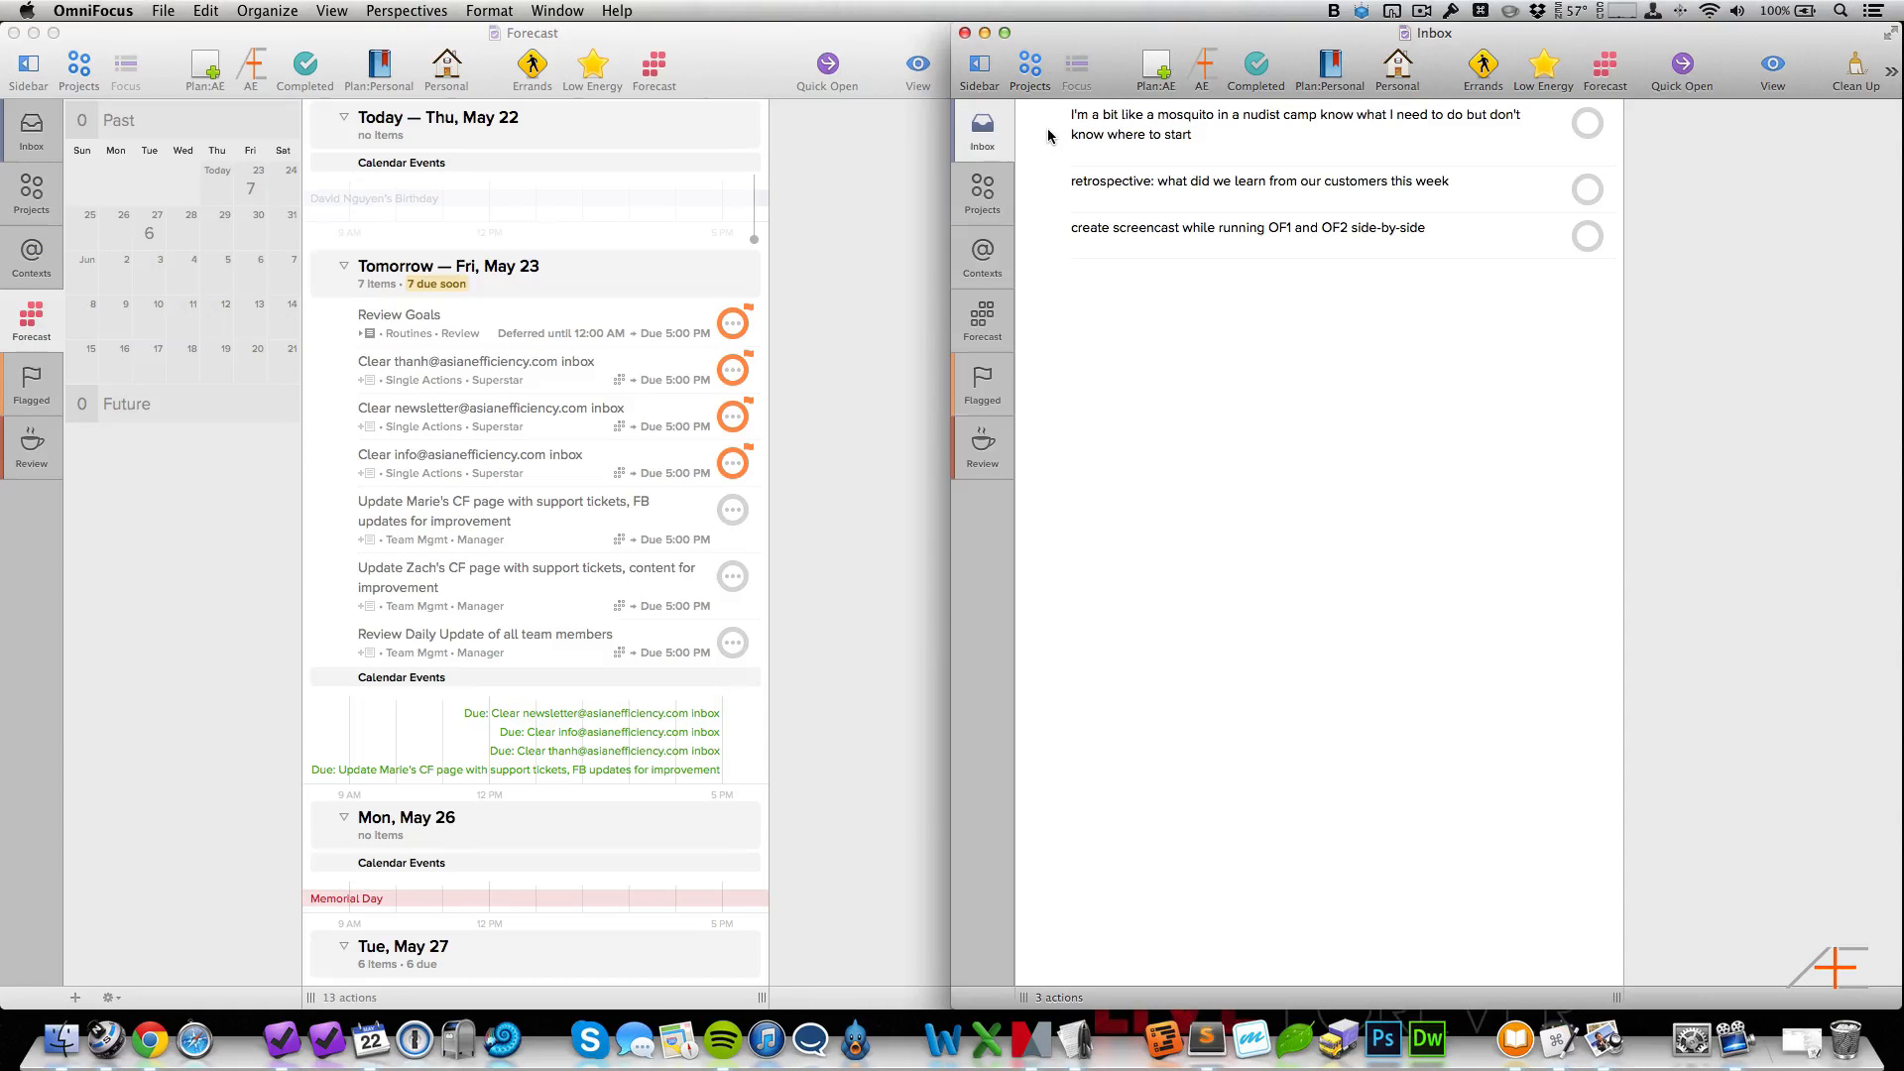
{"action": "mouse_move", "coordinate": [1055, 143]}
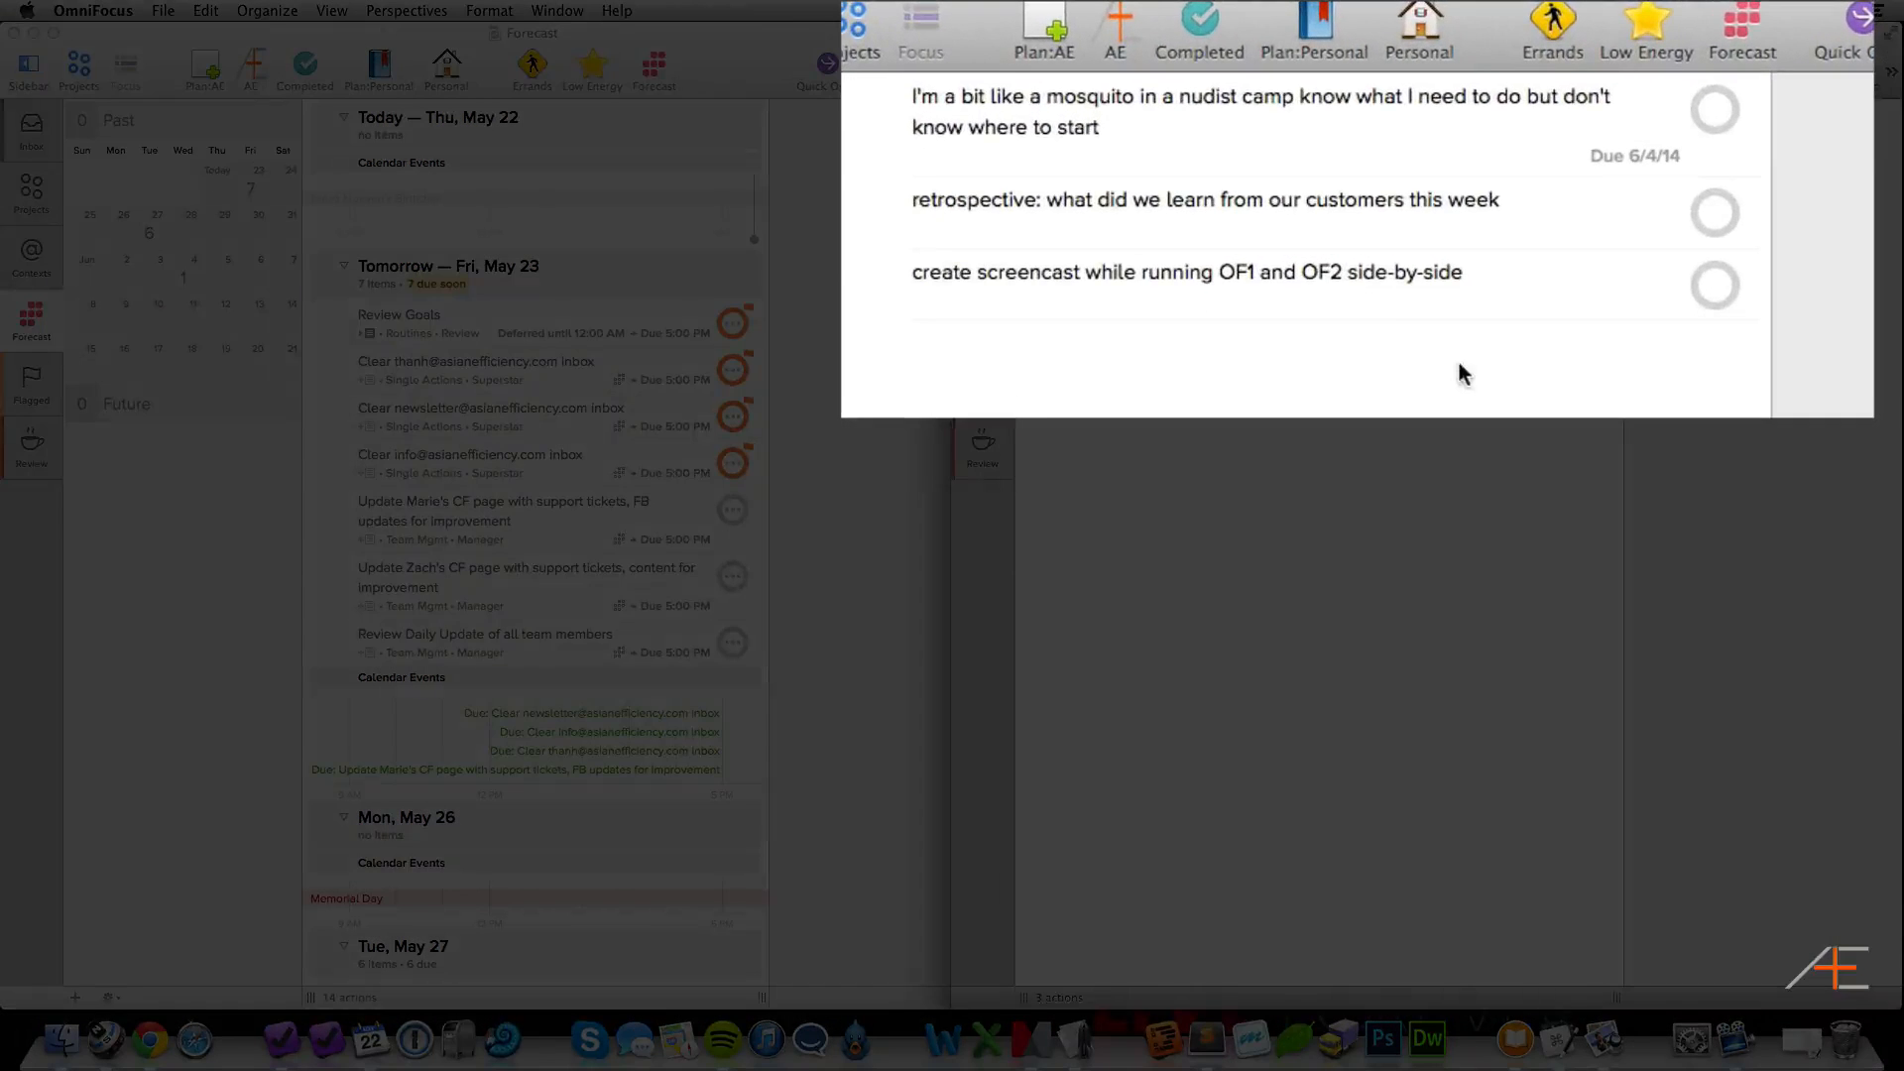
{"action": "mouse_move", "coordinate": [1093, 456]}
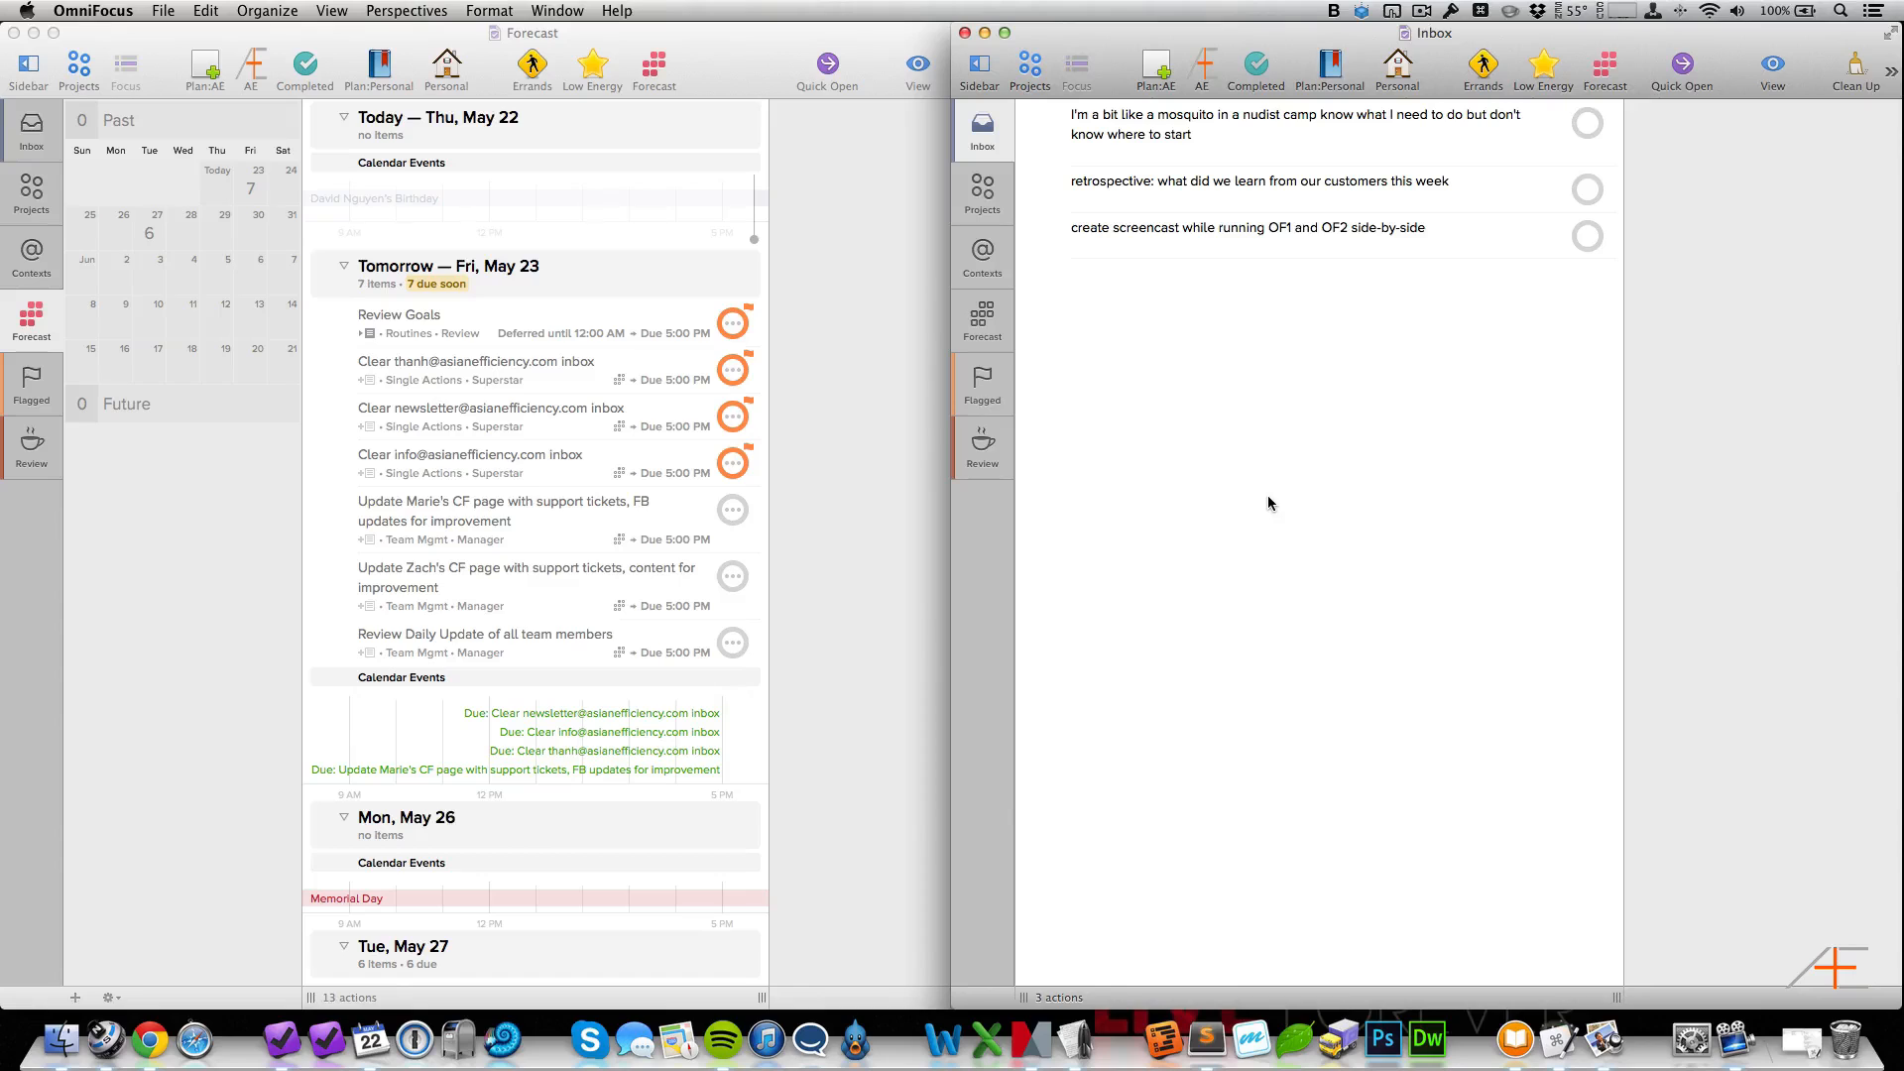
{"action": "mouse_move", "coordinate": [970, 34]}
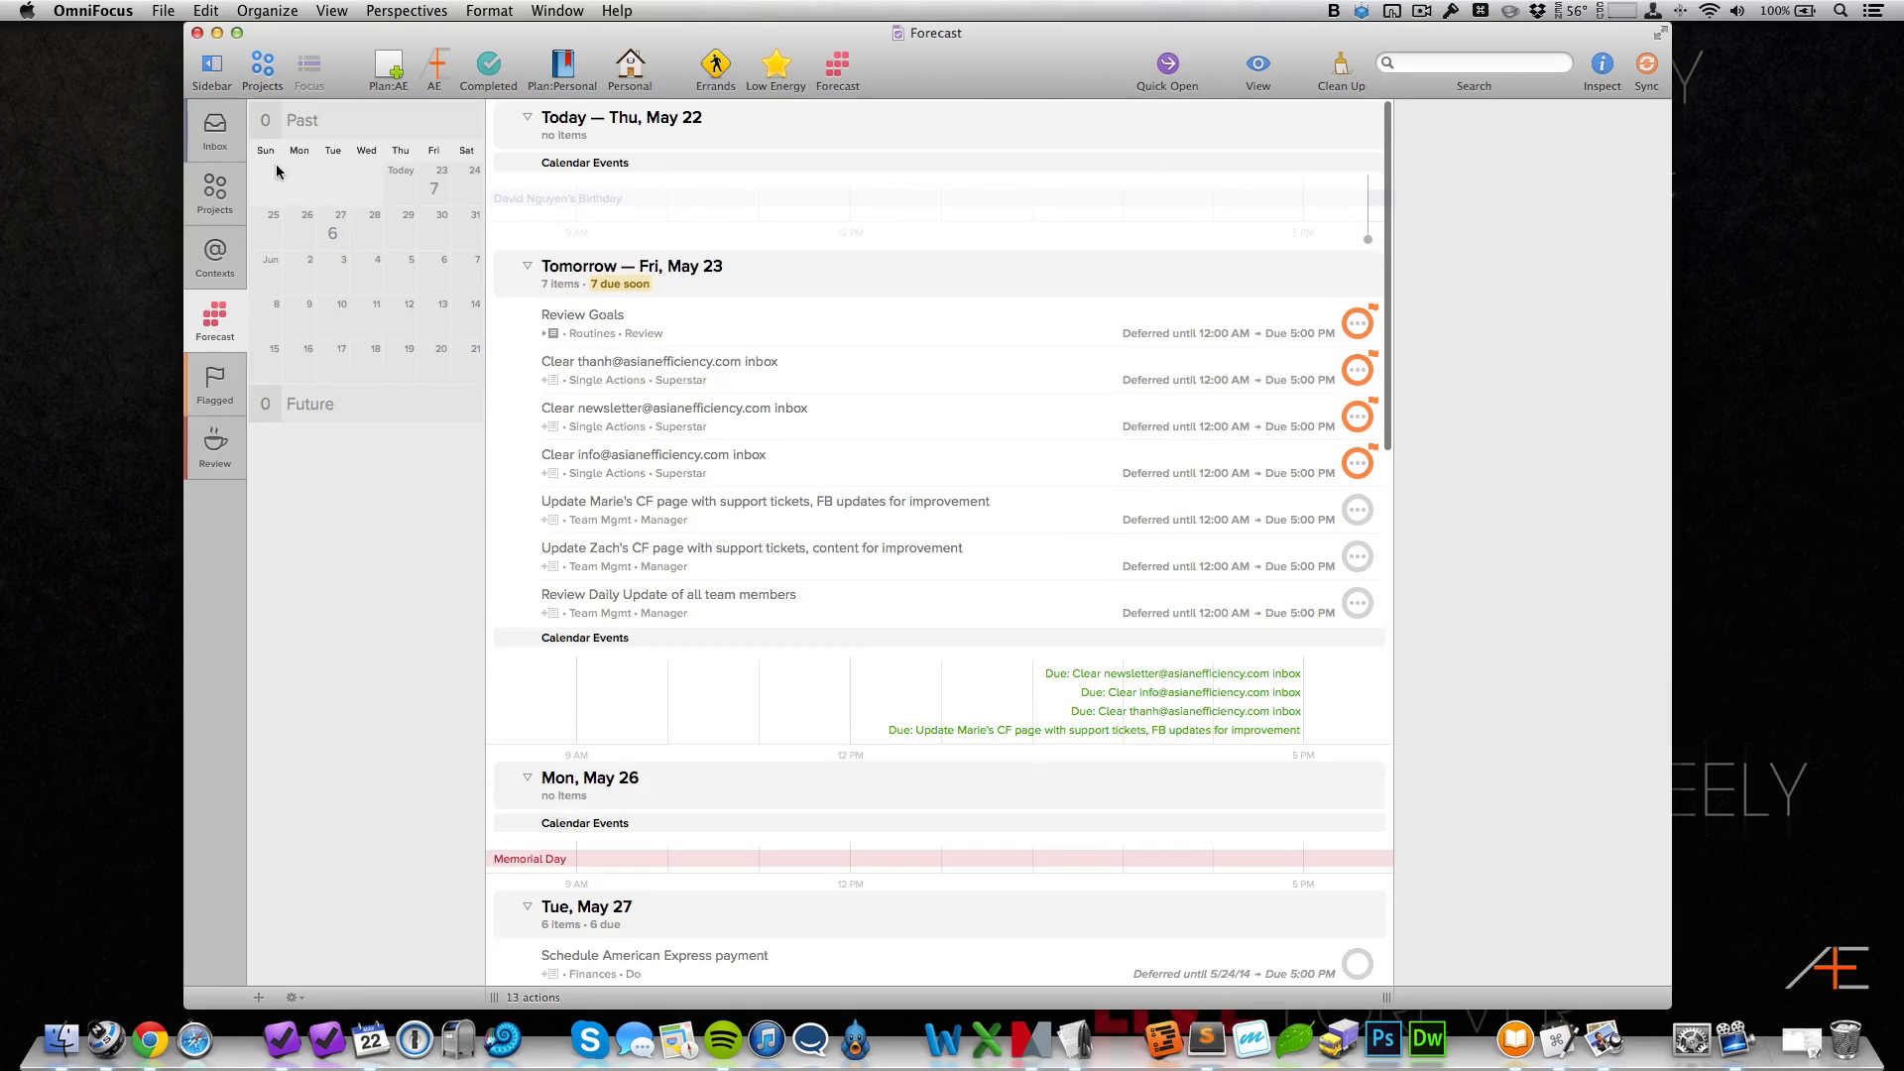
Step: Browse the Organization and Notifications preference panes from the Inbox window
{"action": "left_click", "coordinate": [215, 130]}
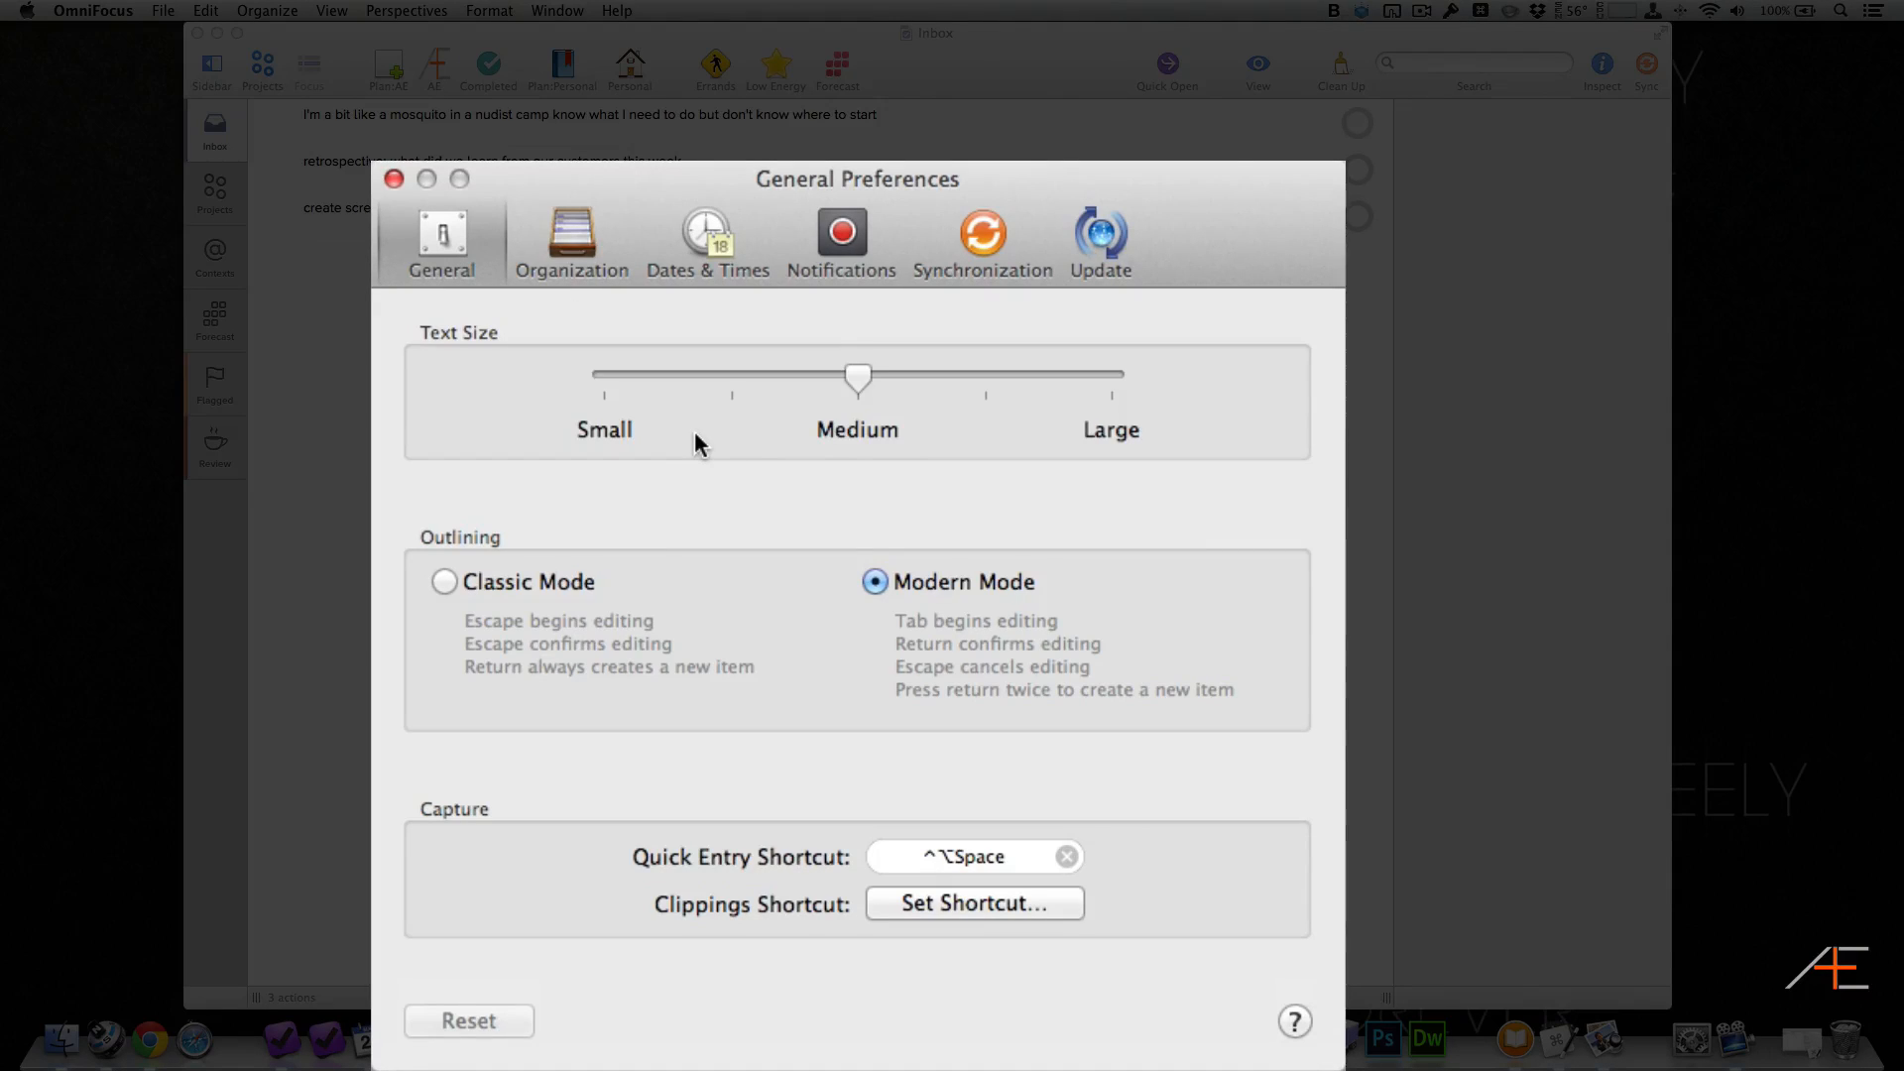
{"action": "mouse_move", "coordinate": [699, 452]}
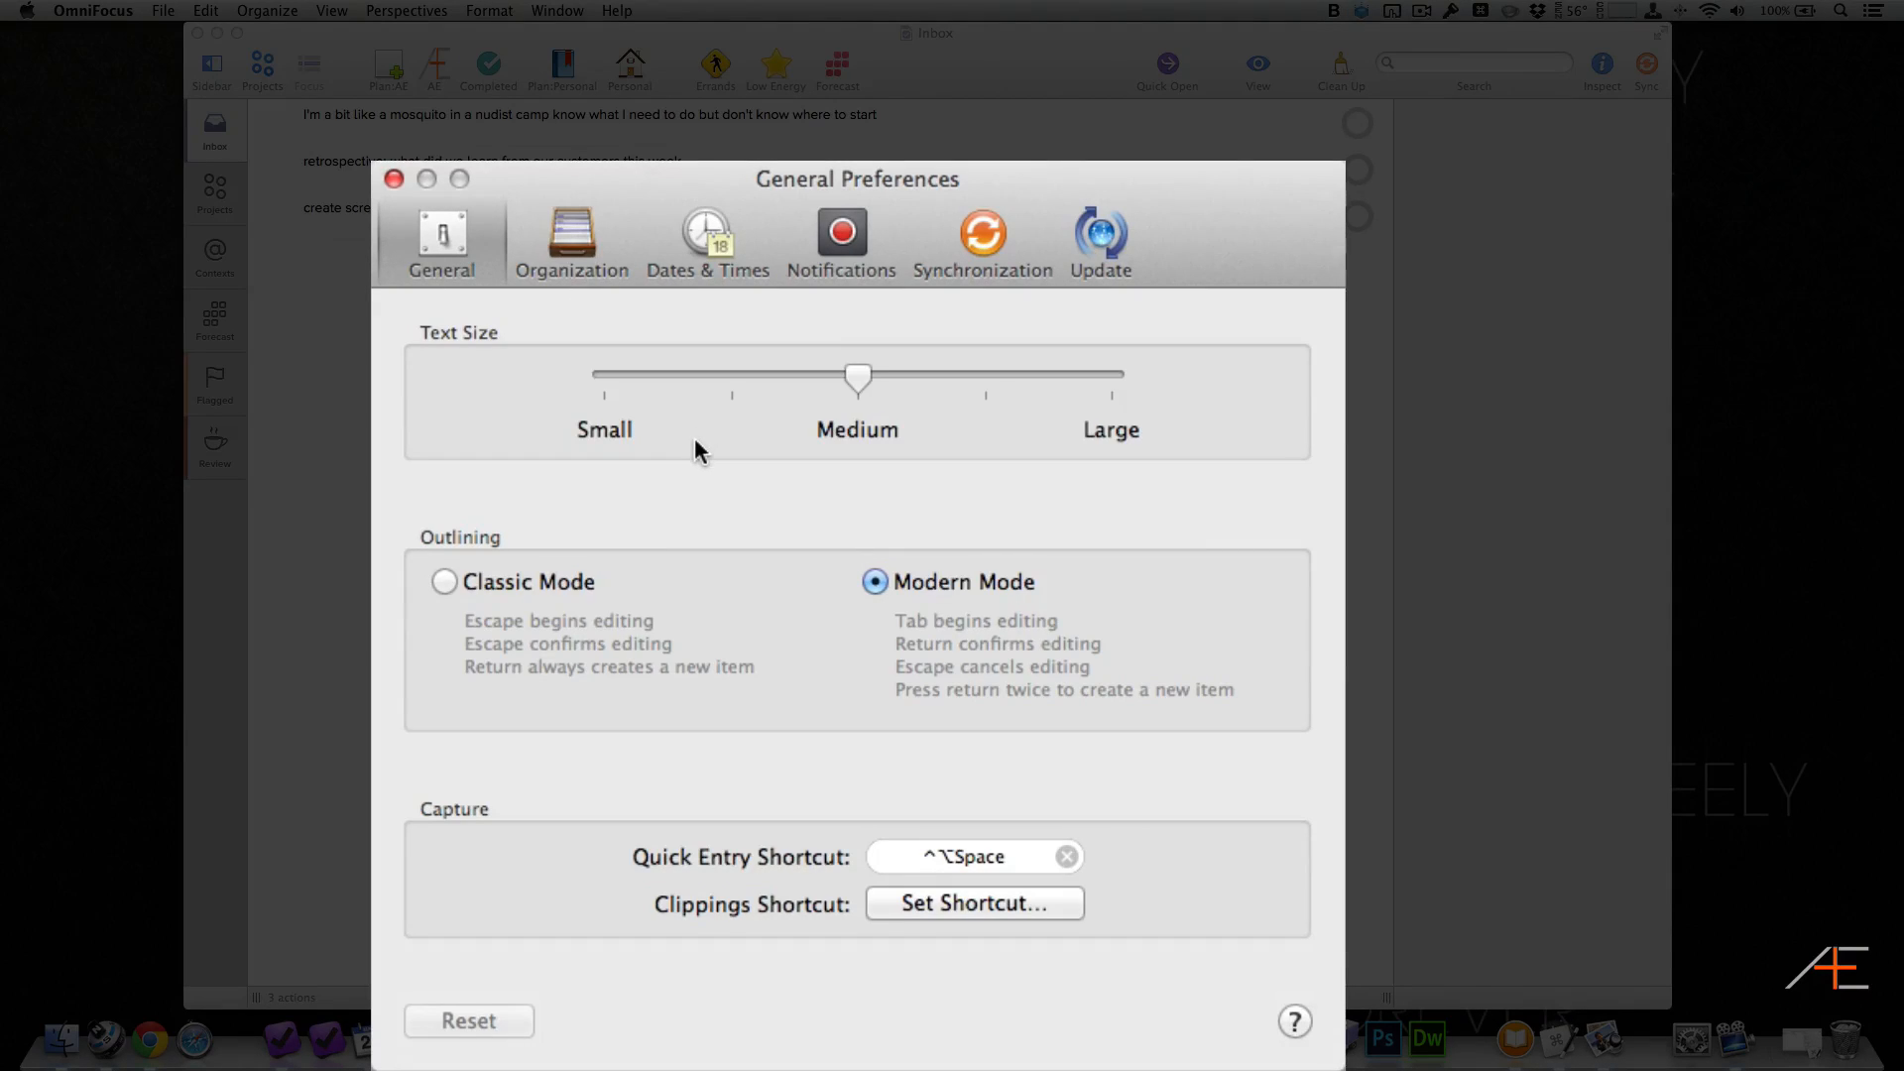
{"action": "mouse_move", "coordinate": [641, 353]}
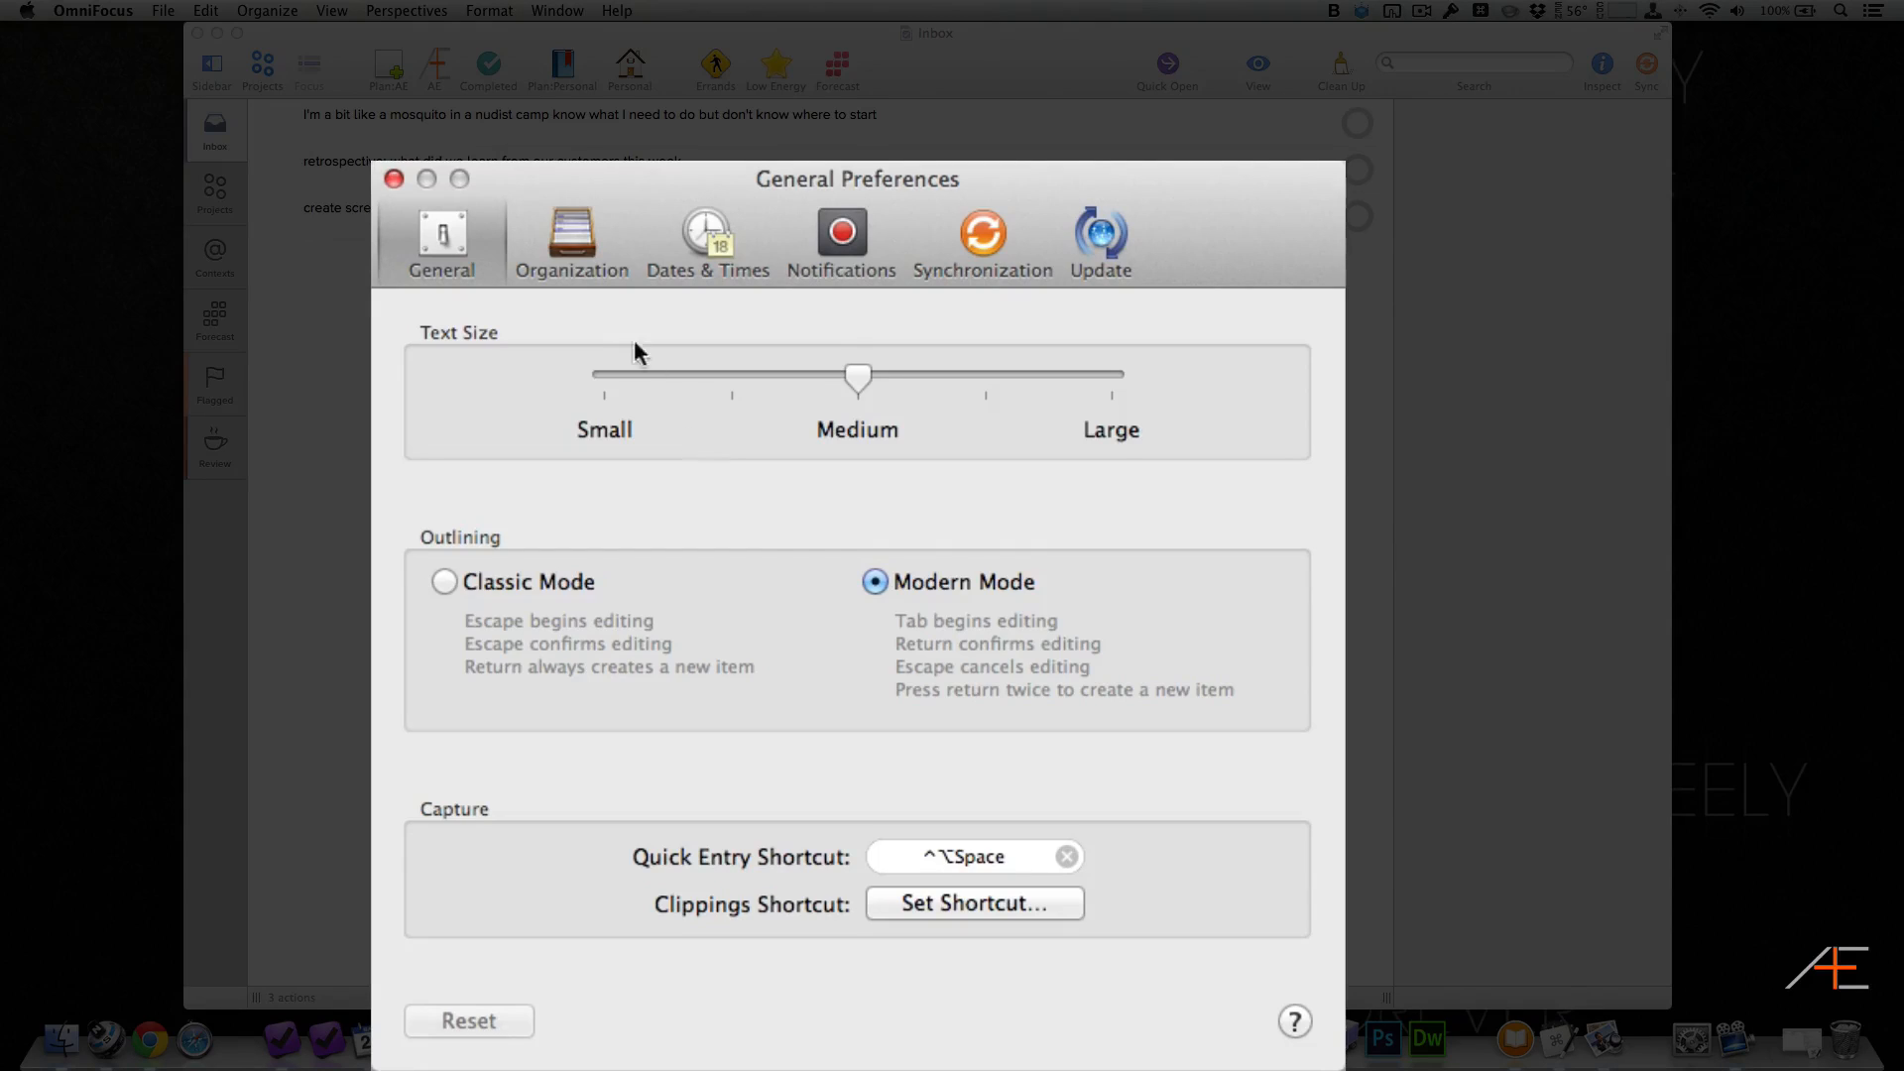
{"action": "left_click", "coordinate": [572, 240]}
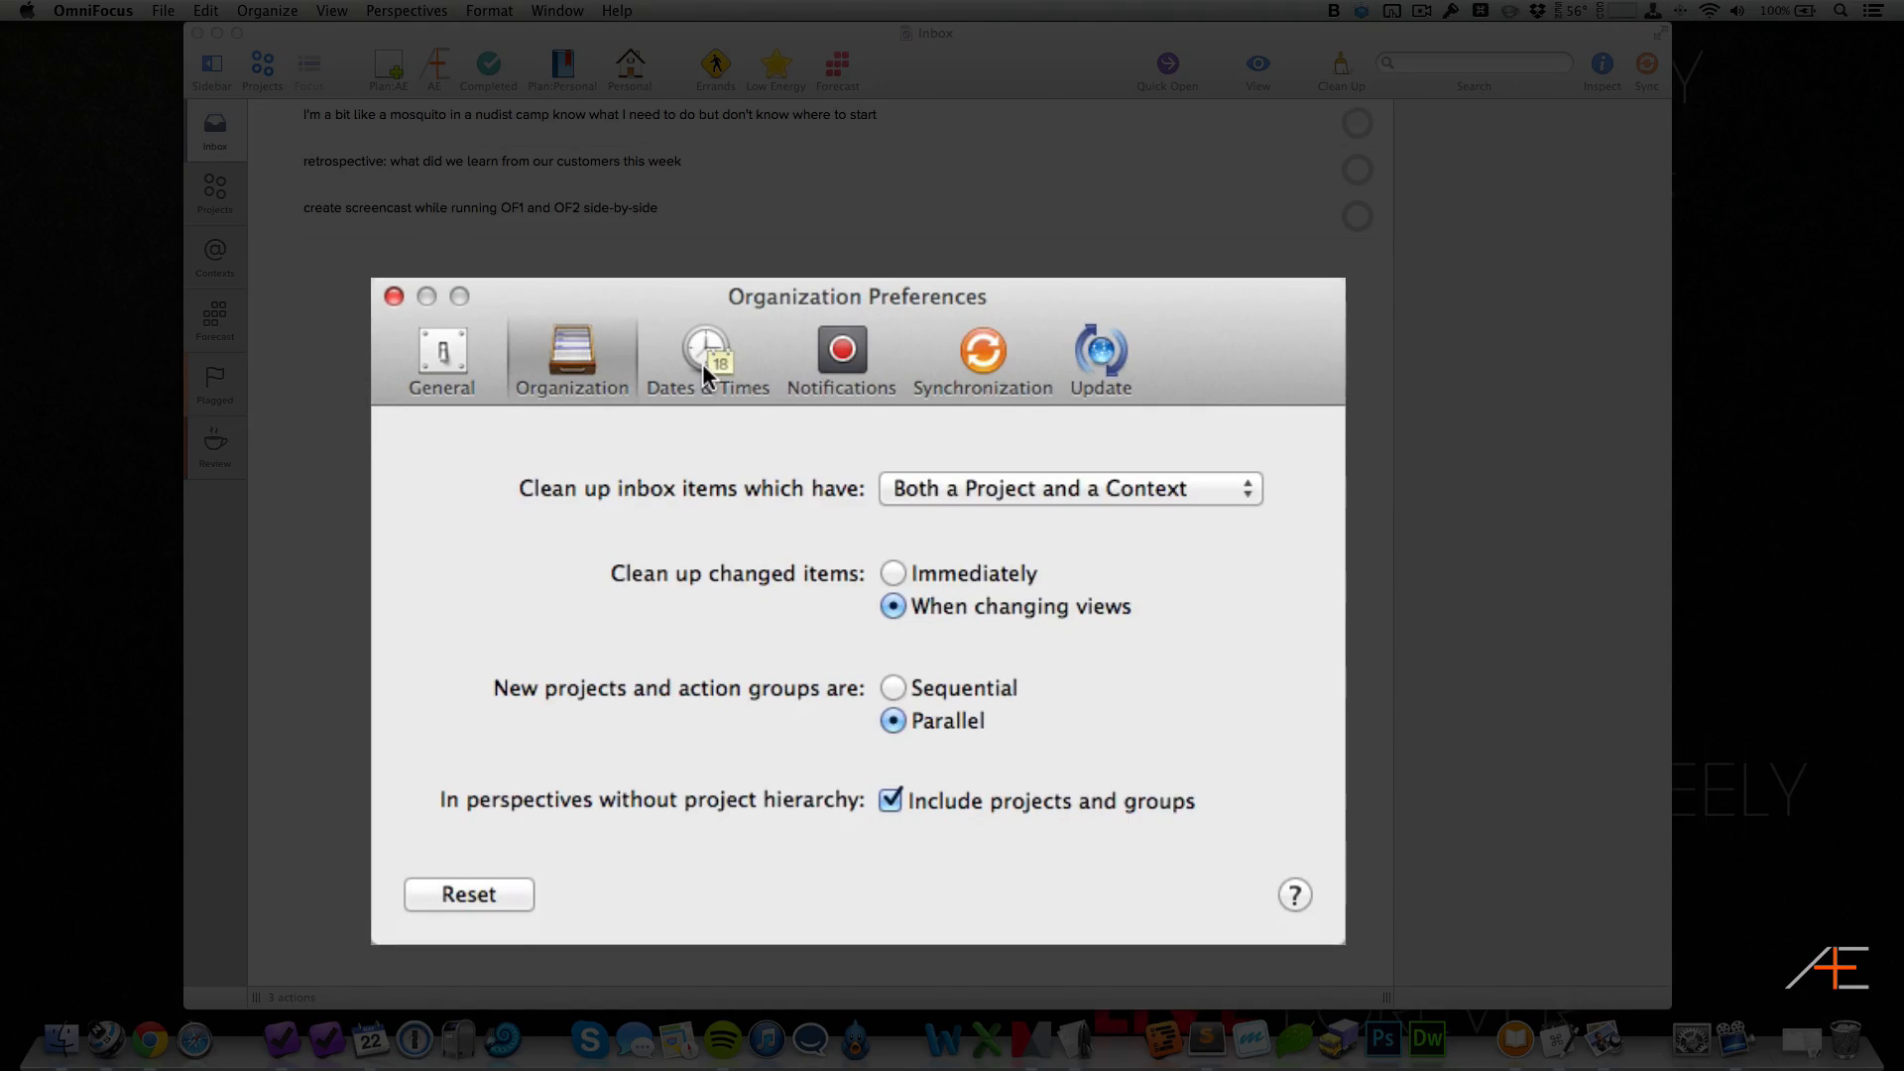
{"action": "left_click", "coordinate": [841, 353]}
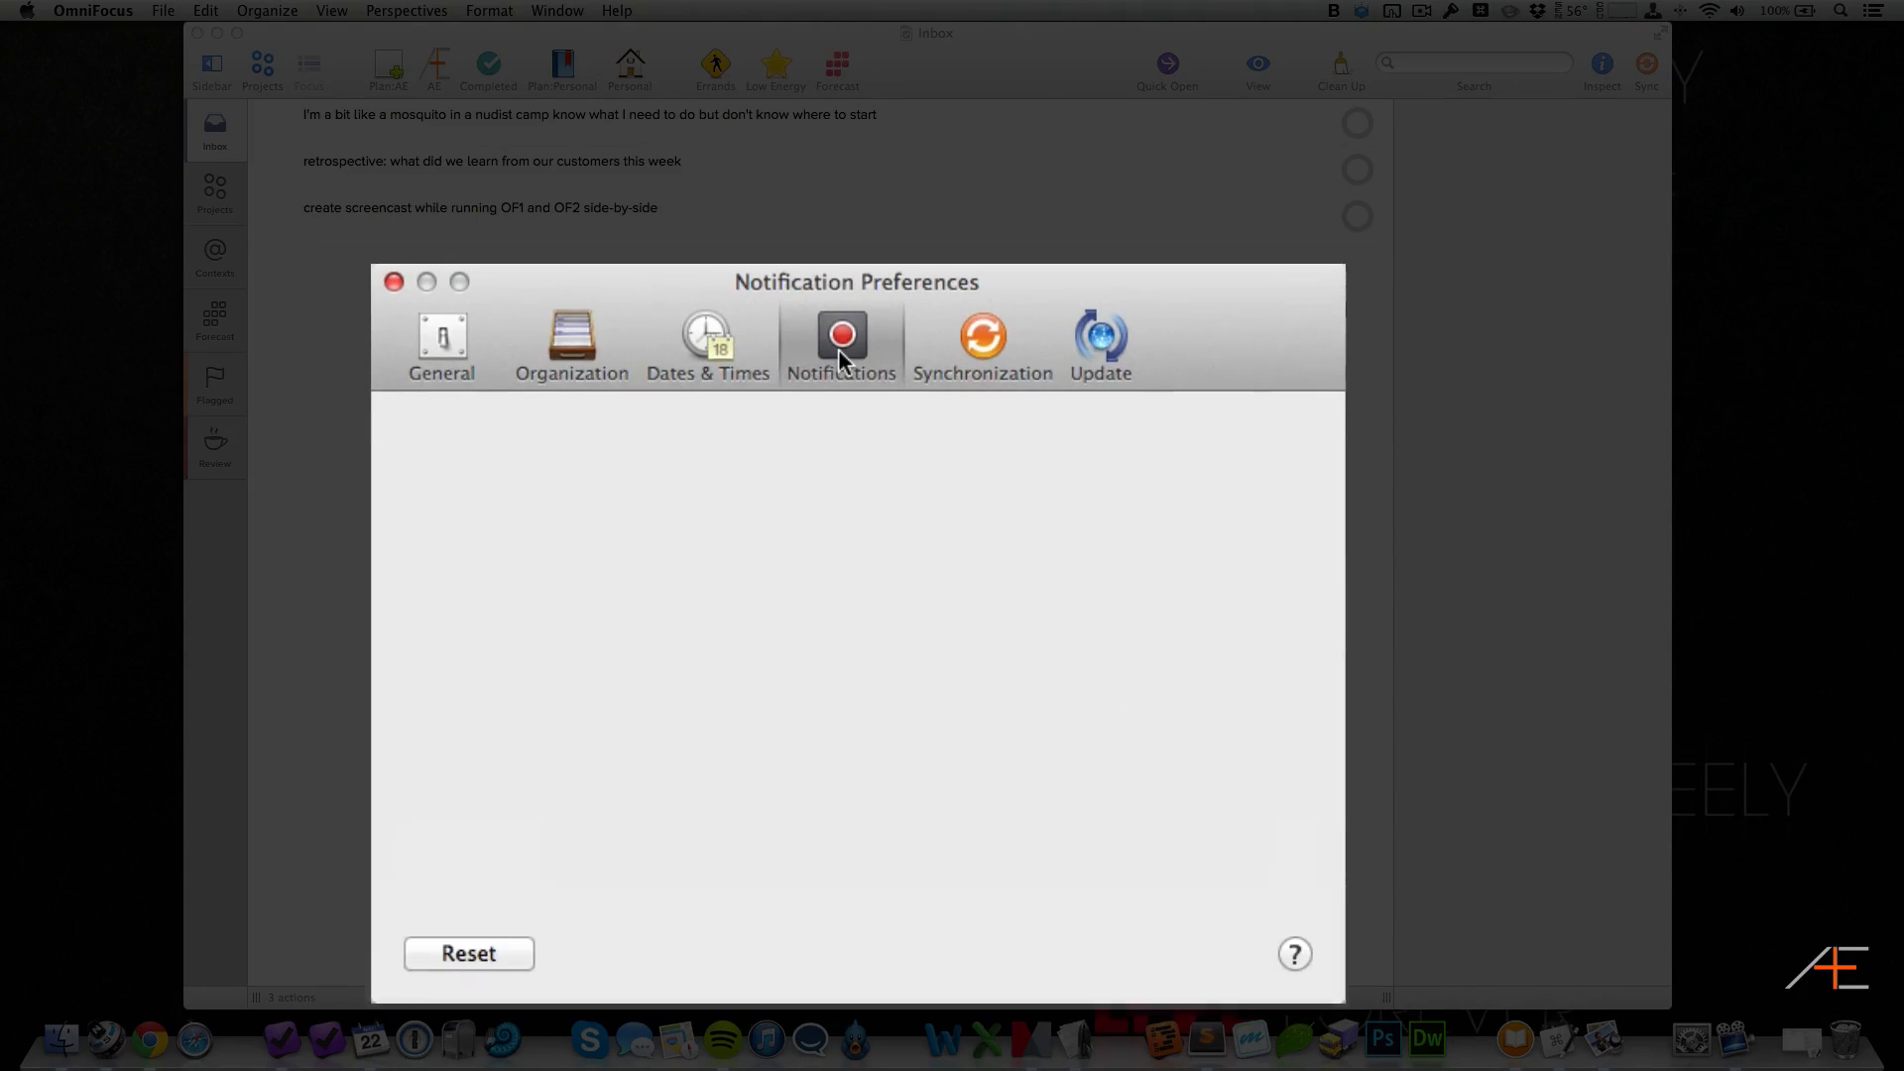
{"action": "left_click", "coordinate": [841, 340]}
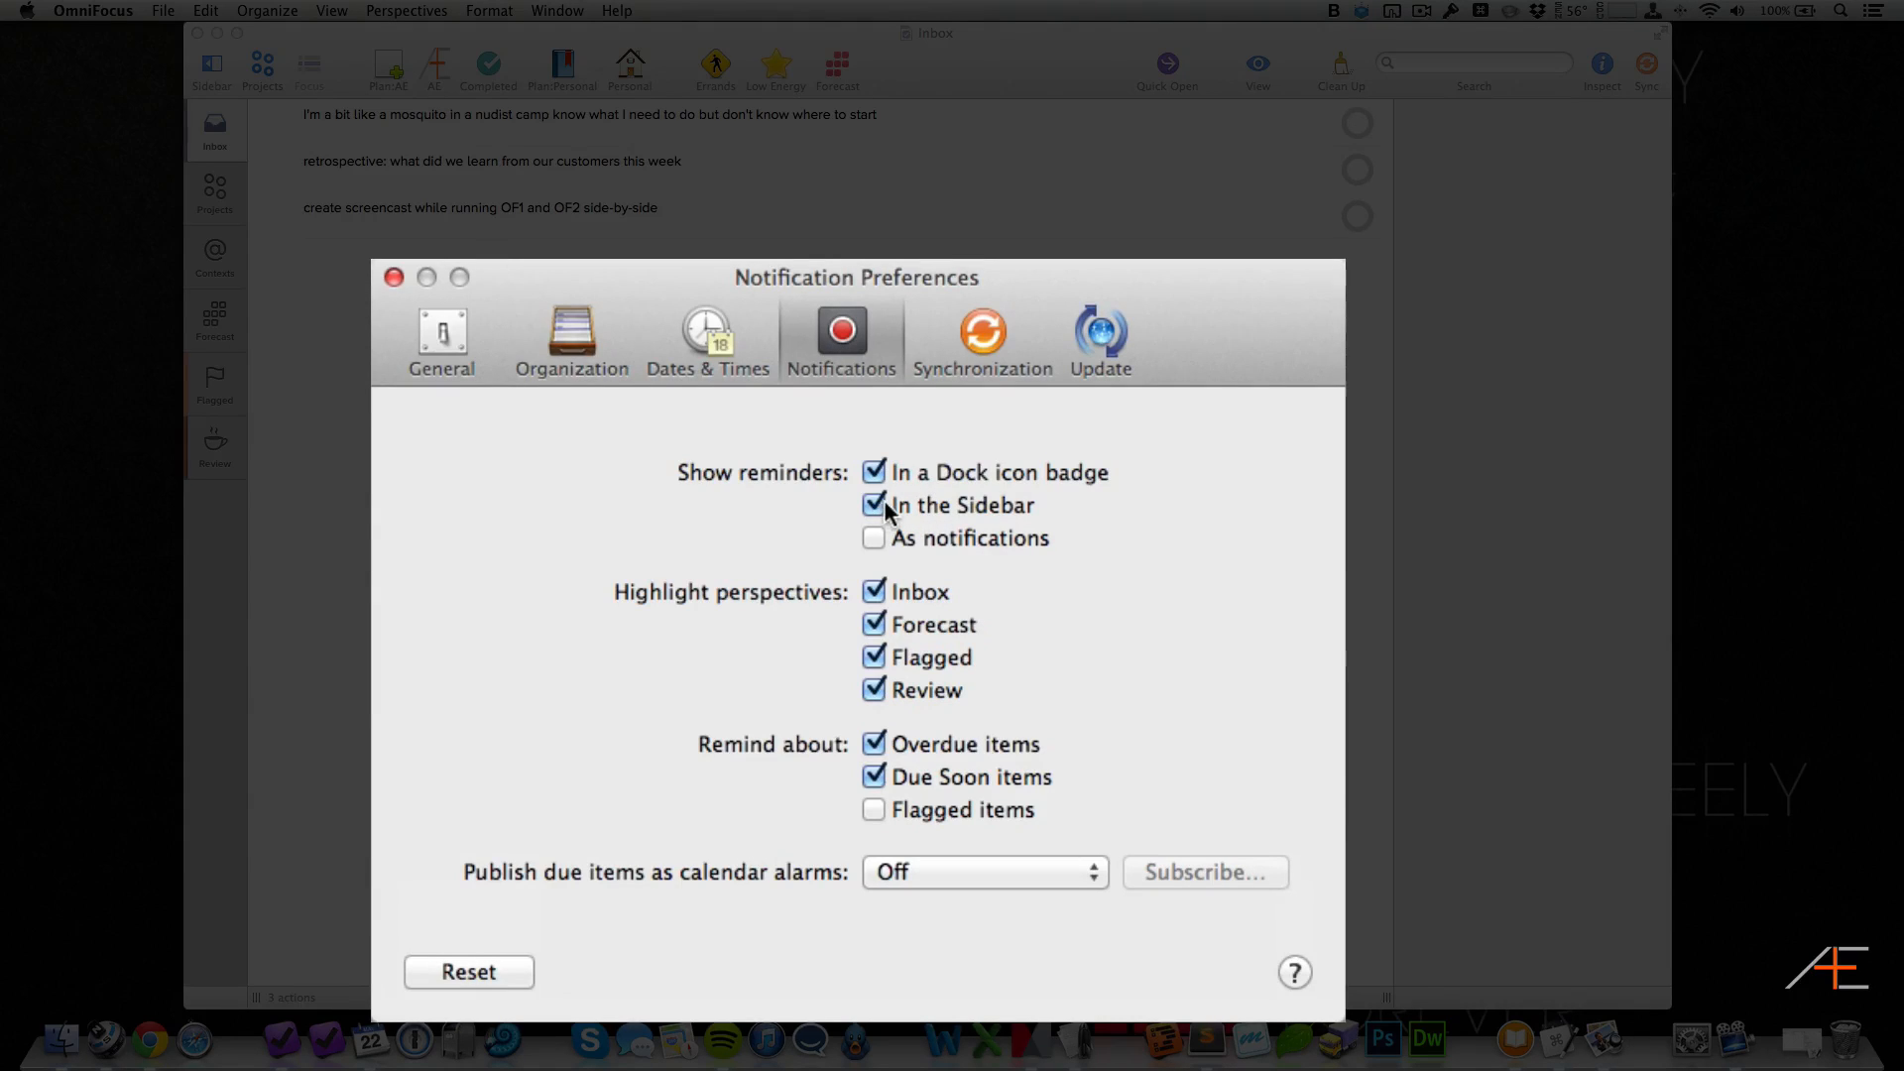
{"action": "left_click", "coordinate": [873, 503]}
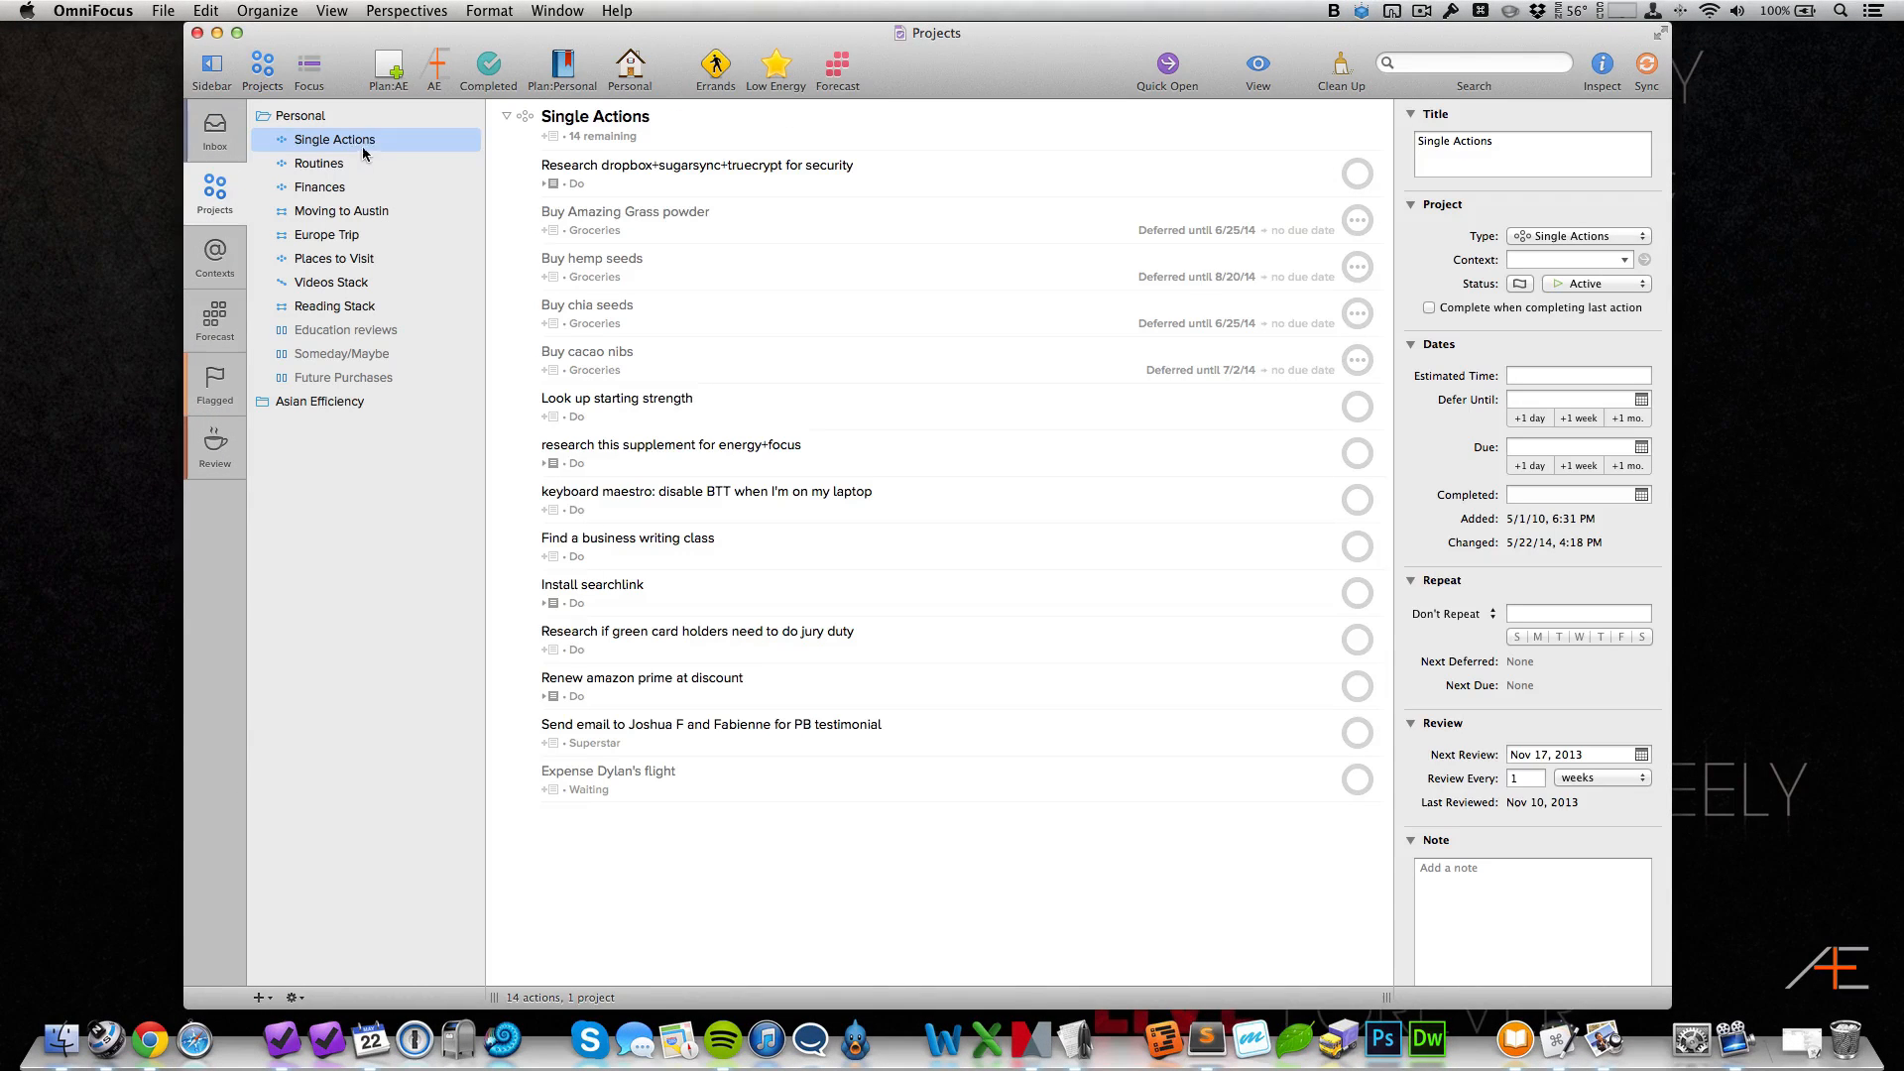
Step: Set the supplement research action's due date to today at 5:00 PM
{"action": "left_click", "coordinate": [587, 305]}
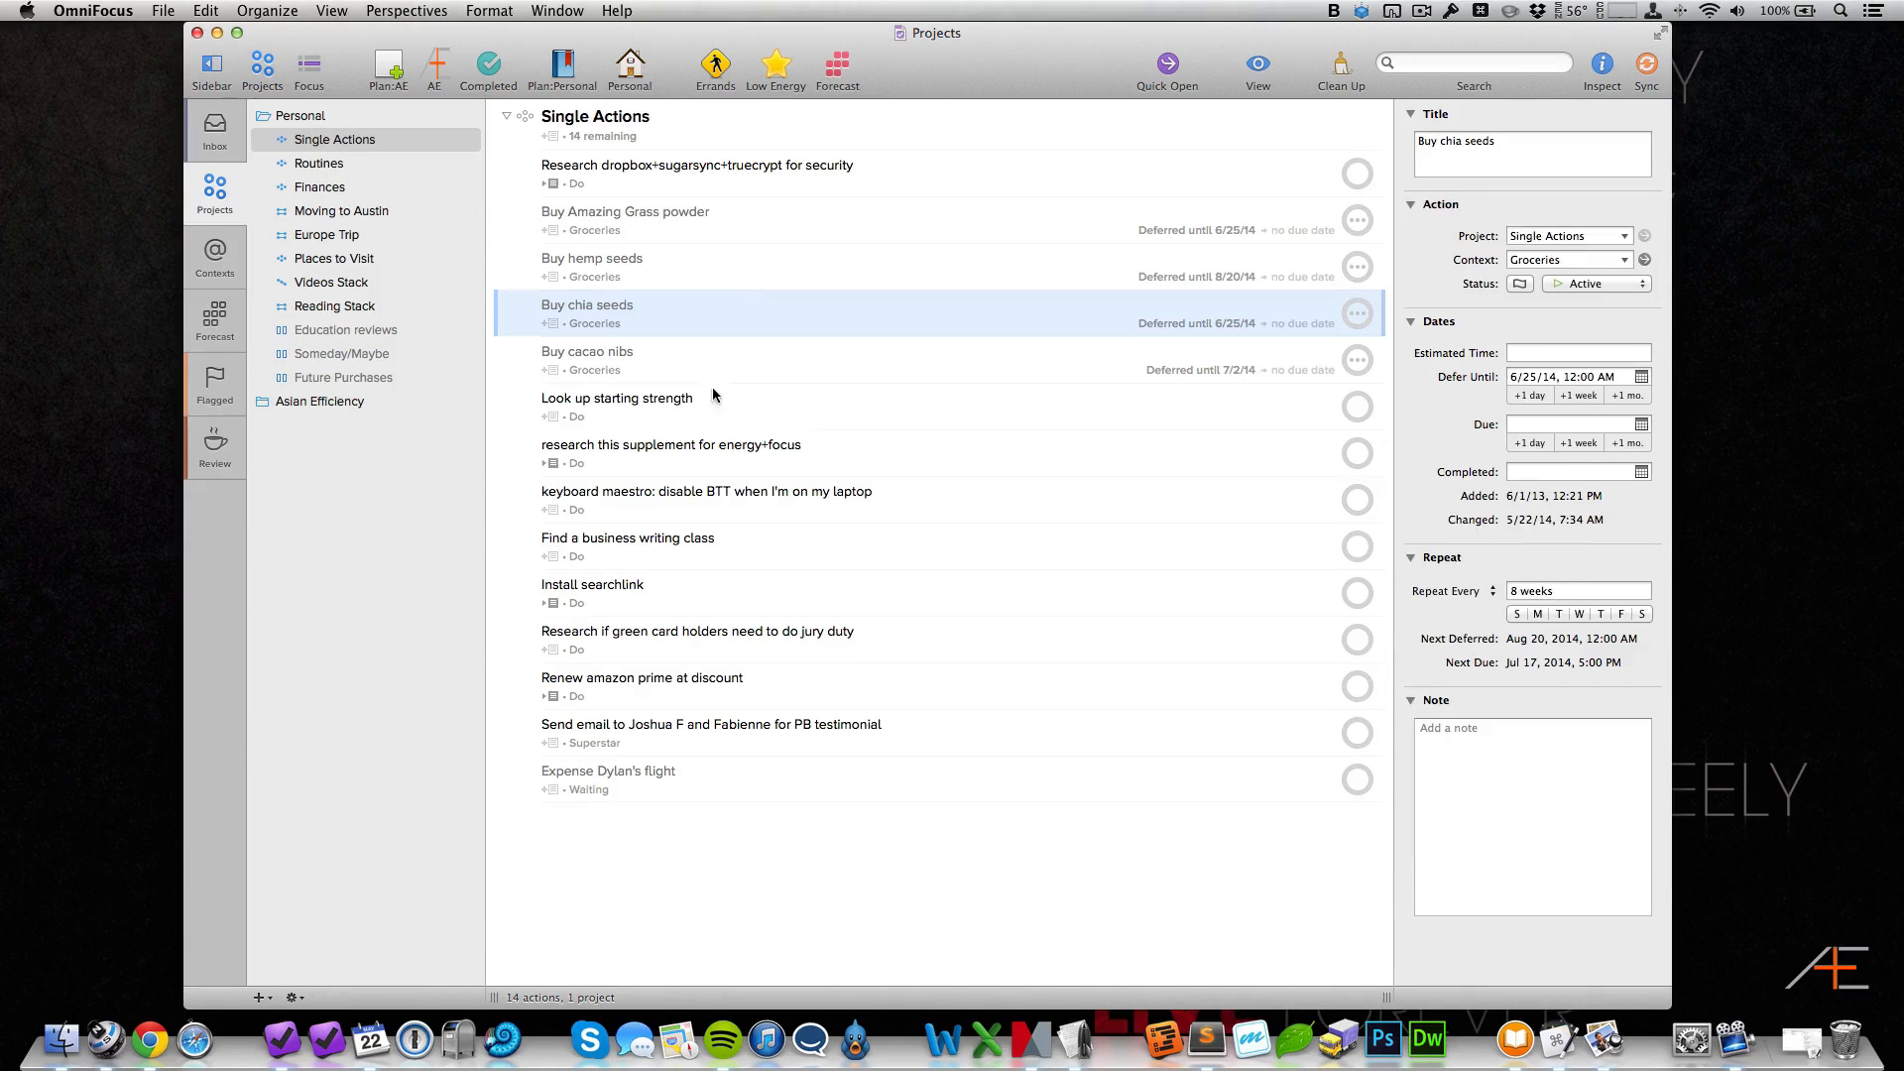
{"action": "left_click", "coordinate": [670, 444]}
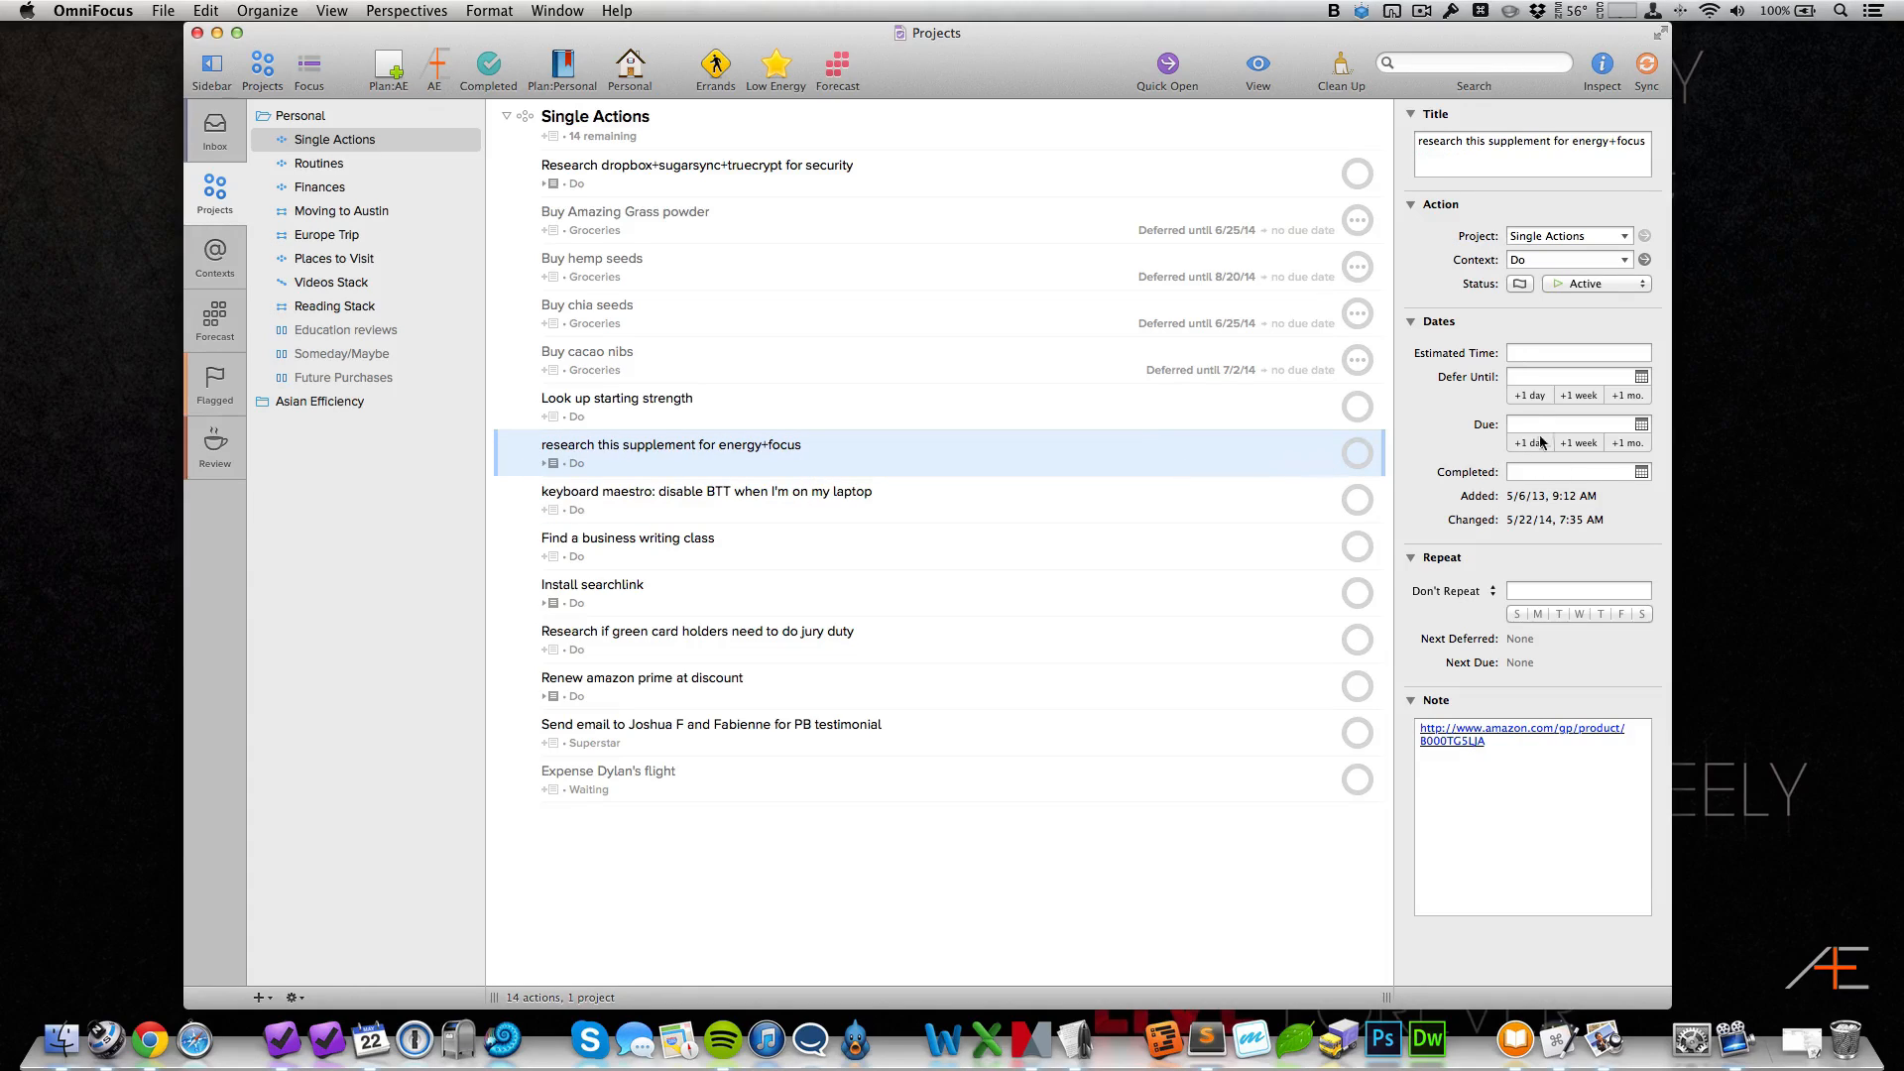
{"action": "type", "text": "to"}
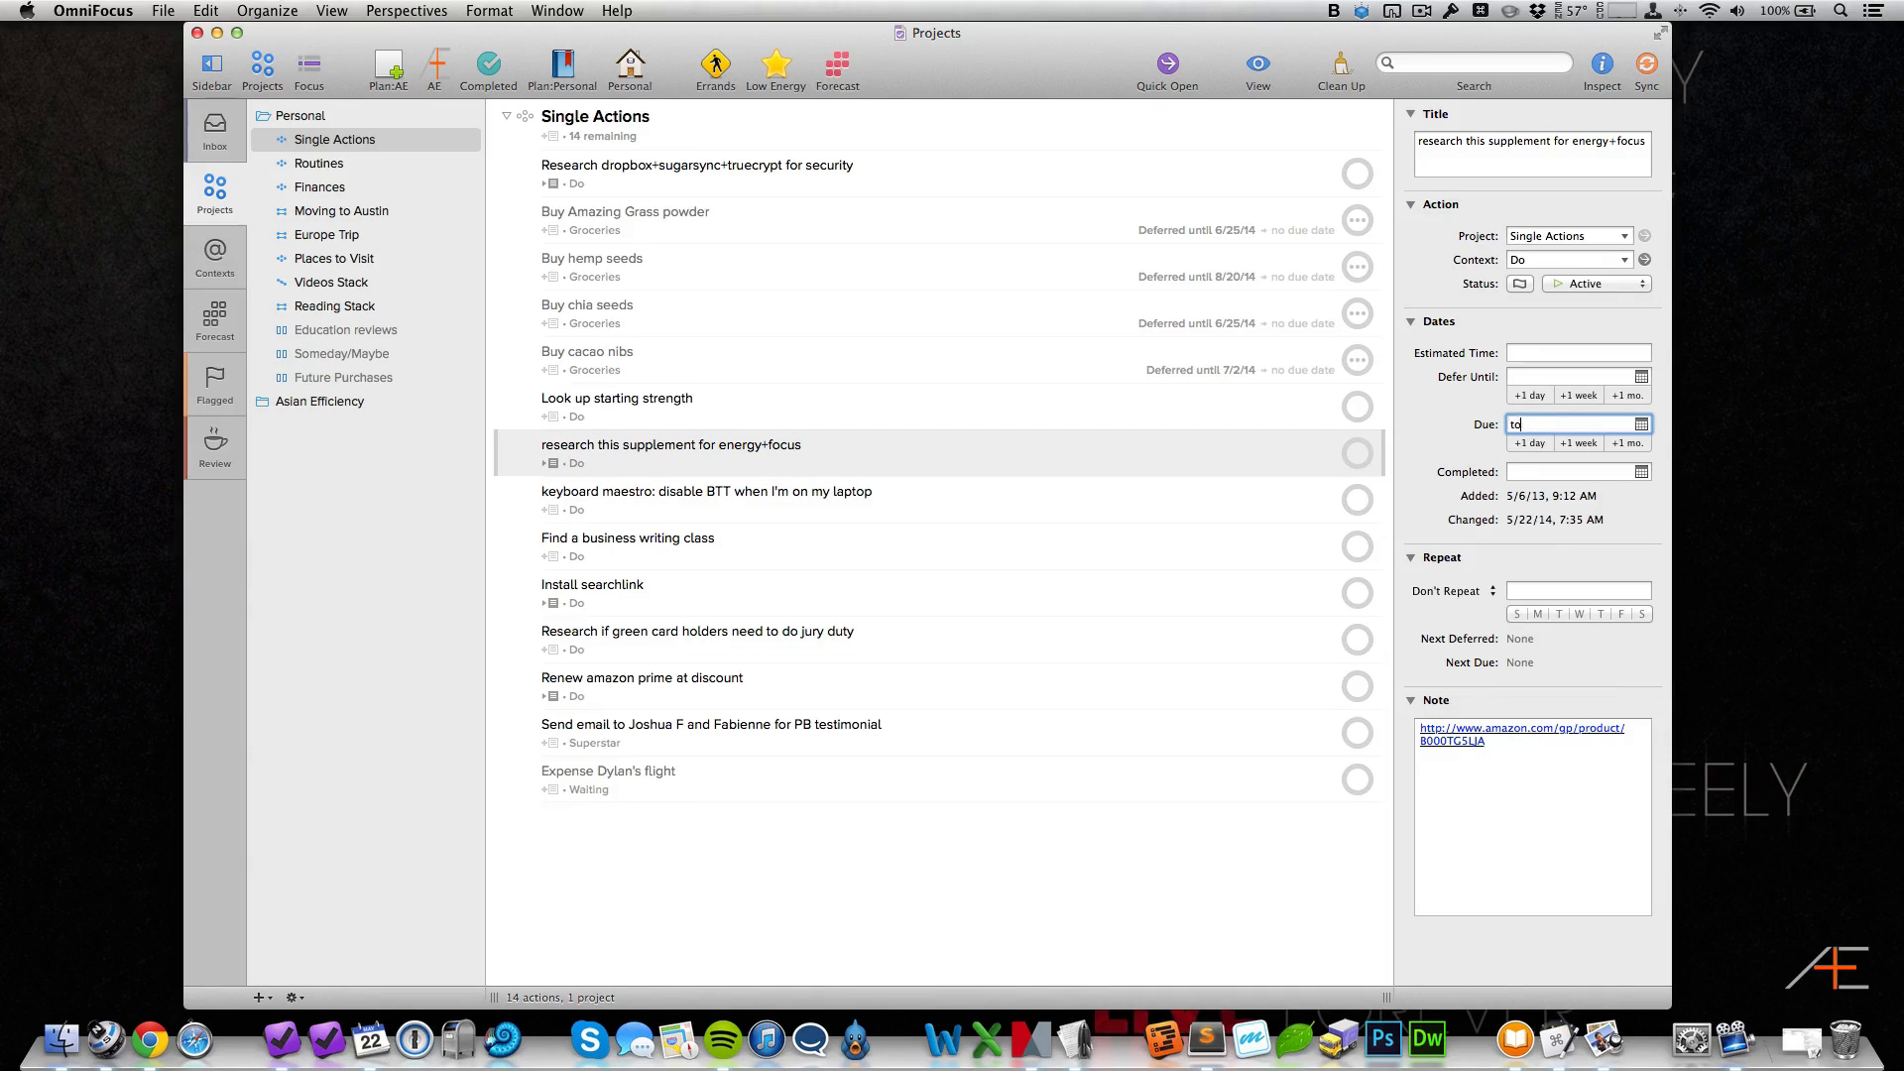
{"action": "key", "text": "Return"}
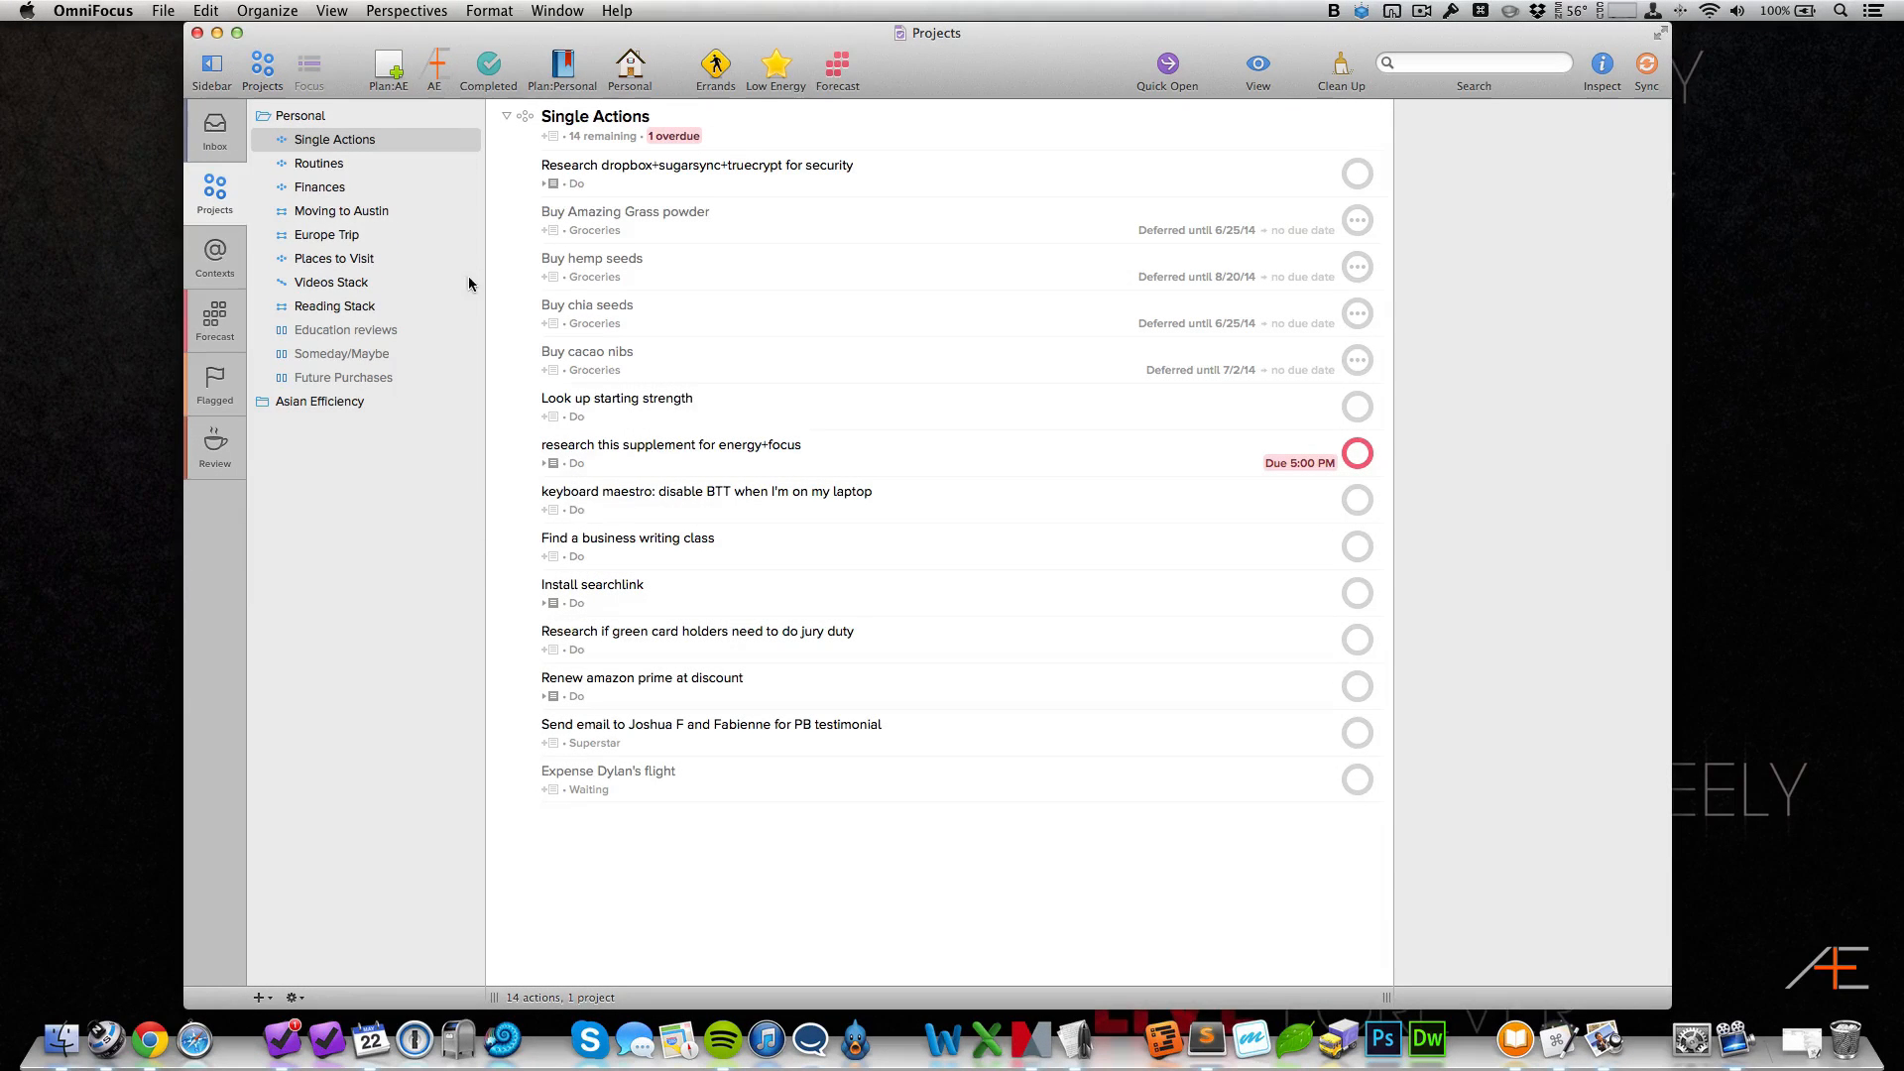
{"action": "mouse_move", "coordinate": [480, 349]}
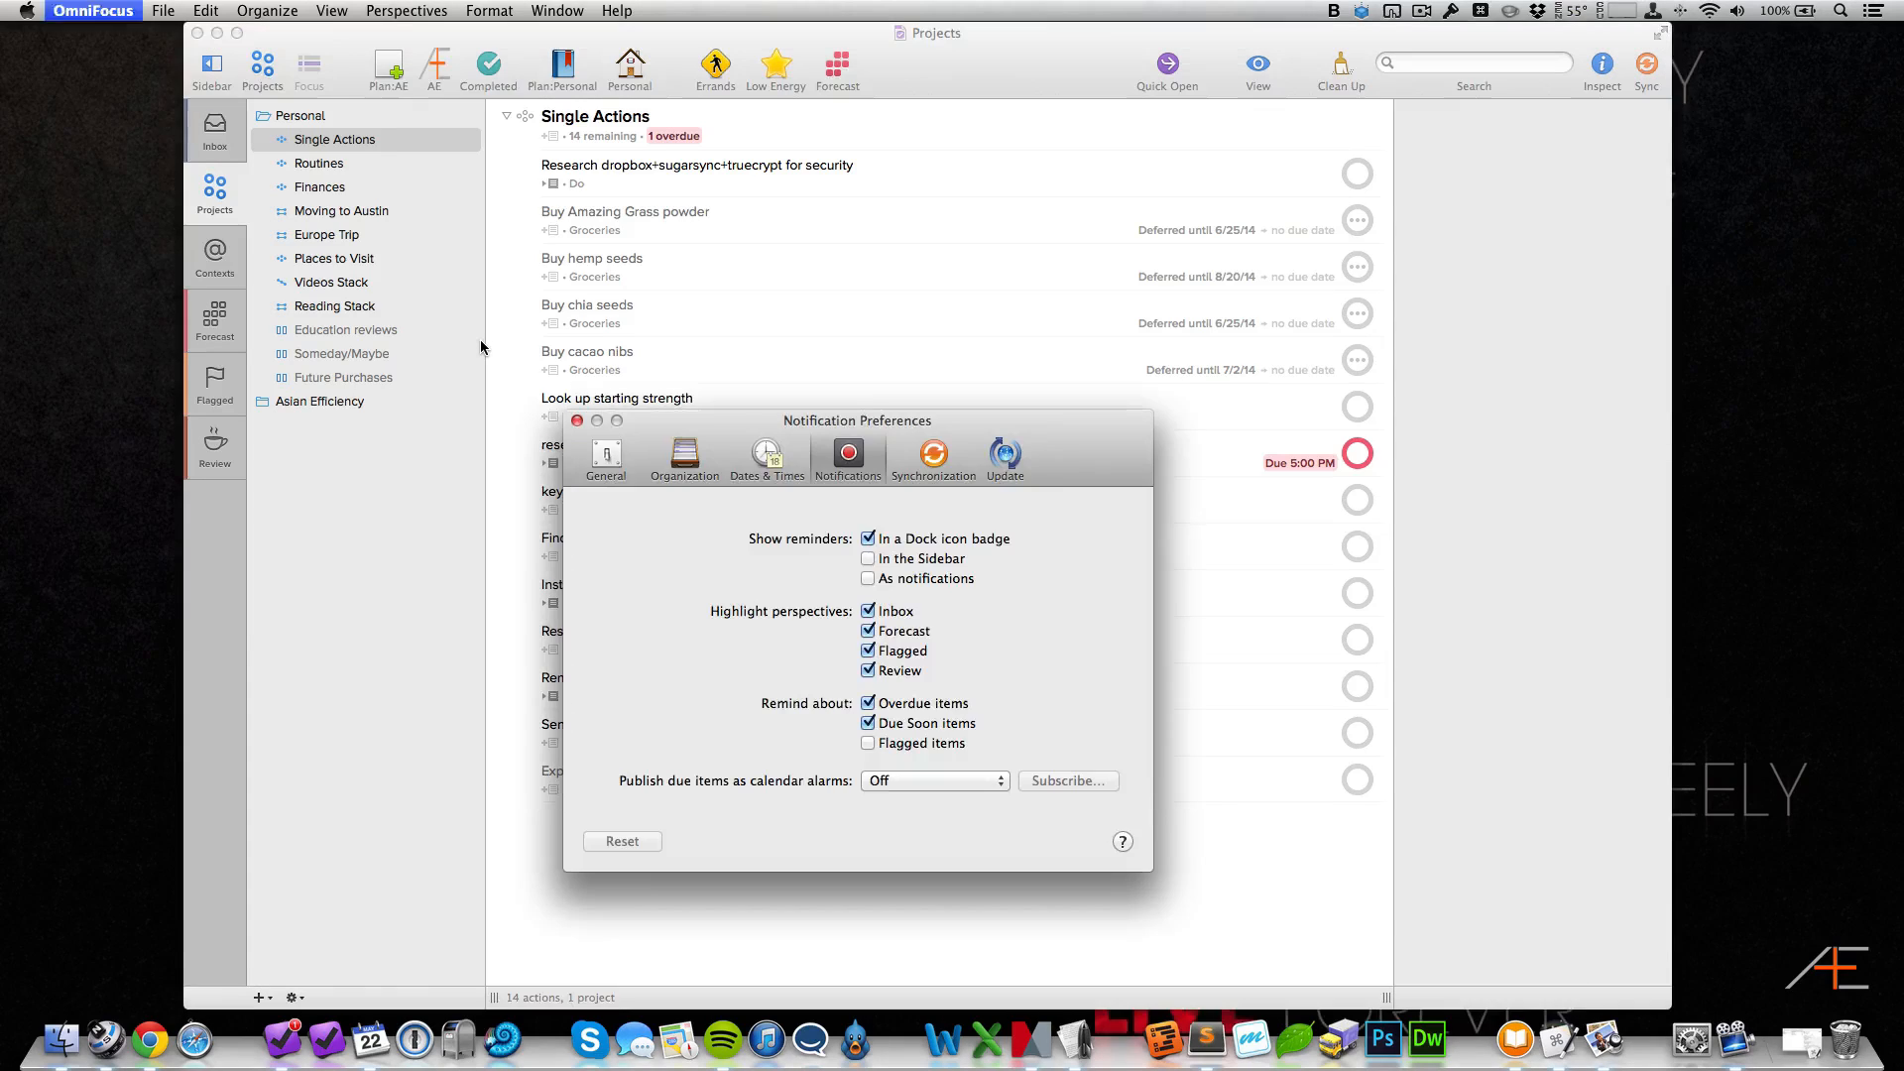
Step: Enable reminder counts 'In the Sidebar' and check the resulting badge
{"action": "left_click", "coordinate": [867, 557]}
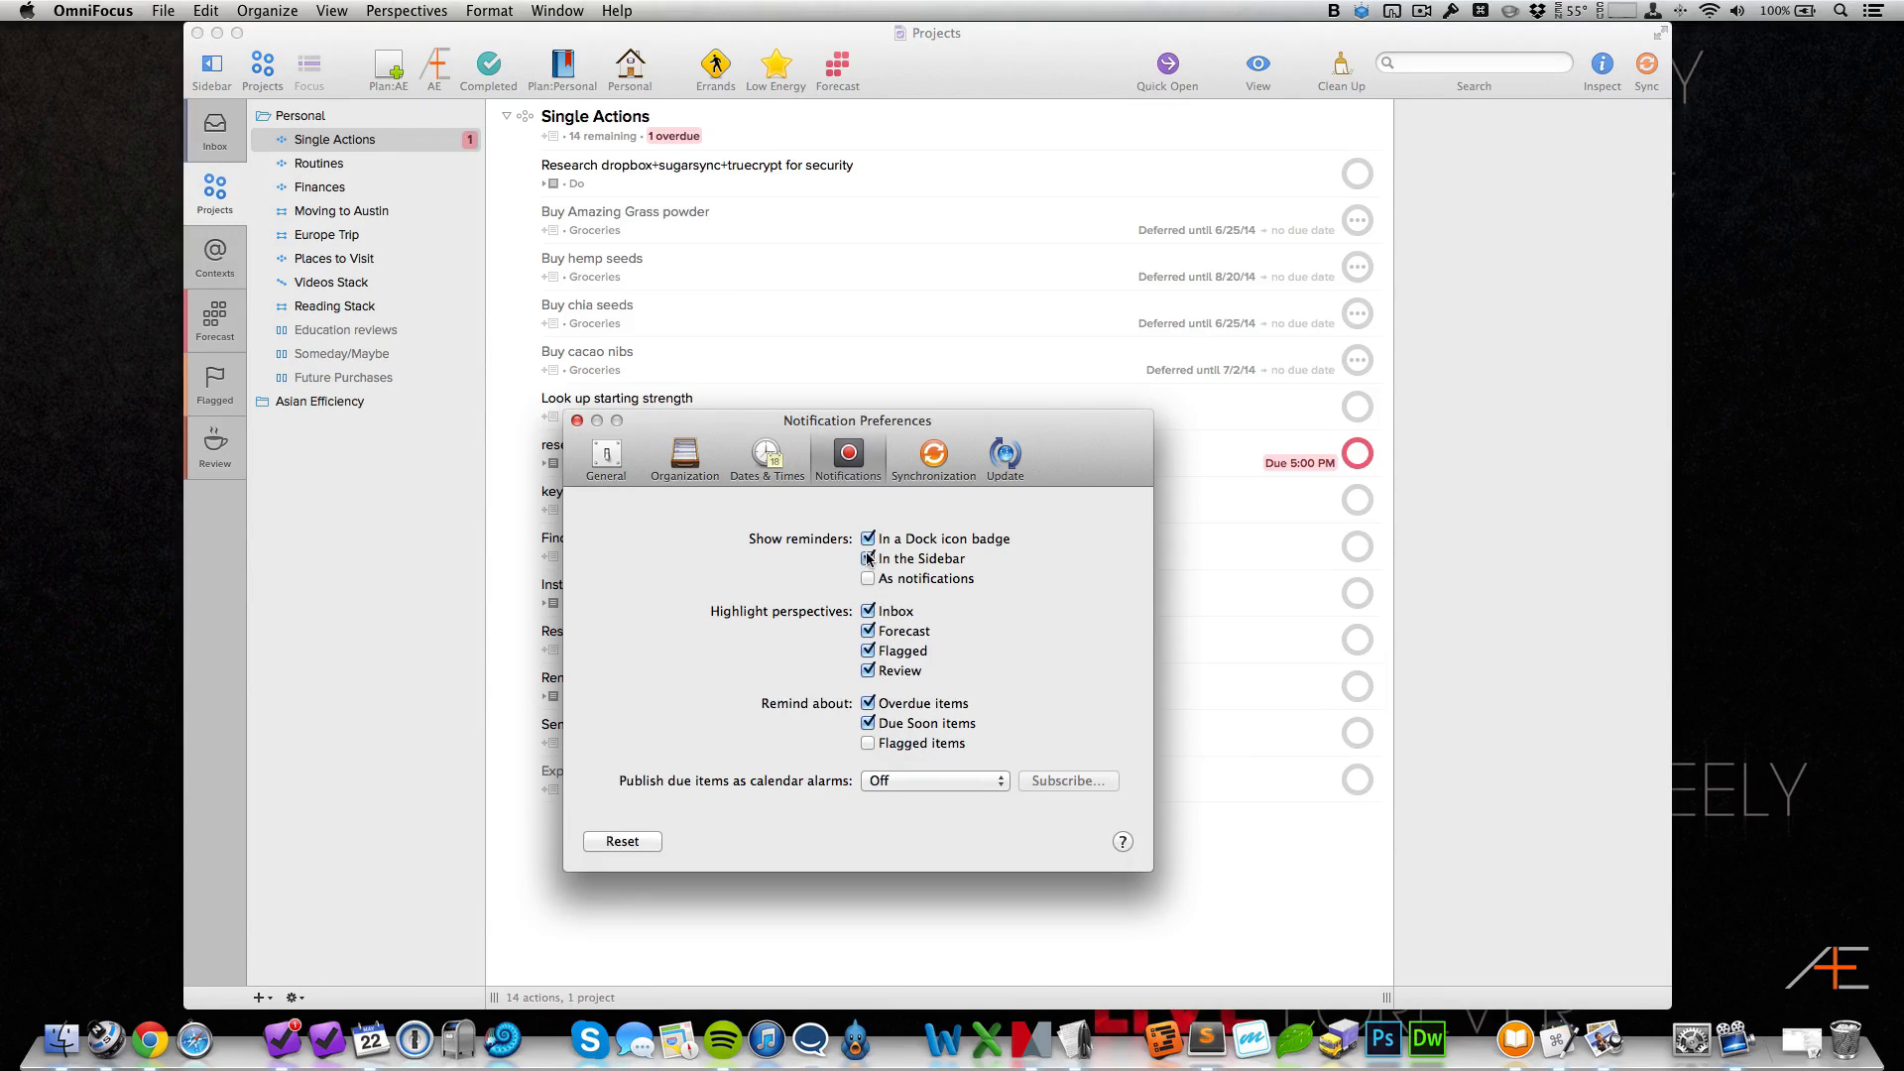
{"action": "left_click", "coordinate": [575, 420]}
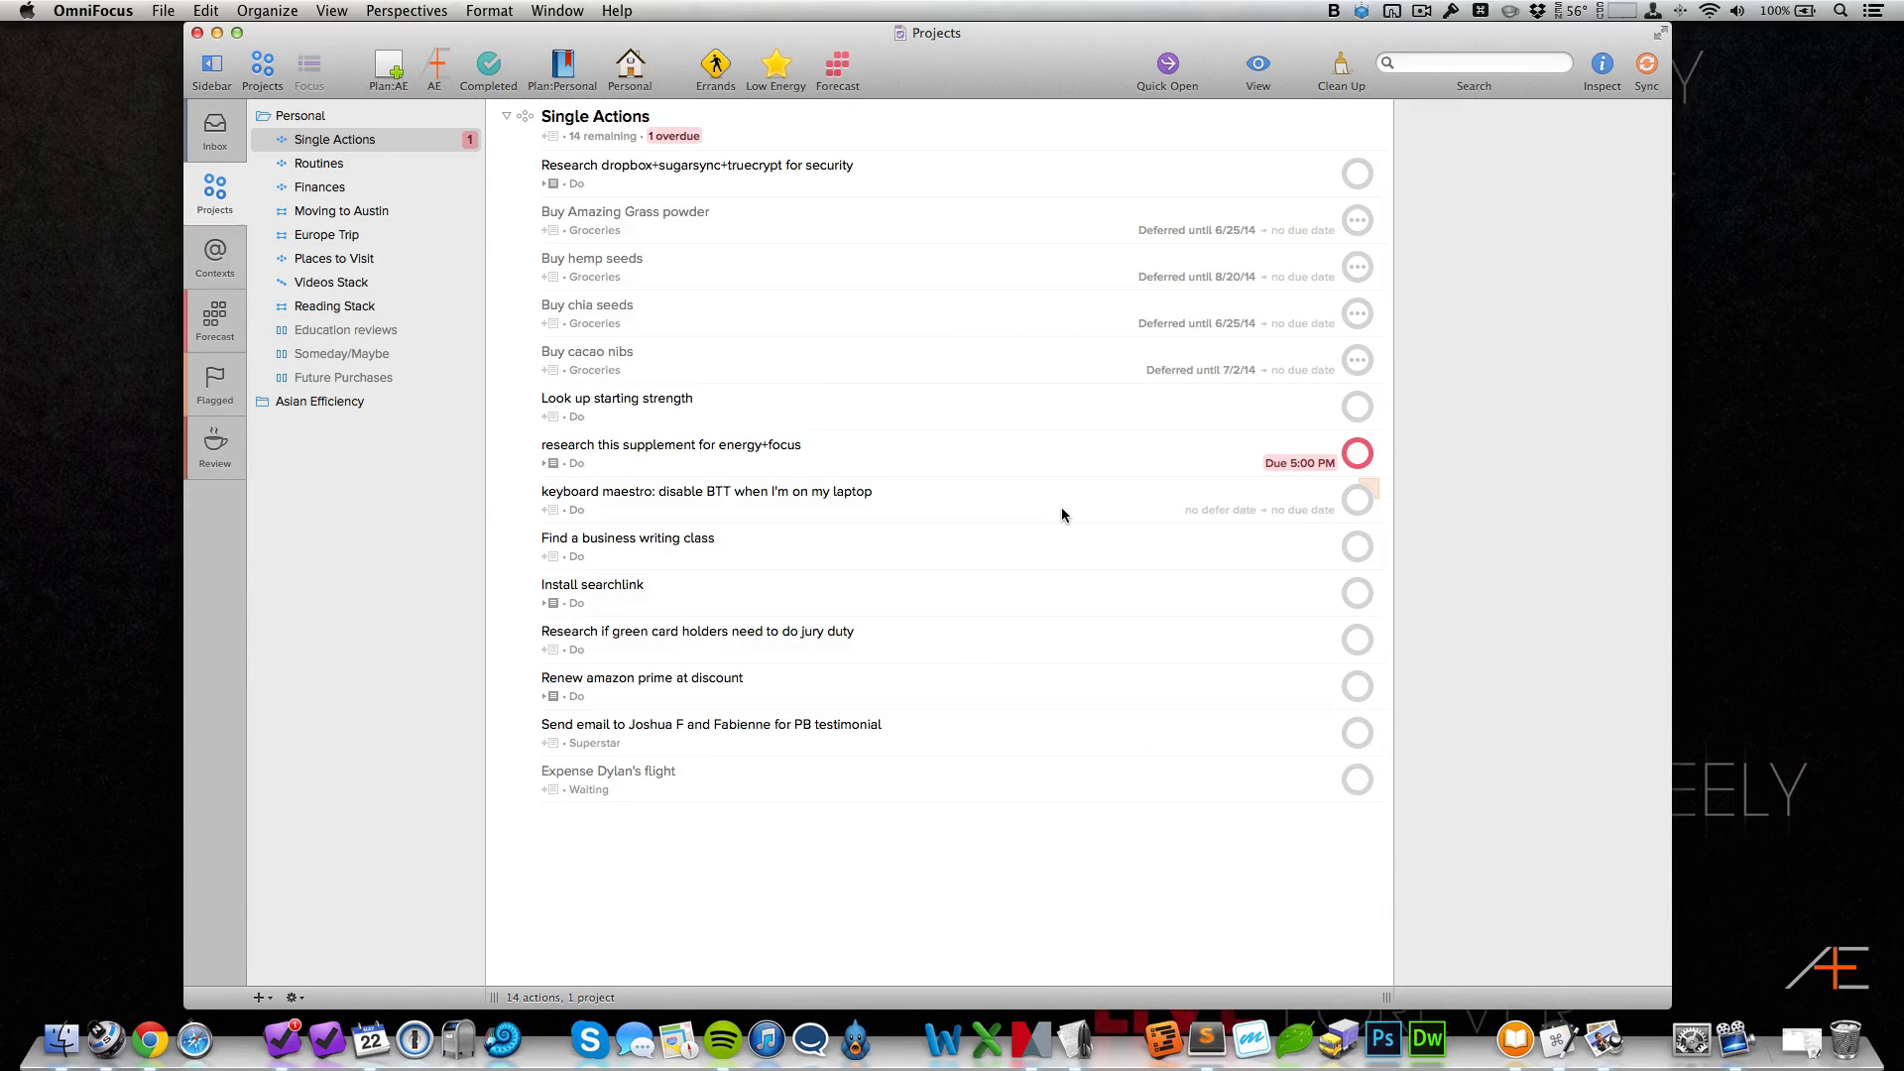
{"action": "mouse_move", "coordinate": [1057, 516]}
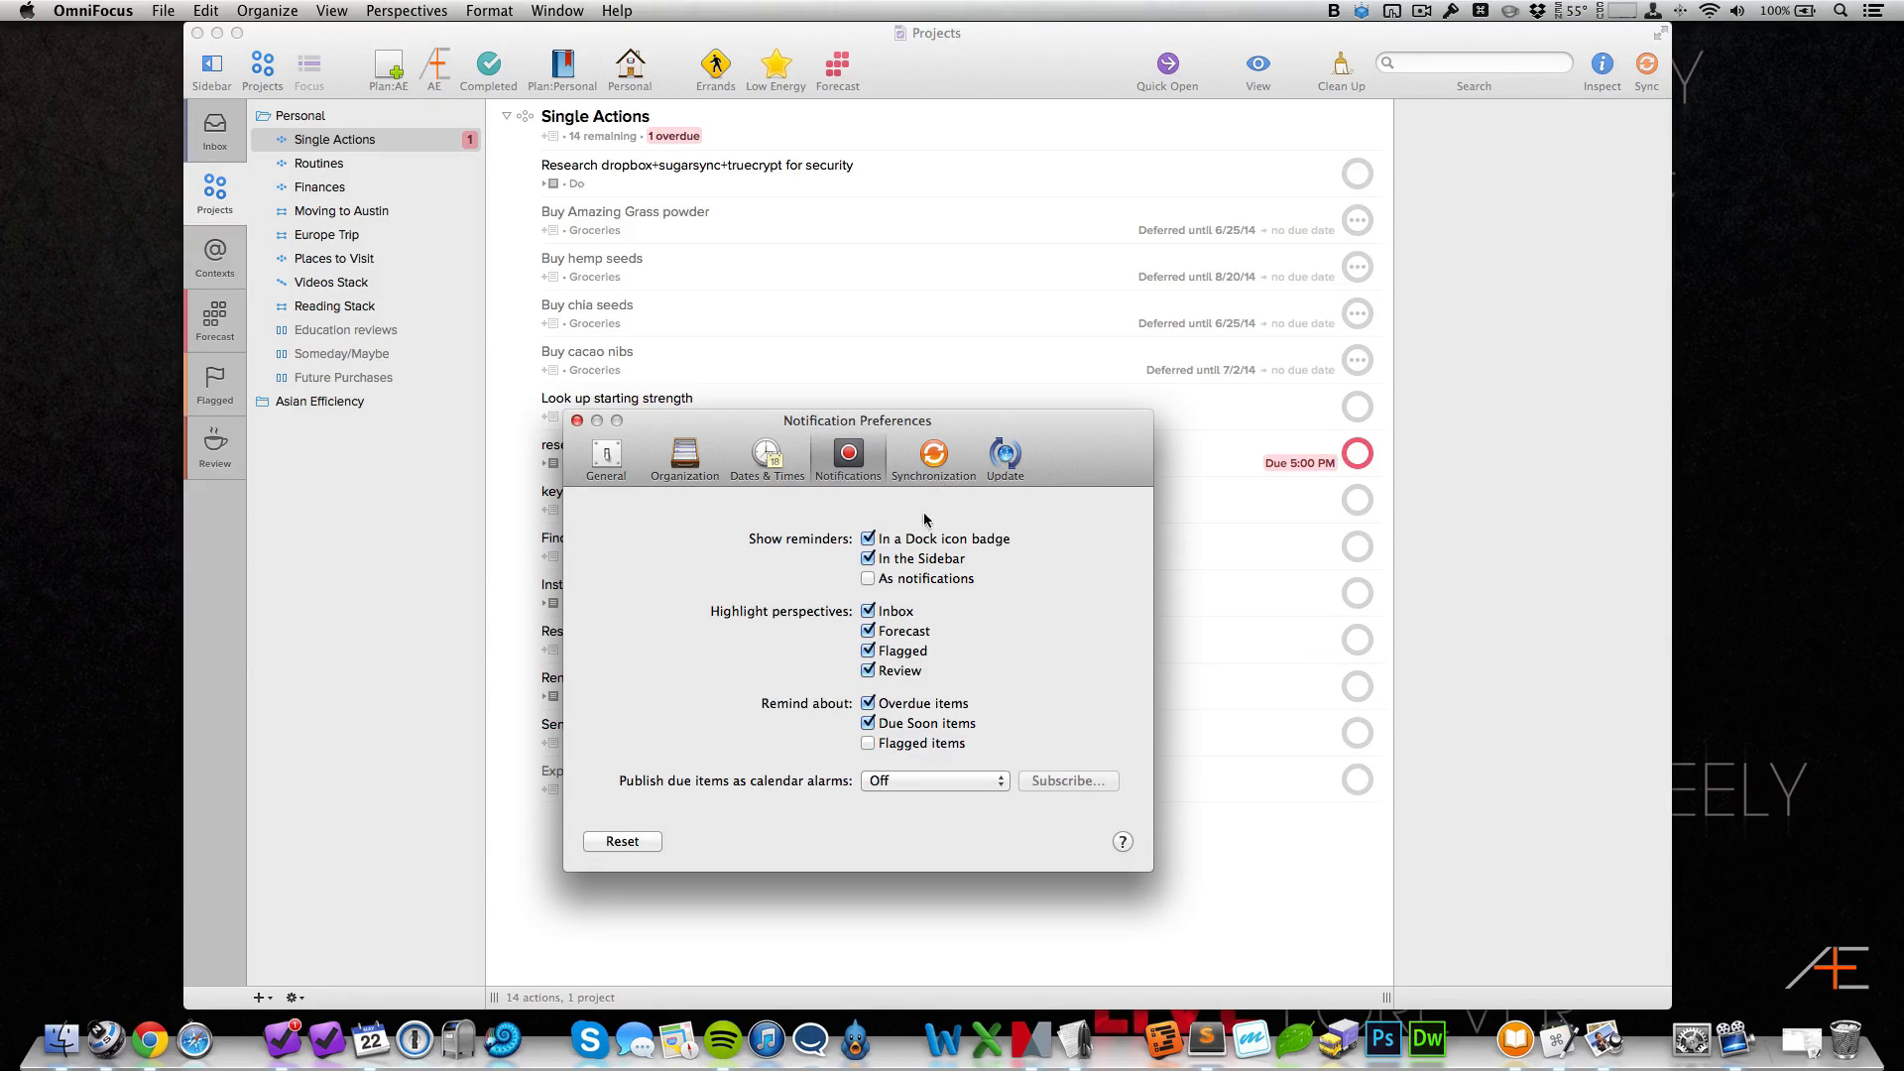
Step: Review the Synchronization, Organization and General settings, then dismiss Preferences to clear the Due field
{"action": "left_click", "coordinate": [933, 458]}
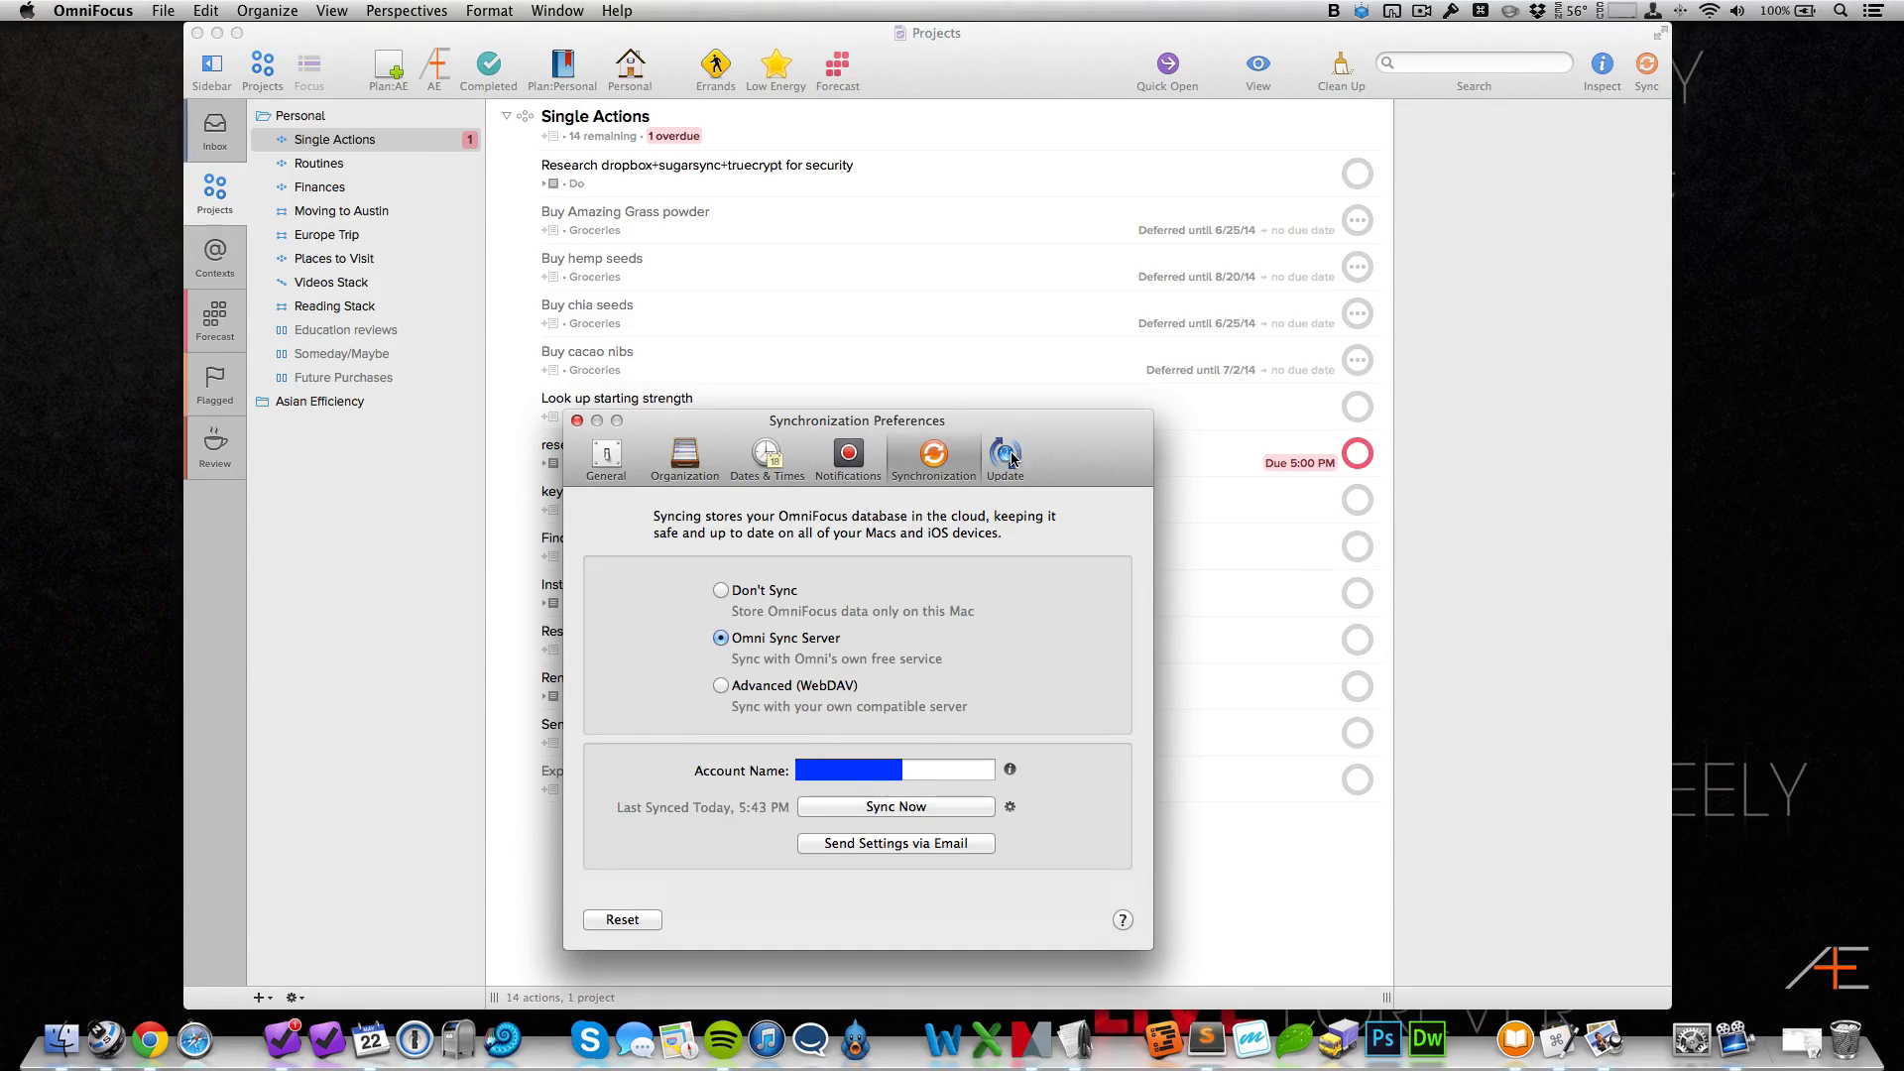
{"action": "left_click", "coordinate": [685, 456]}
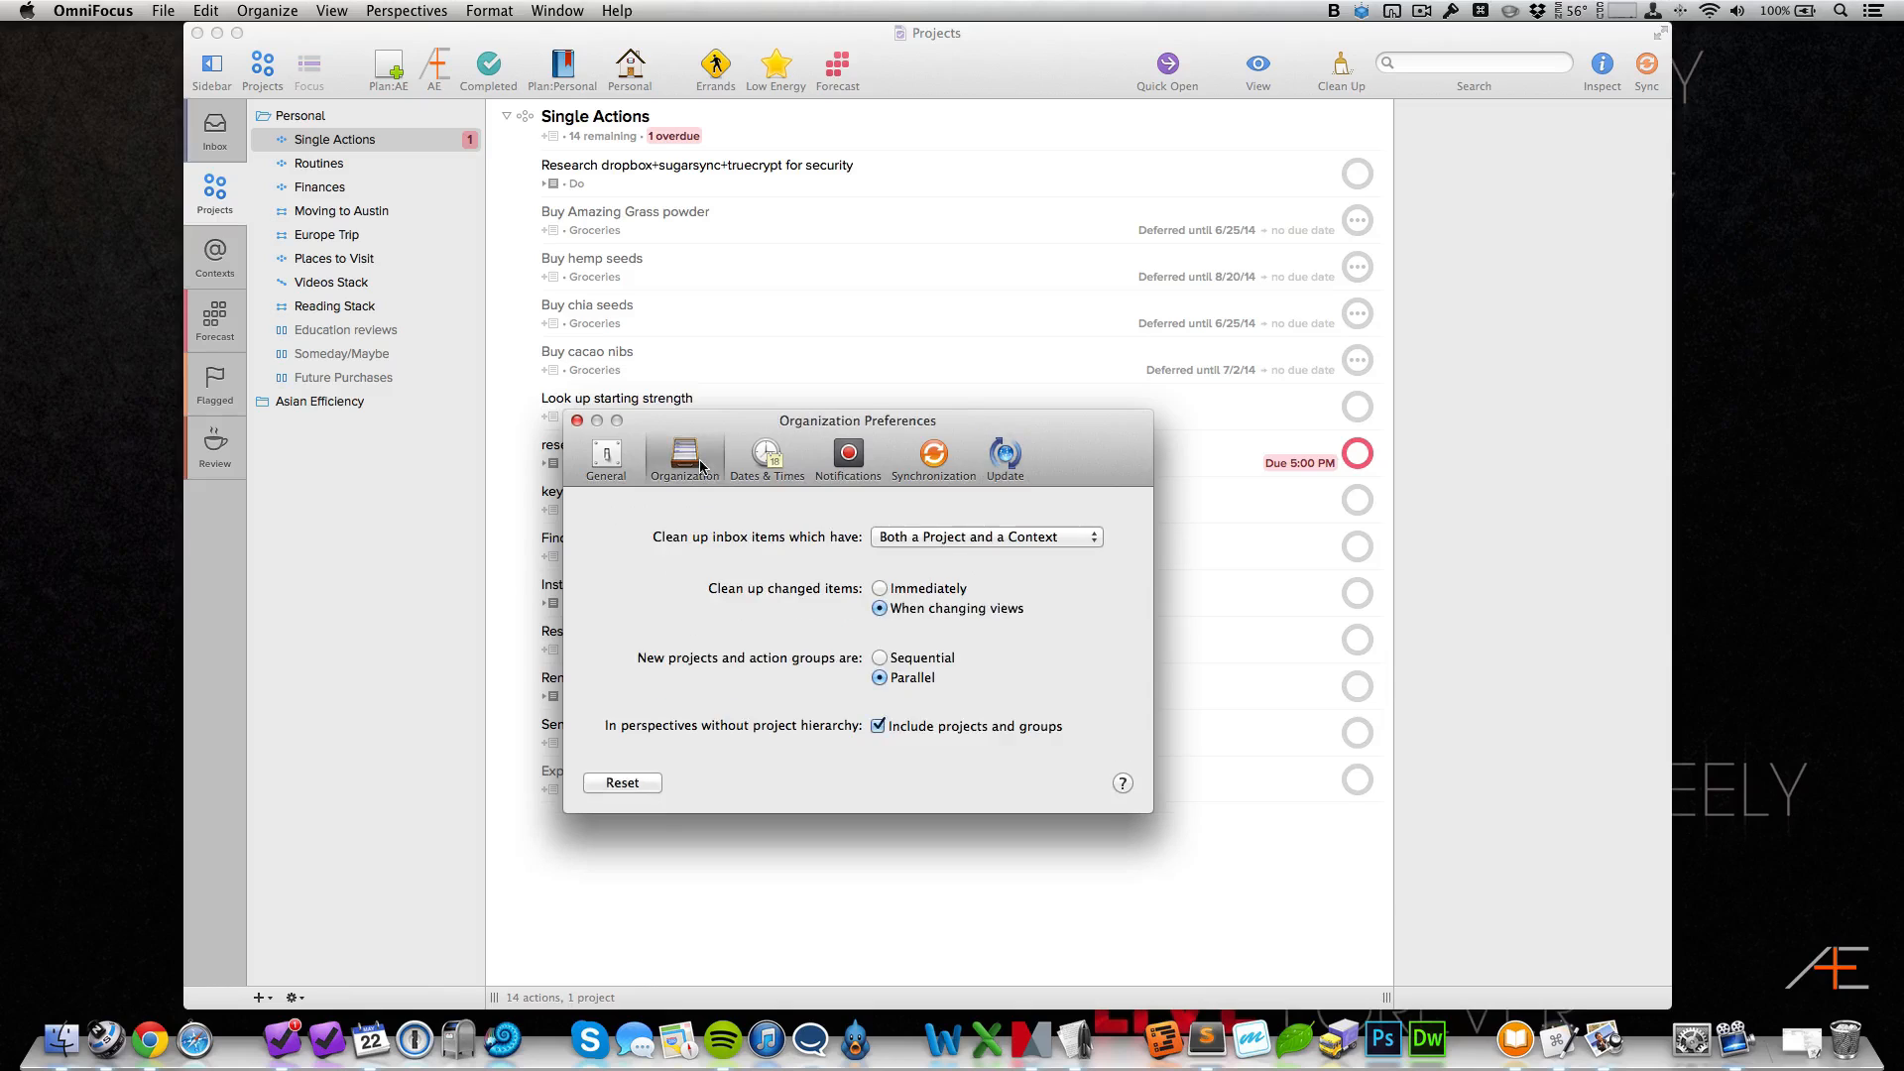
{"action": "left_click", "coordinate": [605, 458]}
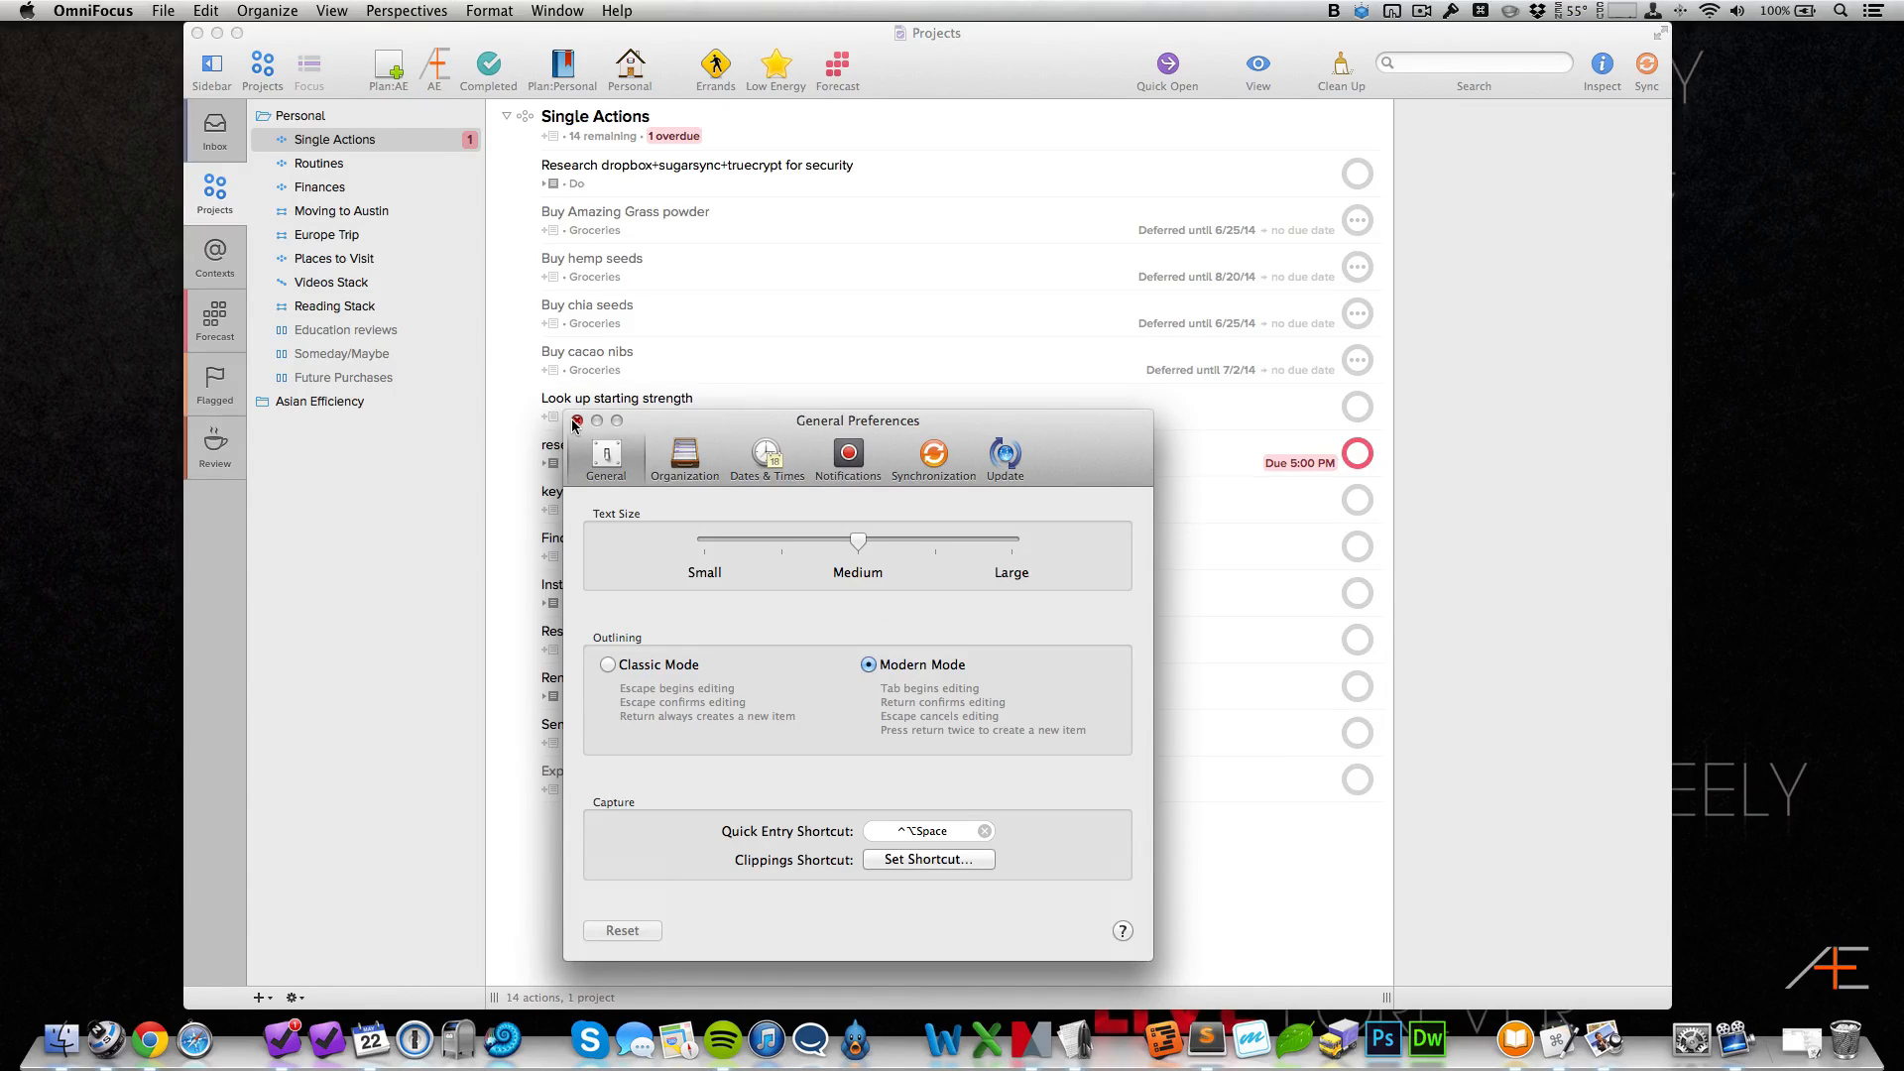
{"action": "left_click", "coordinate": [575, 420]}
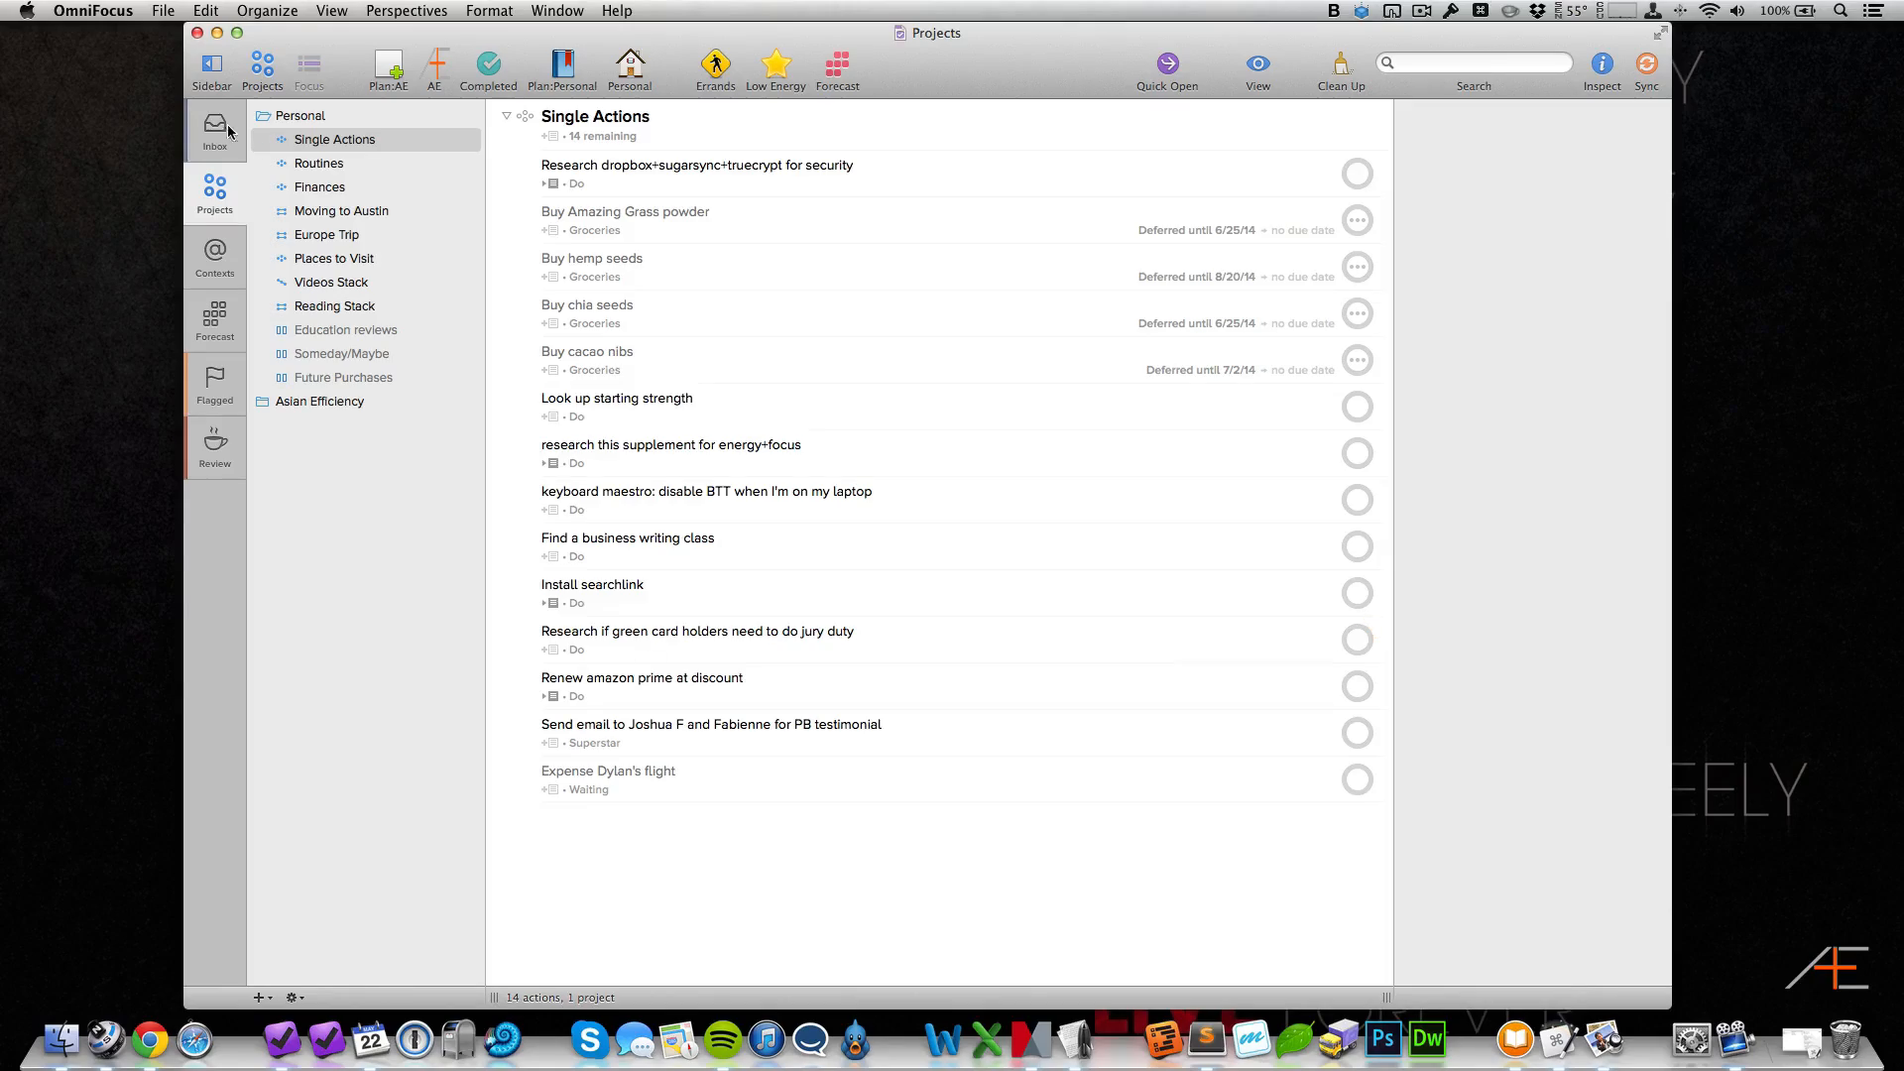
{"action": "left_click", "coordinate": [25, 11]}
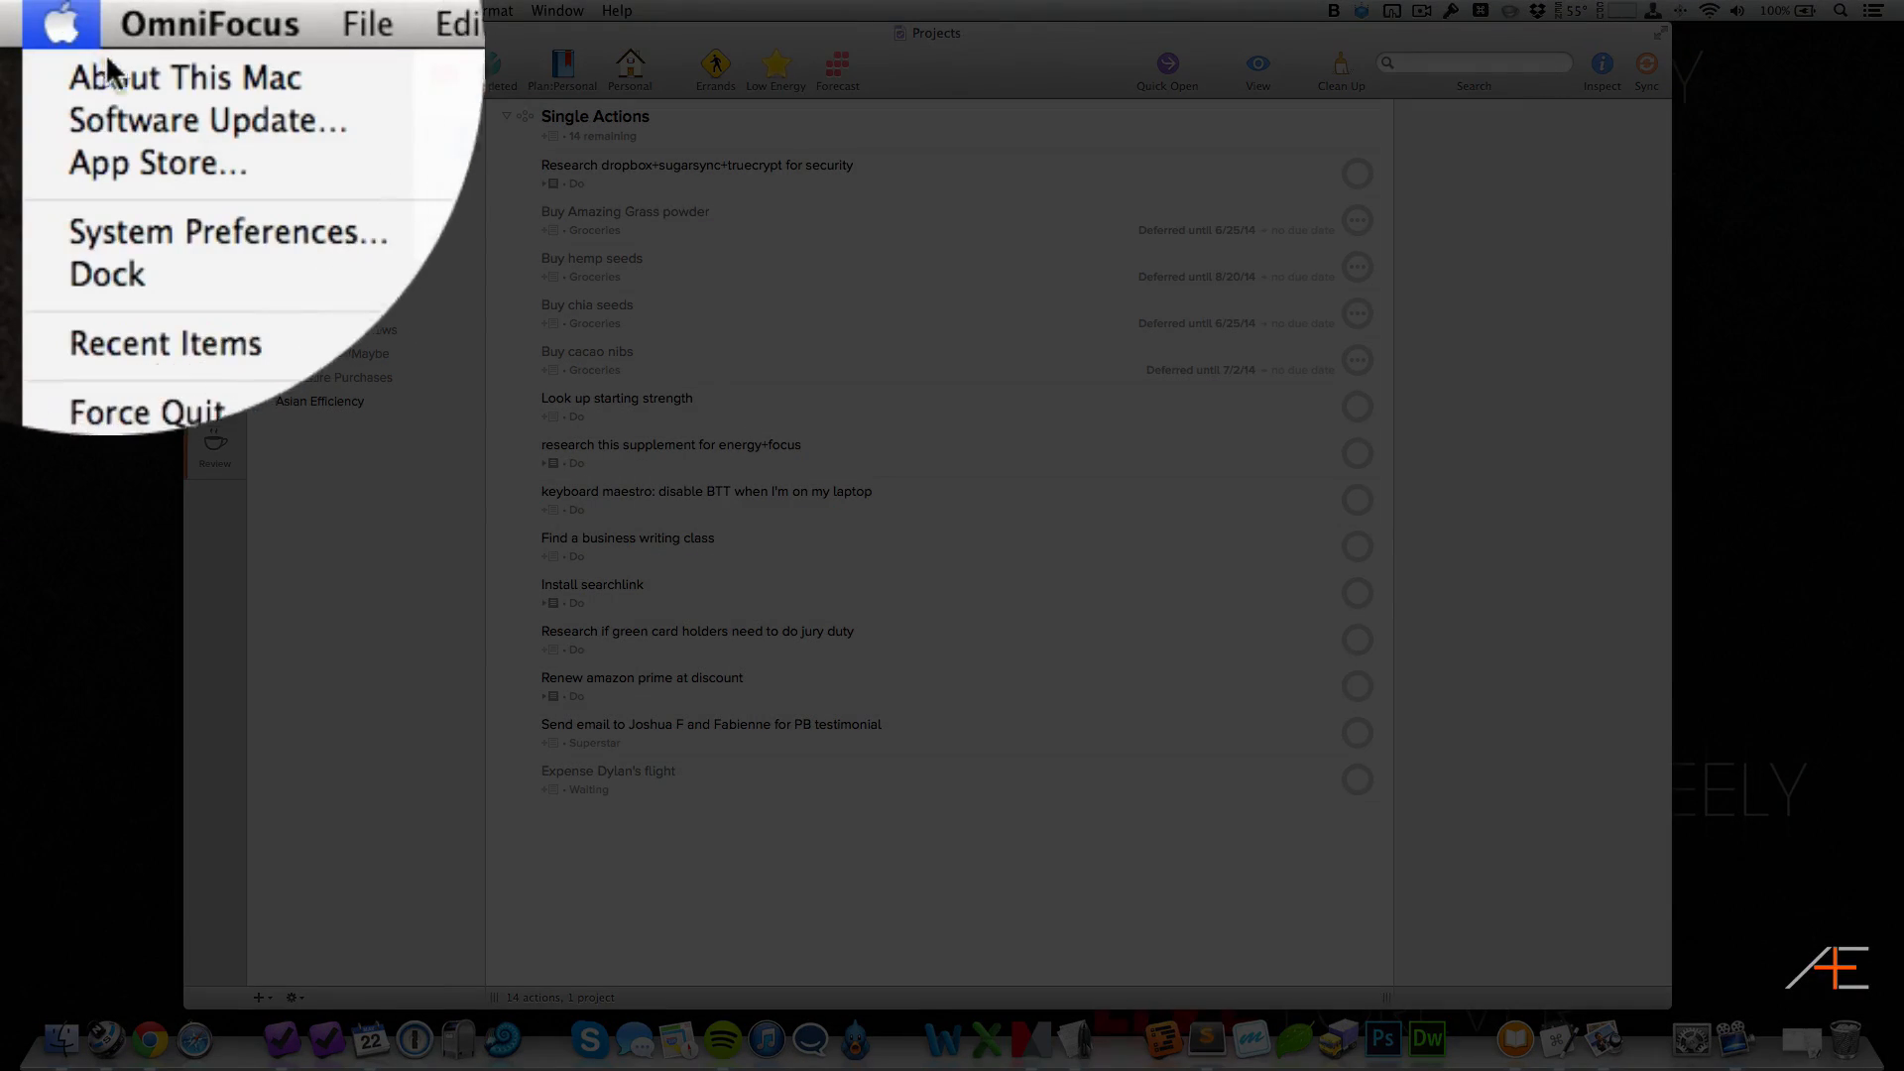
{"action": "left_click", "coordinate": [184, 77]}
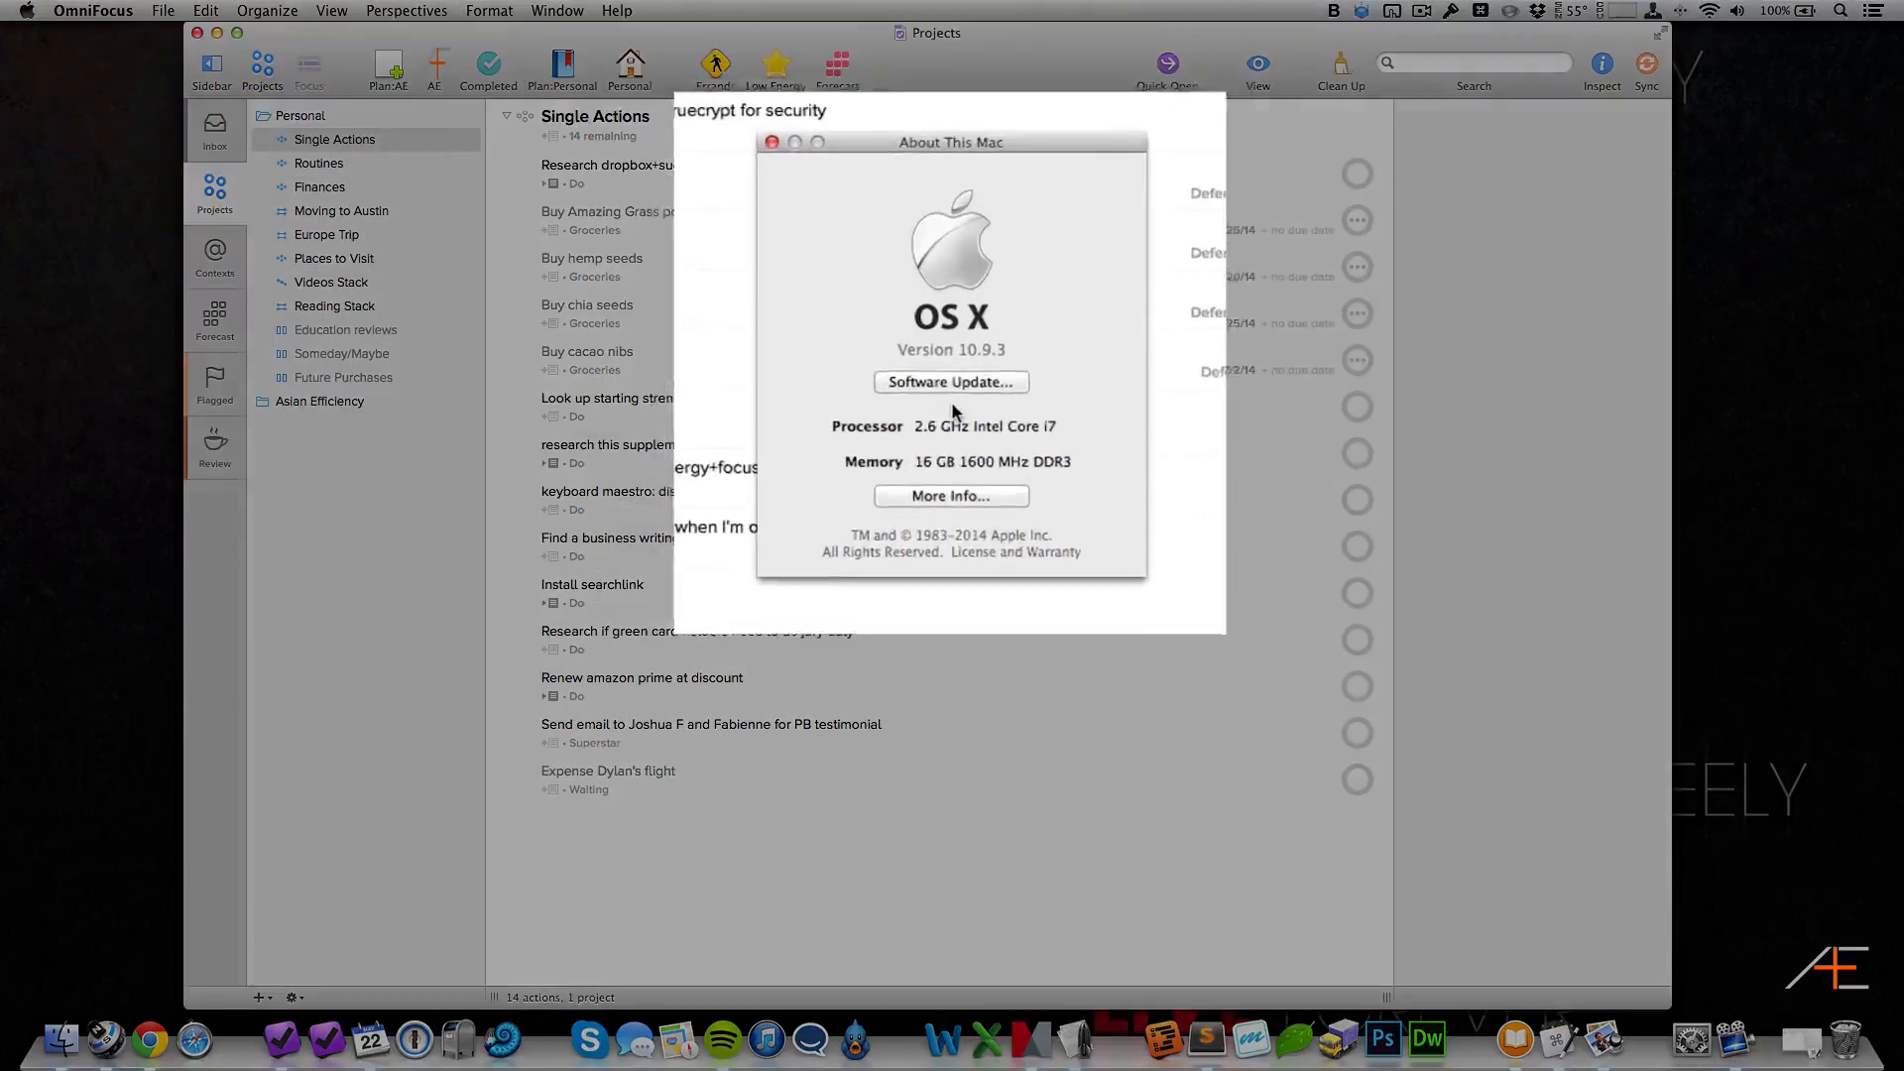
{"action": "left_click_drag", "start_coordinate": [950, 142], "coordinate": [950, 88]}
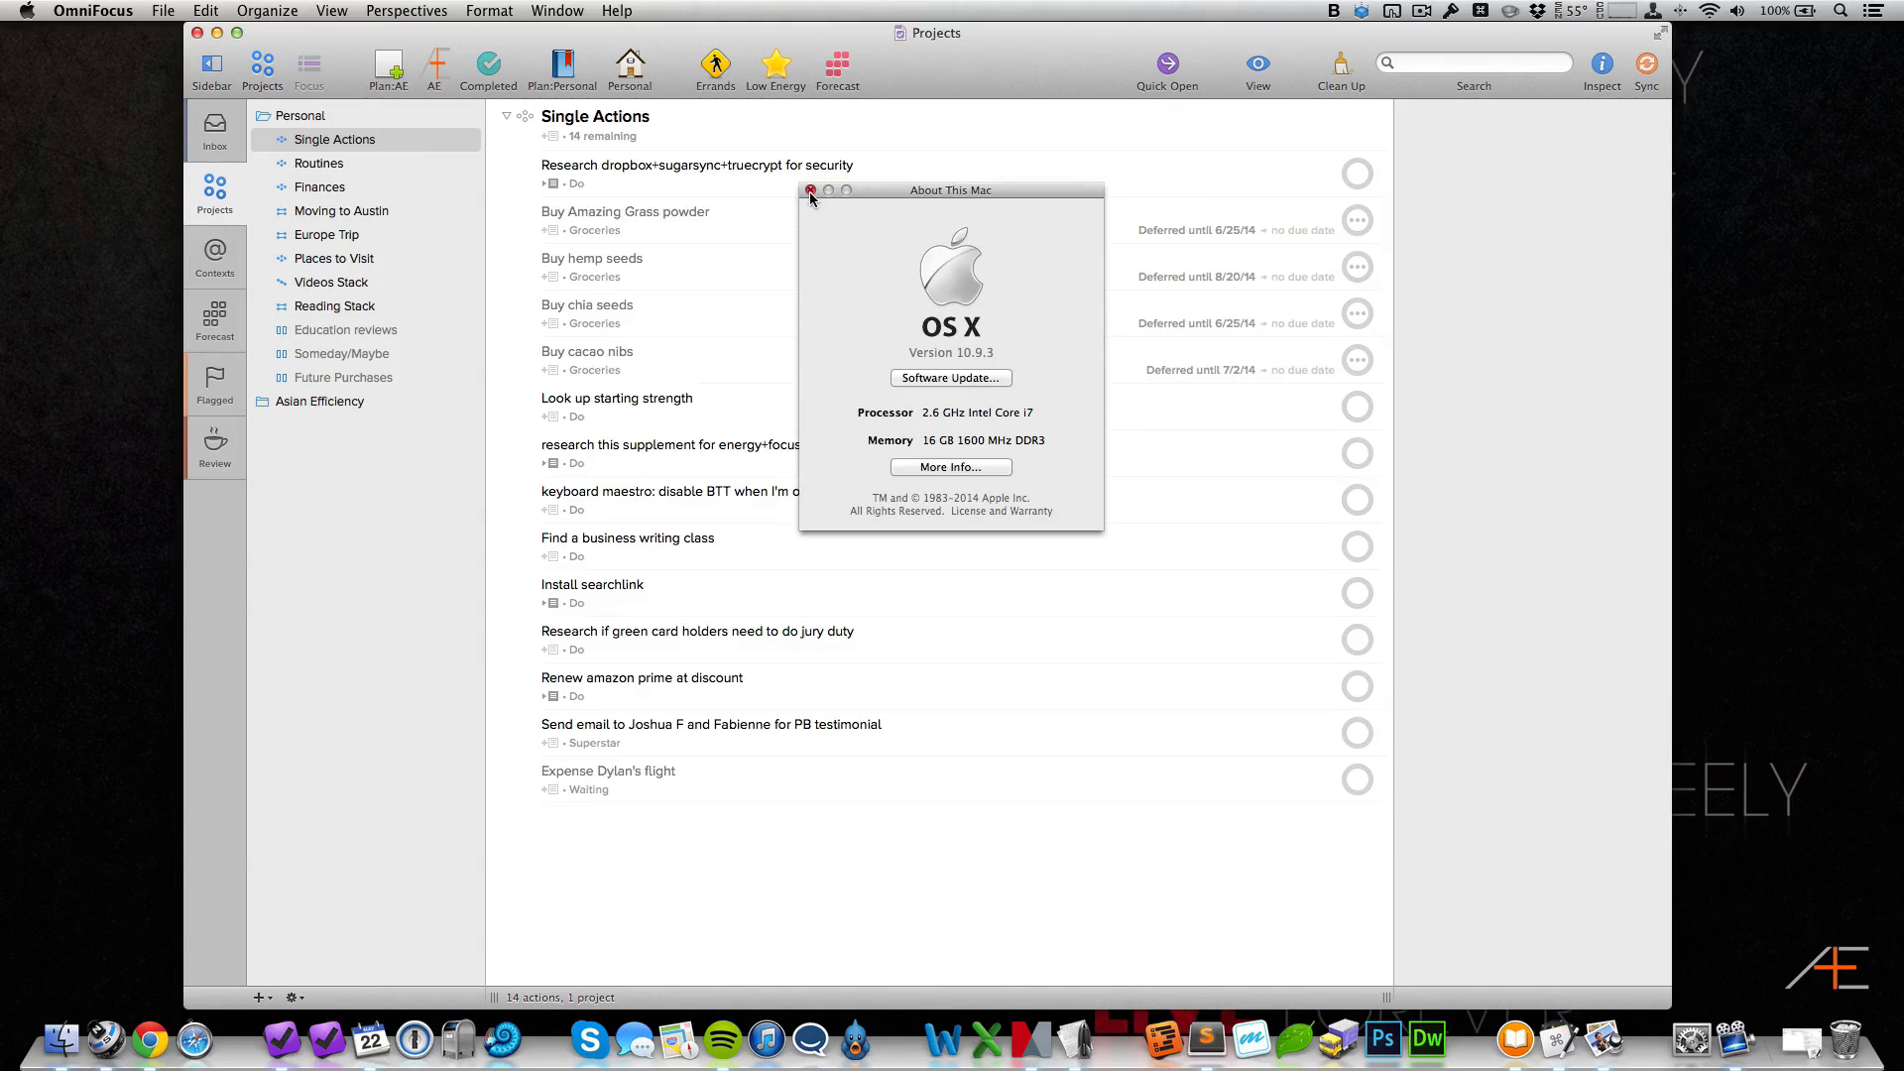
{"action": "left_click", "coordinate": [809, 190]}
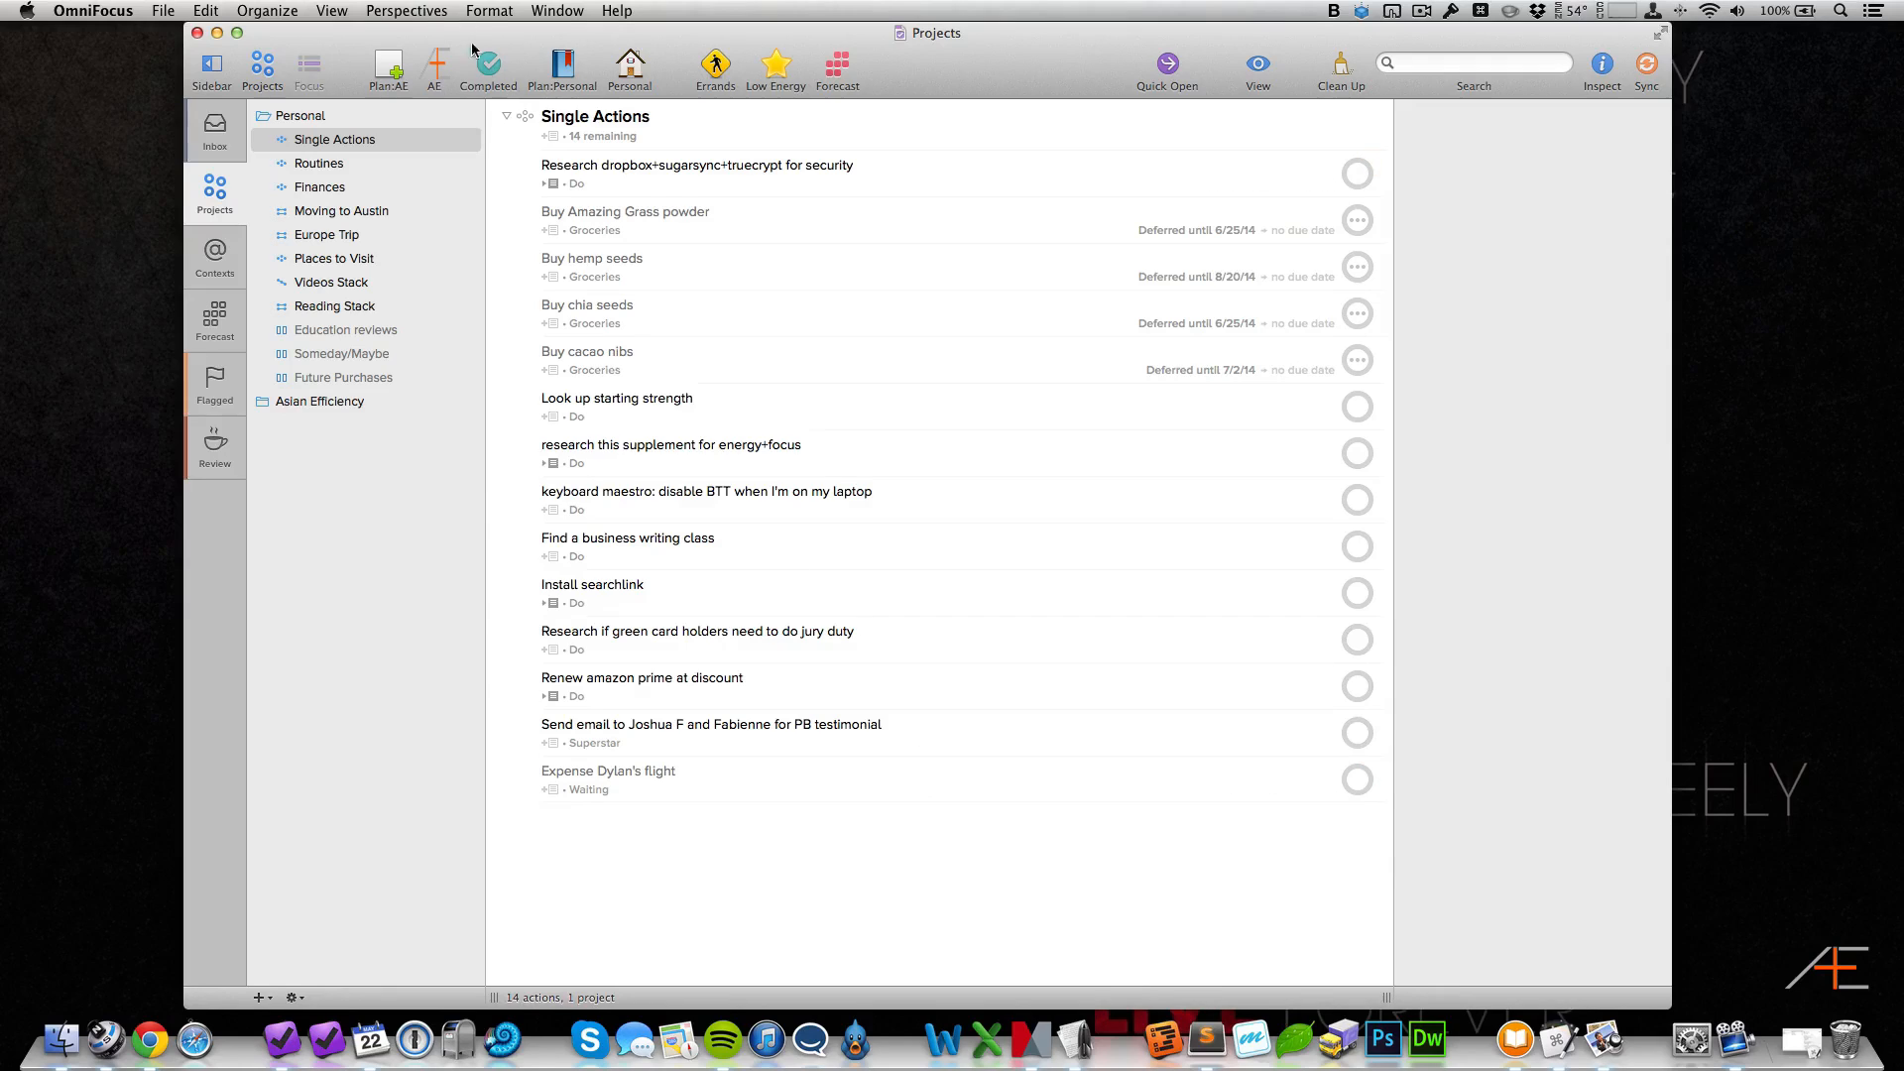
Step: View the Changed perspective from the Perspectives menu, then return to the Inbox
{"action": "left_click", "coordinate": [404, 10]}
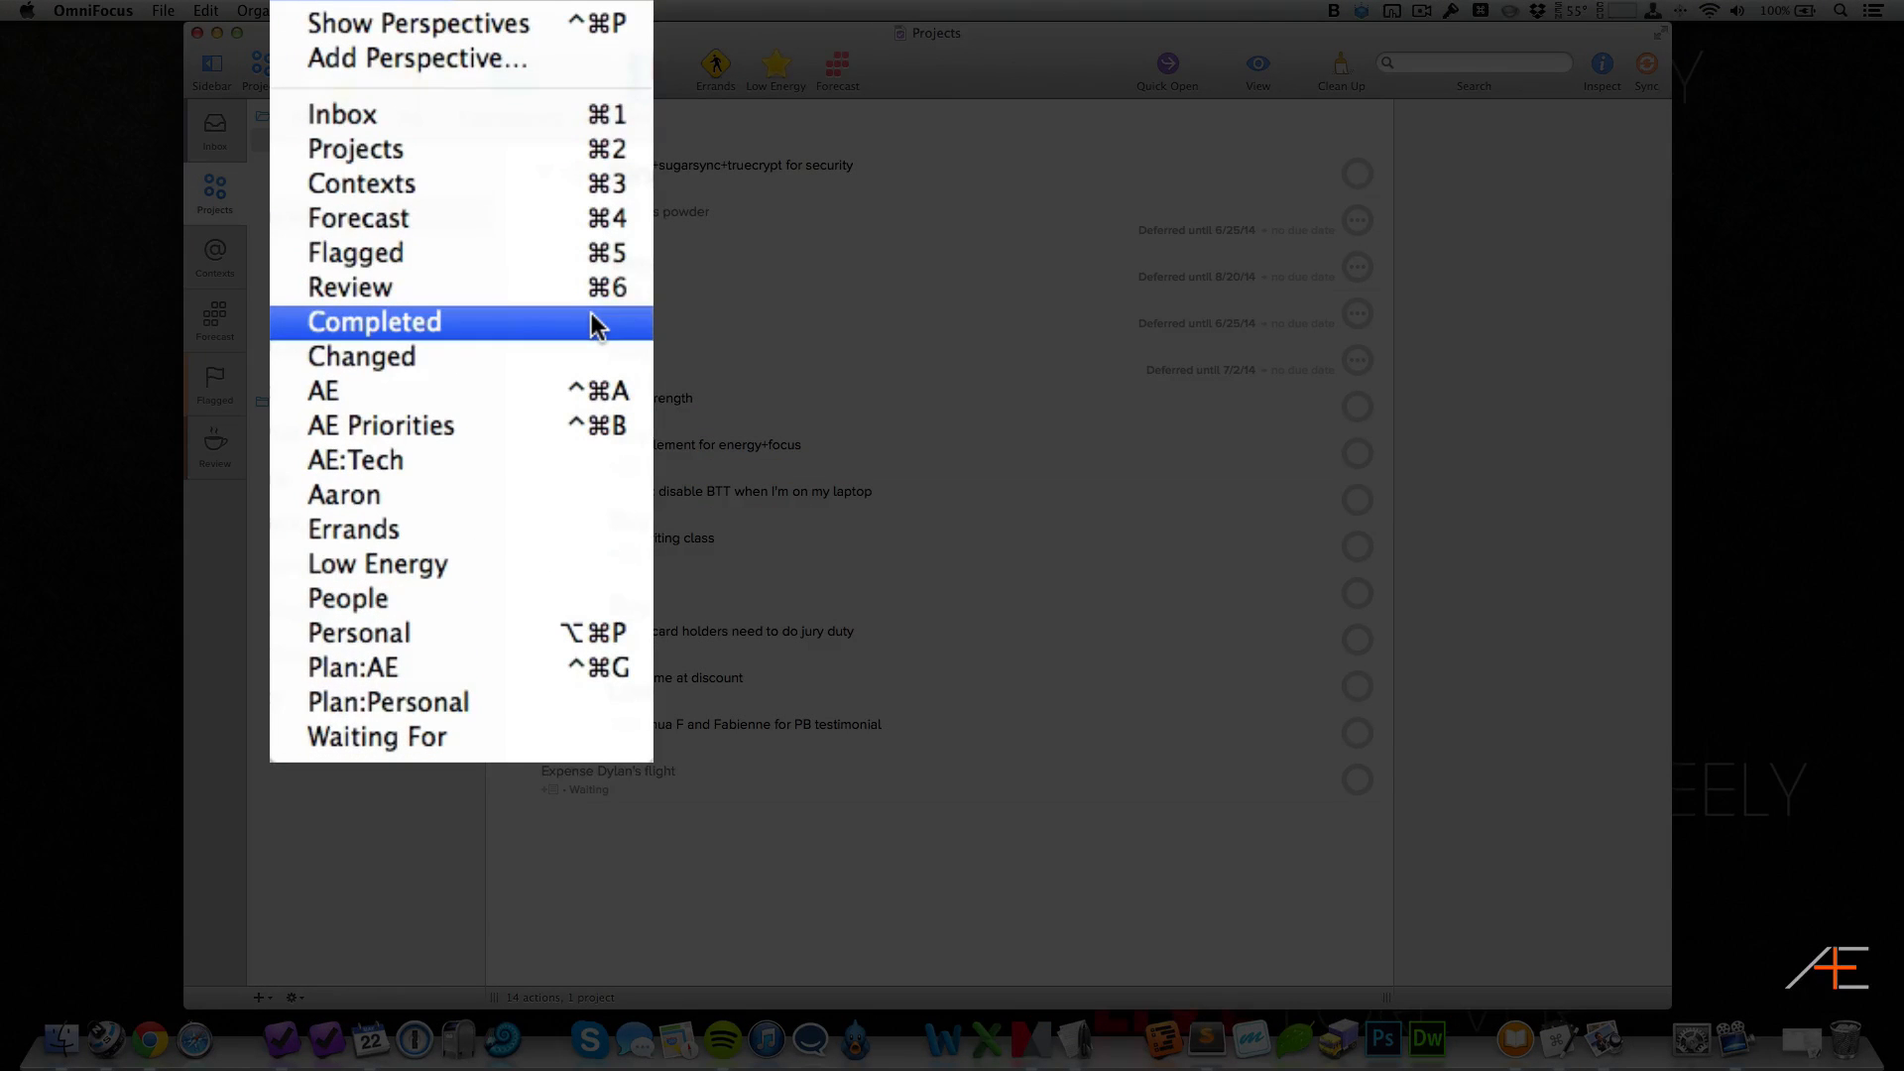
{"action": "mouse_move", "coordinate": [357, 218]}
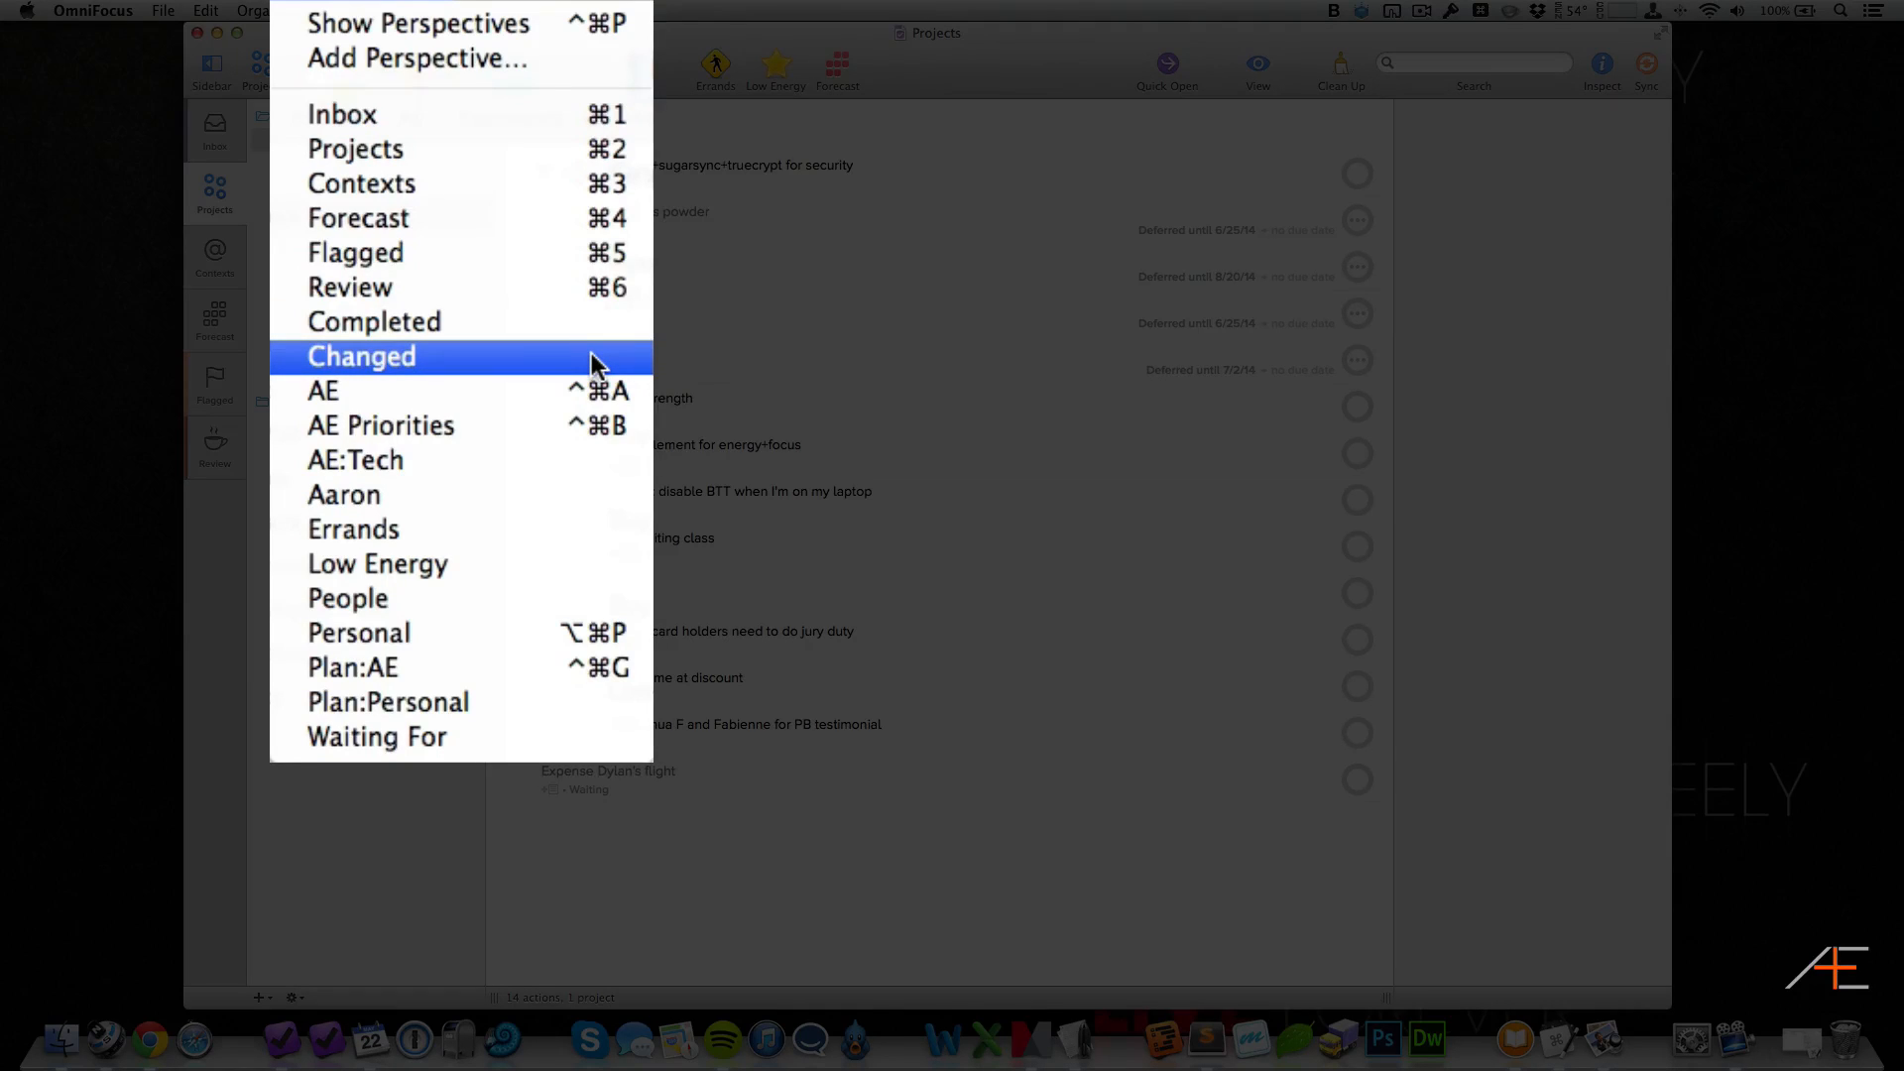
{"action": "left_click", "coordinate": [361, 355]}
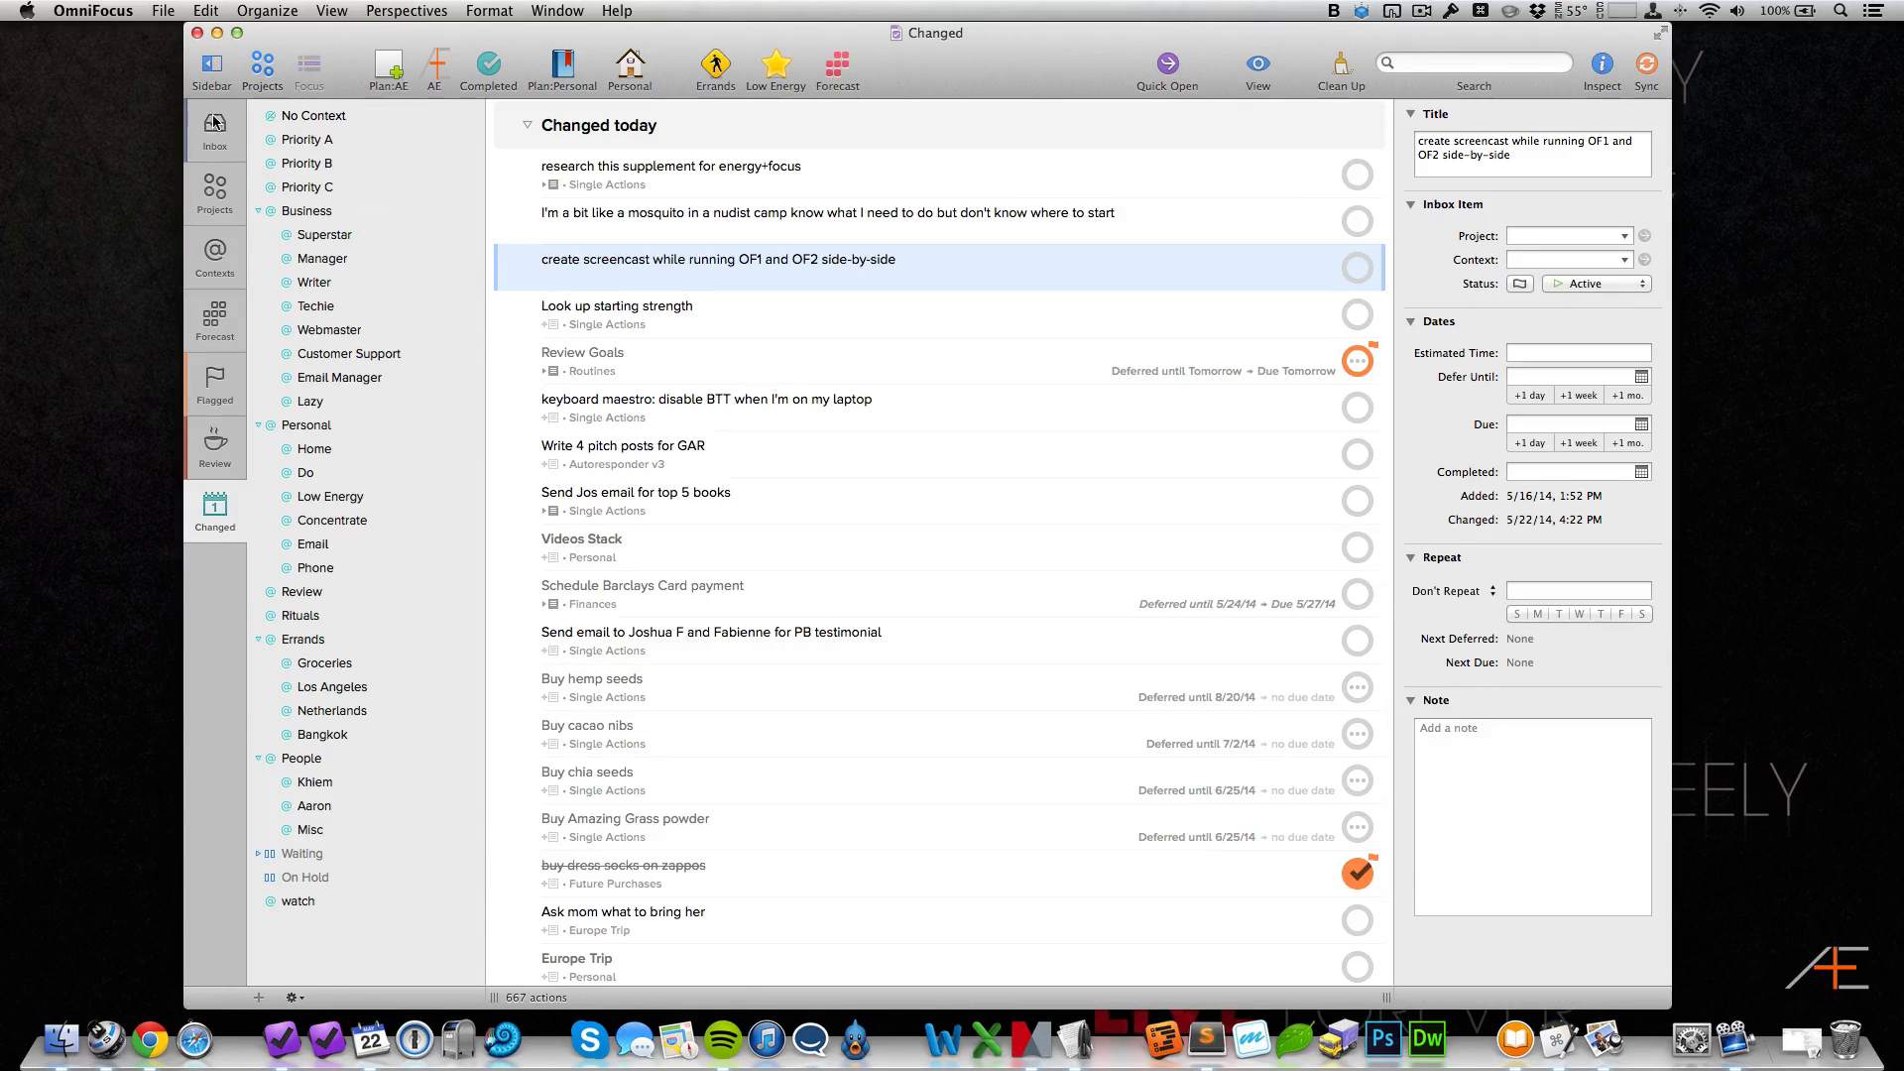
{"action": "left_click", "coordinate": [407, 12]}
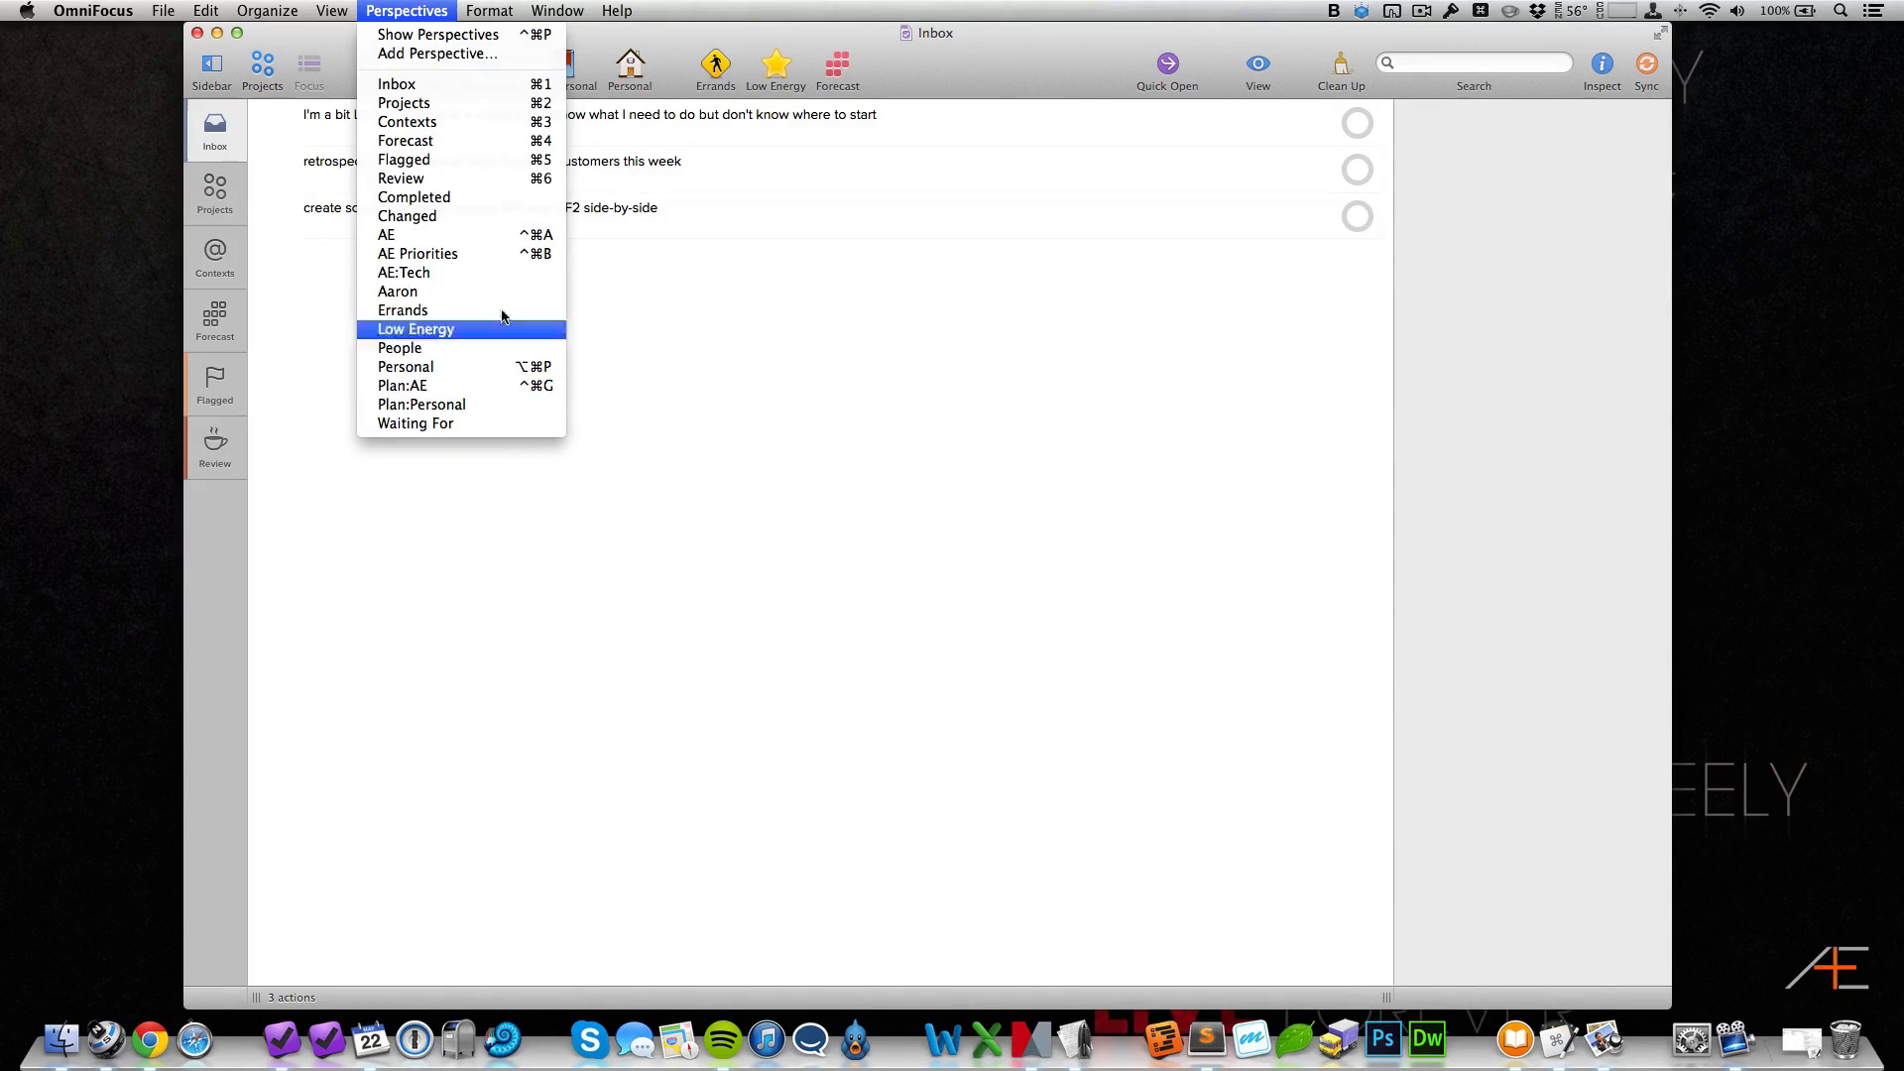
{"action": "mouse_move", "coordinate": [692, 306]}
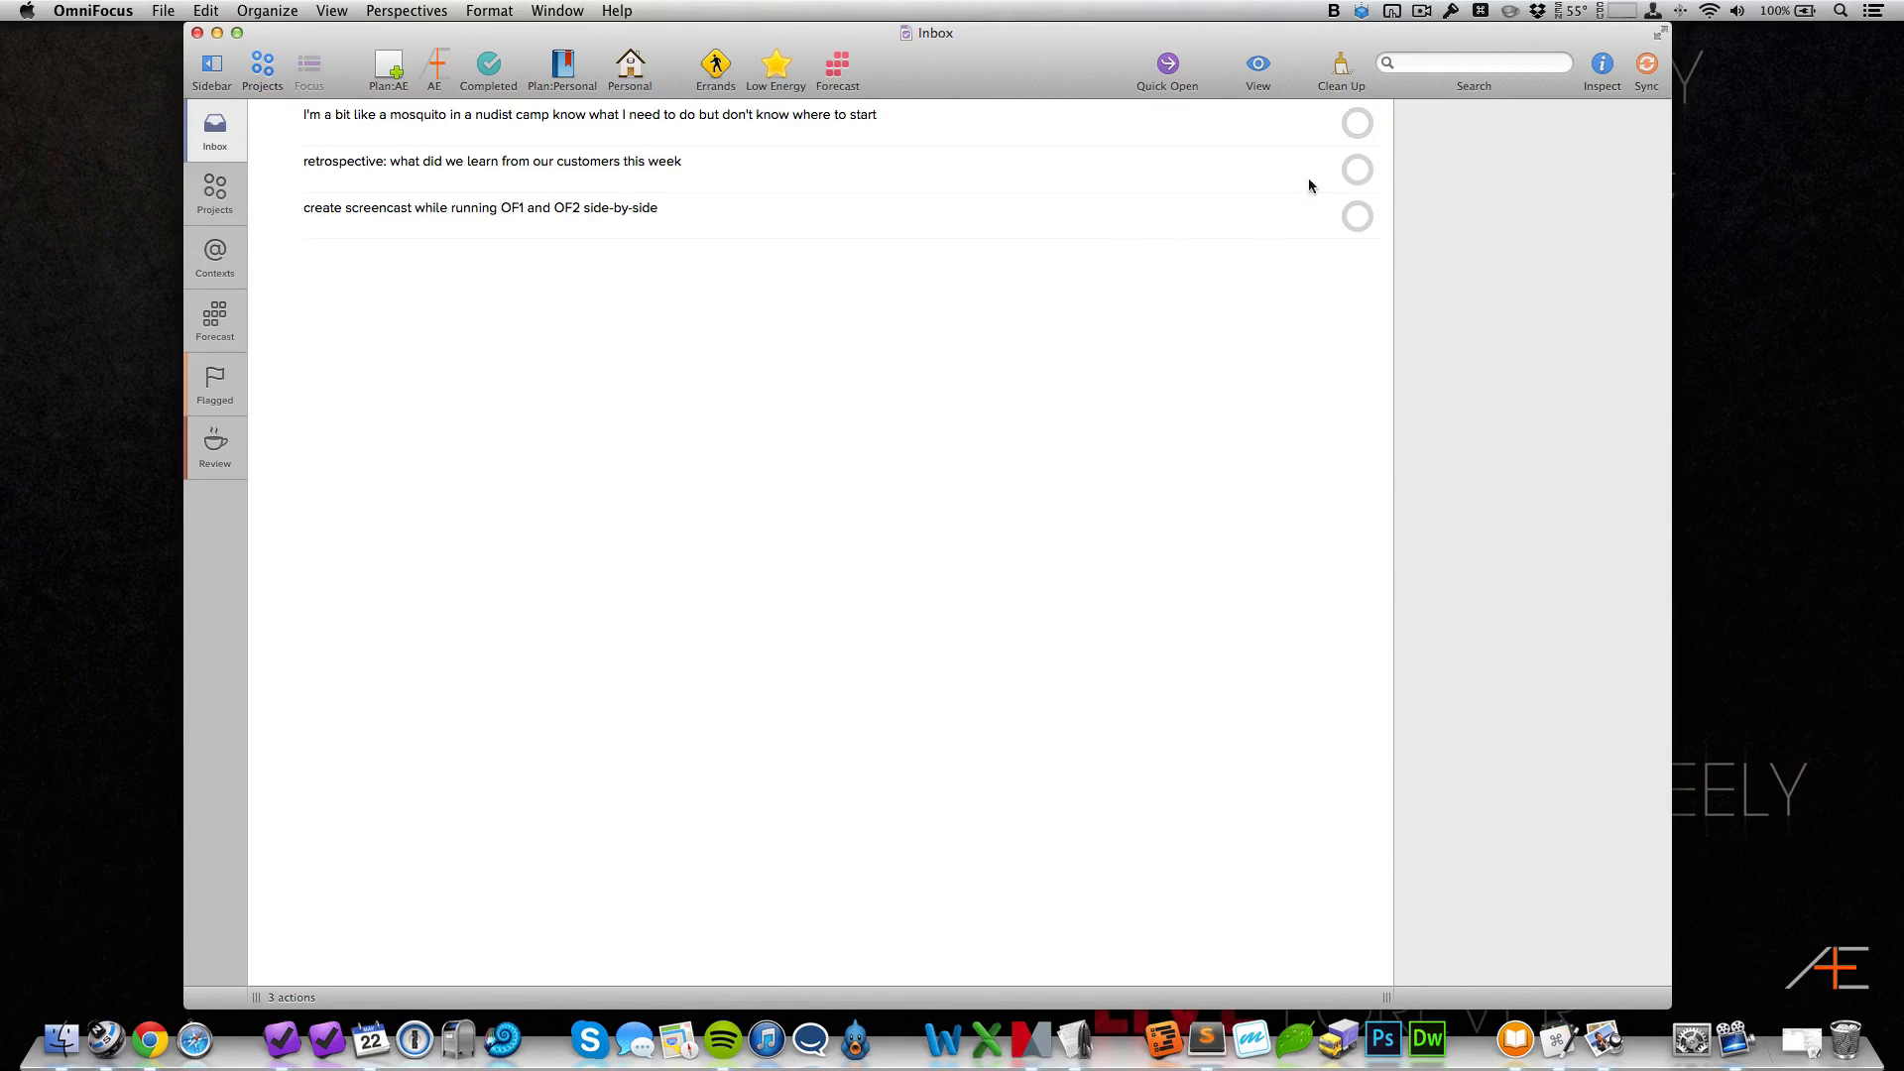
{"action": "mouse_move", "coordinate": [917, 250]}
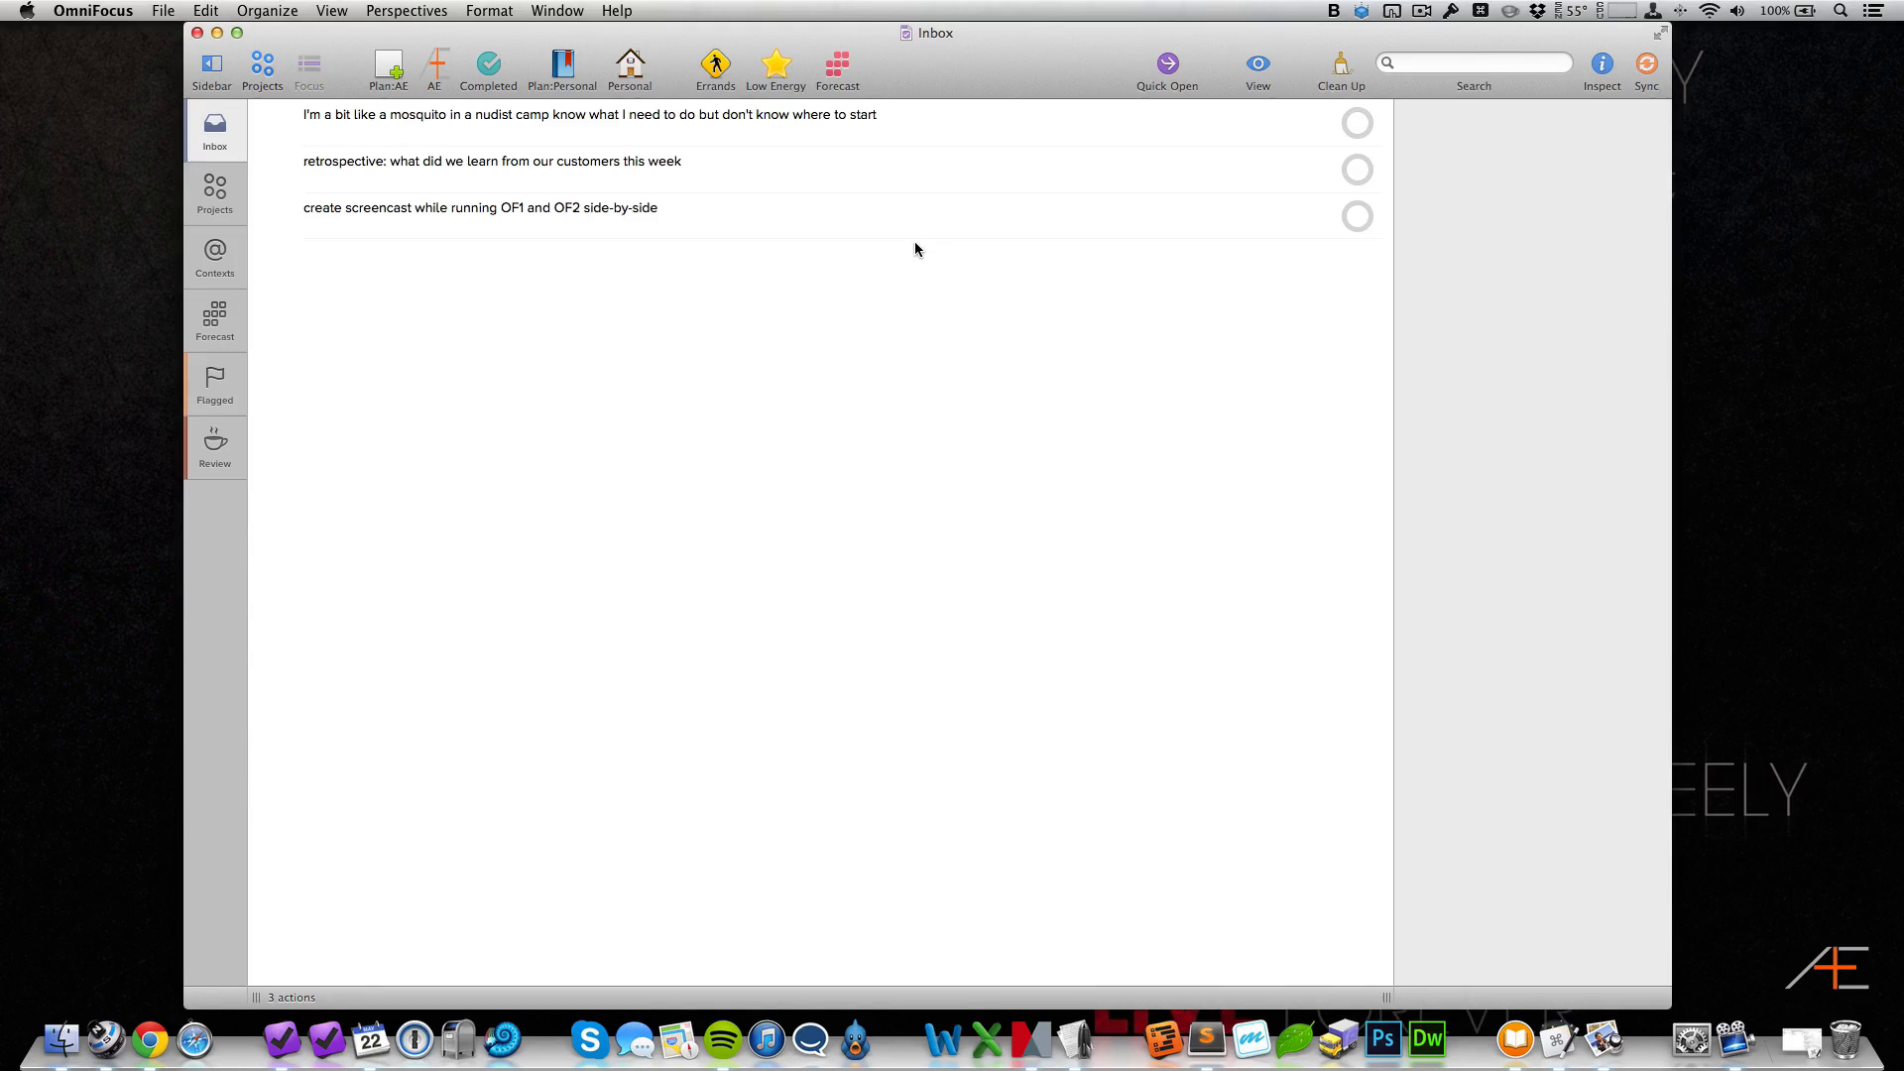
Step: Add a new Untitled Perspective in the Perspectives window, review its settings, and return to the Inbox
{"action": "left_click", "coordinate": [407, 10]}
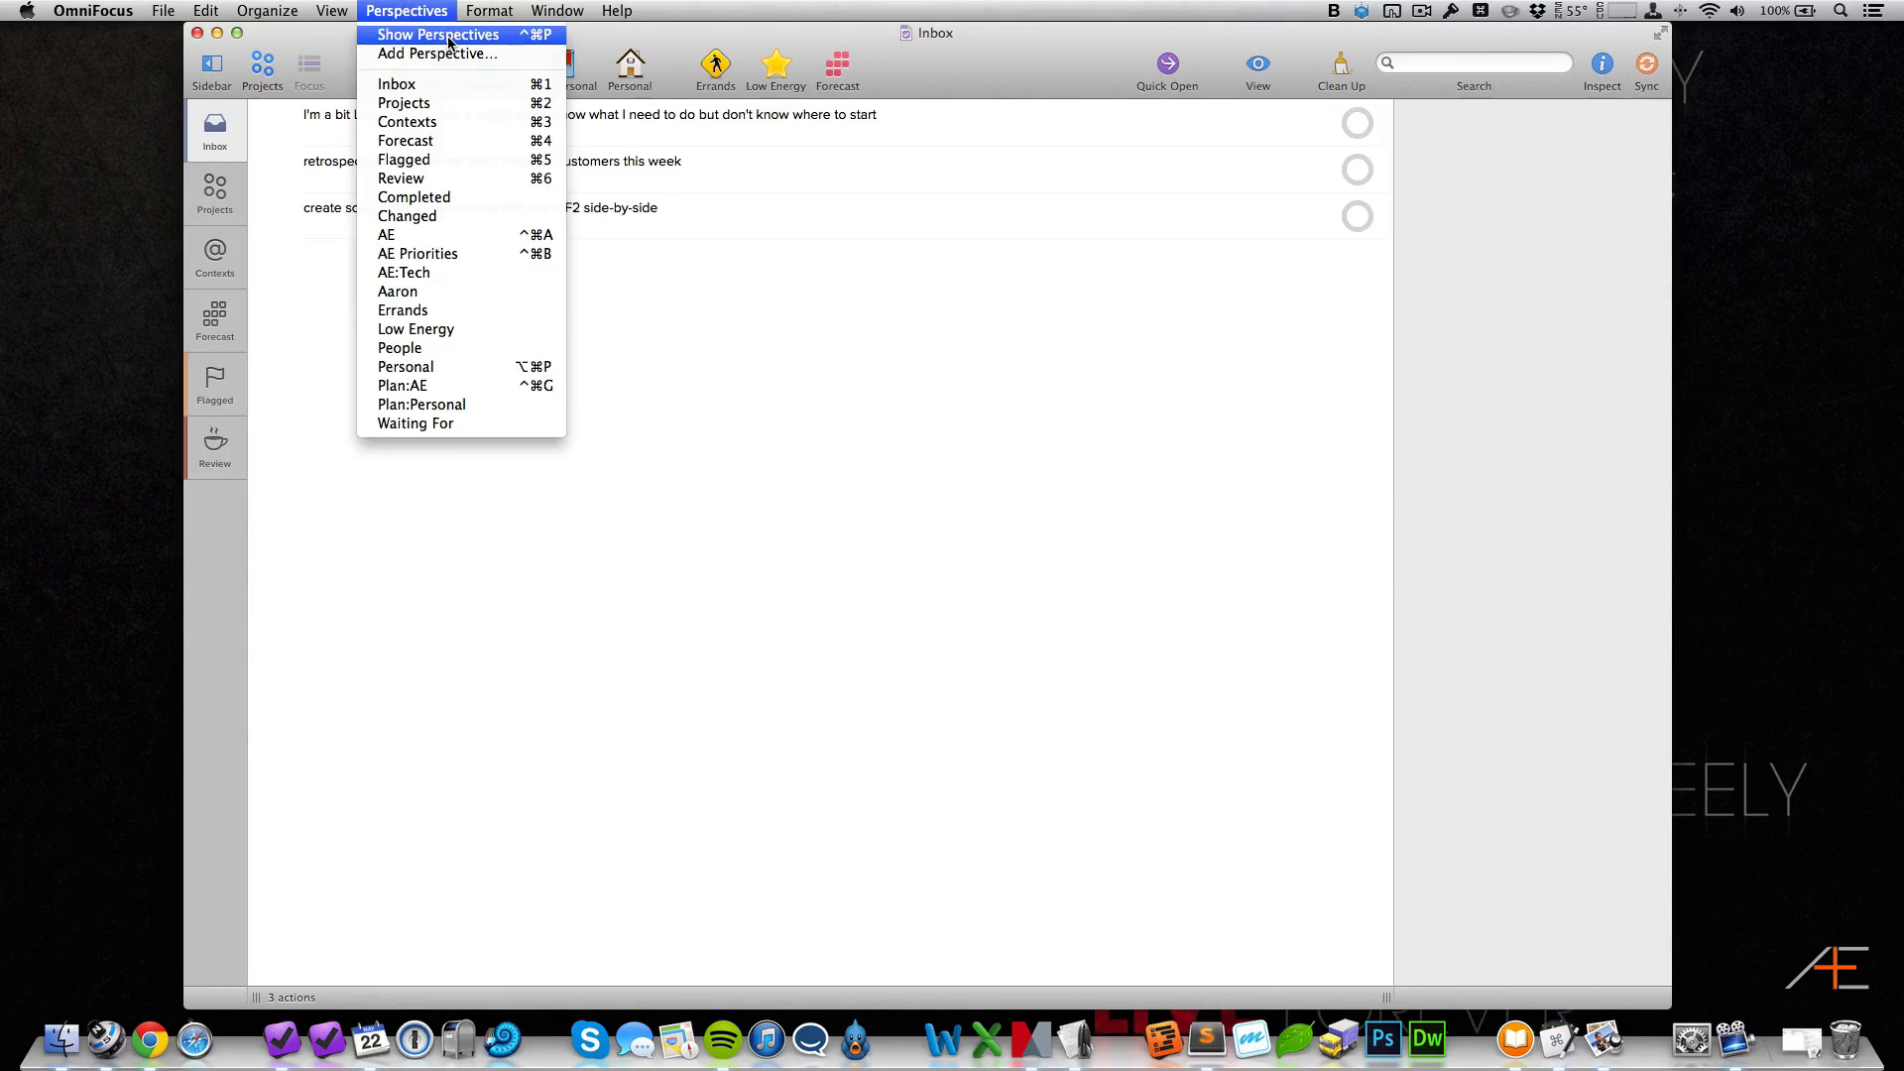
{"action": "left_click", "coordinate": [436, 33]}
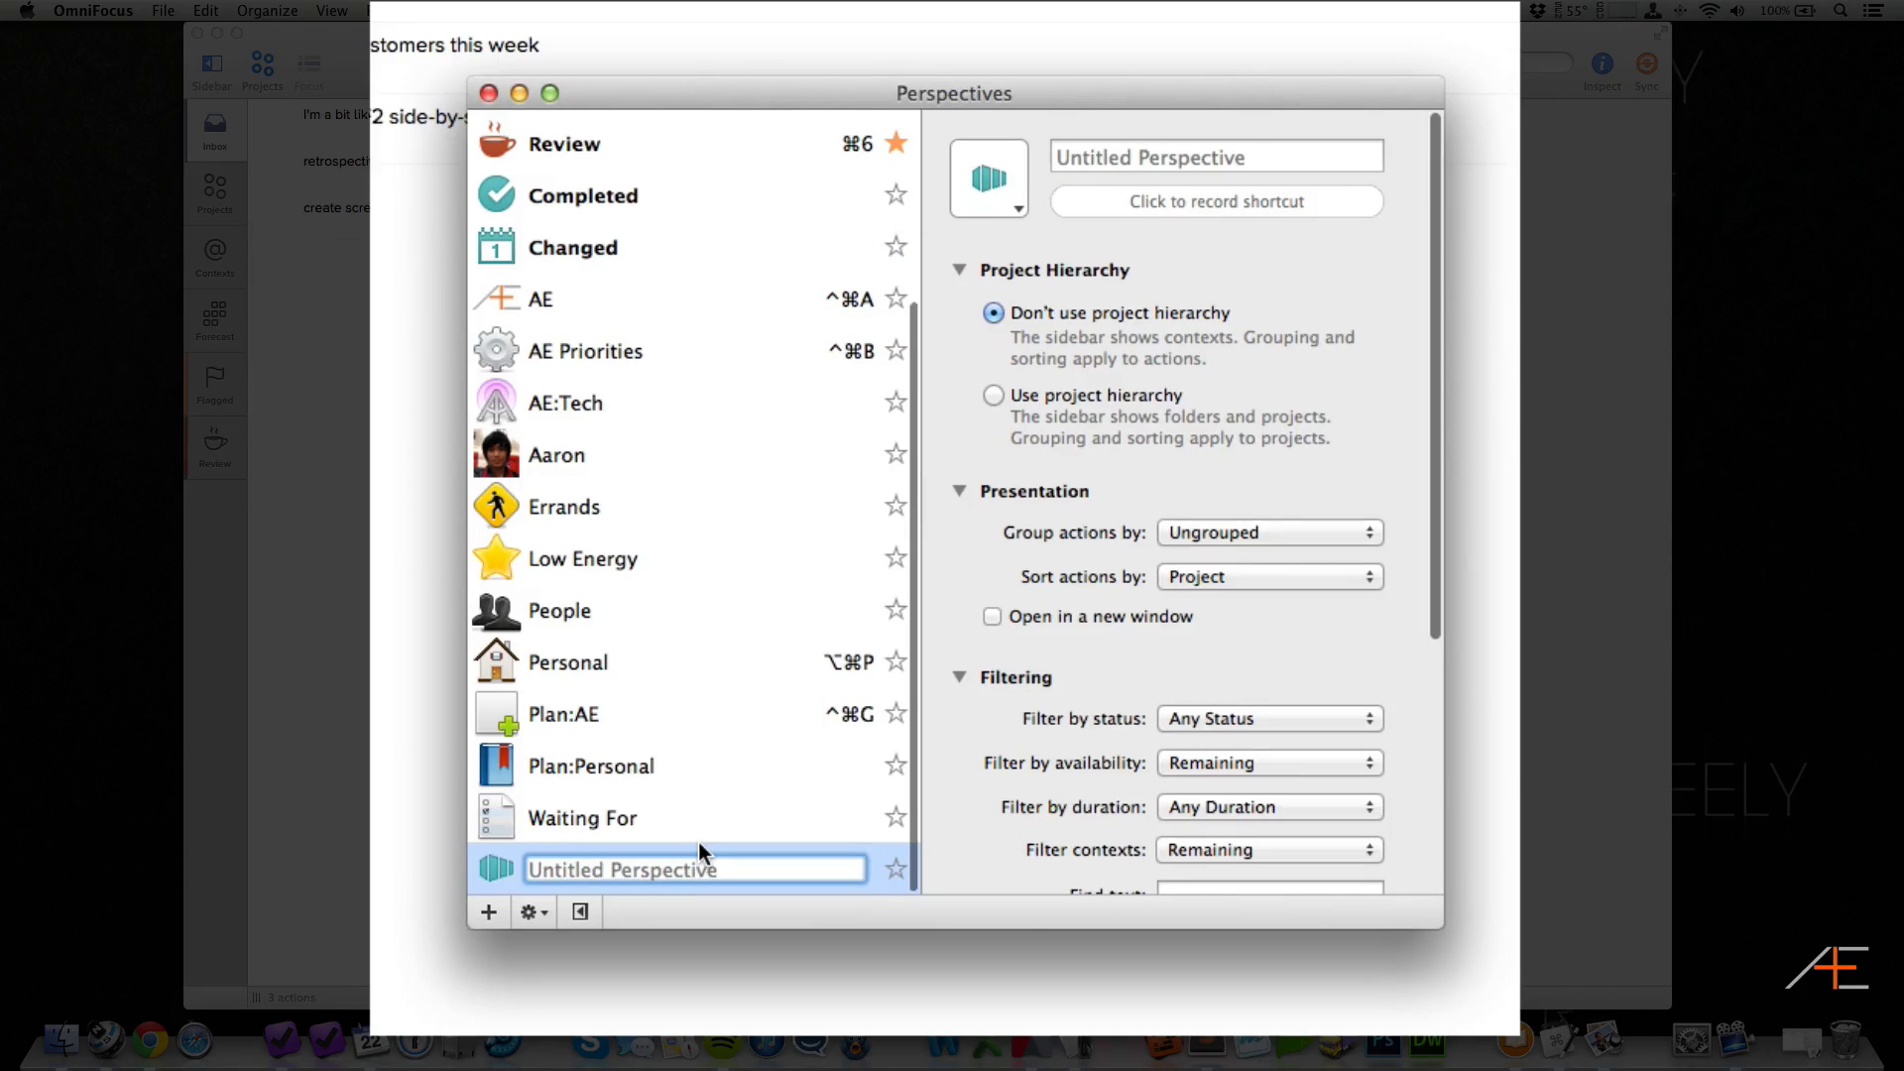
{"action": "left_click", "coordinate": [694, 869]}
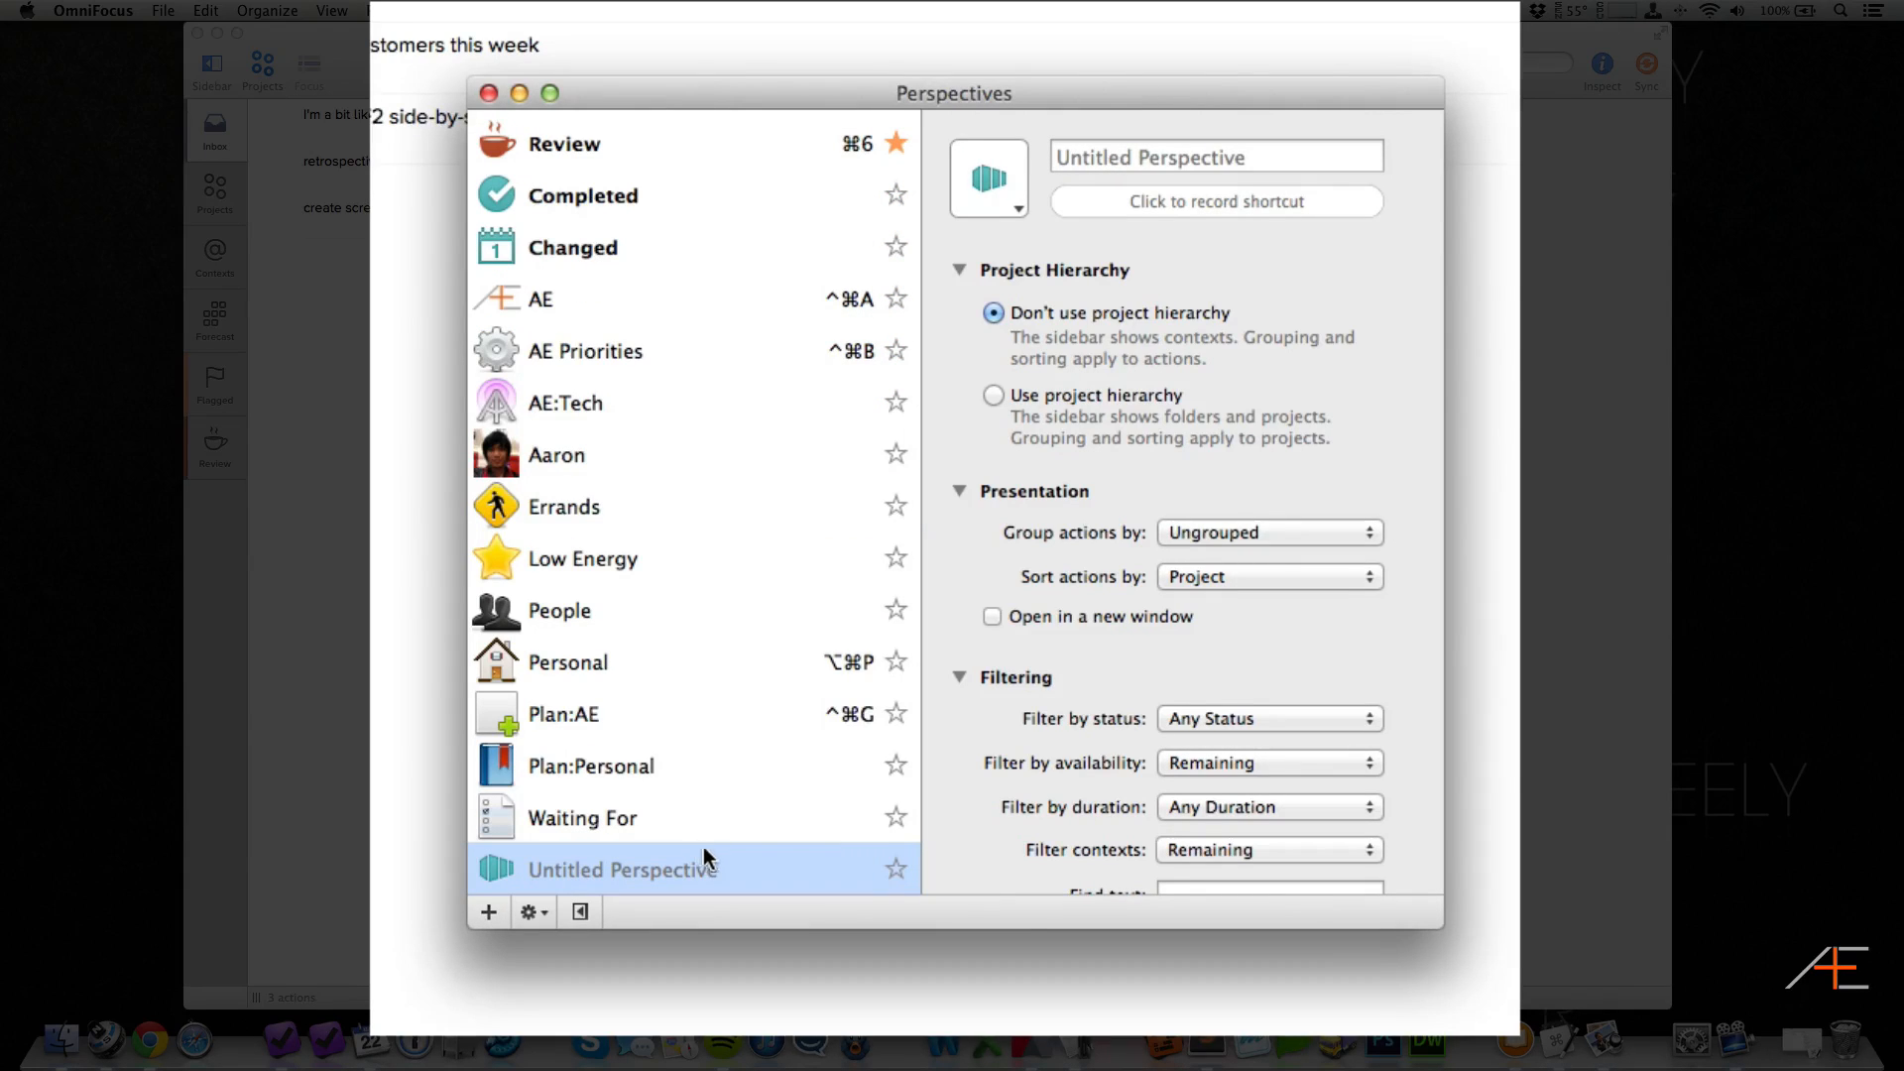
{"action": "scroll", "scroll_direction": "down", "scroll_amount": 3}
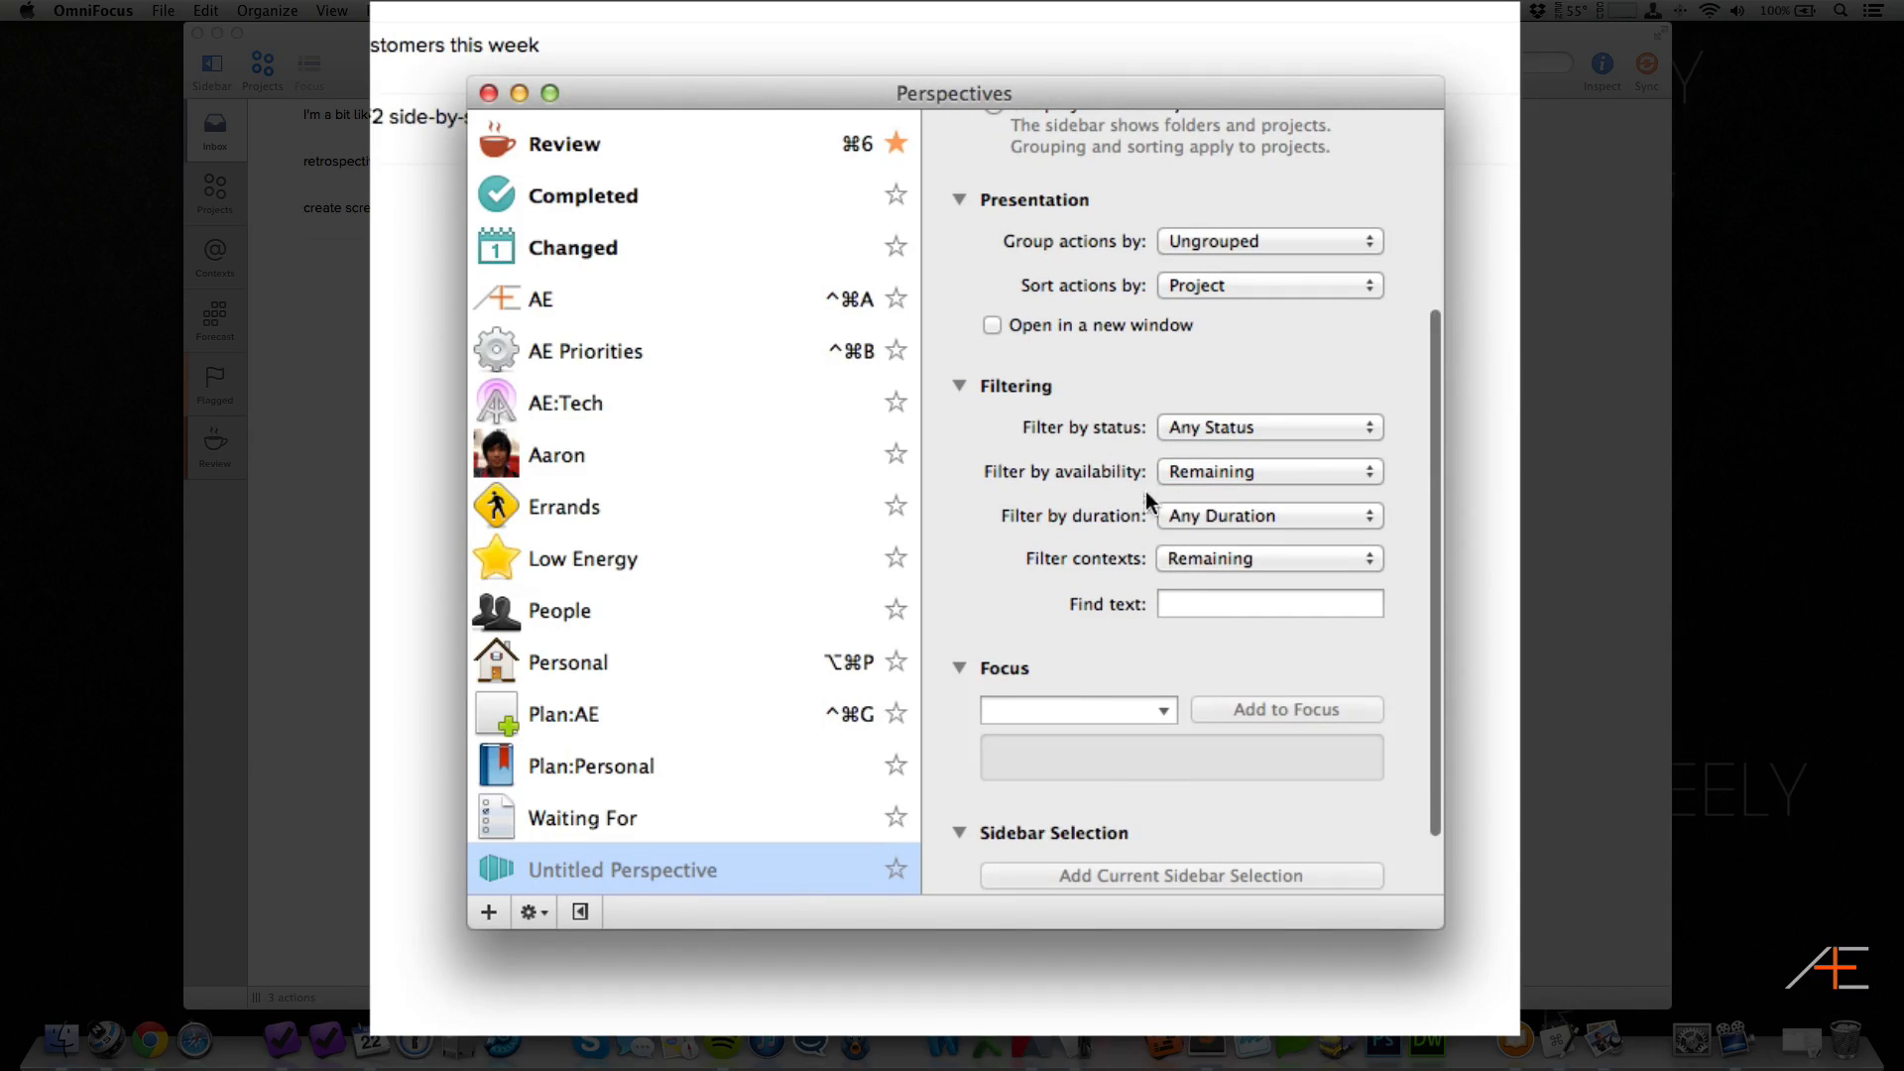
{"action": "mouse_move", "coordinate": [1150, 679]}
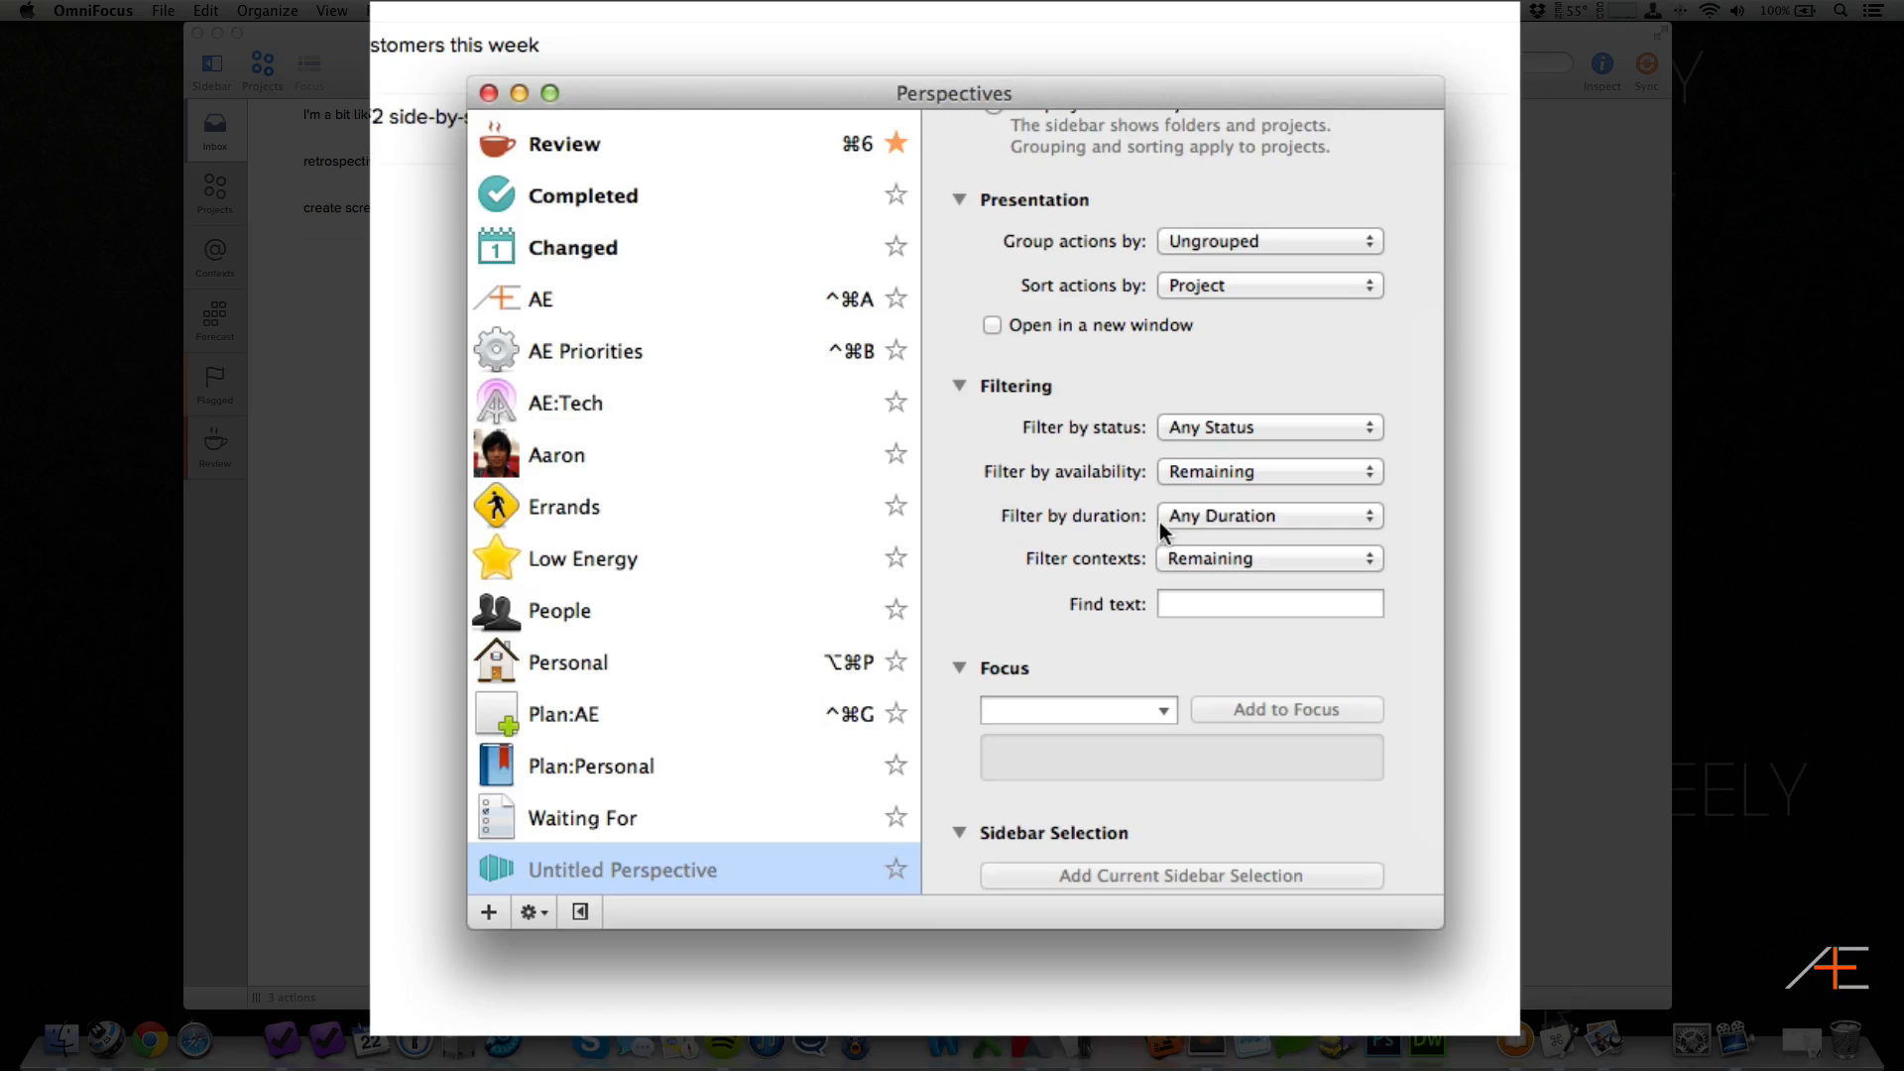
{"action": "left_click", "coordinate": [1268, 515]}
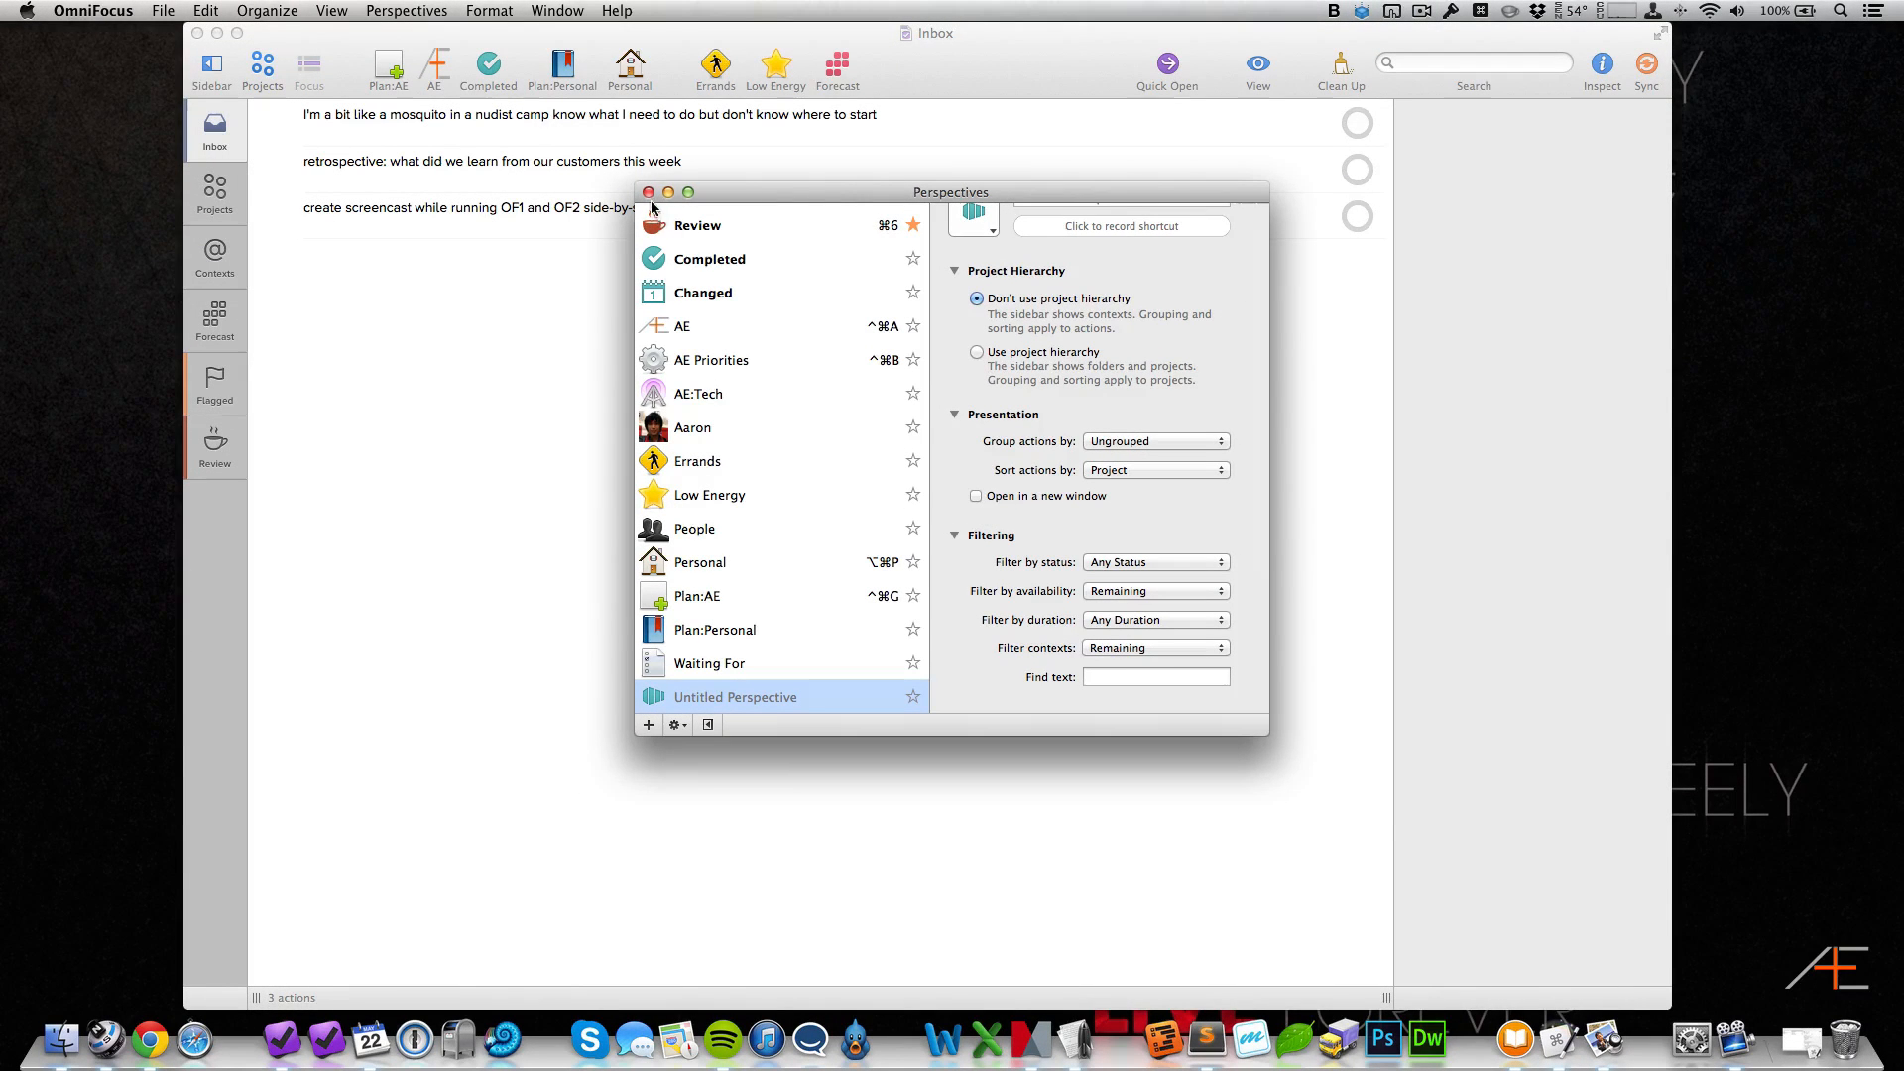
{"action": "left_click", "coordinate": [646, 193]}
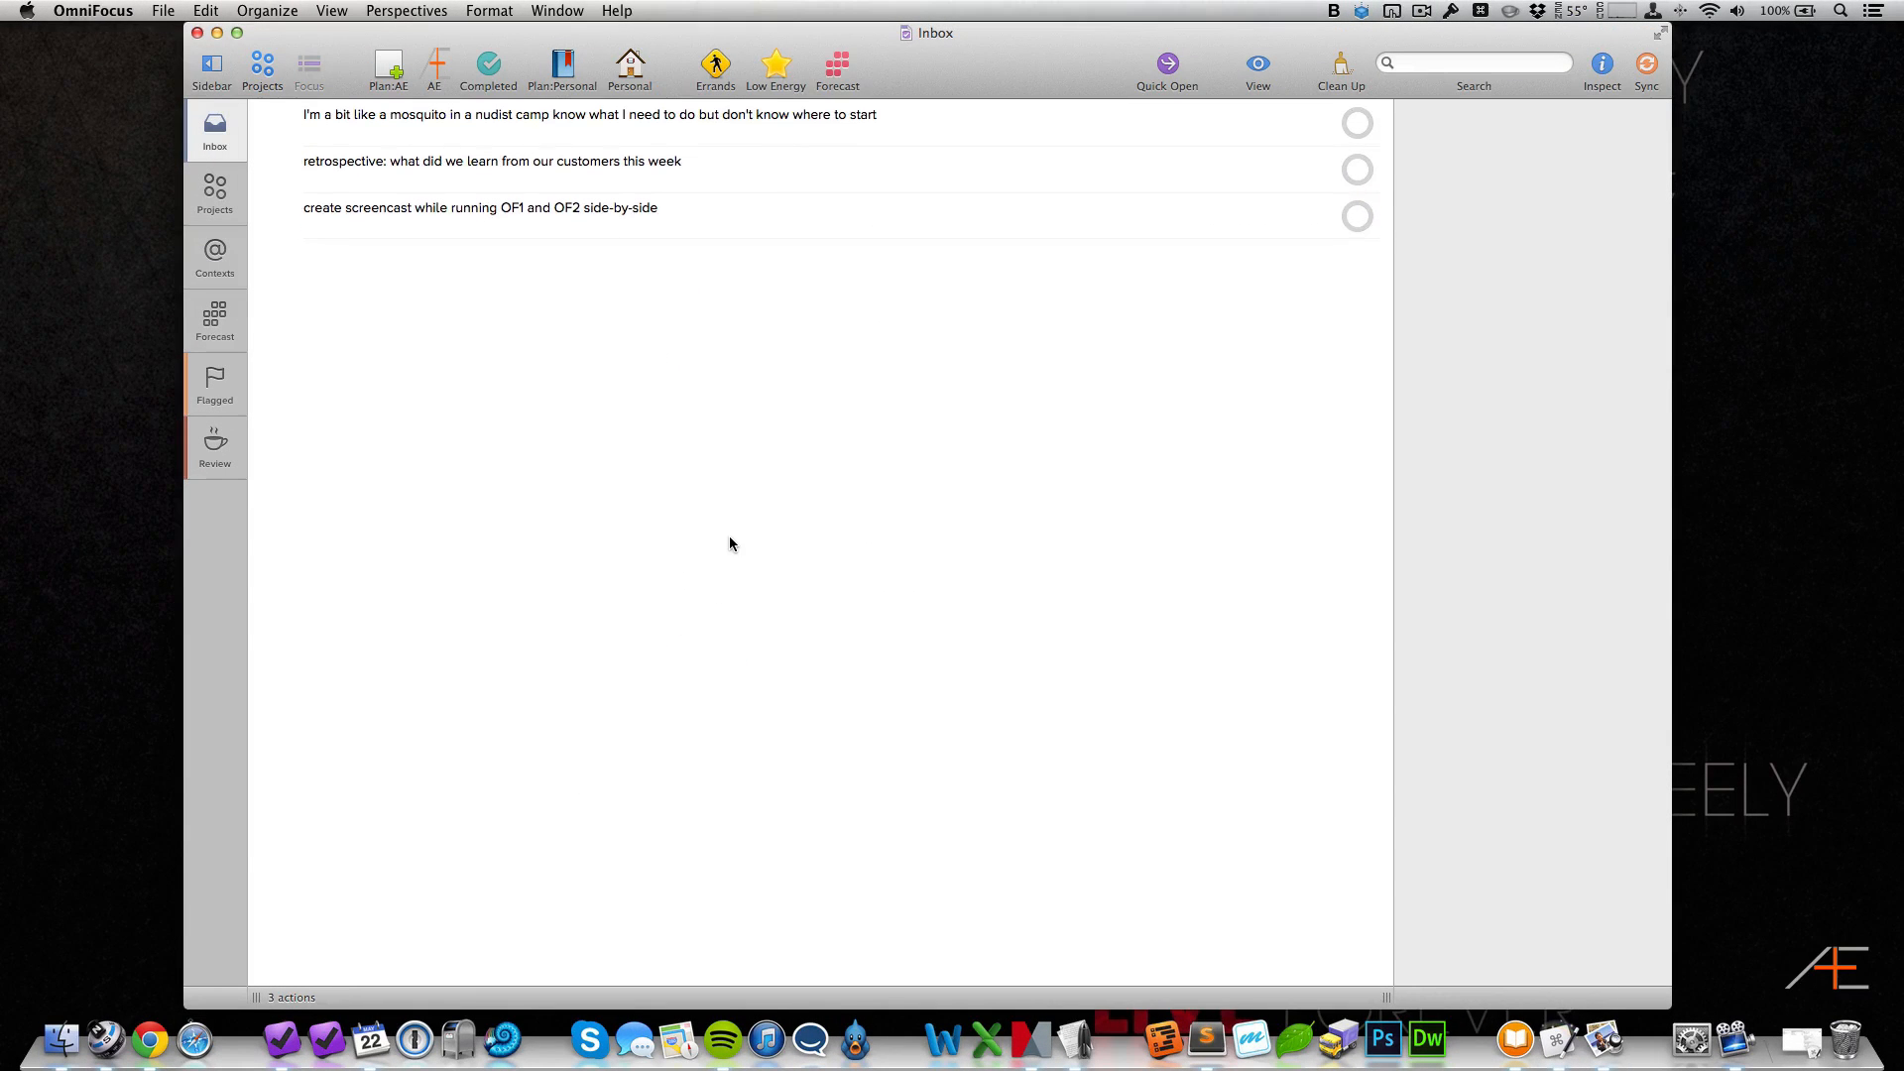